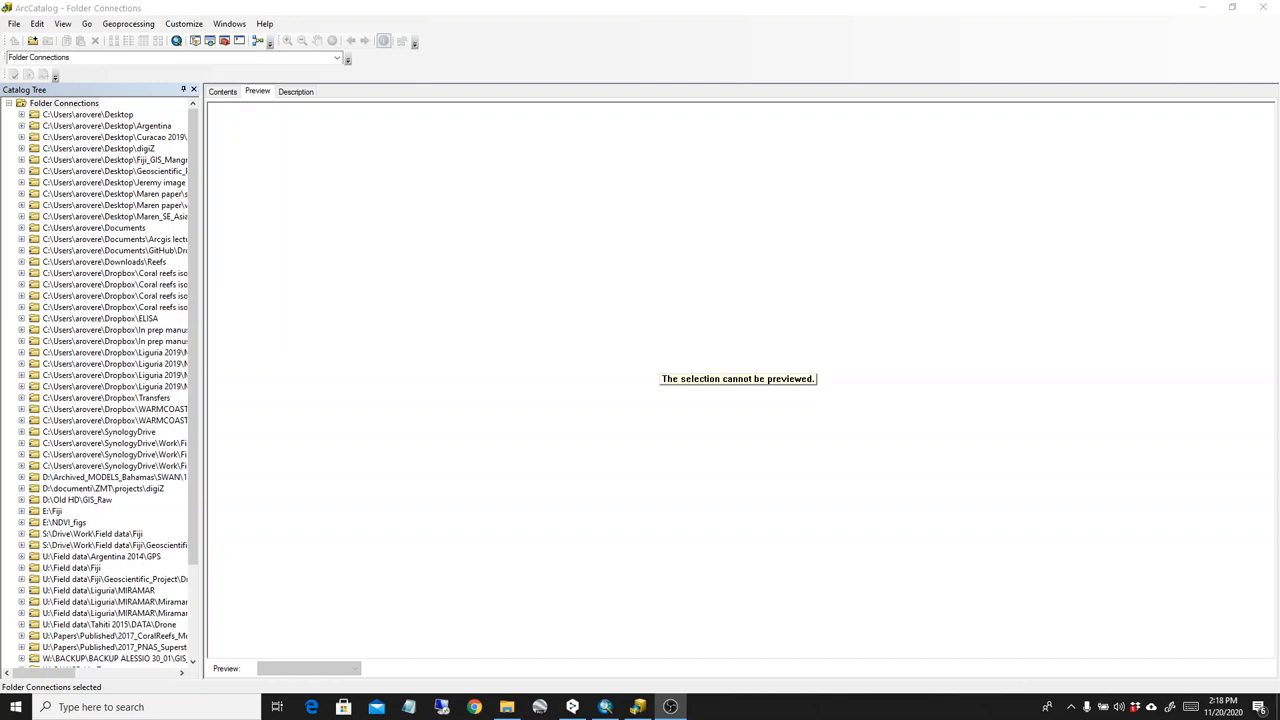
mouse_move(994, 312)
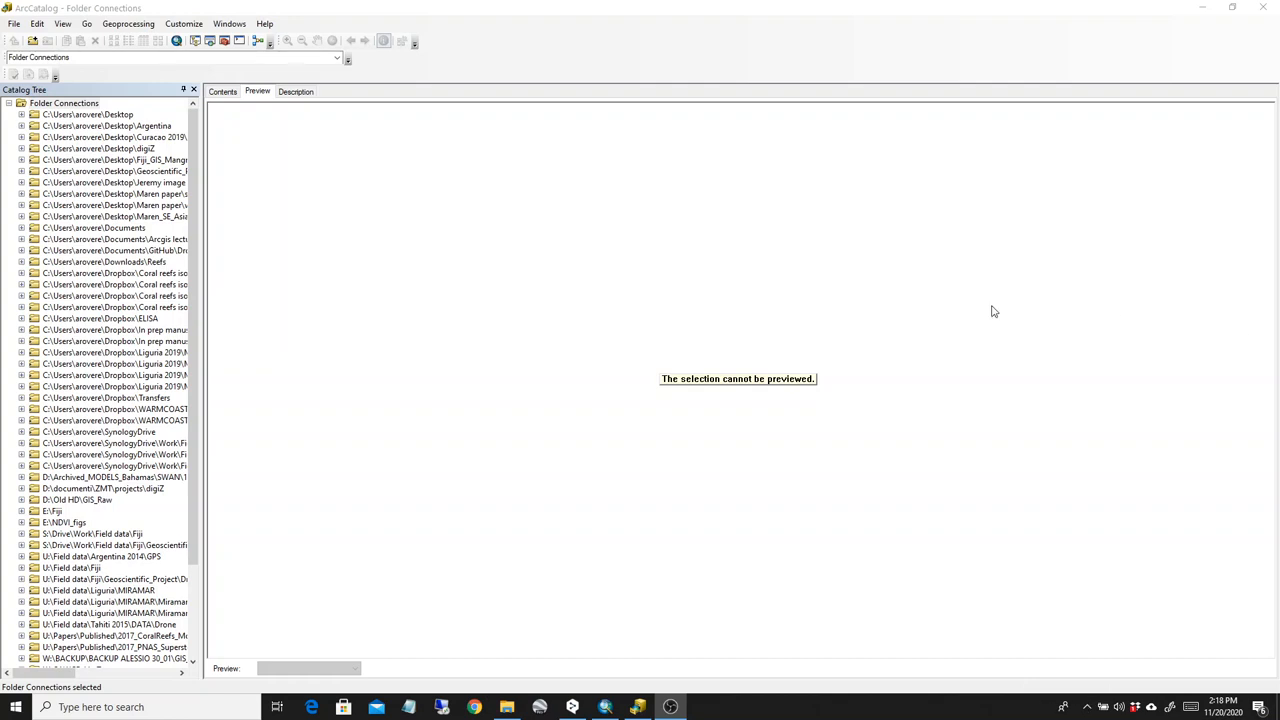
mouse_move(900, 310)
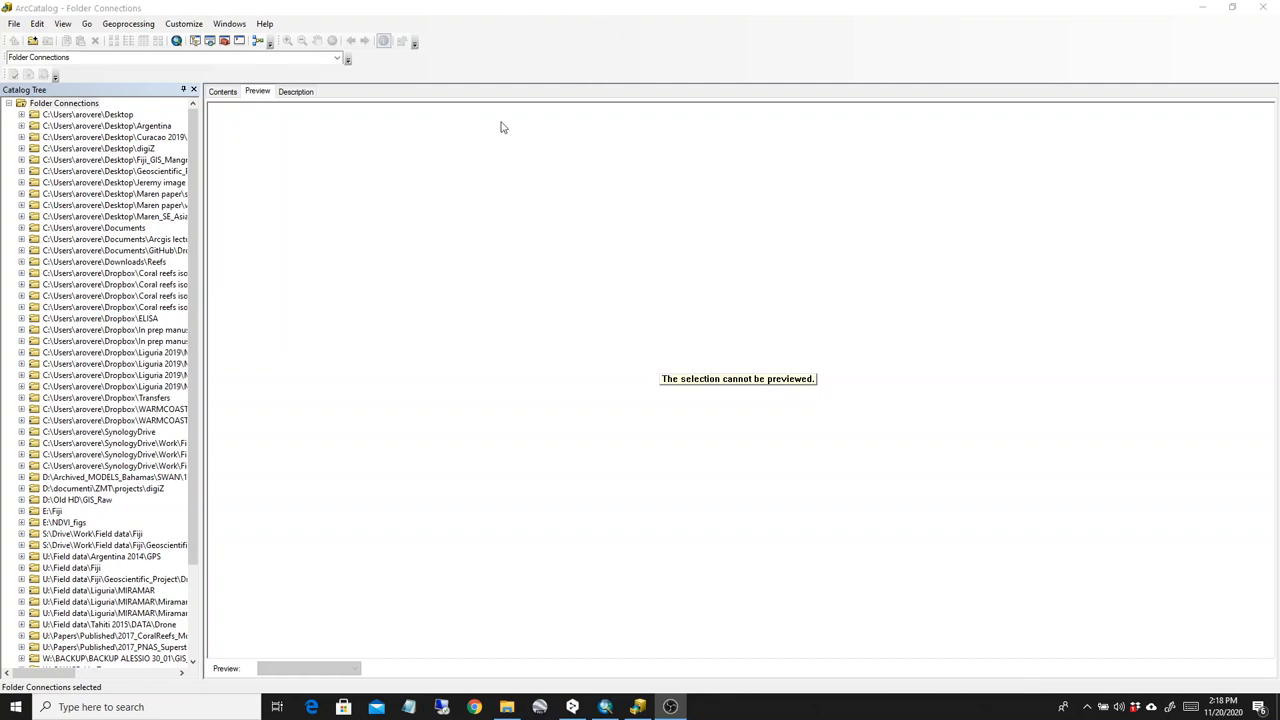
mouse_move(624, 170)
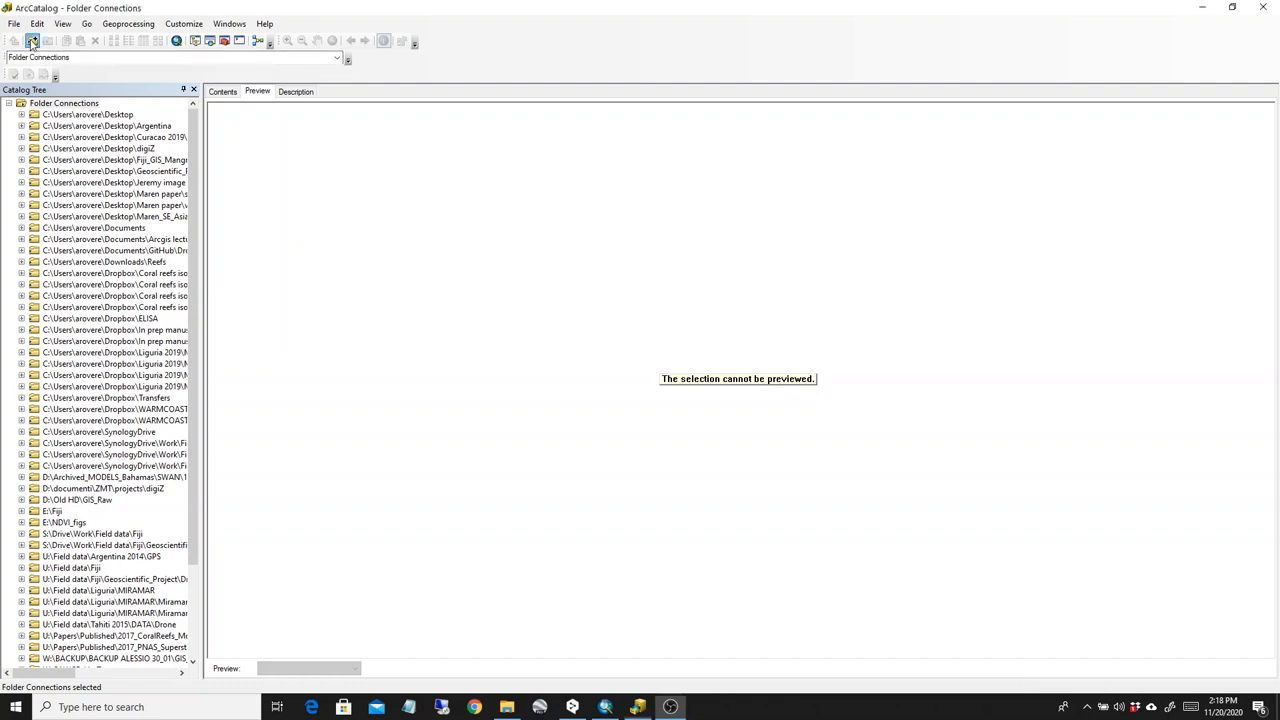
- Connect the folder Documents > Arcgis lecture > GIS_Data_1 to the catalog
left_click(32, 40)
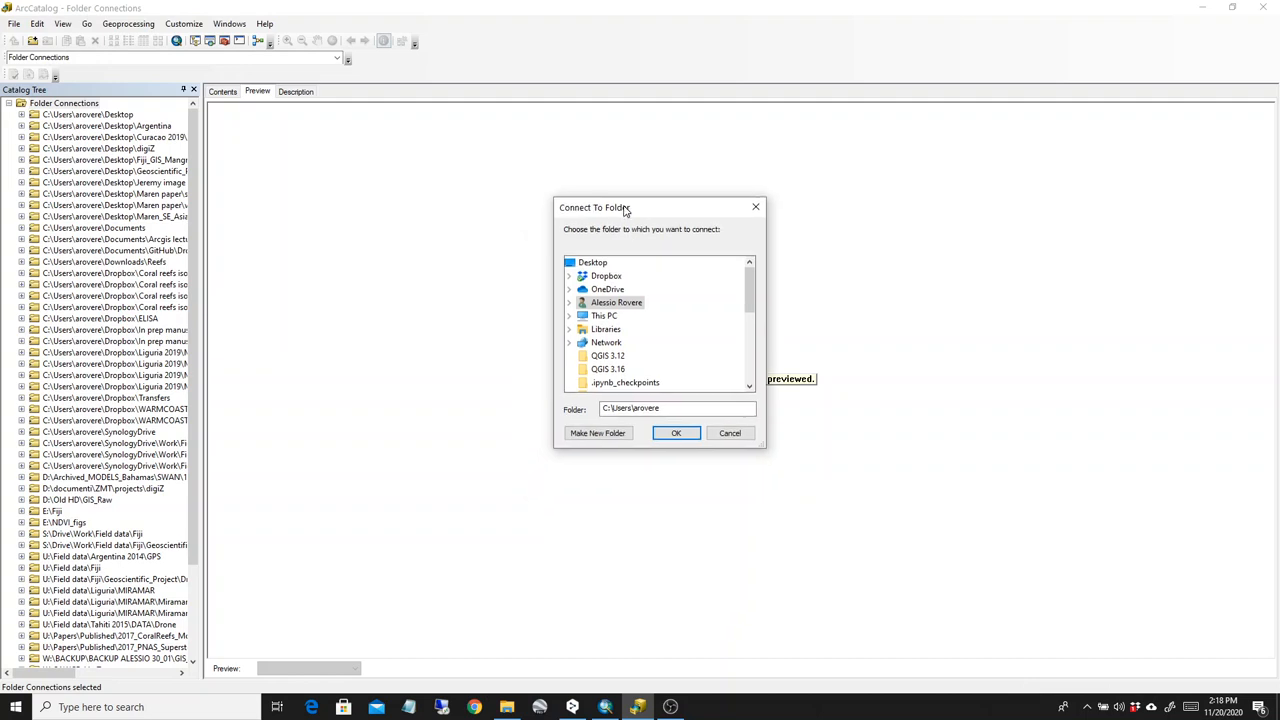
mouse_move(676, 350)
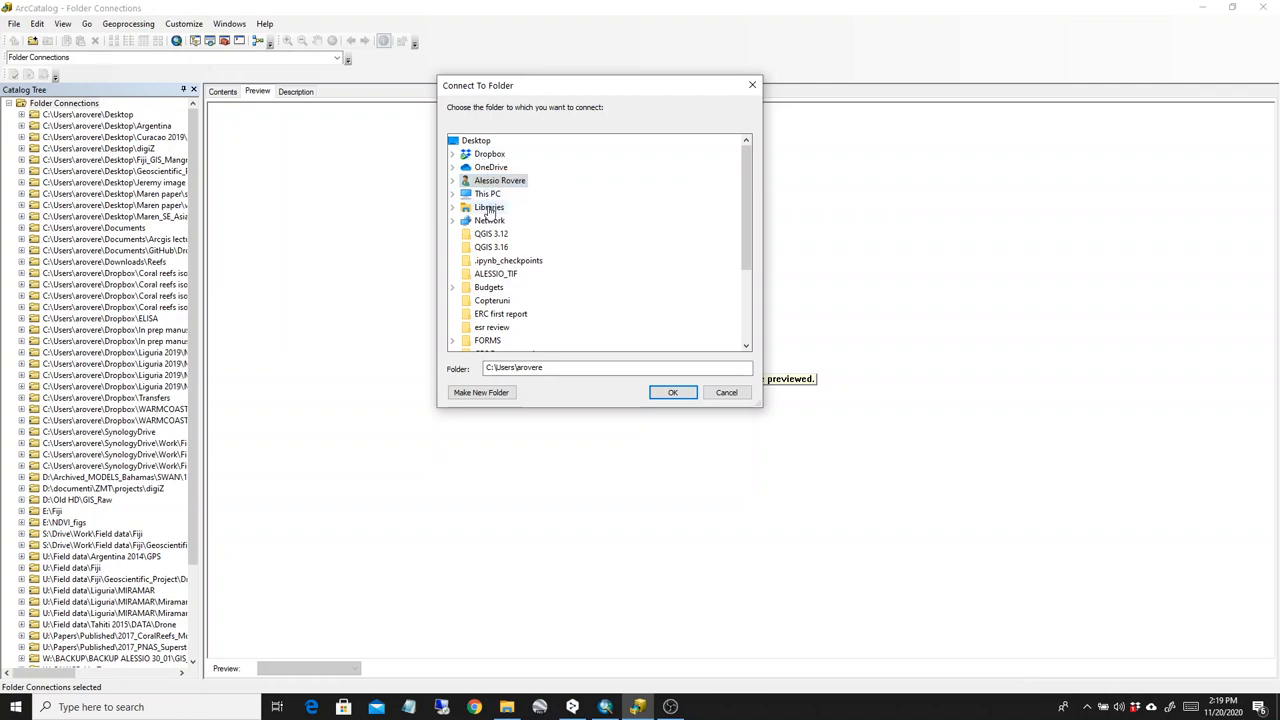
left_click(452, 206)
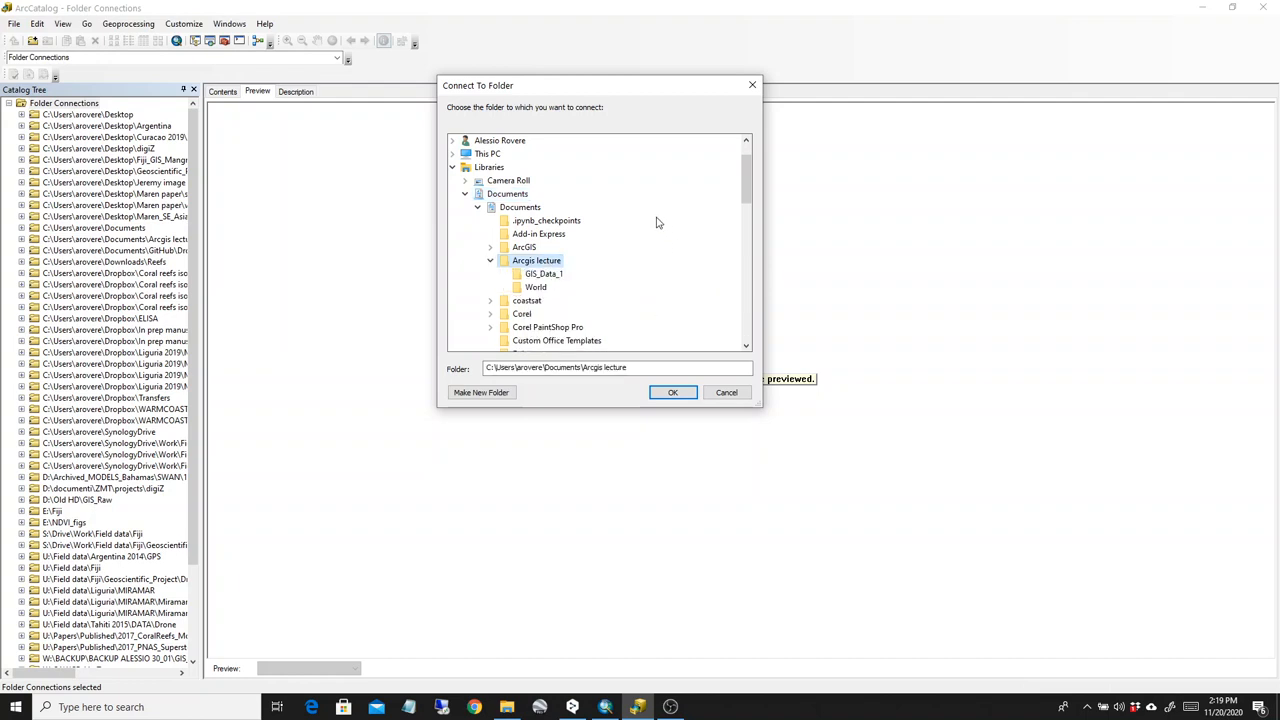
left_click(544, 272)
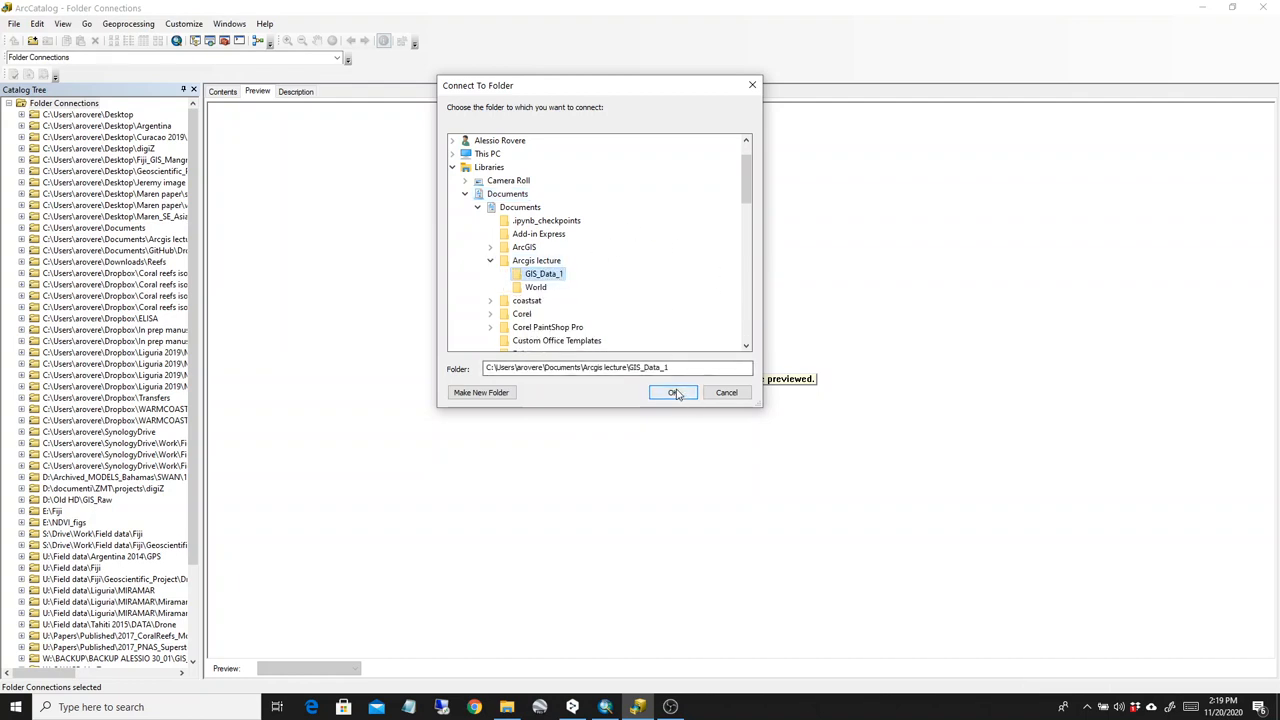
left_click(672, 392)
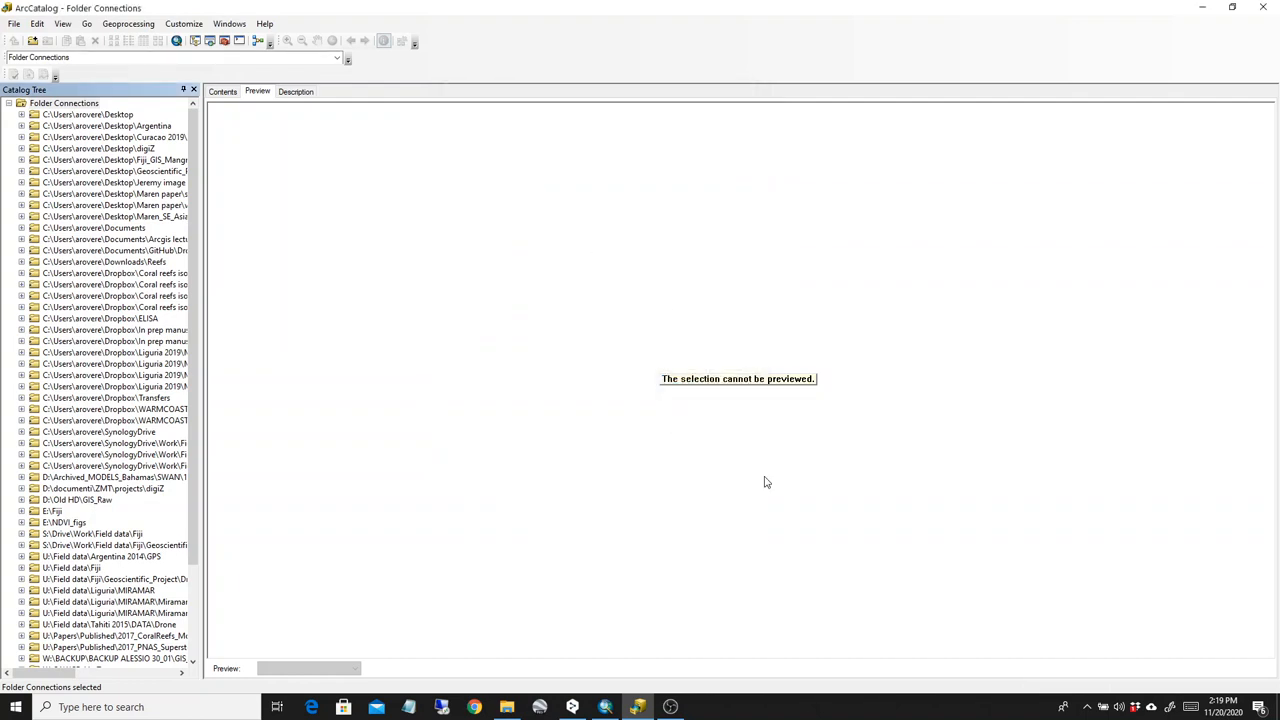
- Widen the Catalog Tree, expand GIS_Data_1 and preview the Cities.shp points
left_click(116, 204)
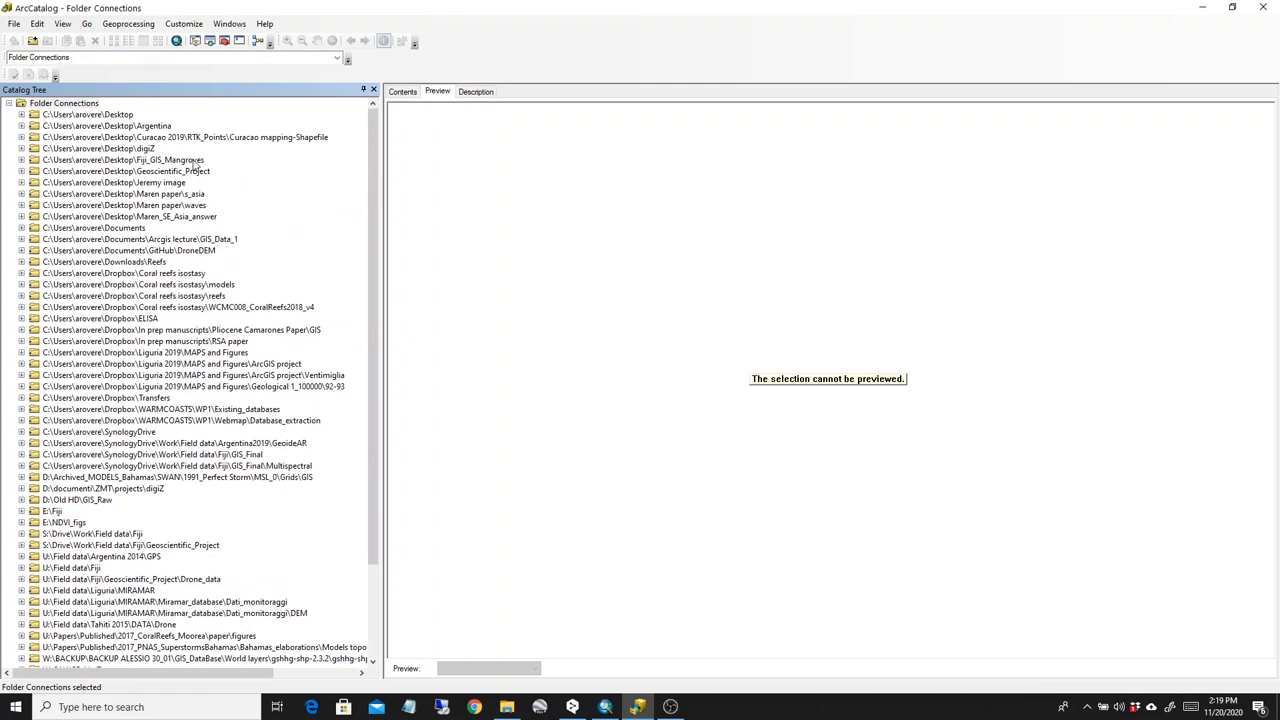
mouse_move(128, 242)
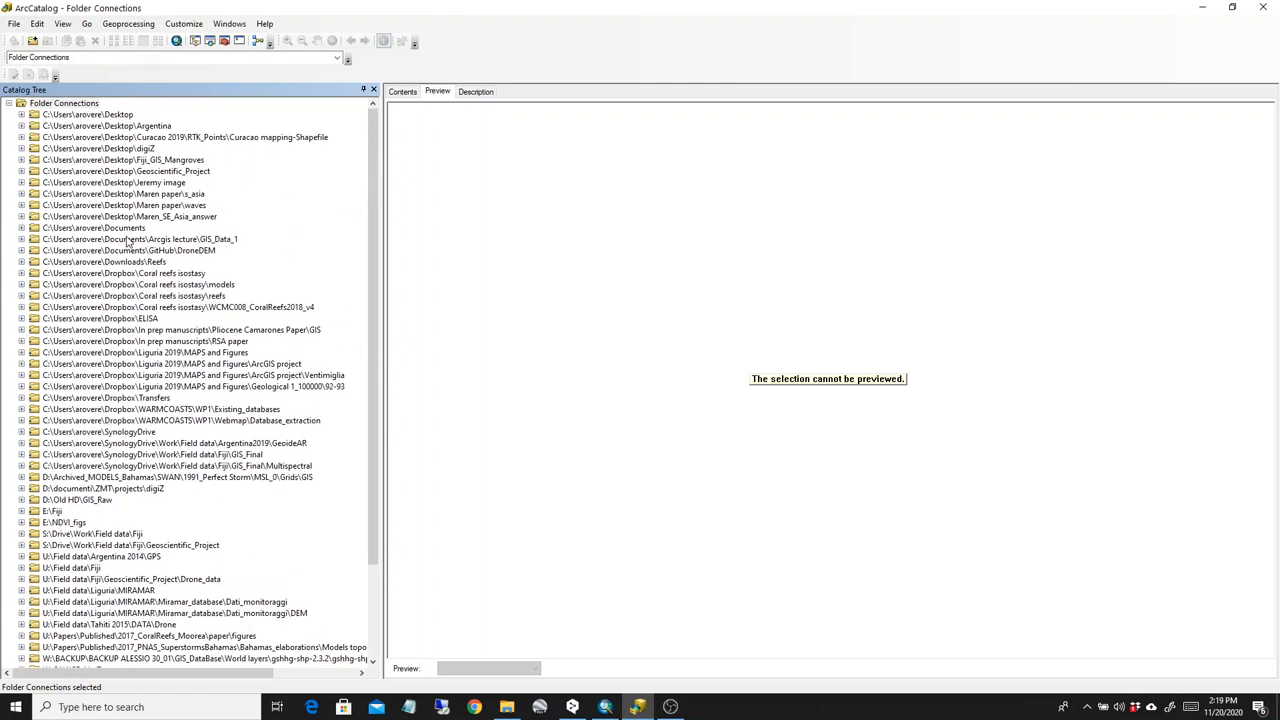
left_click(140, 240)
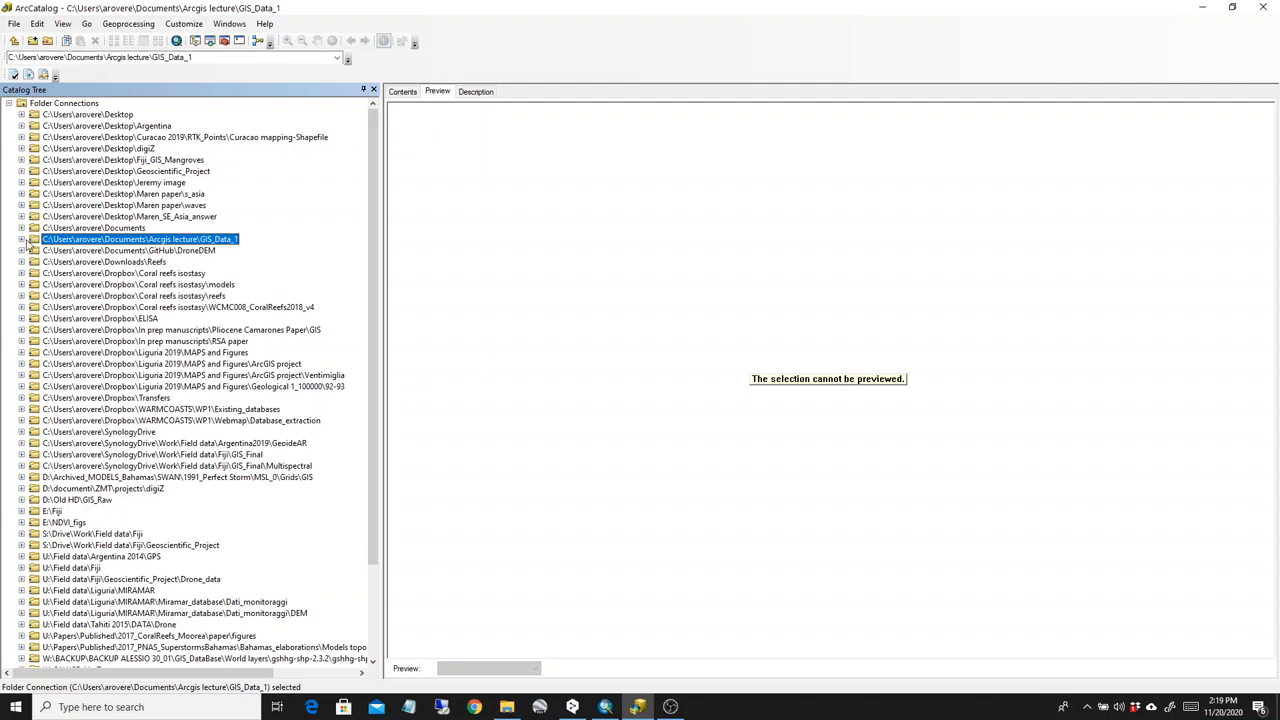
left_click(24, 240)
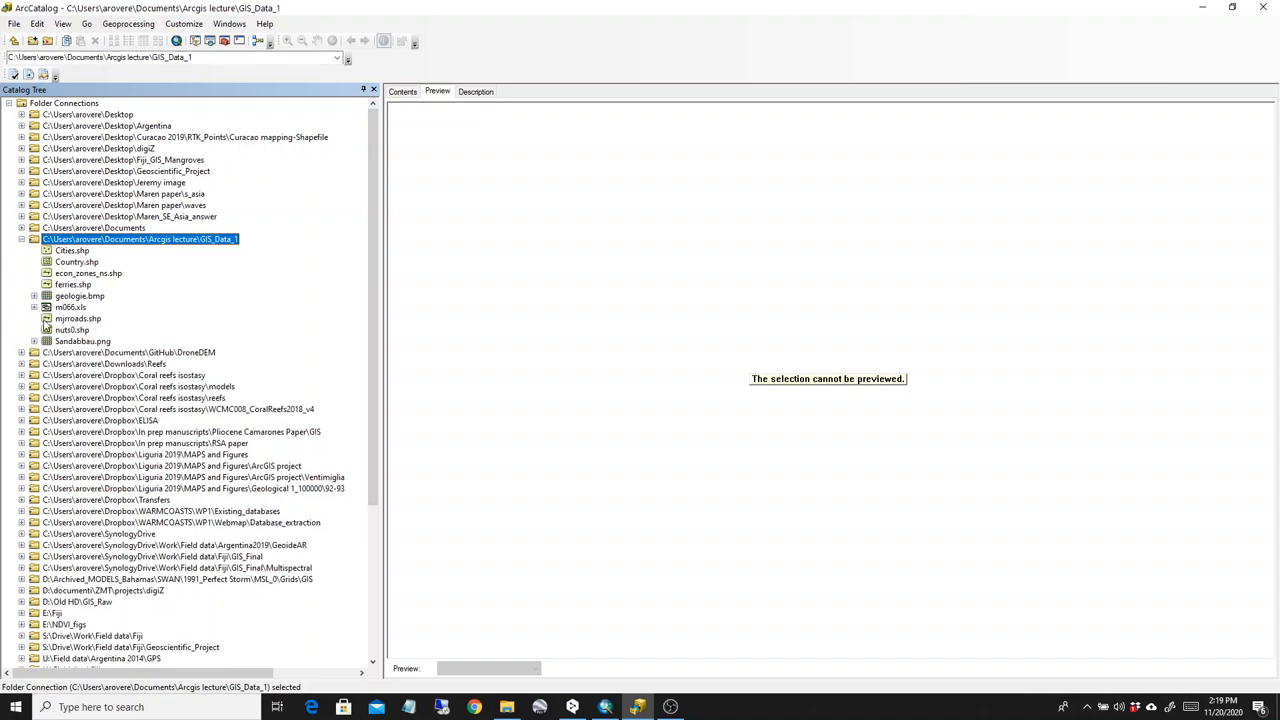
left_click(72, 250)
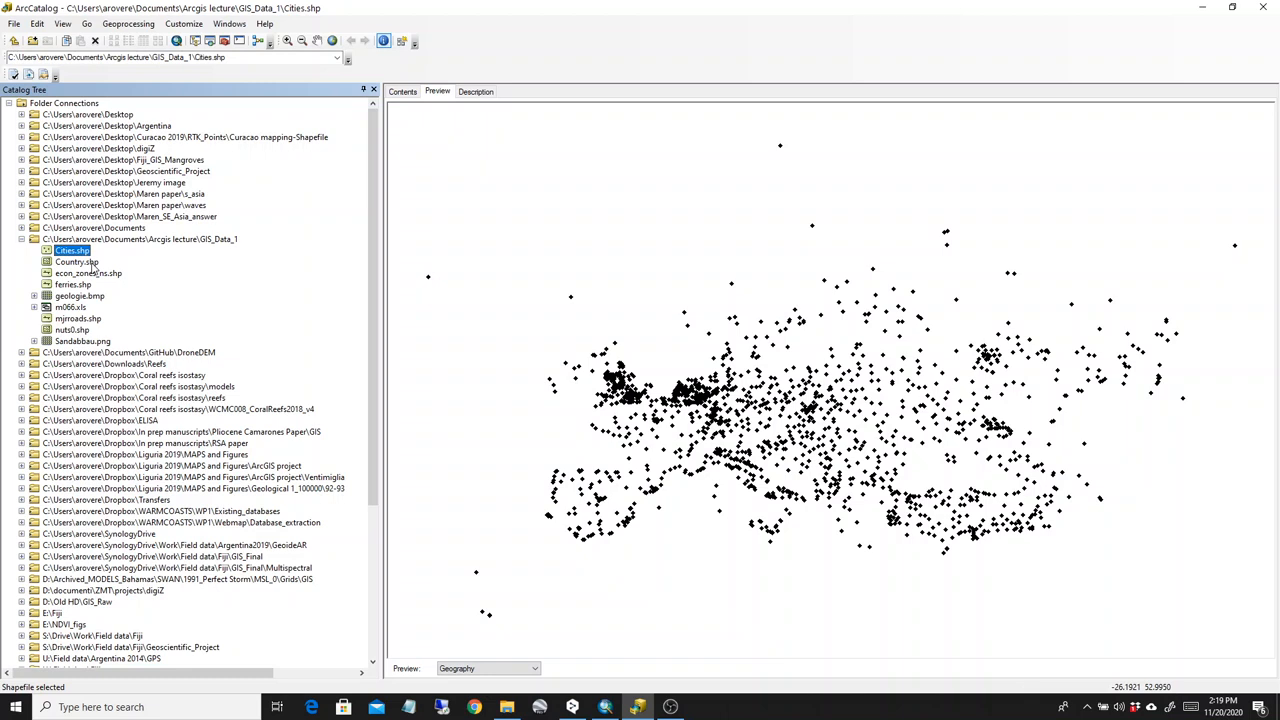
mouse_move(78, 272)
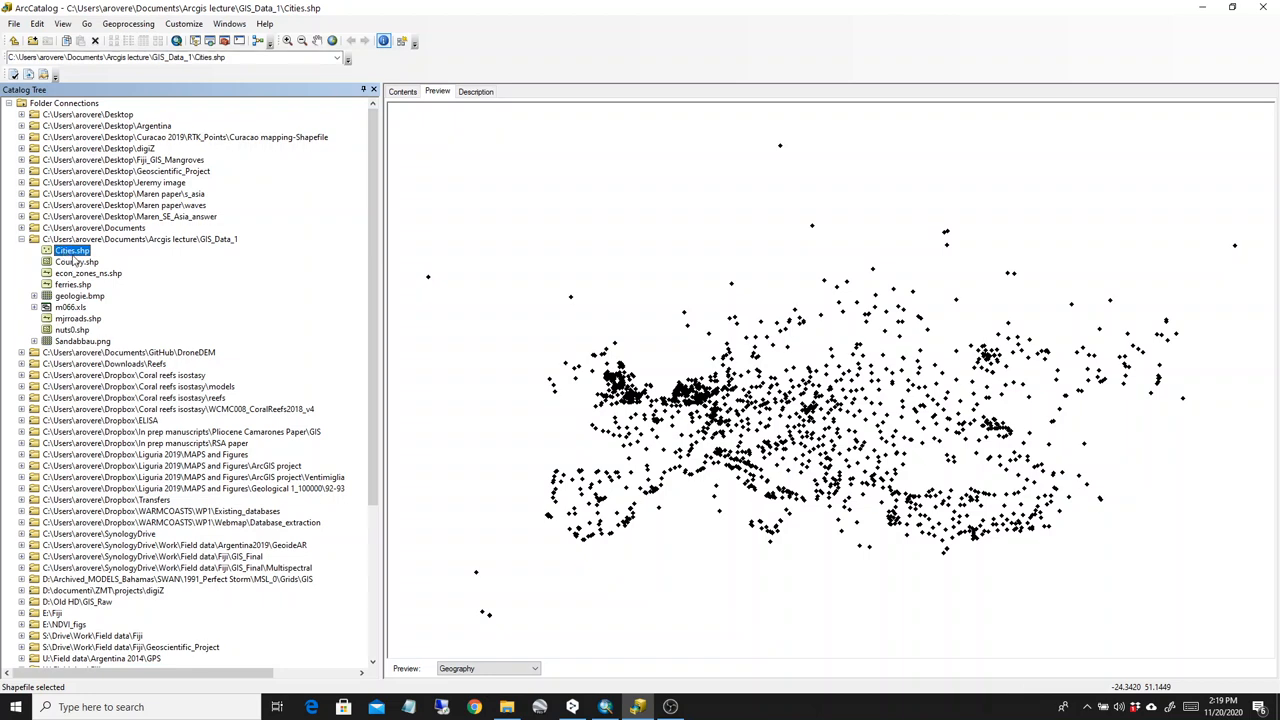
mouse_move(76, 262)
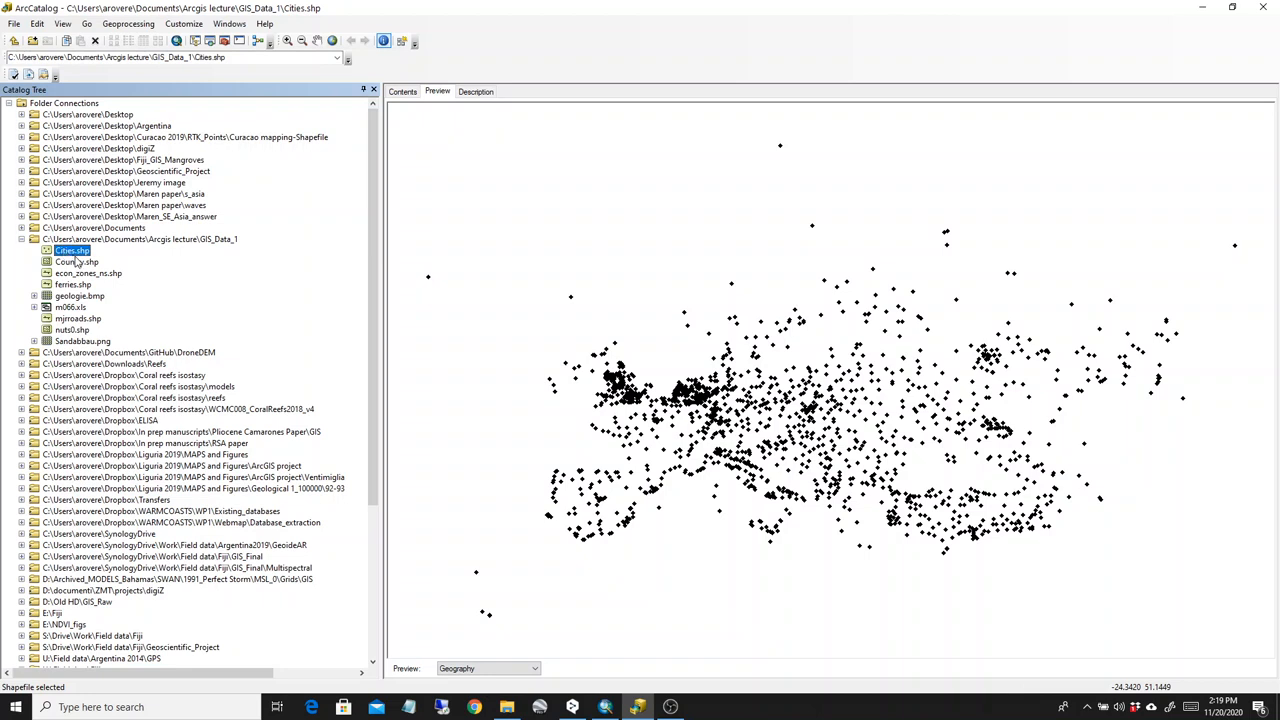
left_click(402, 92)
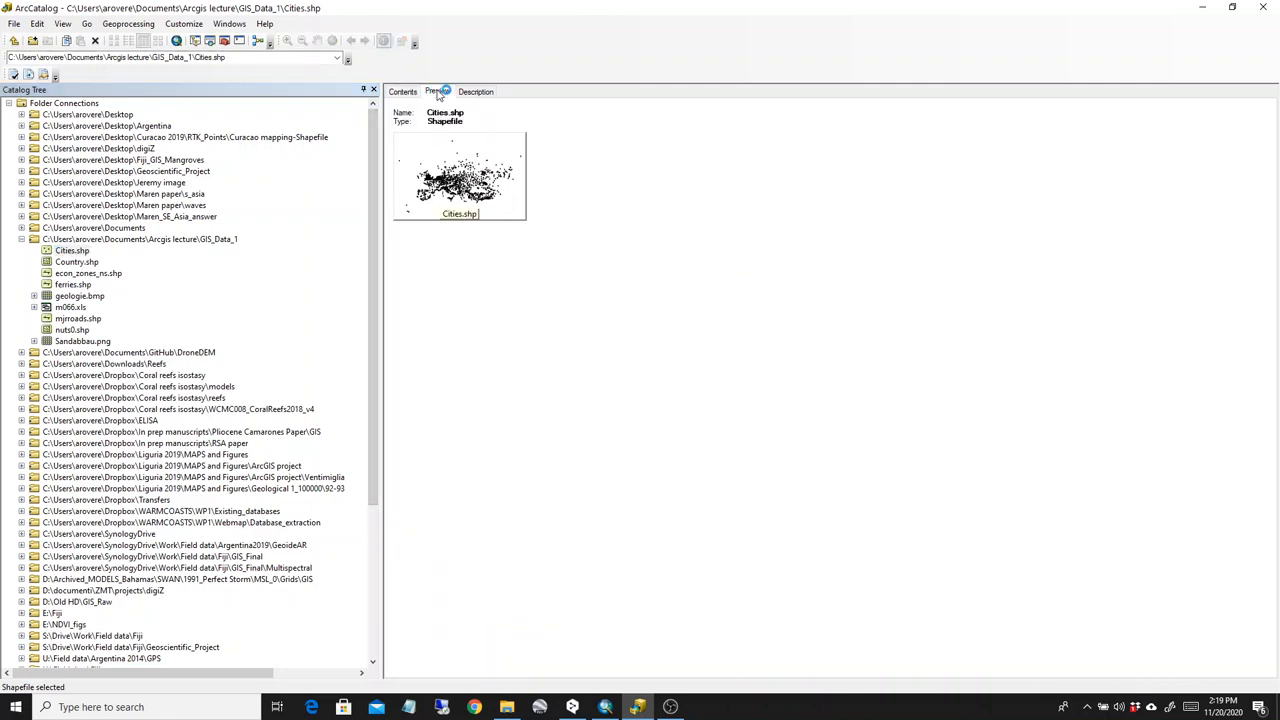
left_click(436, 92)
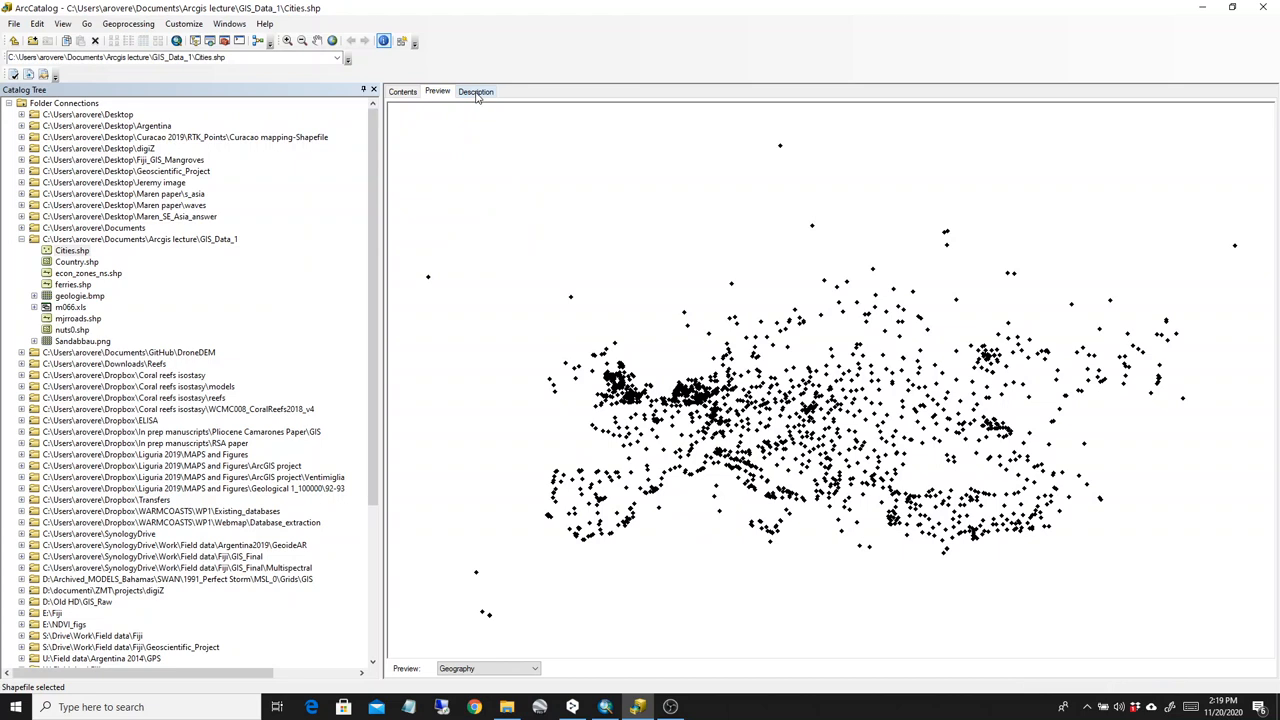
left_click(476, 92)
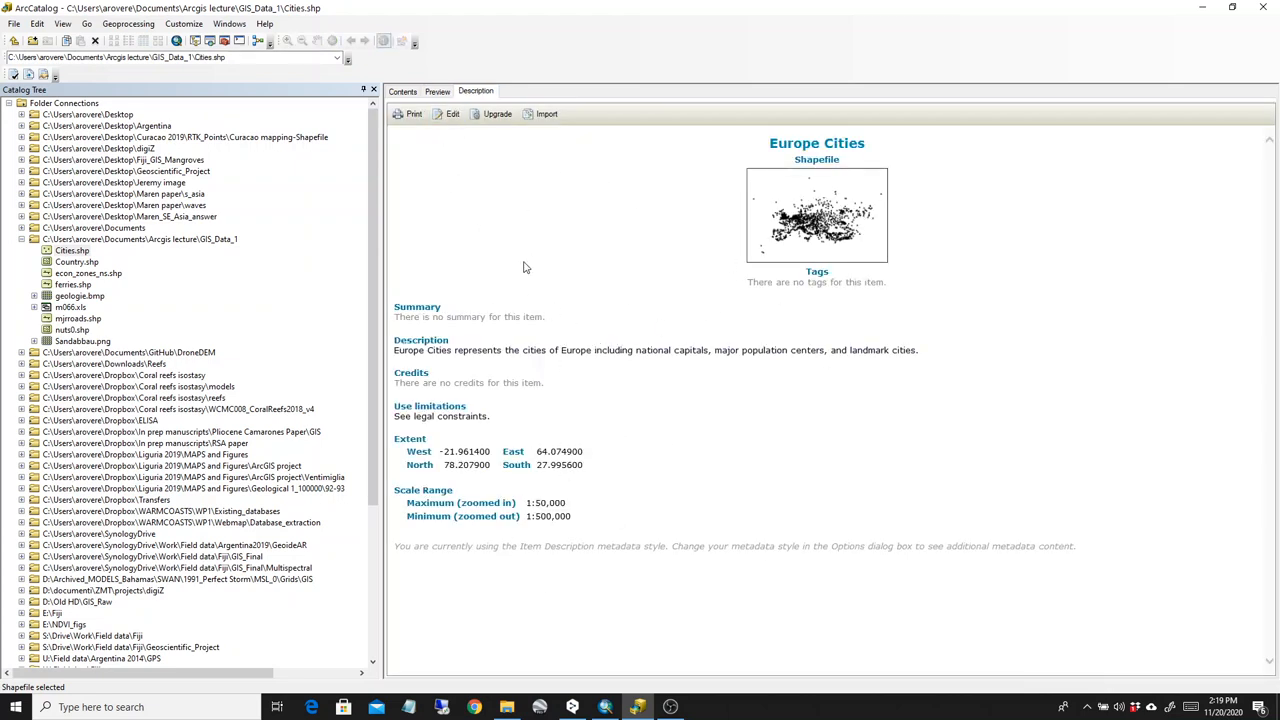
mouse_move(490, 496)
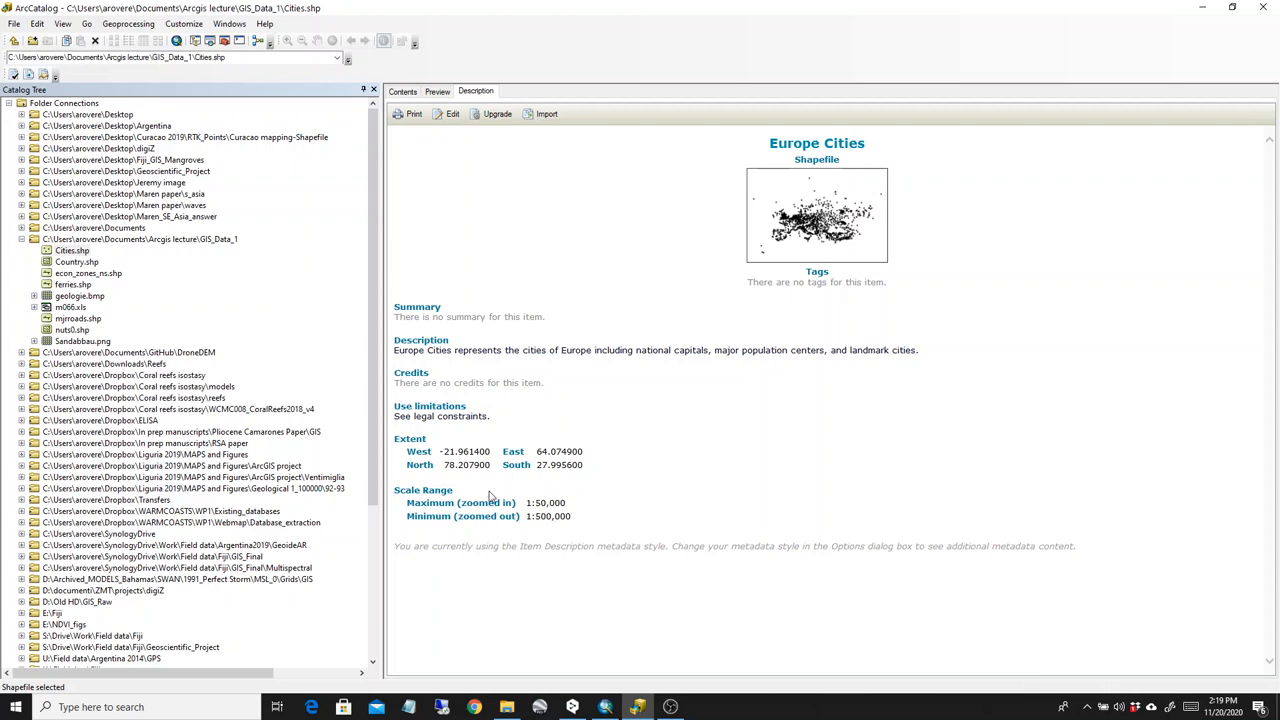
mouse_move(392, 364)
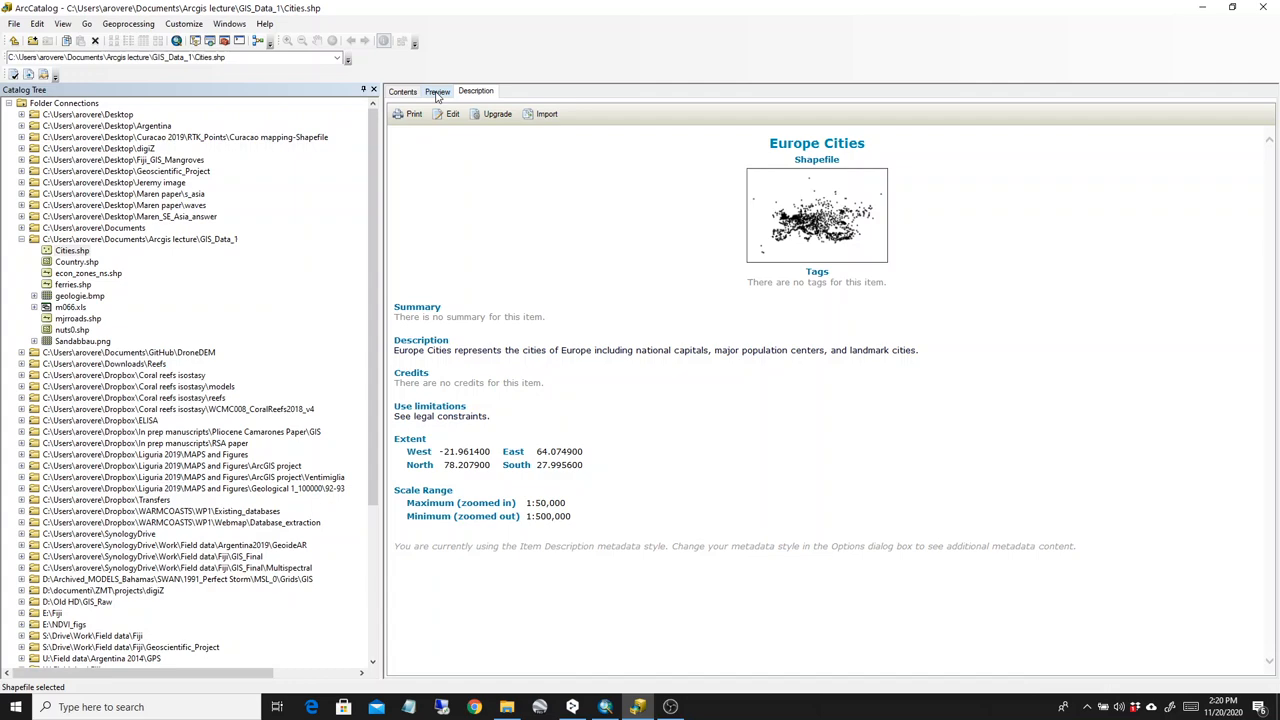
left_click(436, 92)
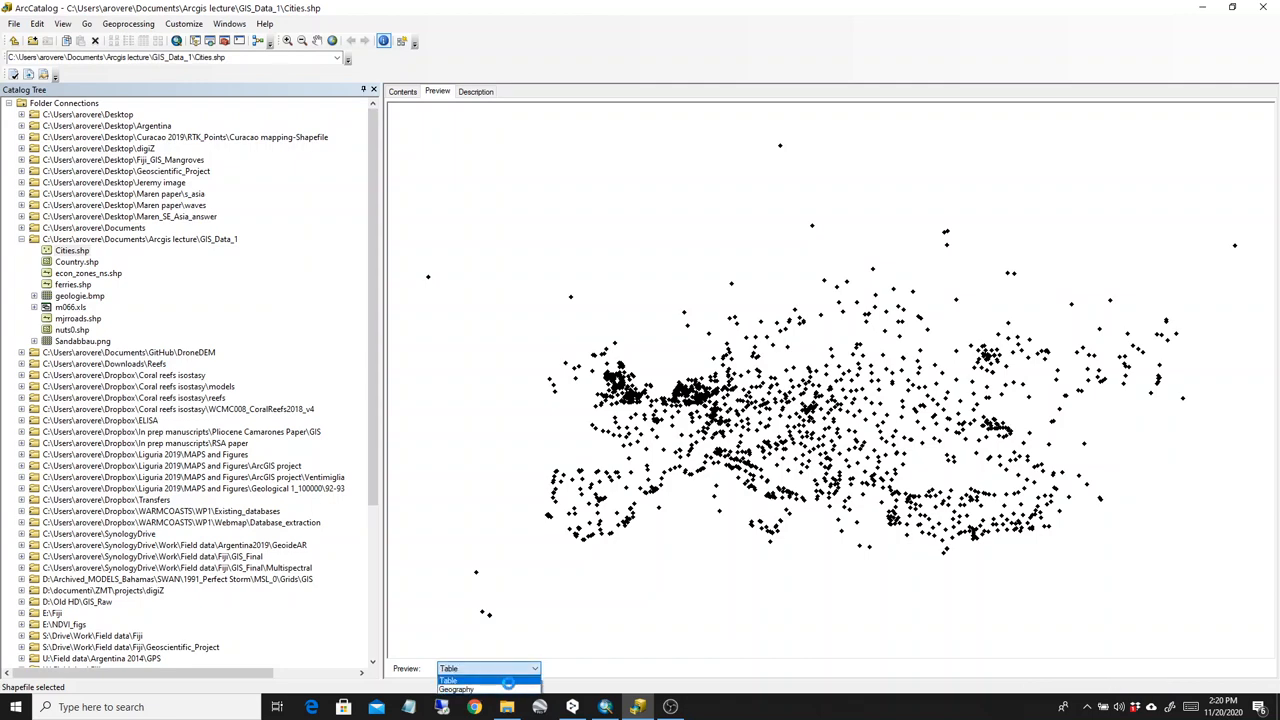
left_click(448, 680)
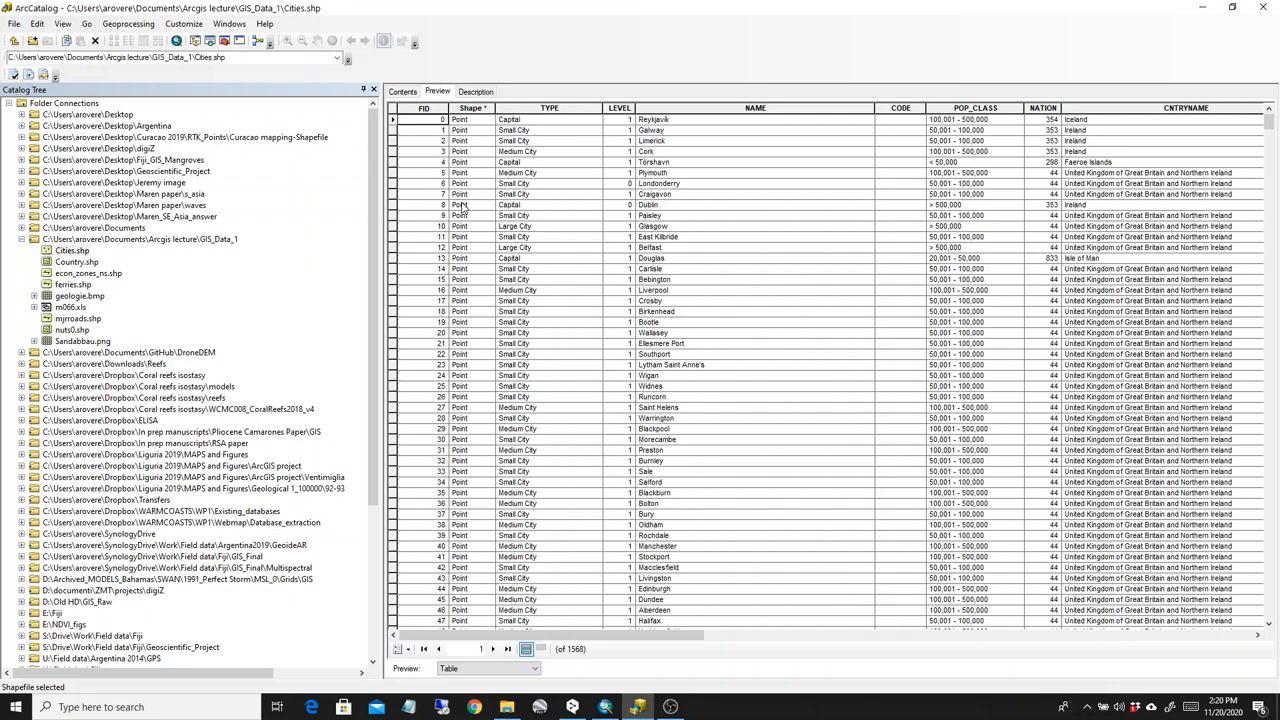
mouse_move(336, 276)
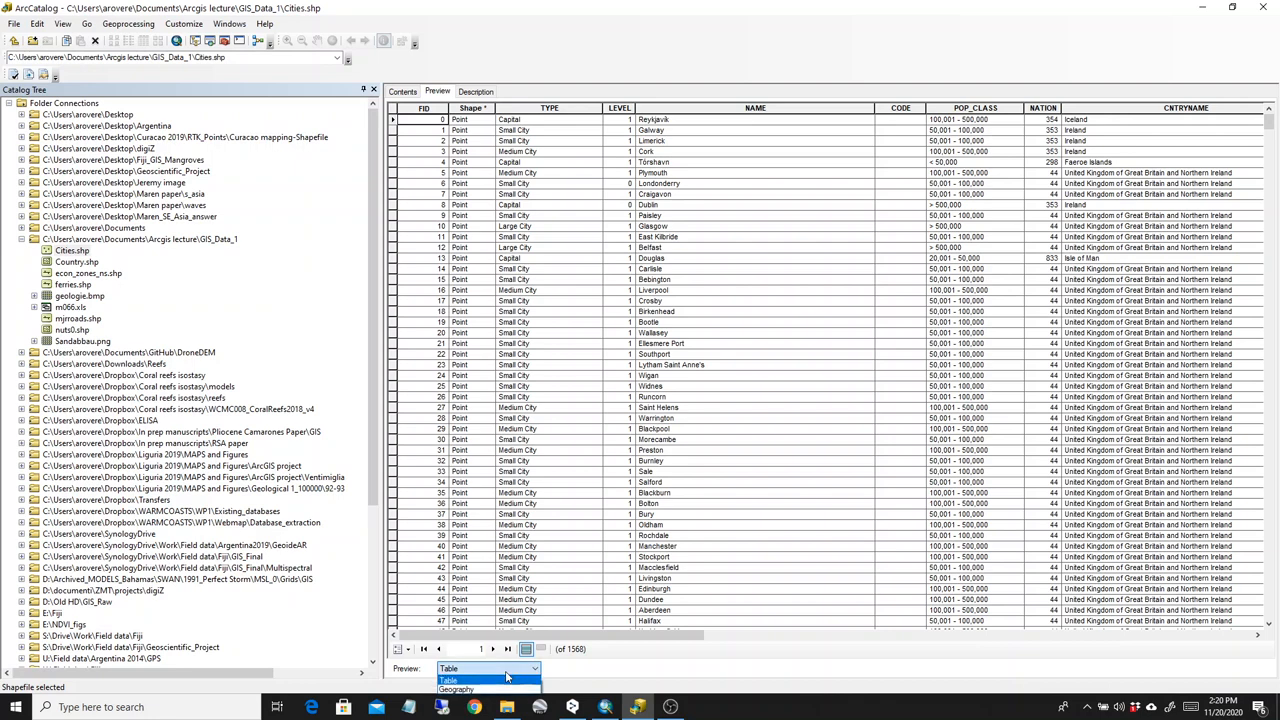
left_click(456, 690)
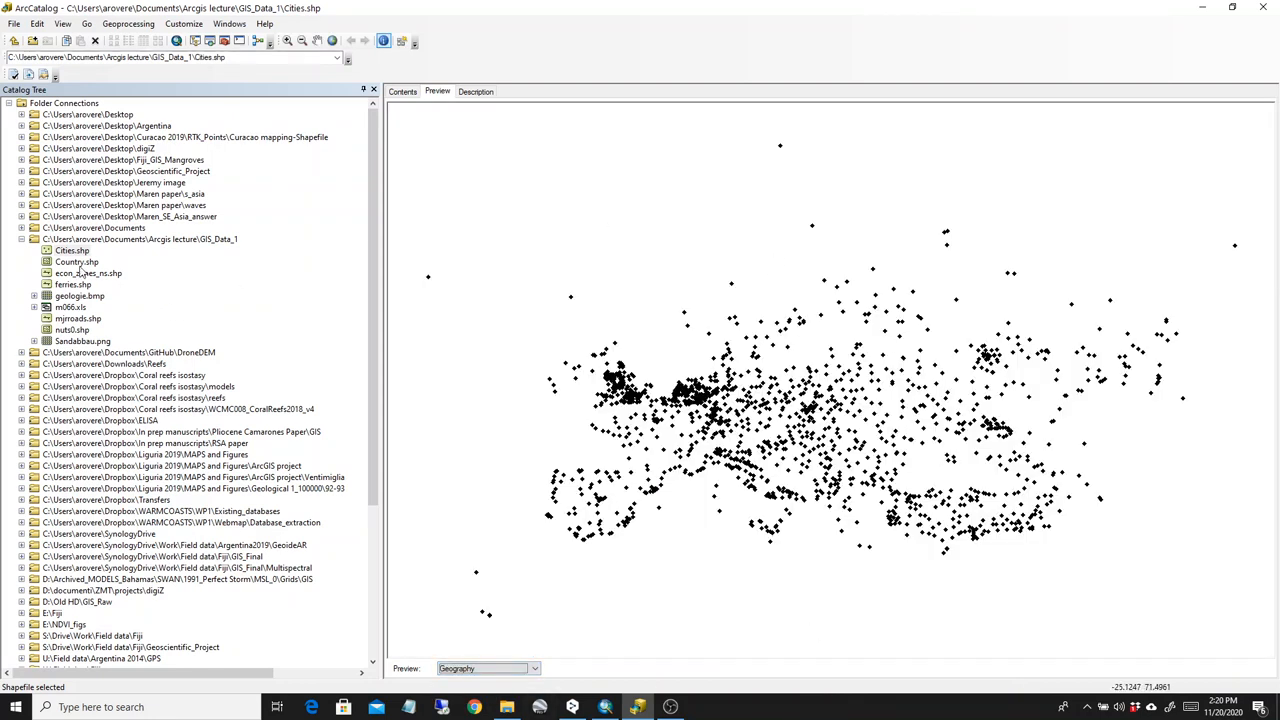
- Preview econ_zones_ns, ferries and the geologie raster, then return to the Cities.shp points
left_click(76, 260)
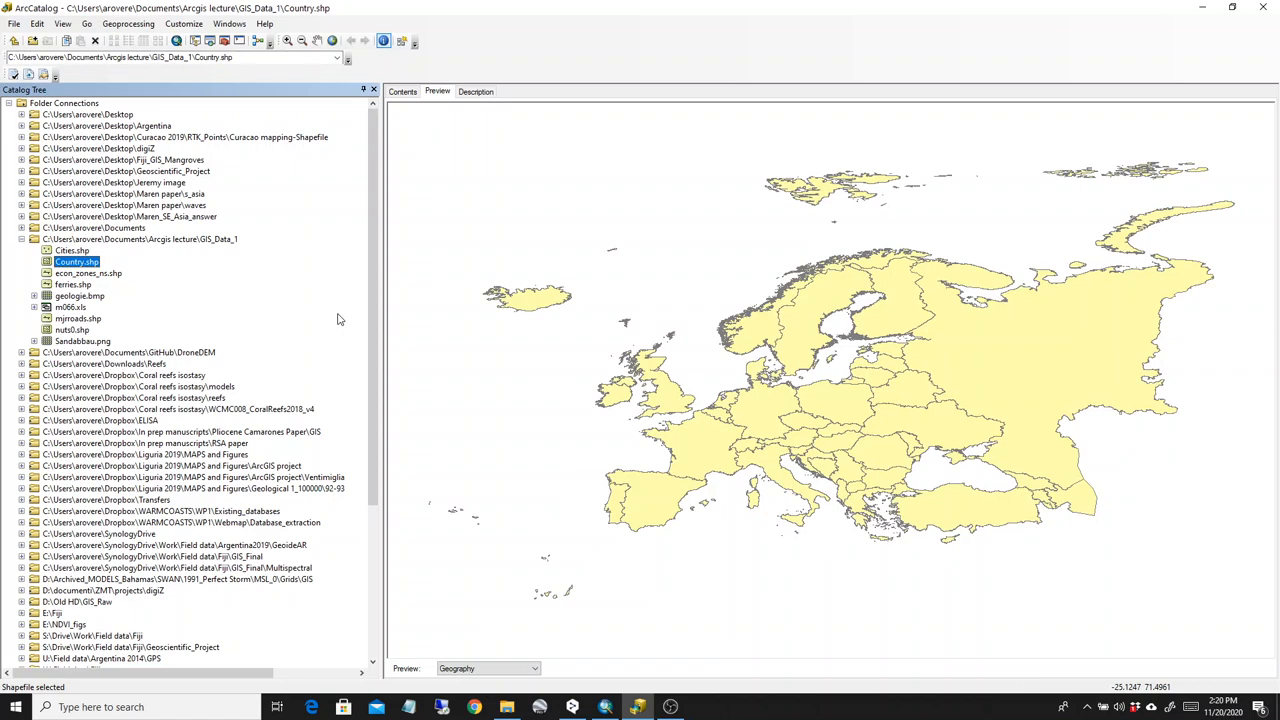
mouse_move(88, 282)
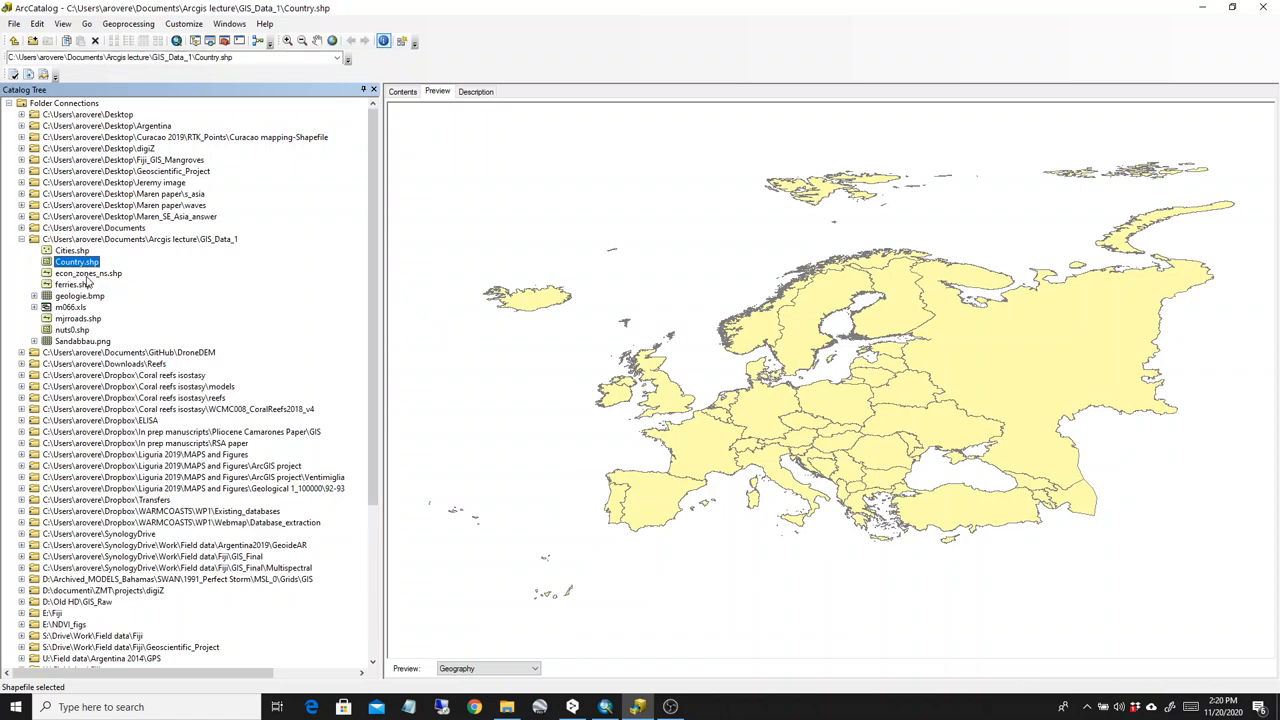
left_click(88, 272)
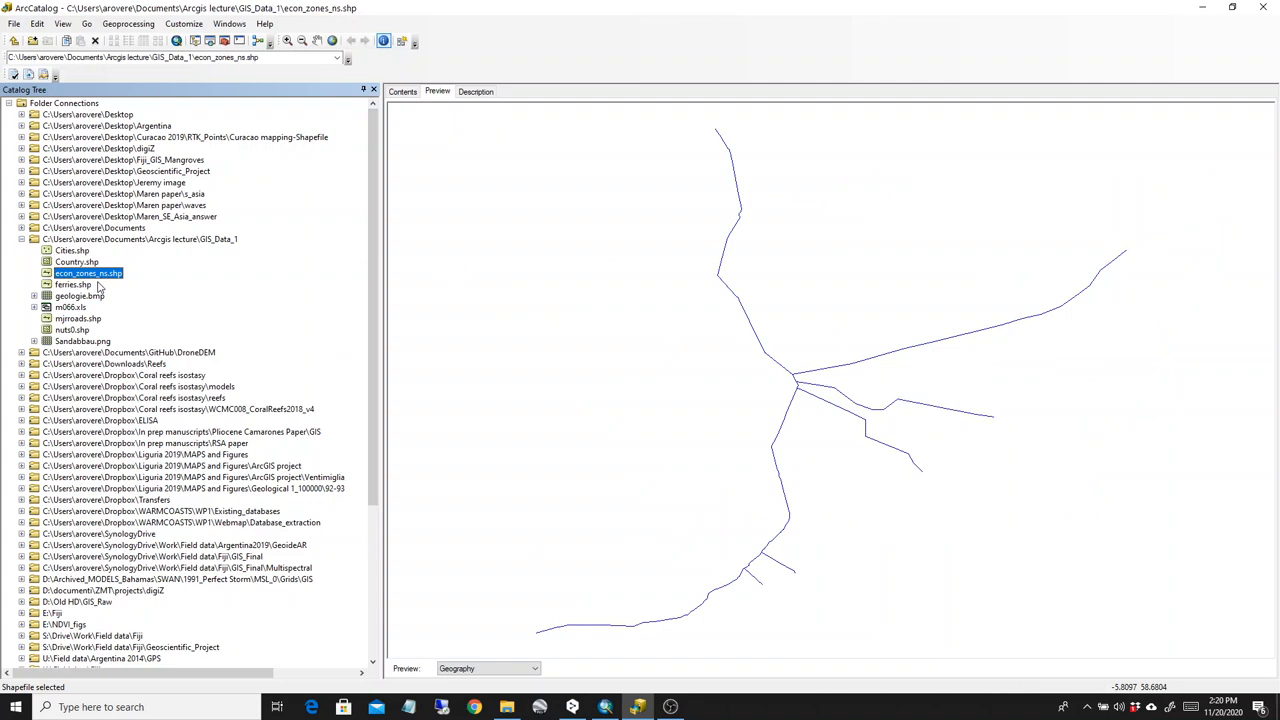
mouse_move(84, 288)
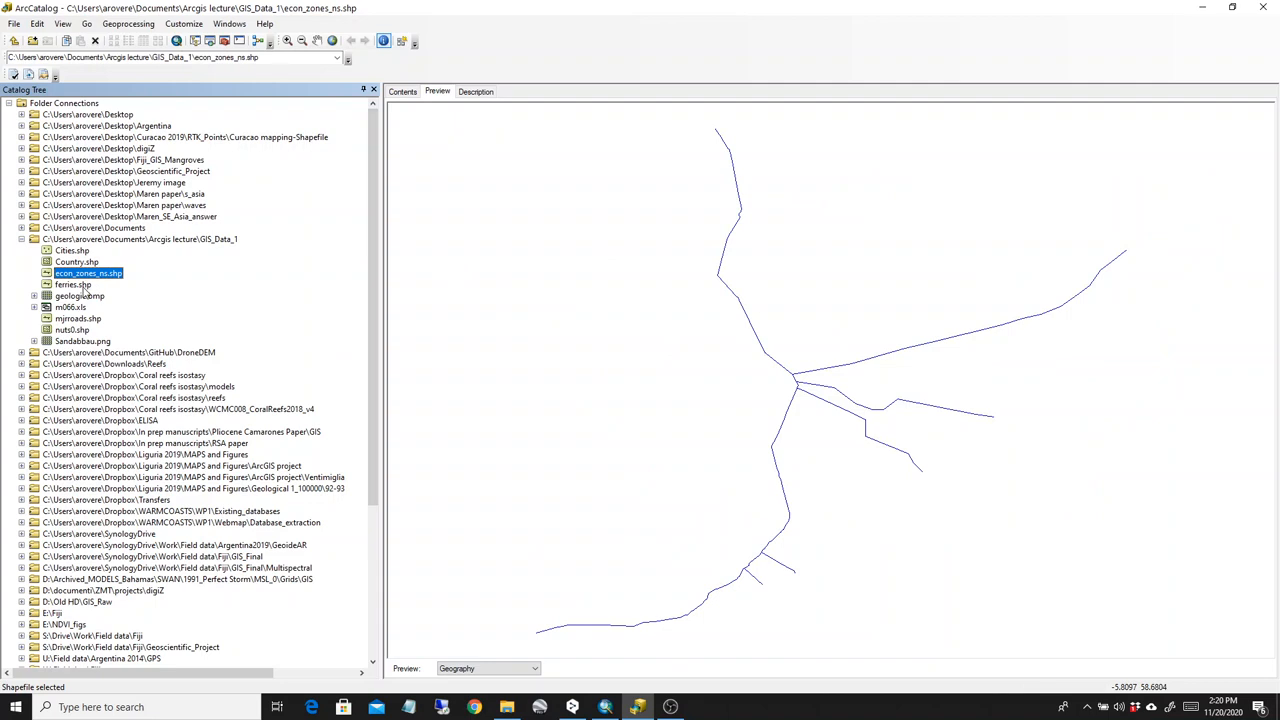
left_click(72, 284)
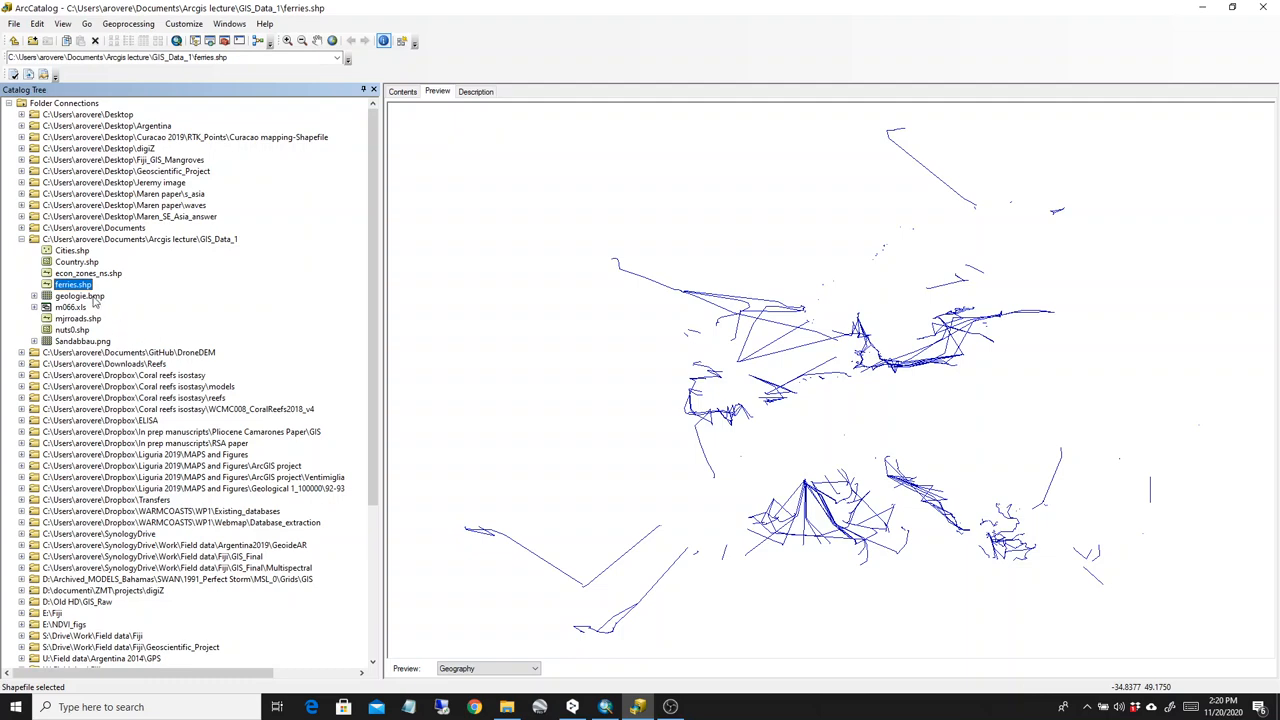
left_click(80, 296)
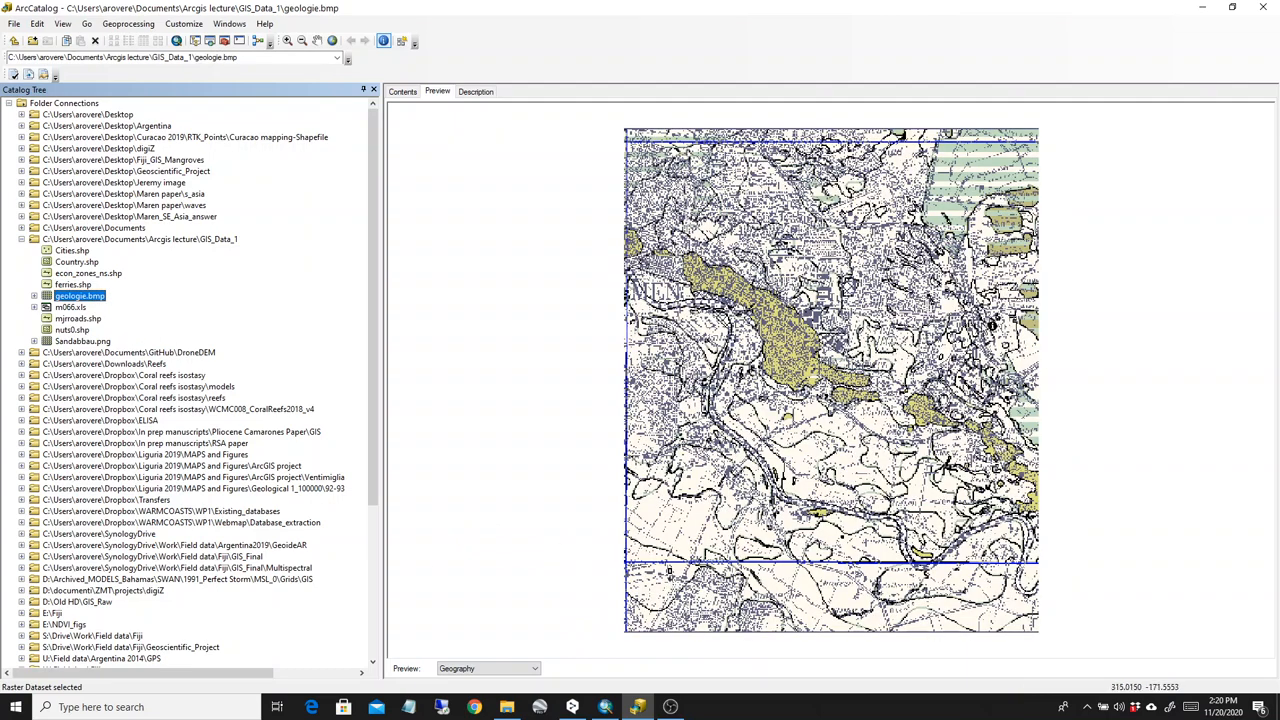
mouse_move(890, 308)
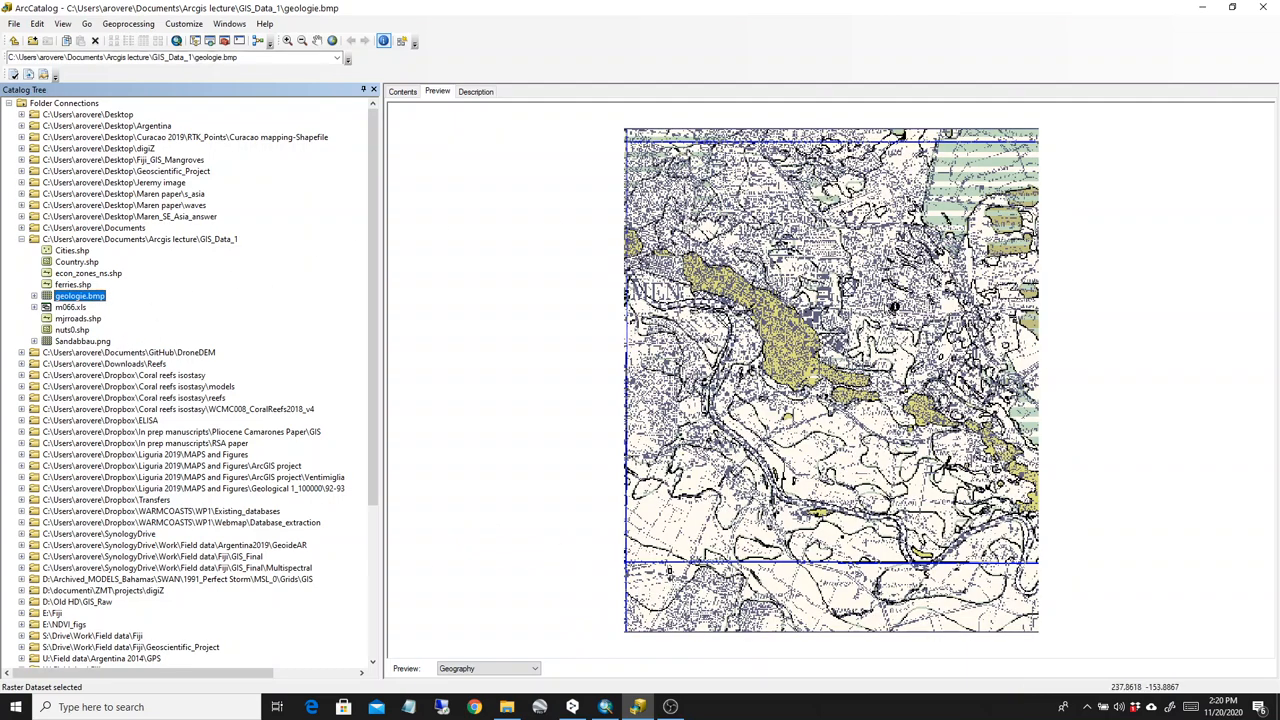
mouse_move(776, 428)
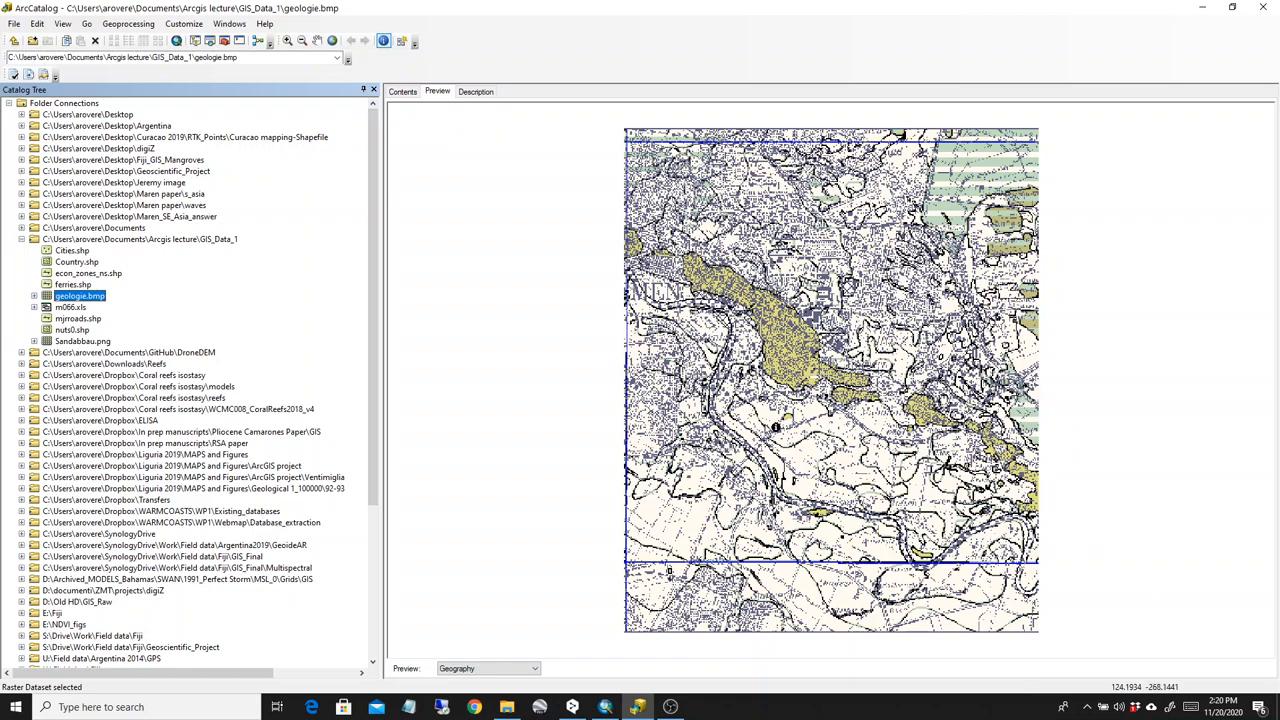
mouse_move(868, 232)
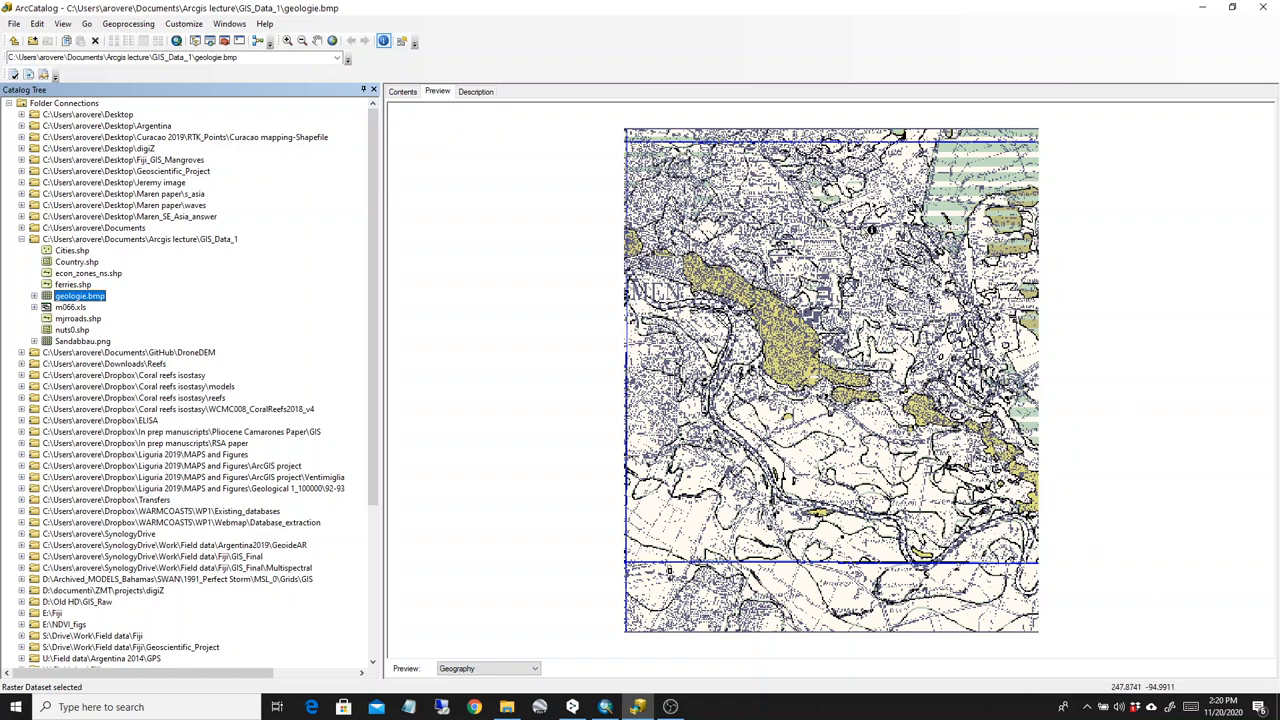
left_click(72, 250)
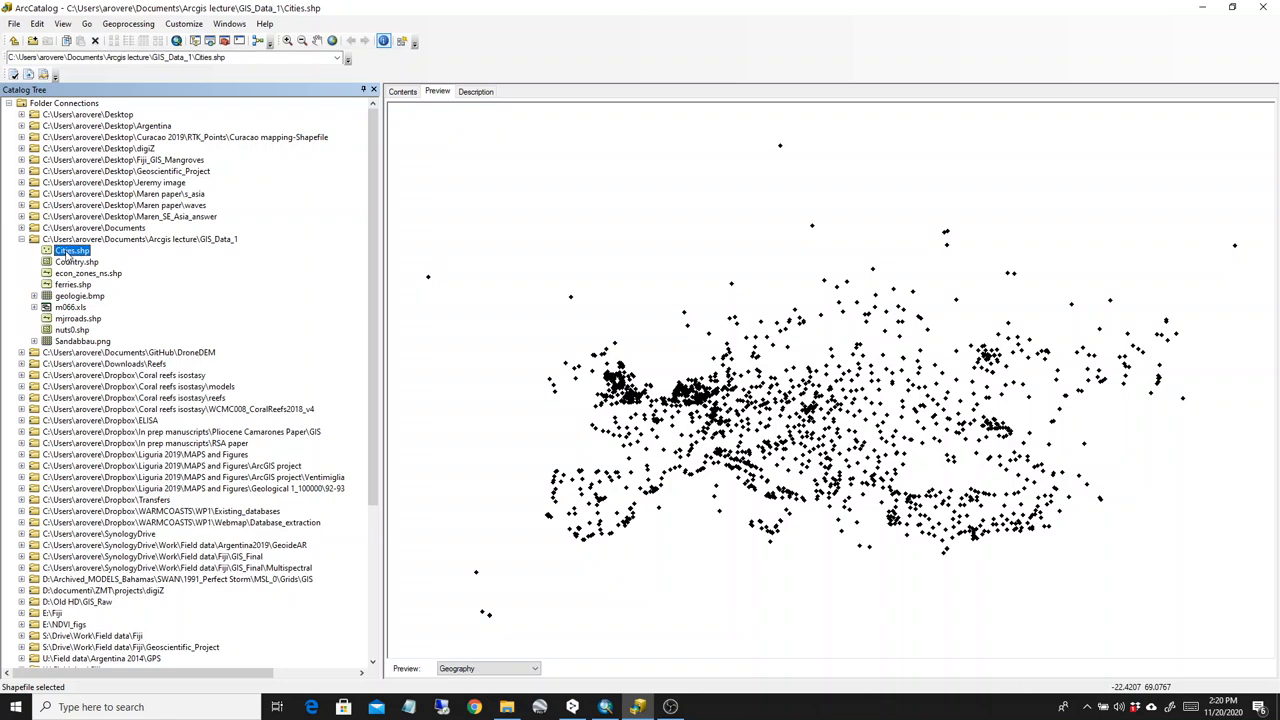
- Show Cities.shp's properties and its WGS 1984 XY coordinate system
right_click(72, 250)
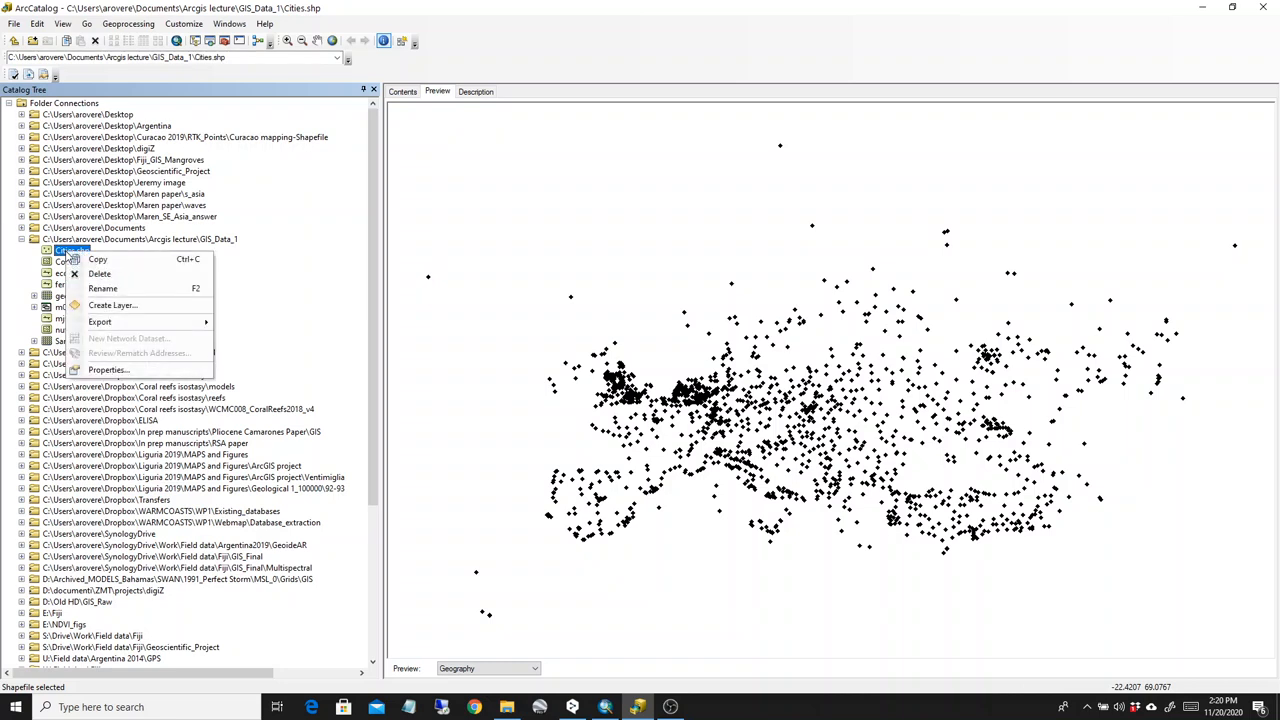
mouse_move(108, 370)
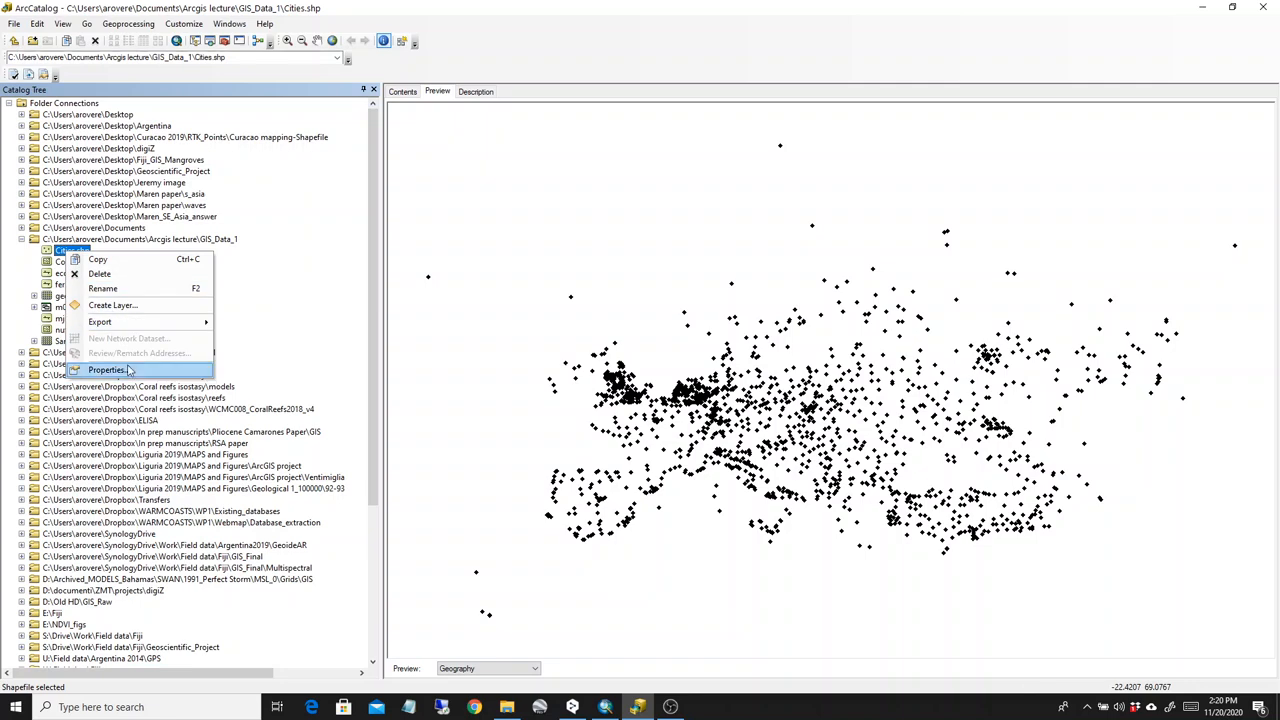
left_click(108, 370)
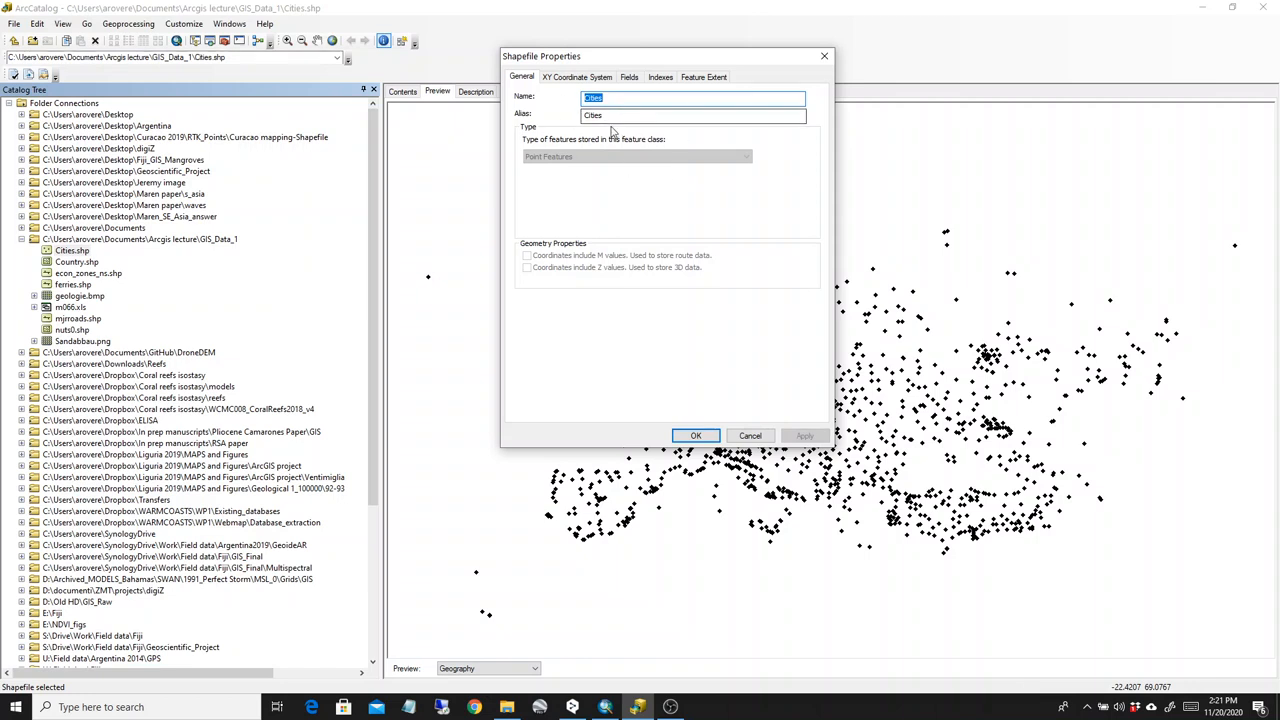
left_click(692, 114)
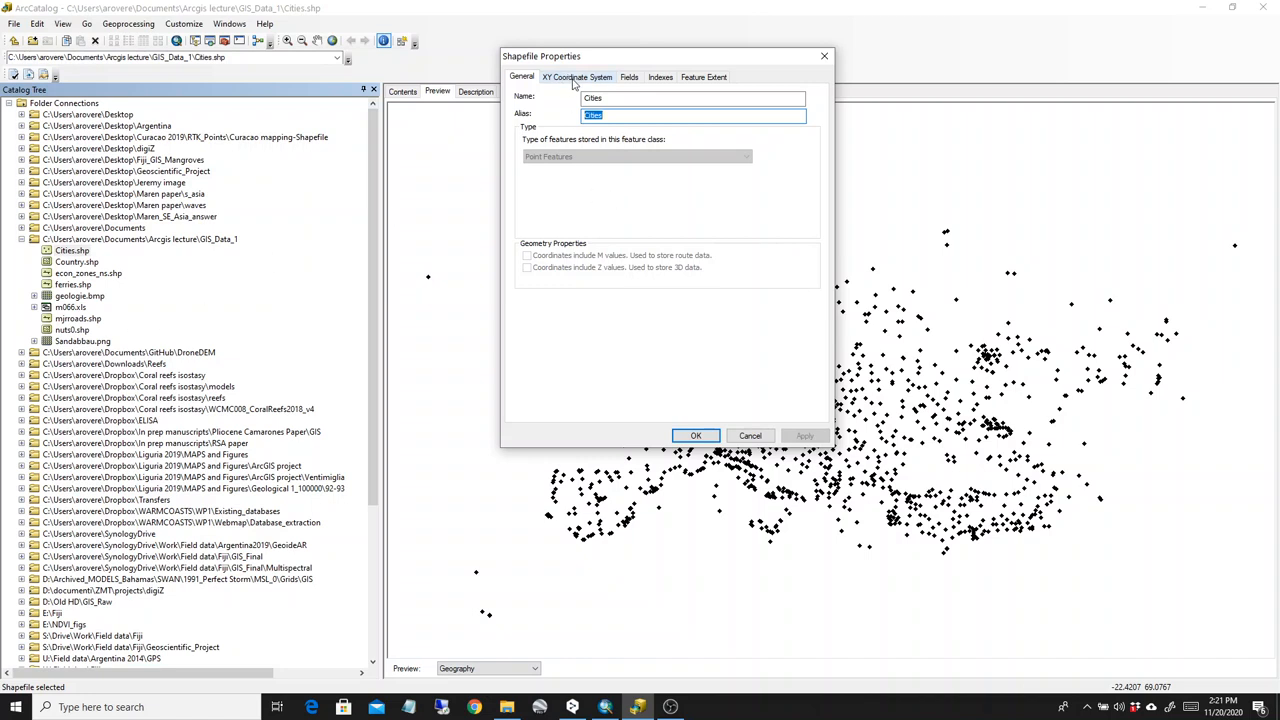
left_click(576, 76)
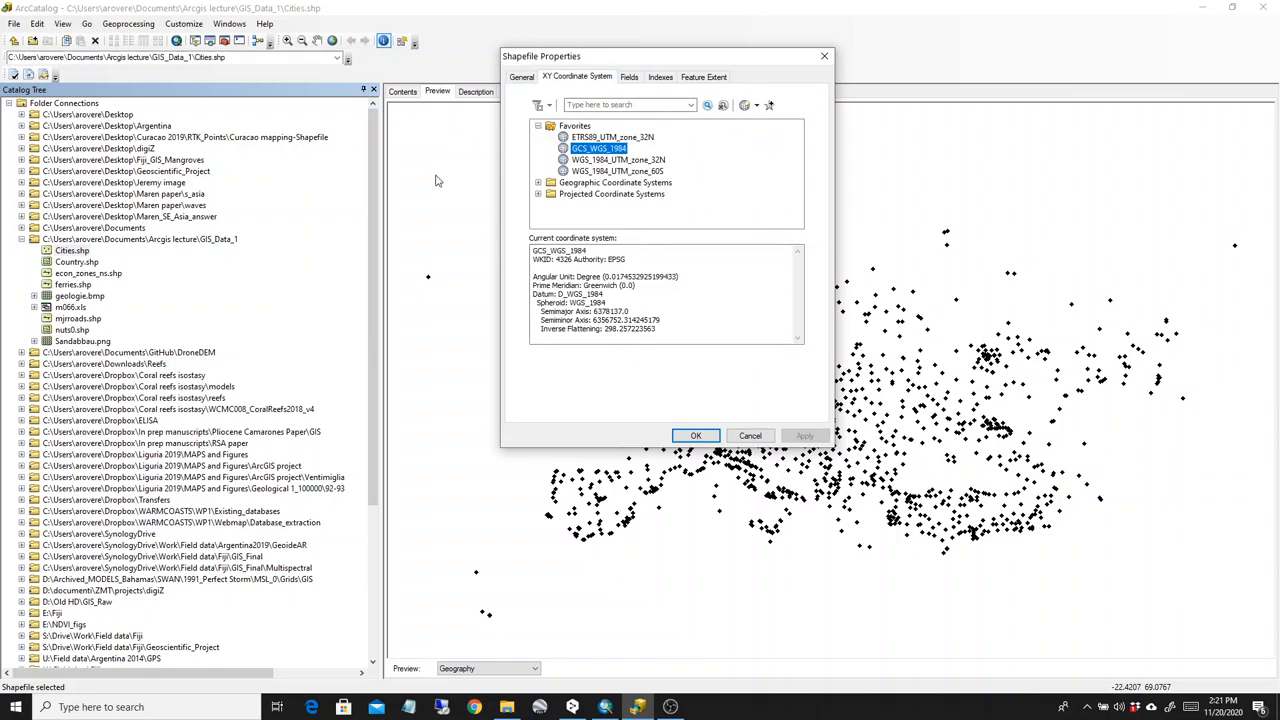
- Review the shapefile's fields, indexes and feature extent, then close the properties
left_click(628, 76)
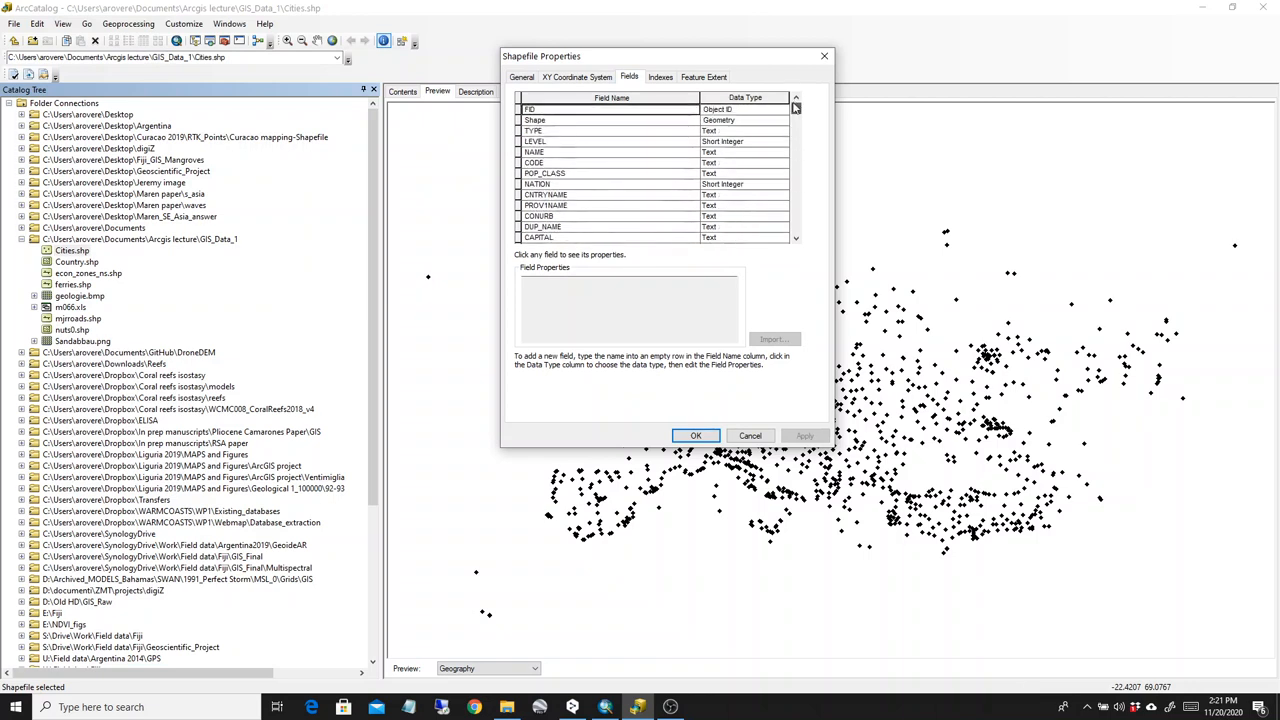
left_click(660, 76)
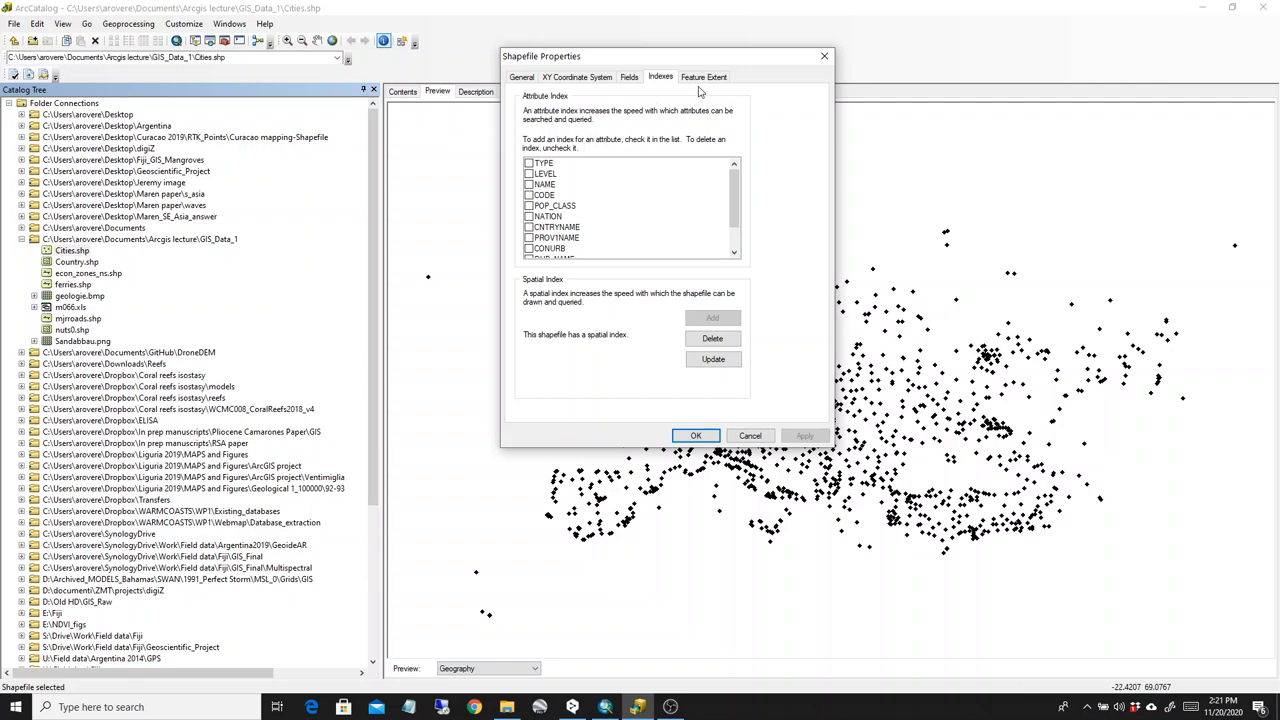
left_click(704, 76)
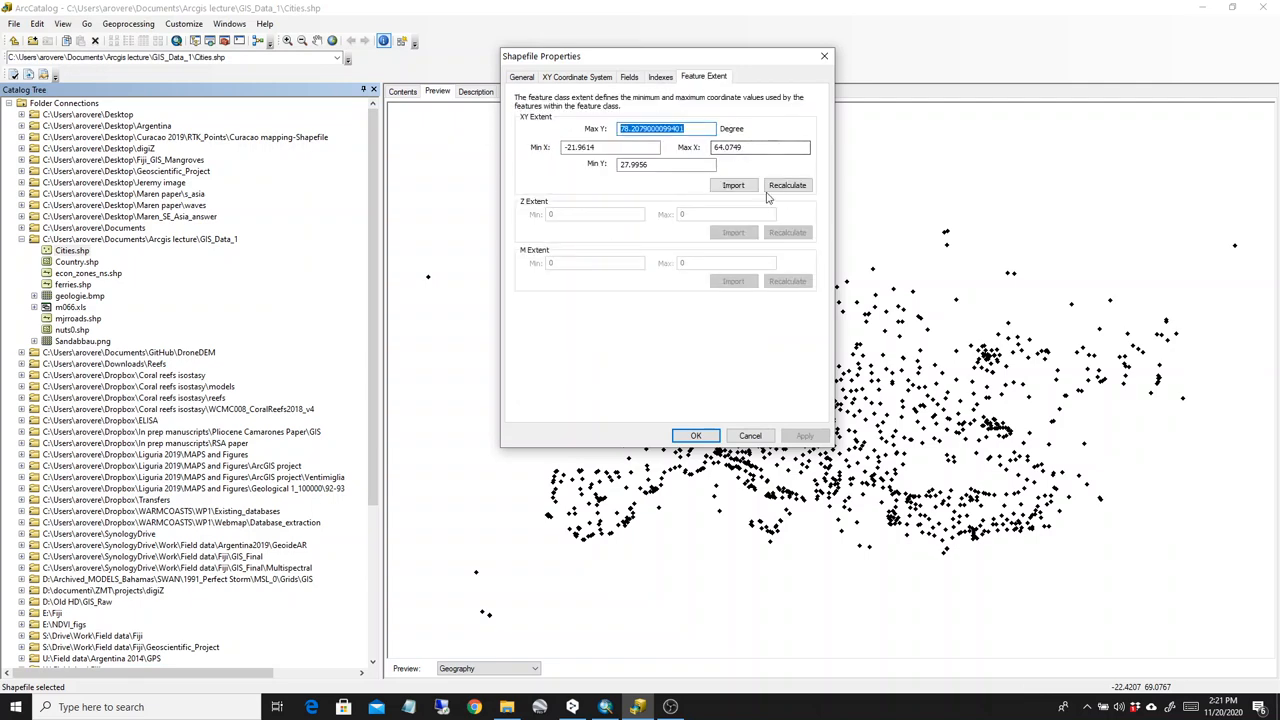
left_click(696, 436)
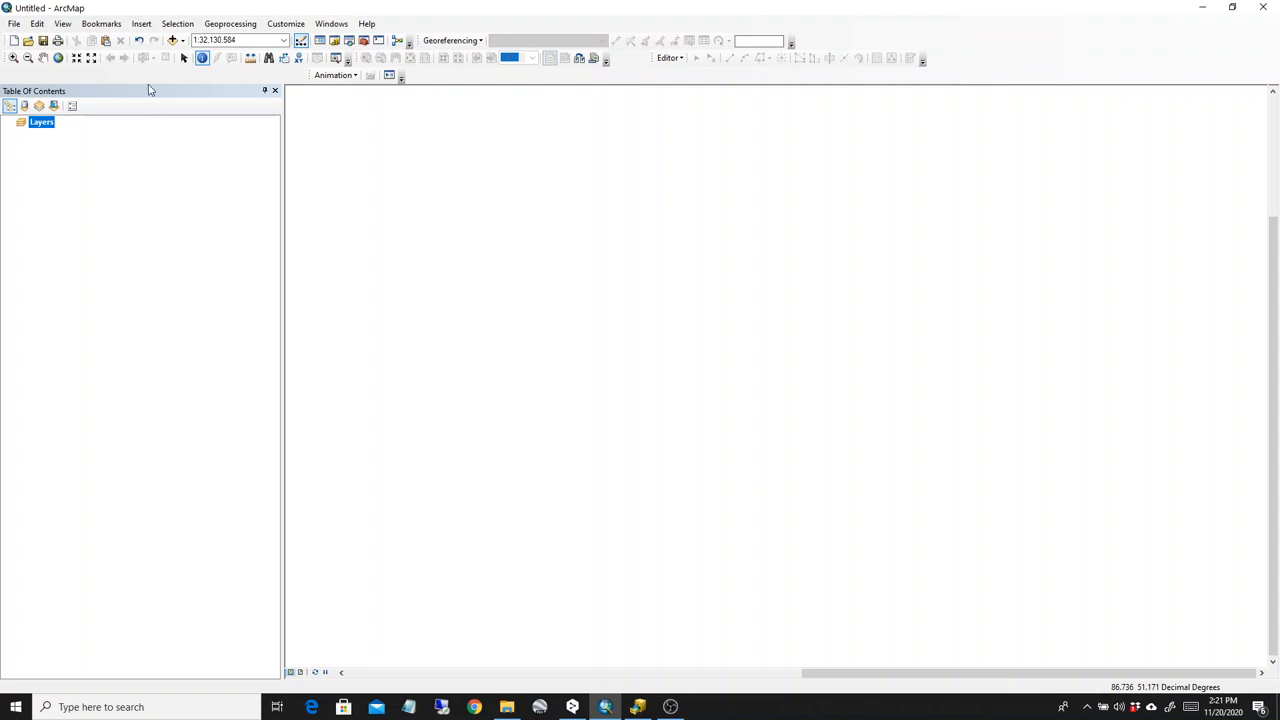
mouse_move(172, 40)
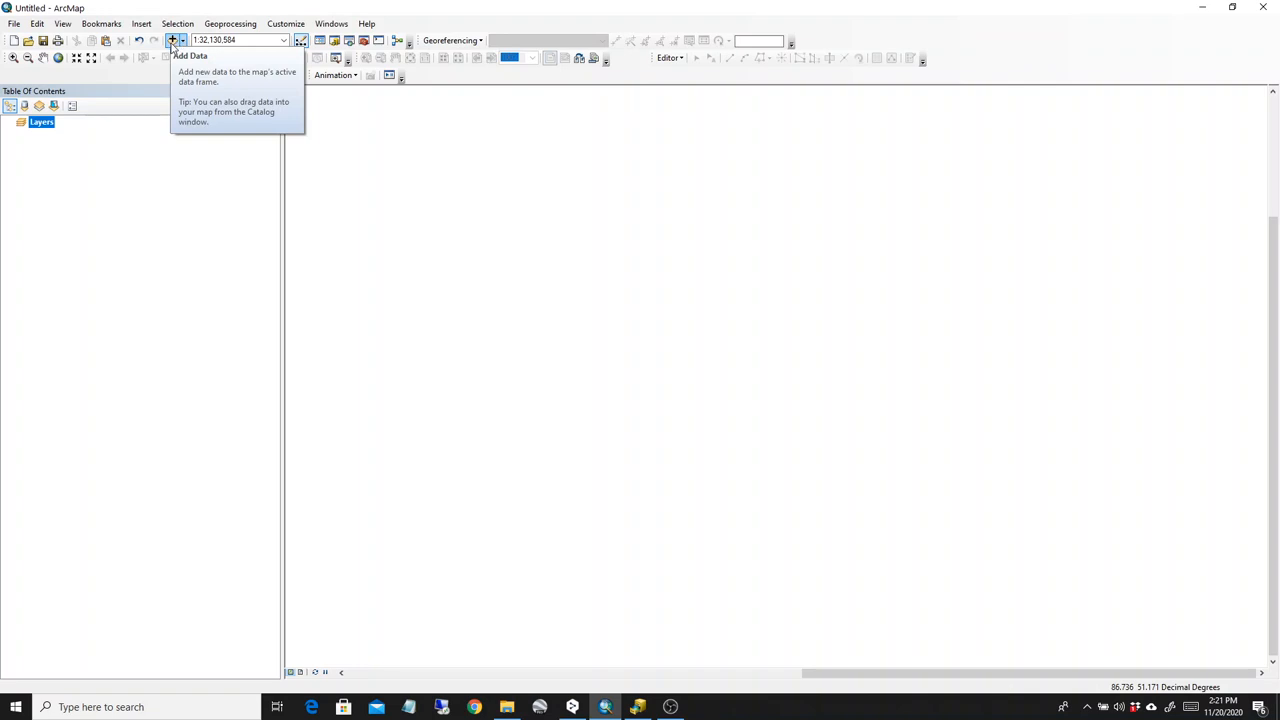
- Add Country.shp from the GIS_Data_1 folder to the map via Add Data
left_click(172, 40)
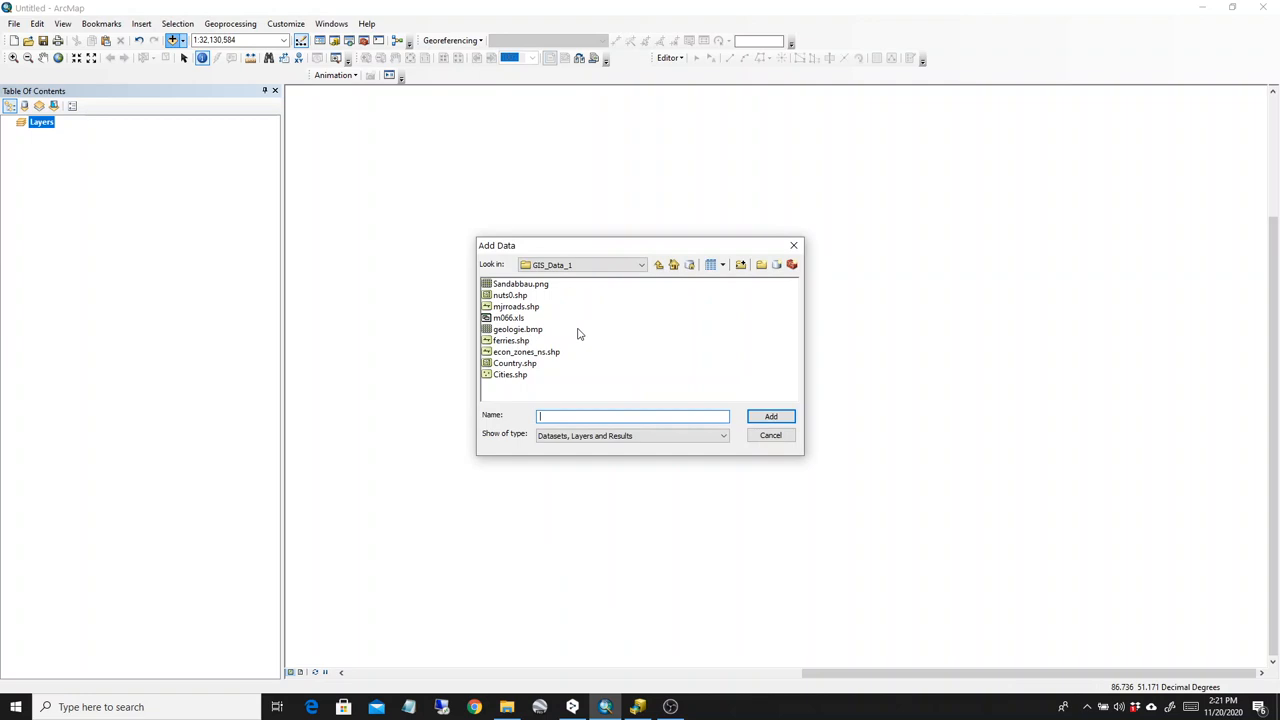
left_click(640, 264)
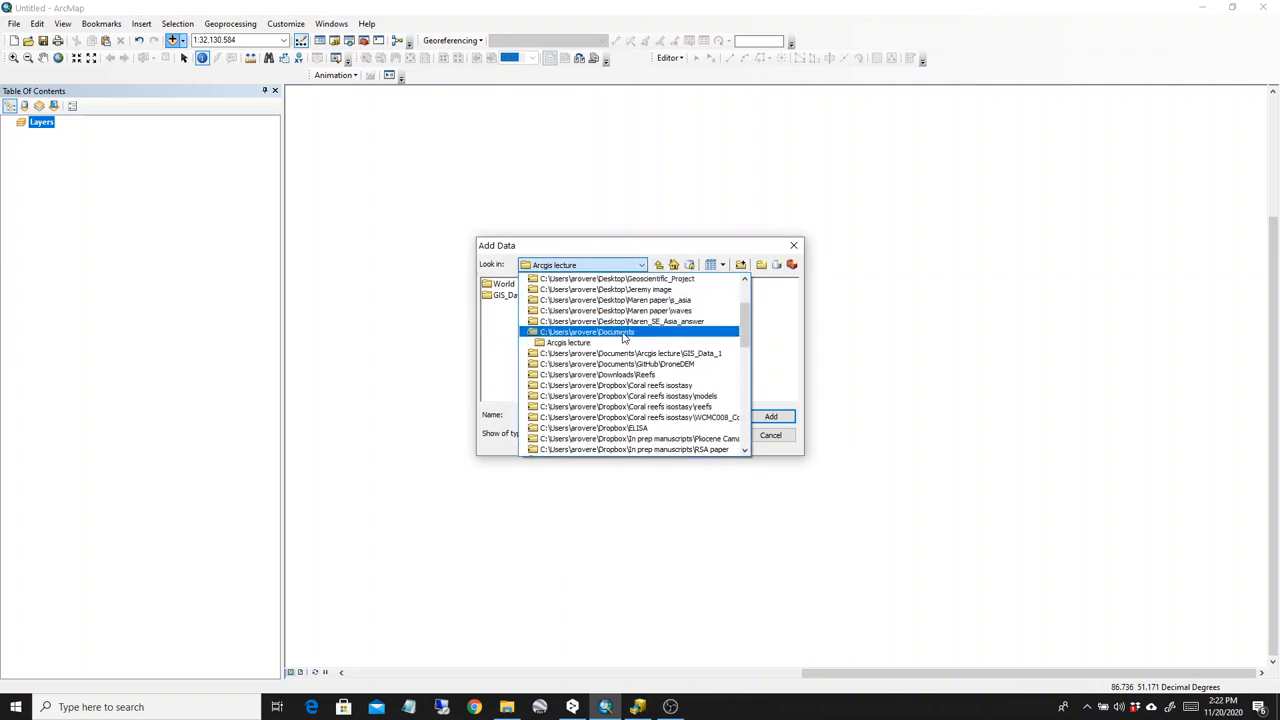
left_click(584, 332)
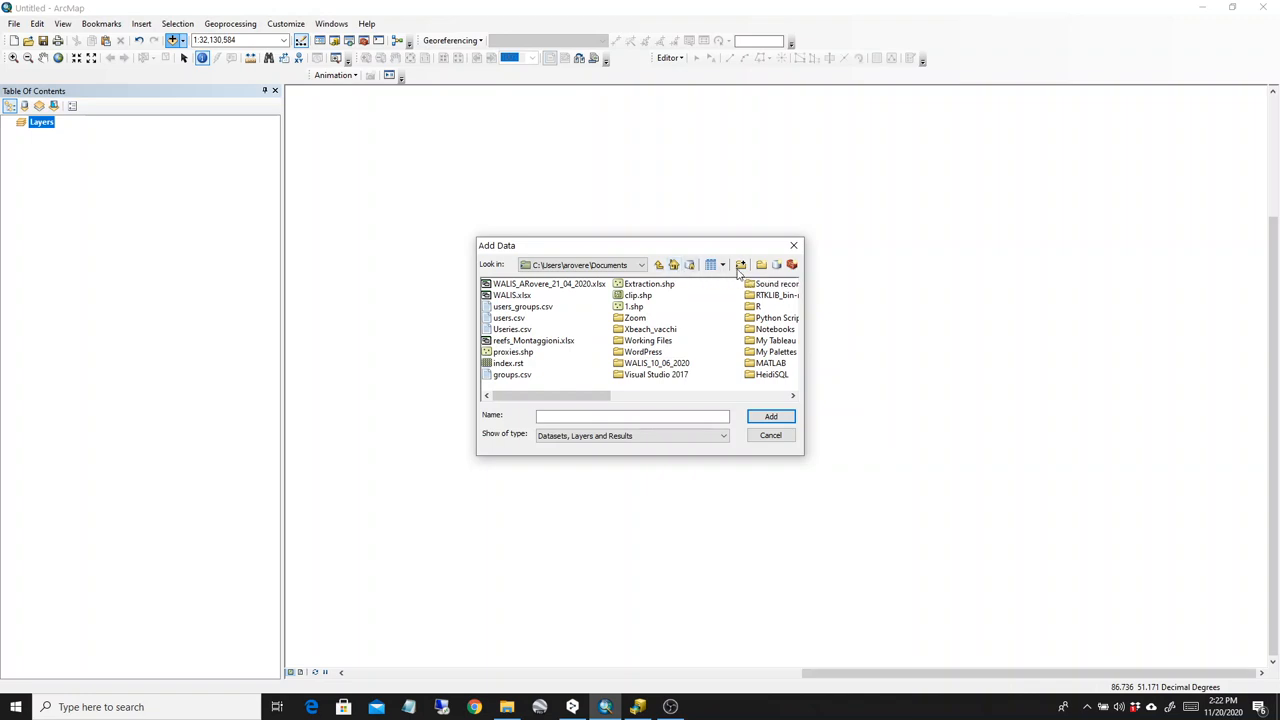
mouse_move(804, 290)
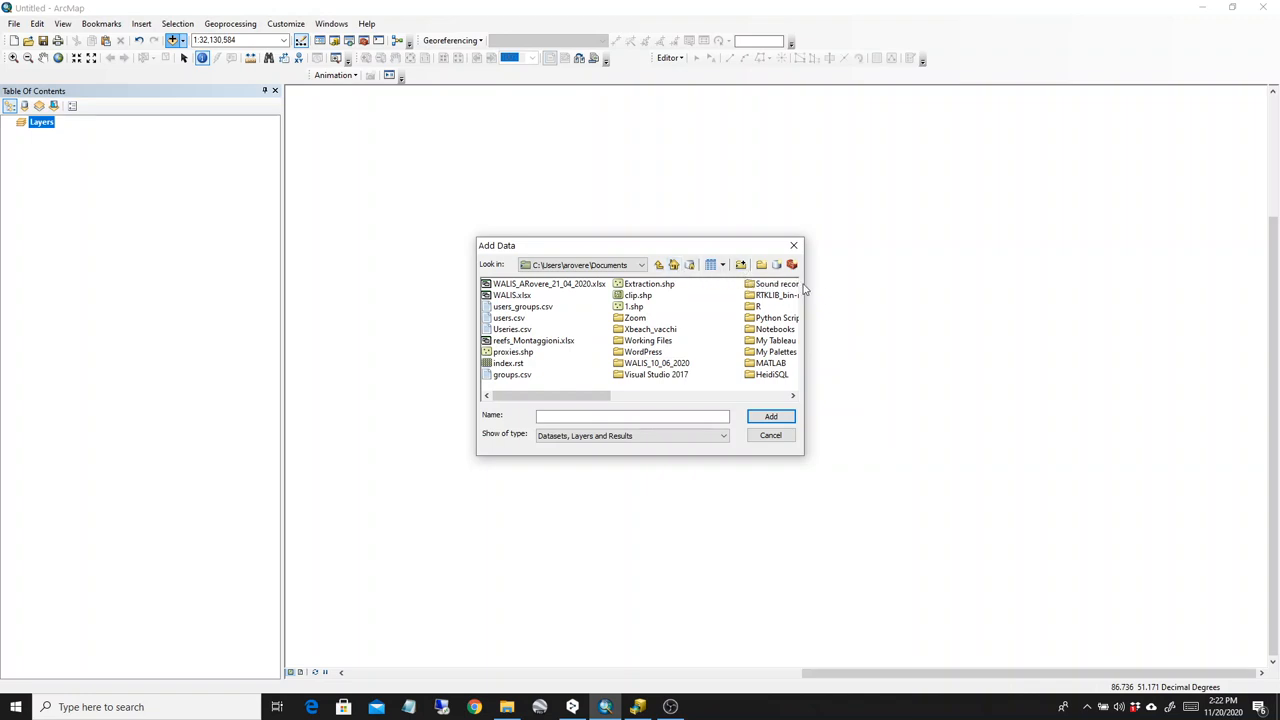
left_click(776, 264)
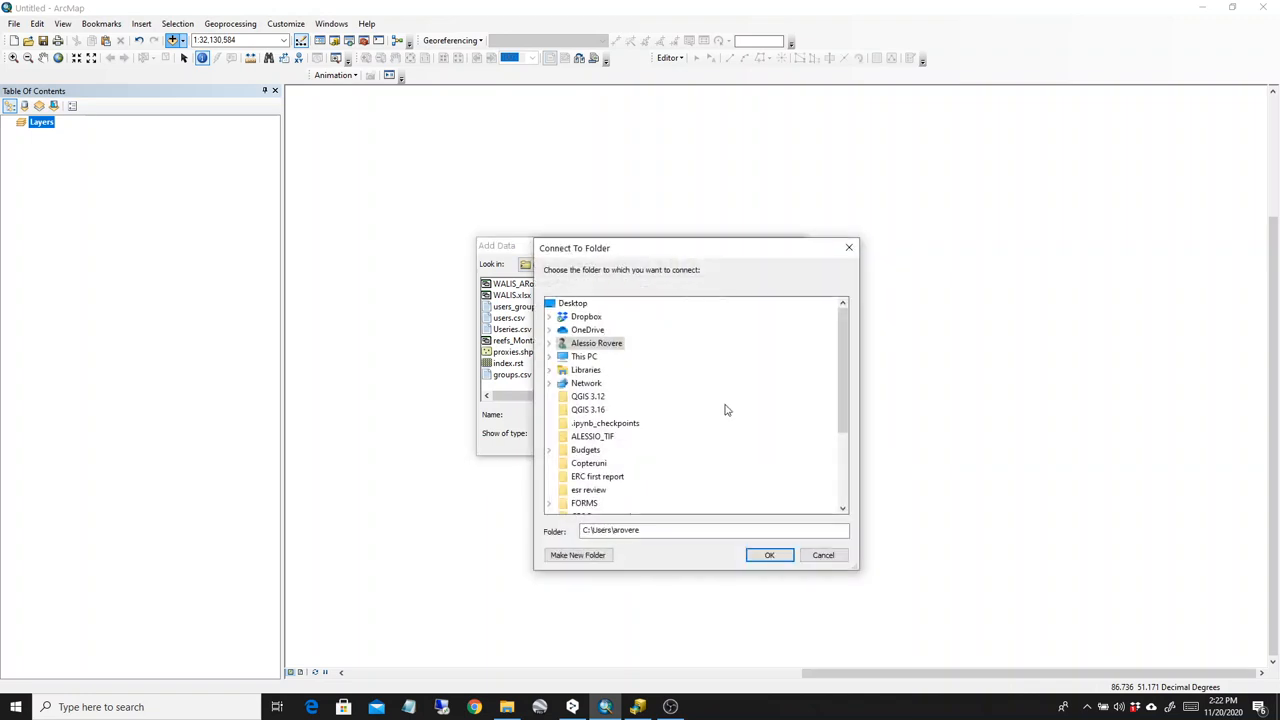
mouse_move(220, 338)
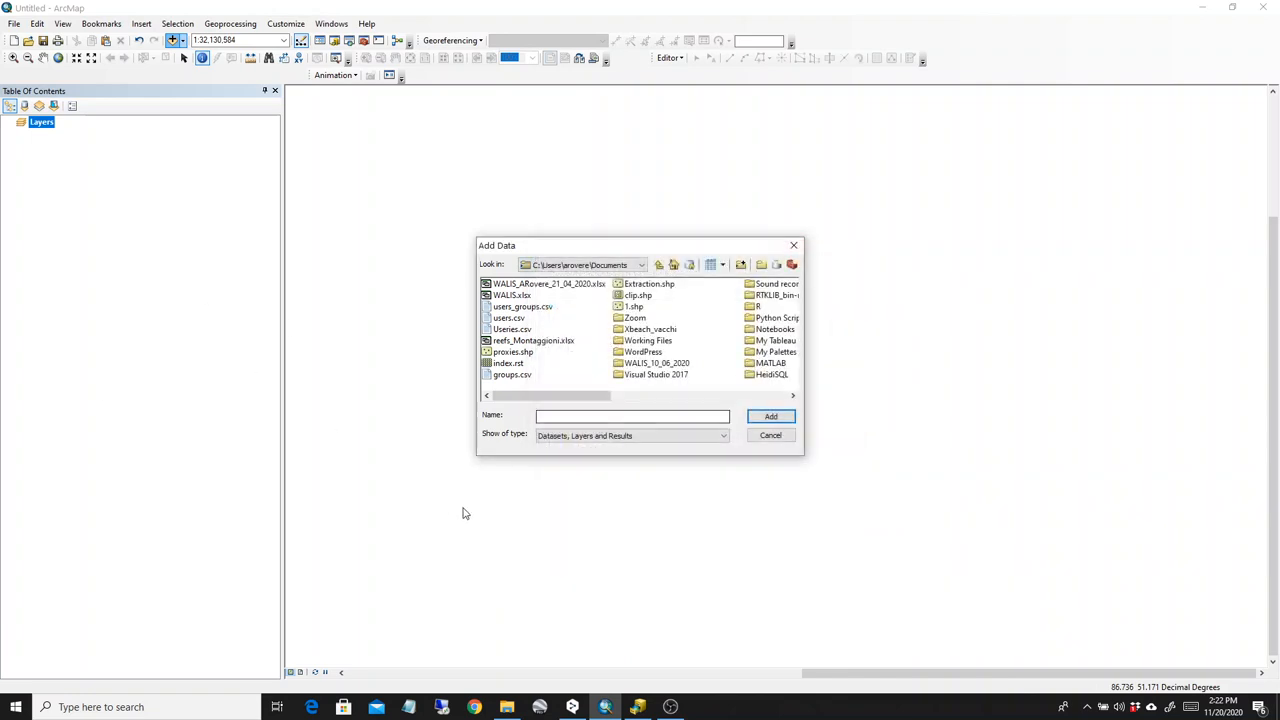
left_click(640, 264)
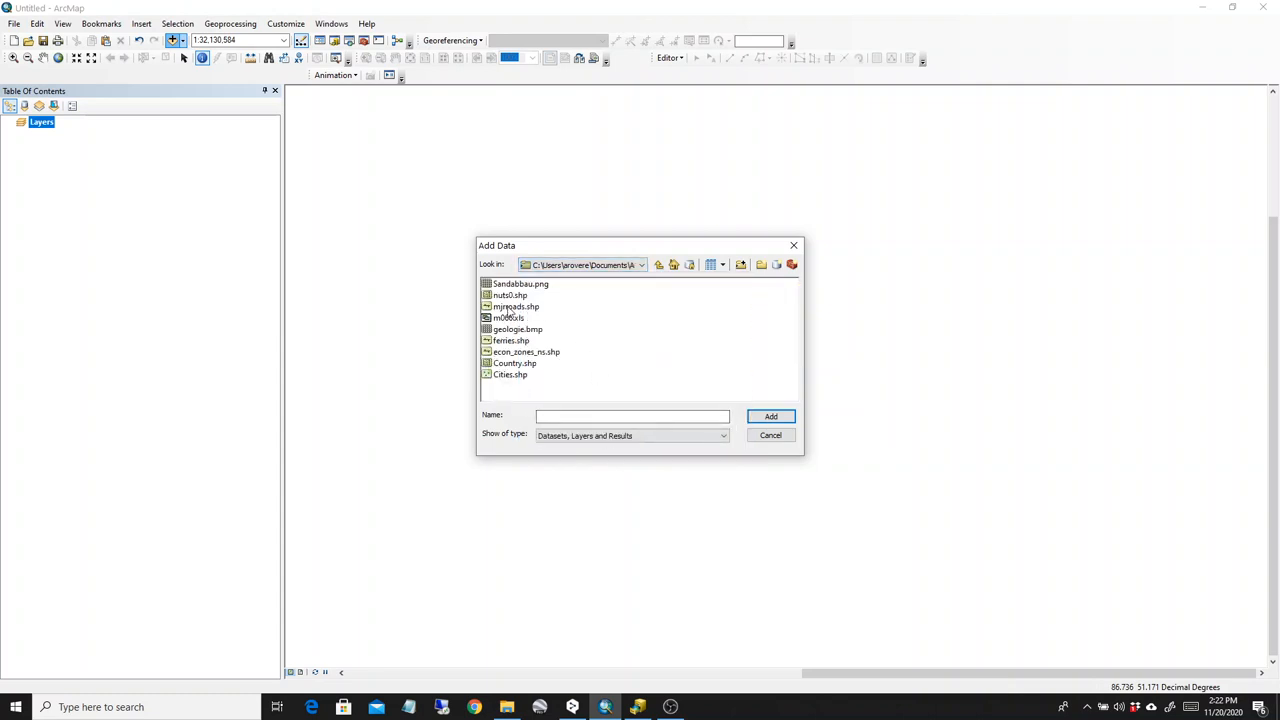
left_click(514, 364)
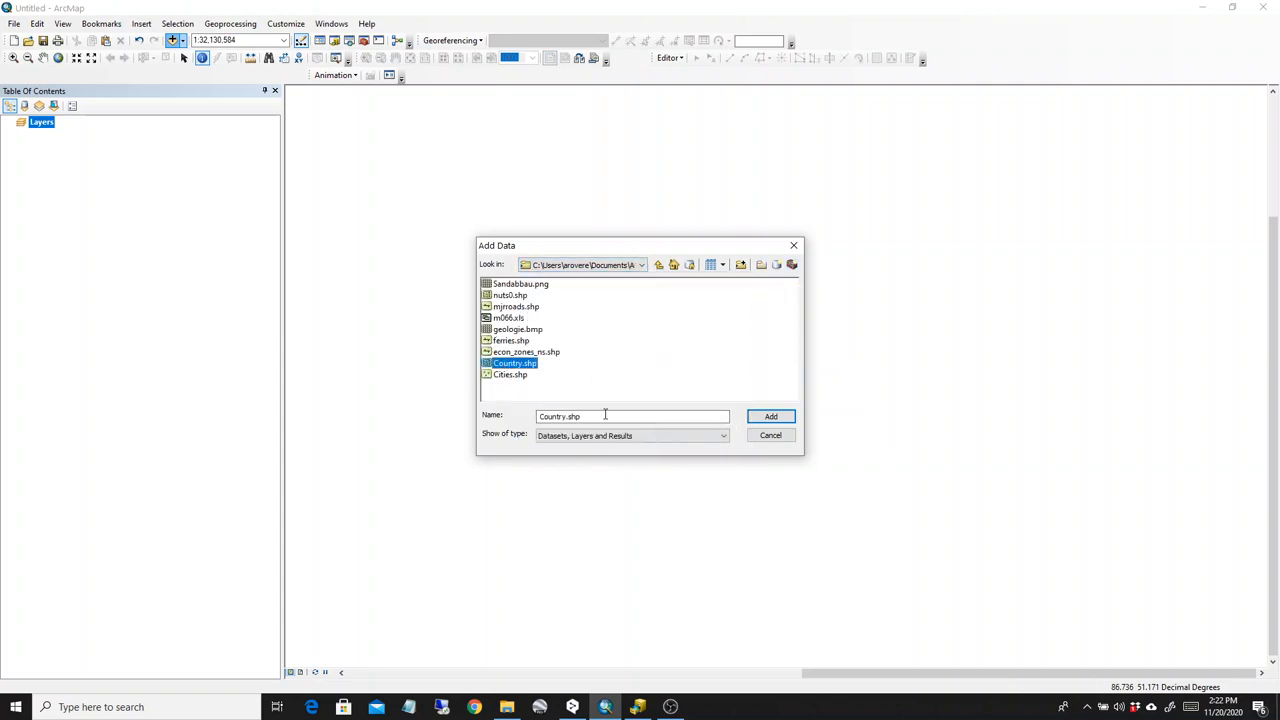
left_click(770, 416)
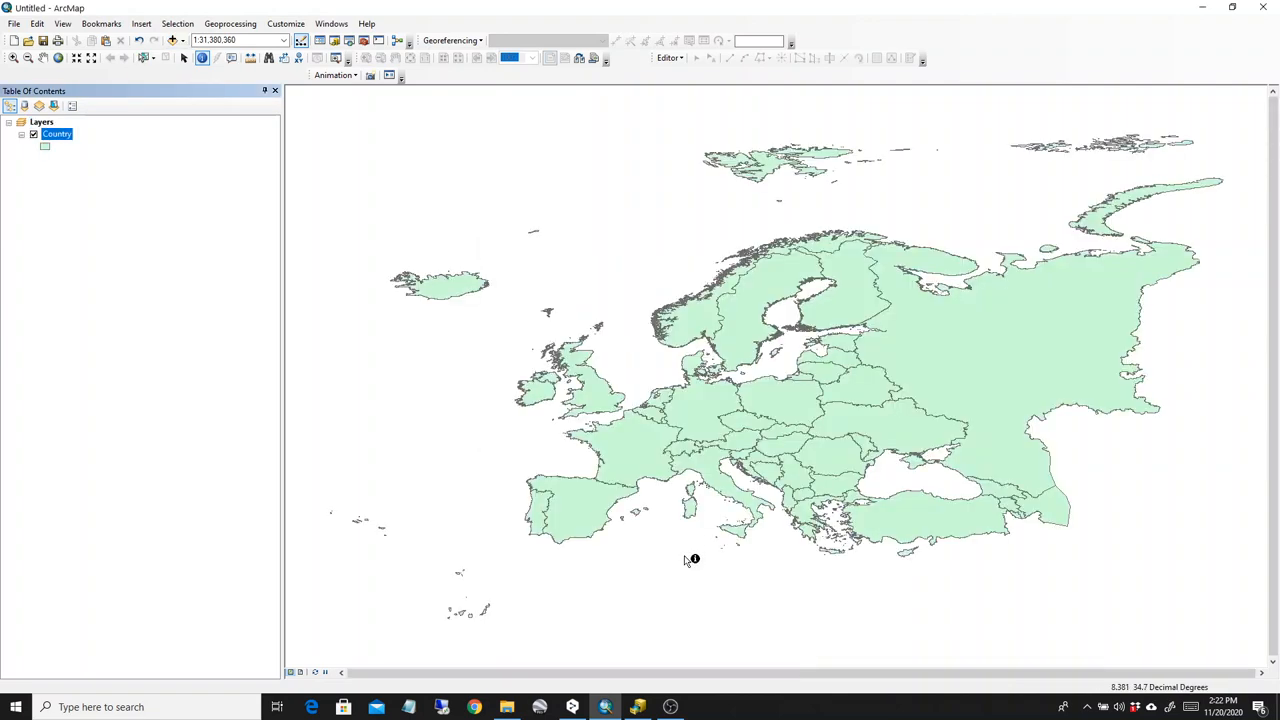
mouse_move(276, 332)
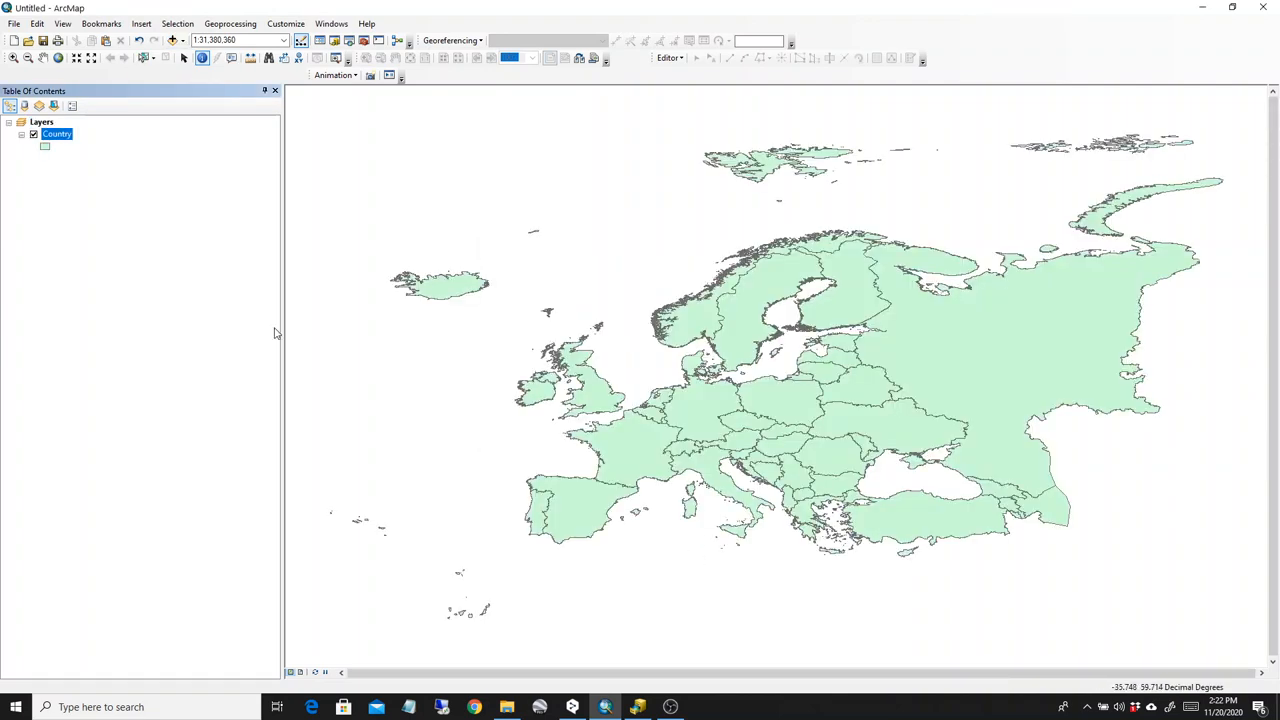
- Add Cities.shp to the map and start adding the ferries shapefile
left_click(172, 40)
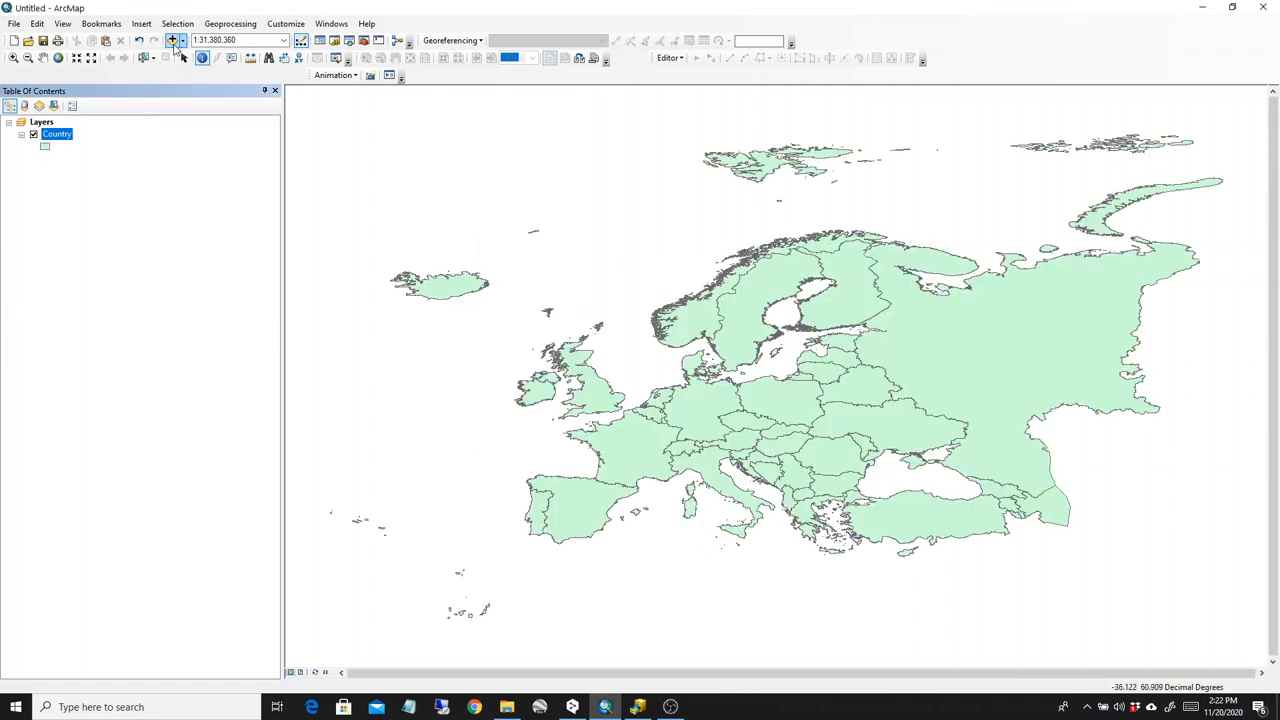
left_click(172, 40)
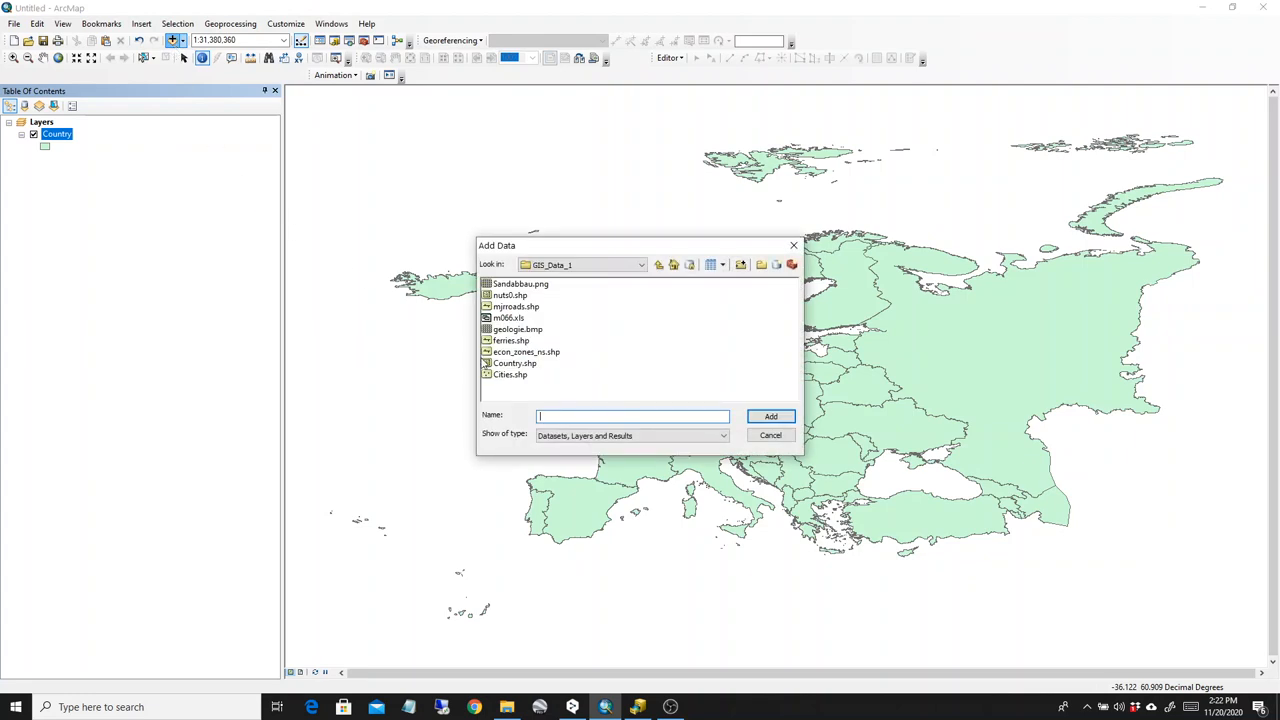
left_click(510, 374)
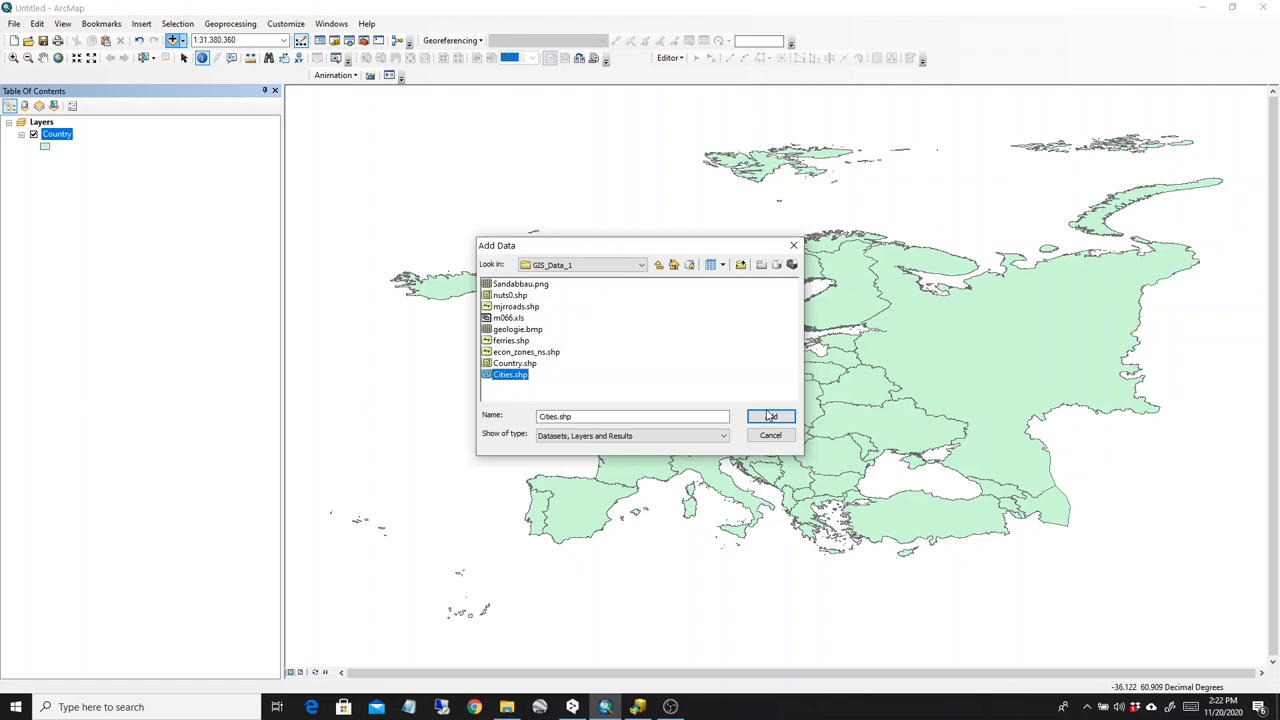
left_click(770, 416)
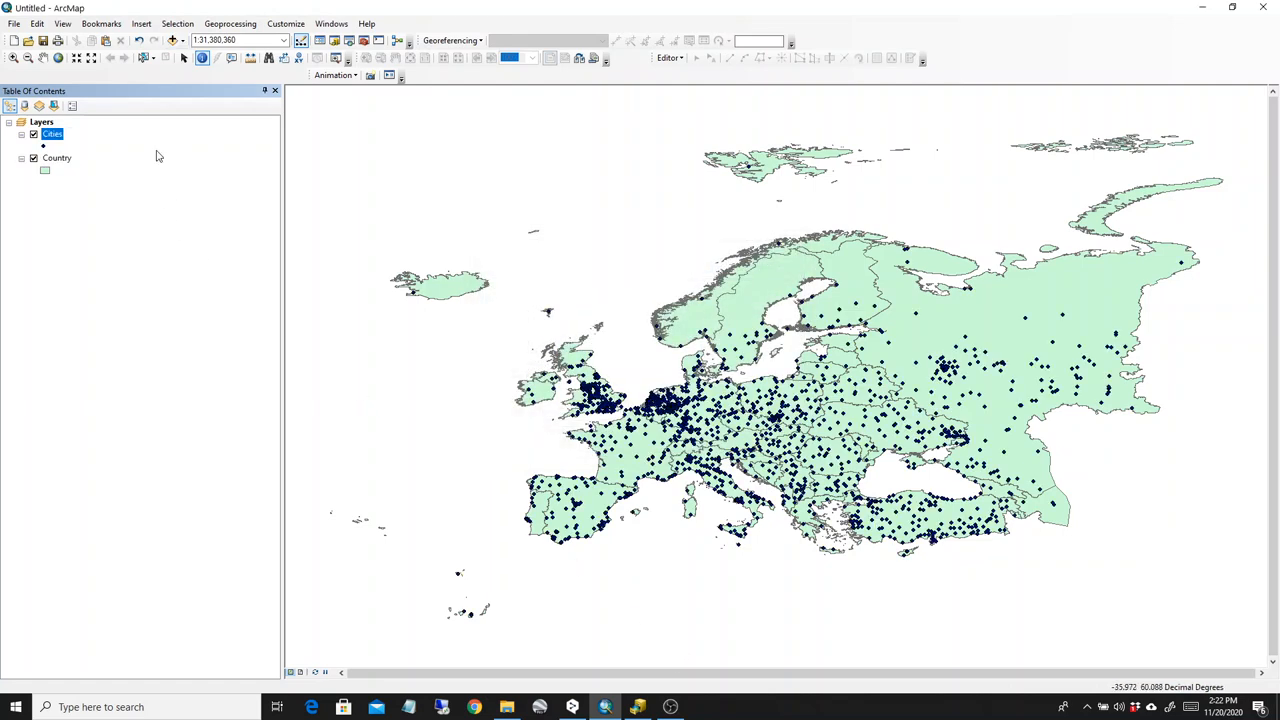
left_click(172, 40)
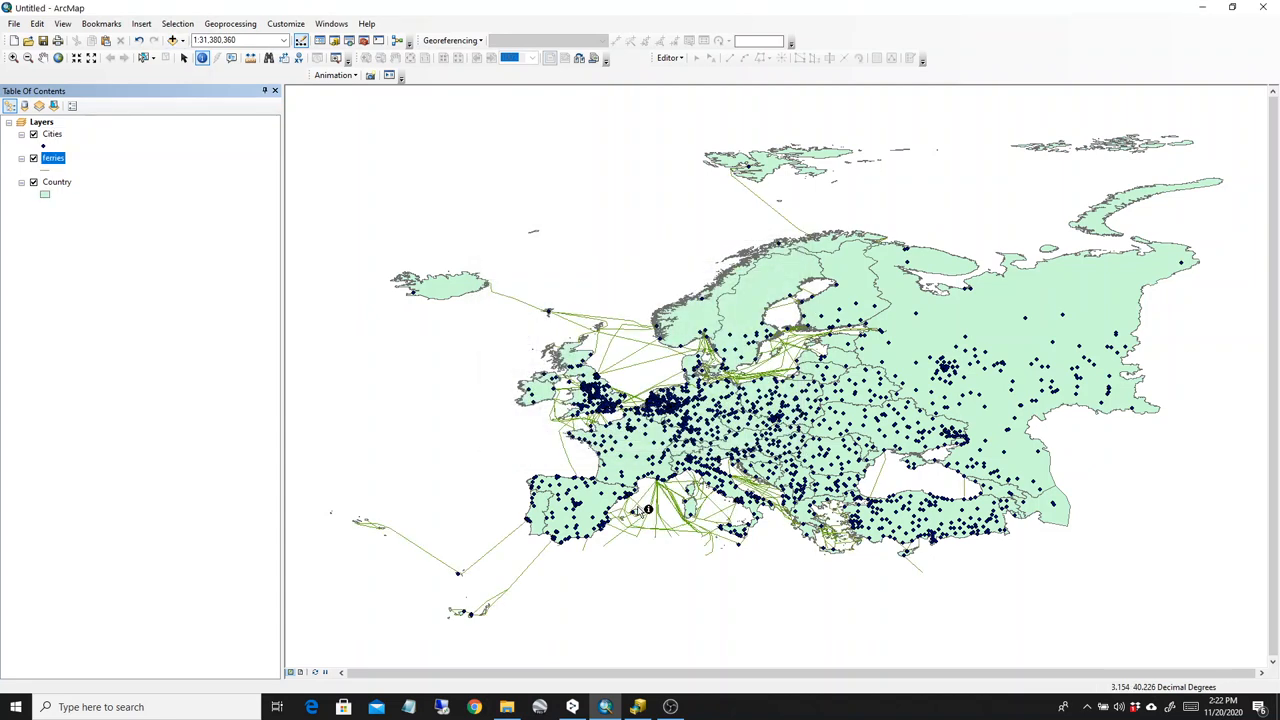
mouse_move(312, 428)
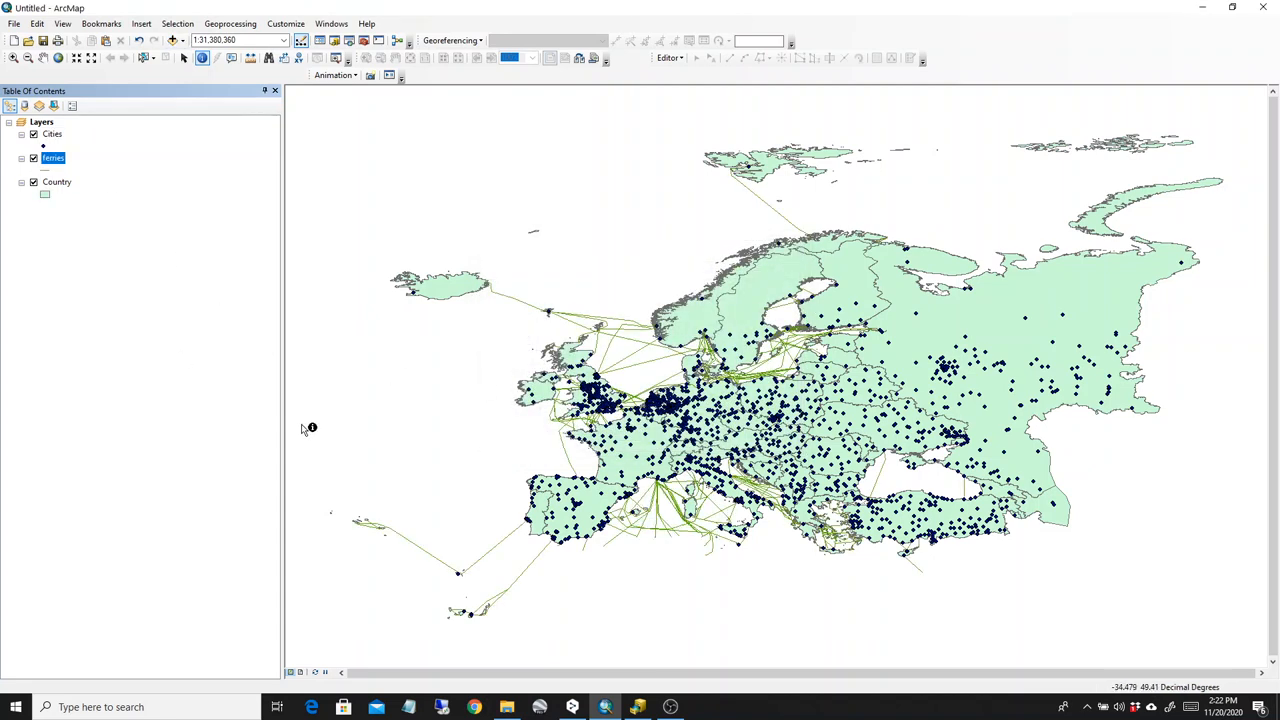
mouse_move(128, 228)
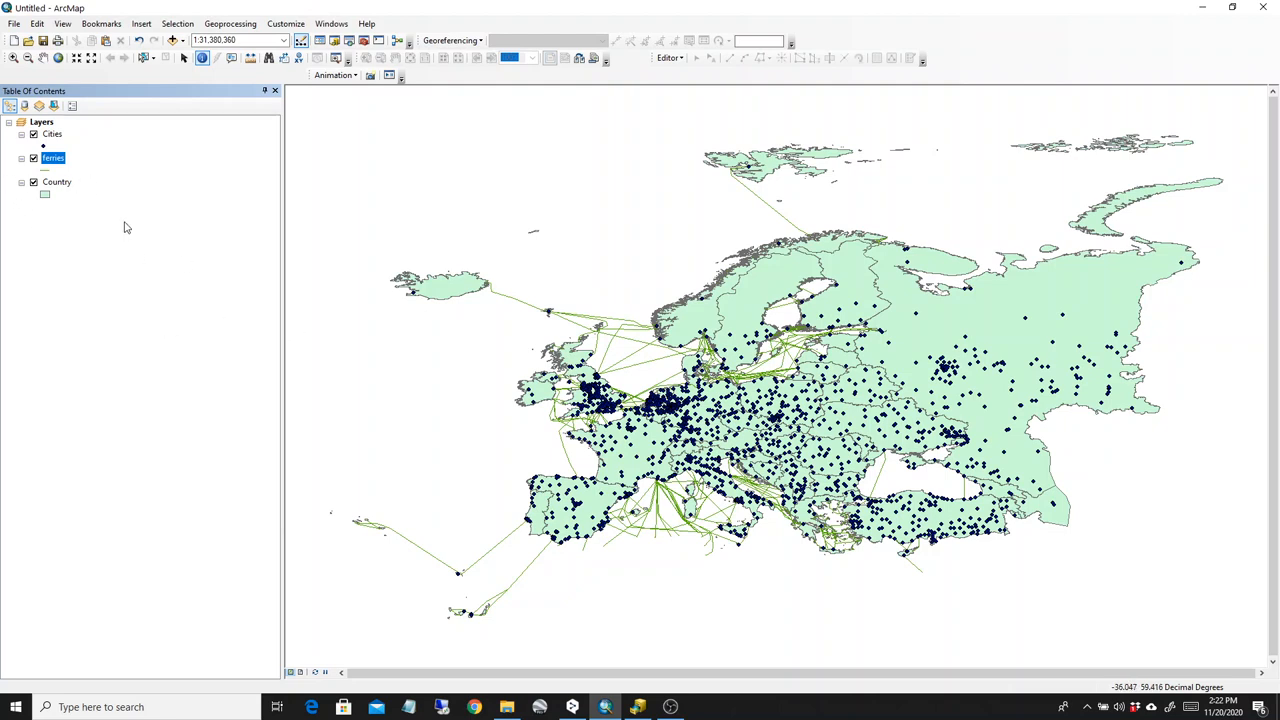
mouse_move(128, 192)
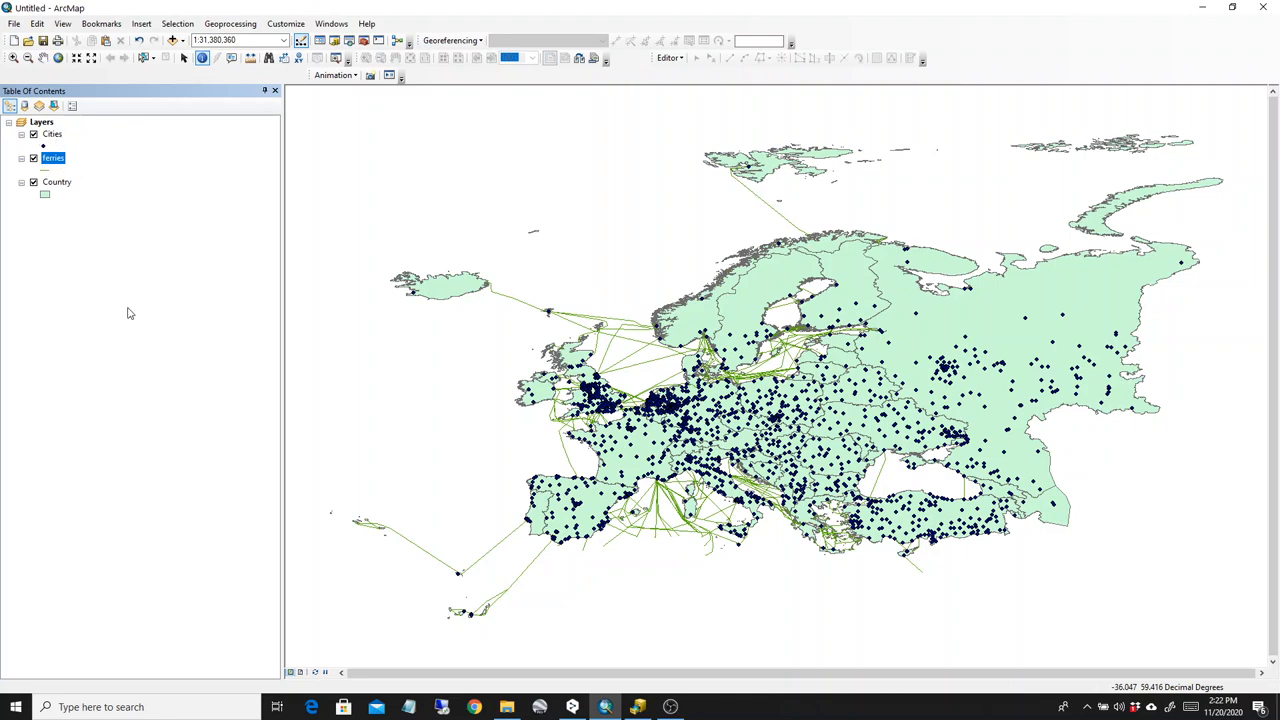
mouse_move(44, 204)
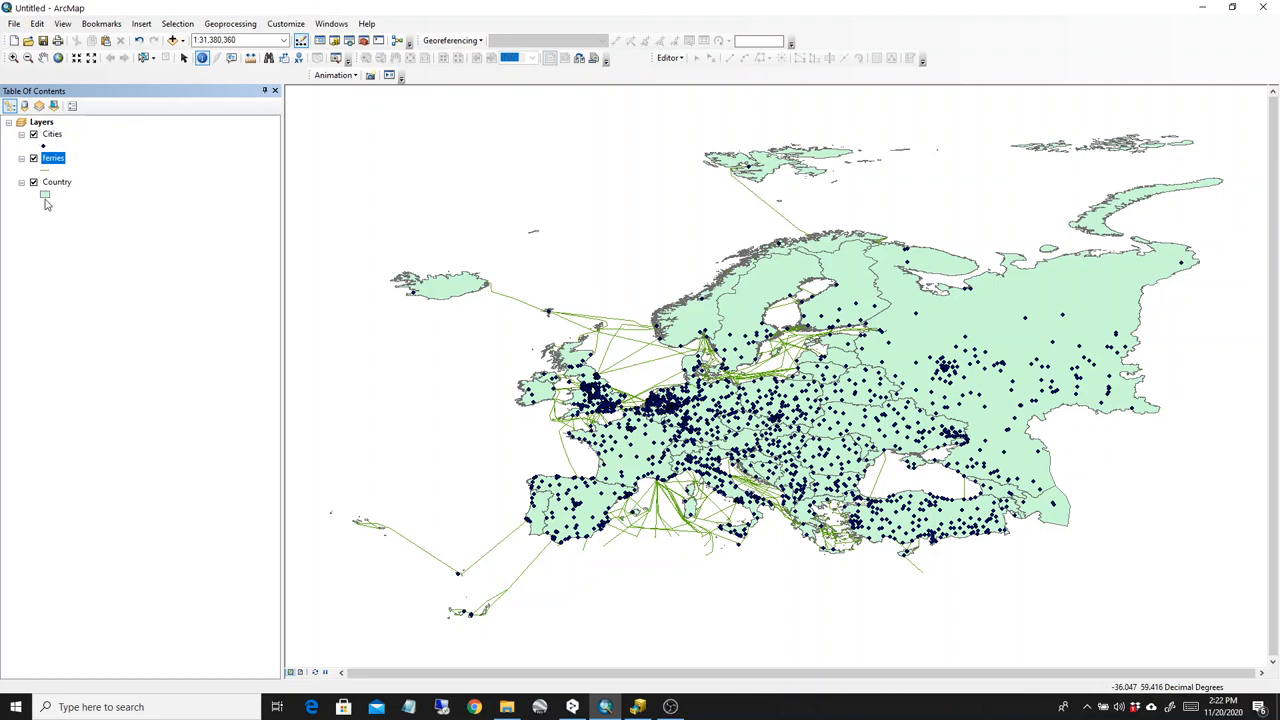
left_click(52, 132)
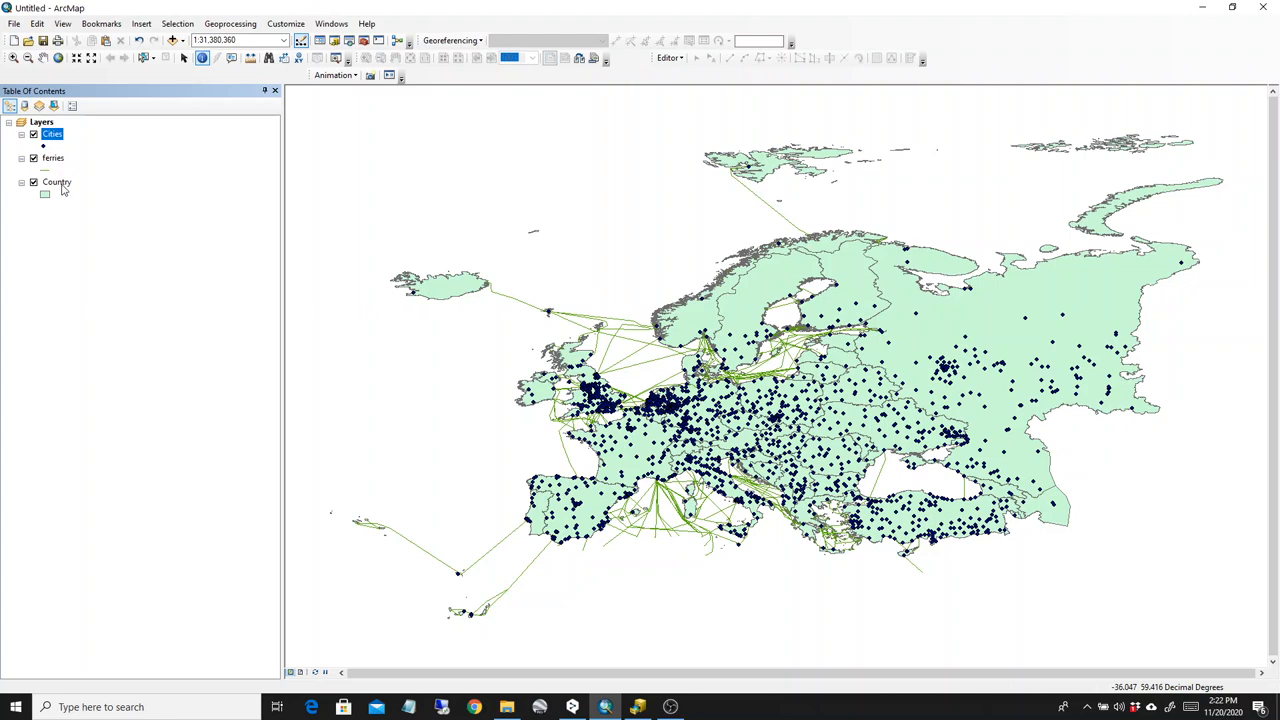
mouse_move(76, 148)
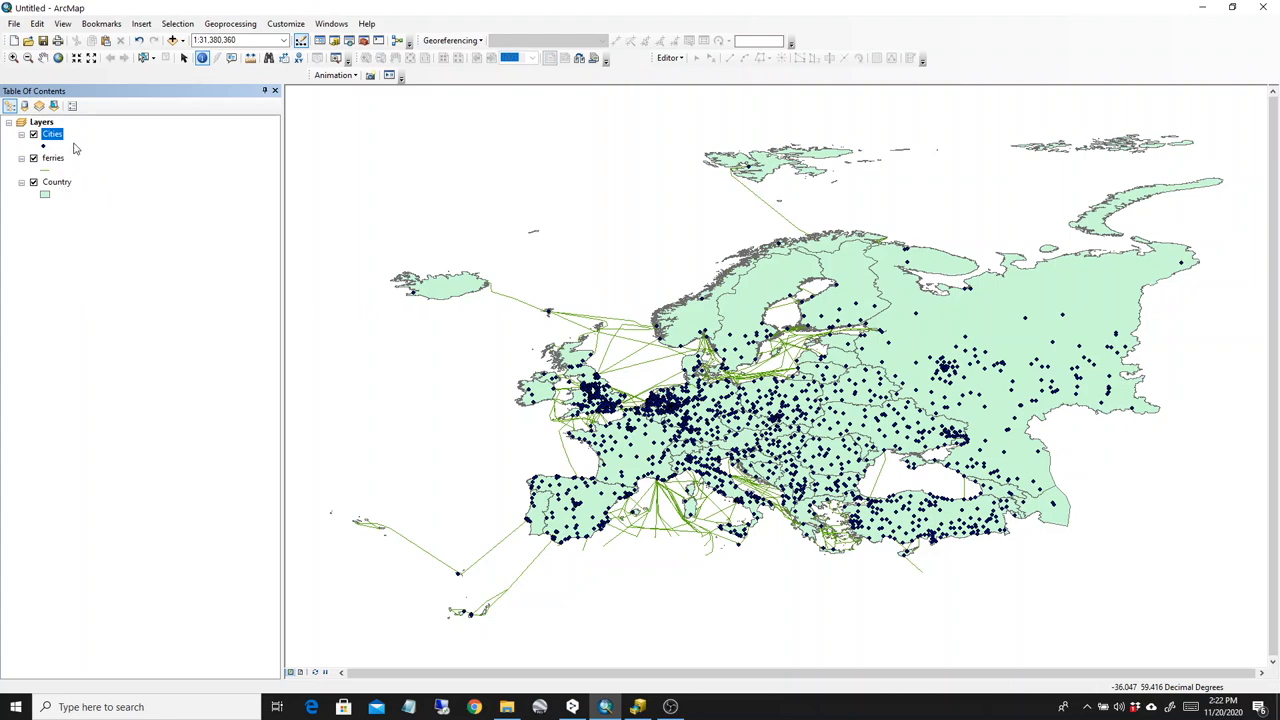
left_click(56, 180)
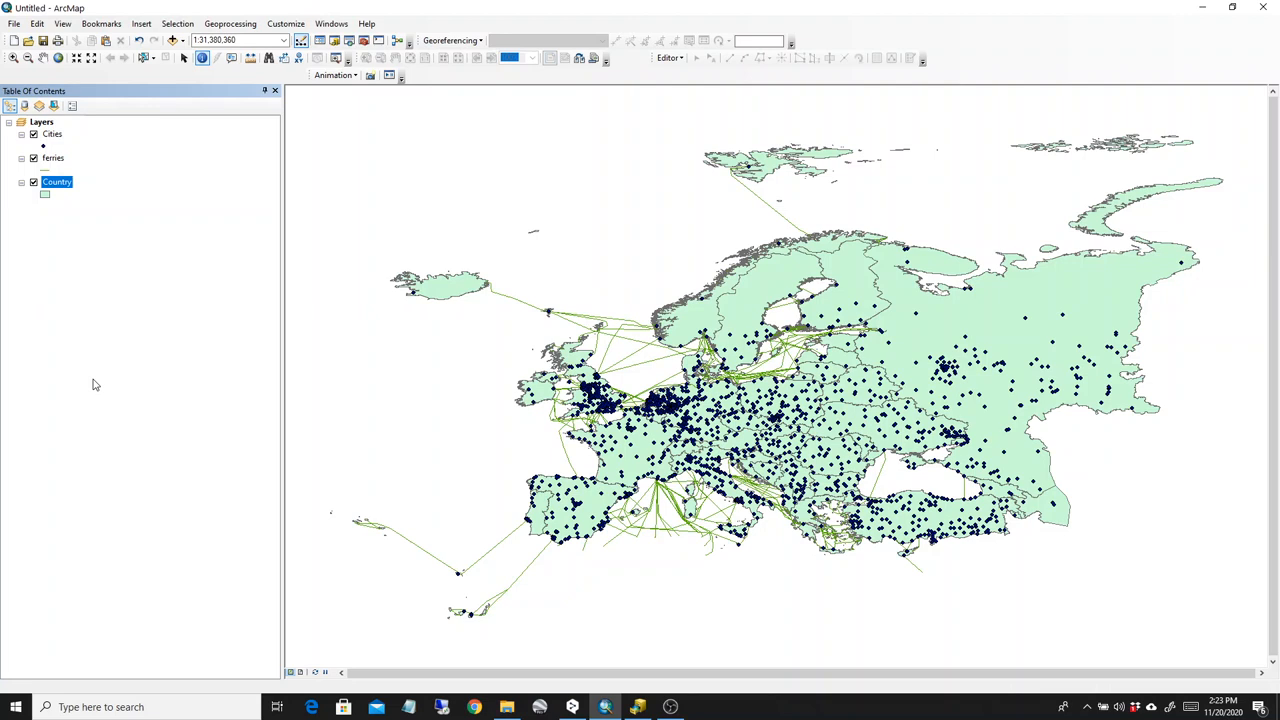
mouse_move(120, 296)
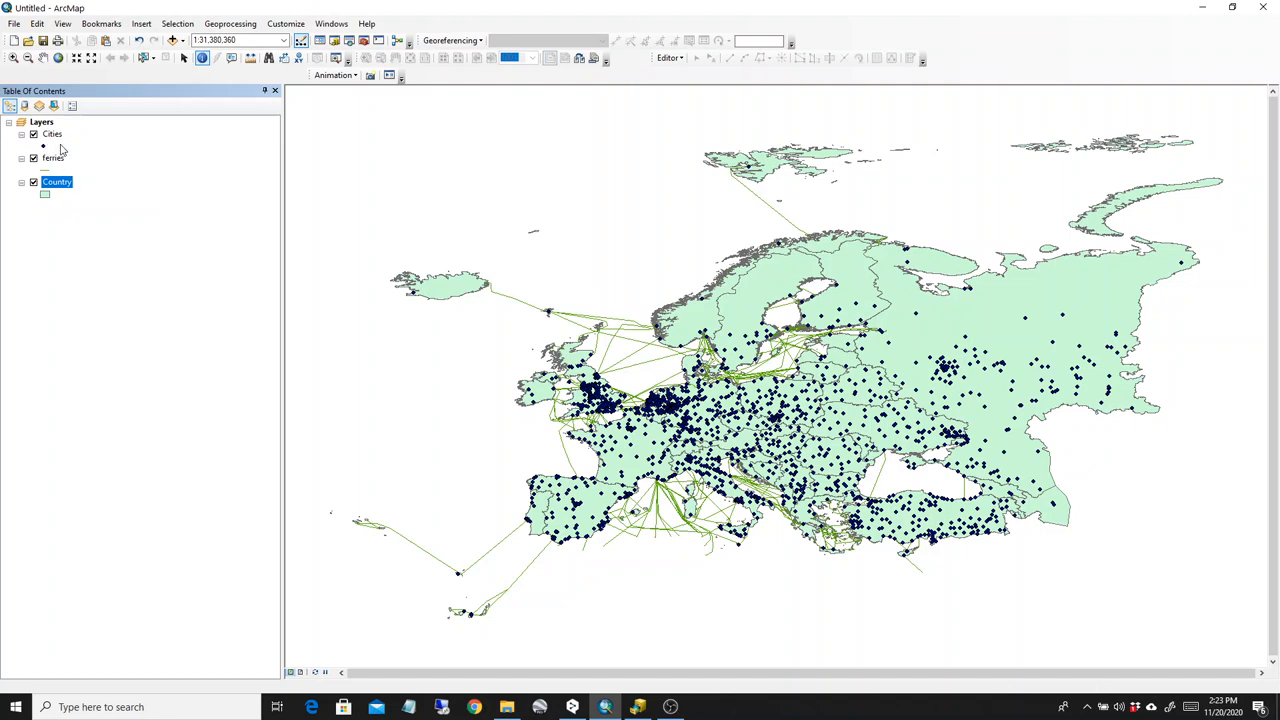
mouse_move(558, 476)
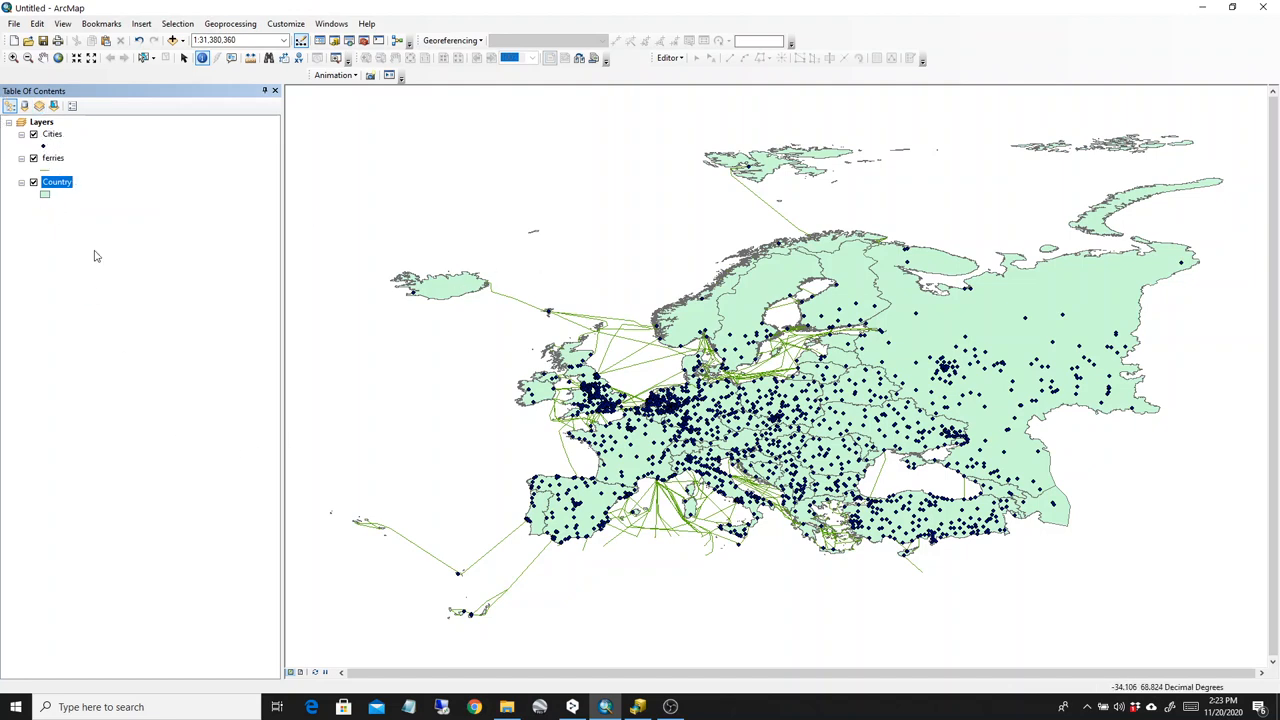
mouse_move(14, 58)
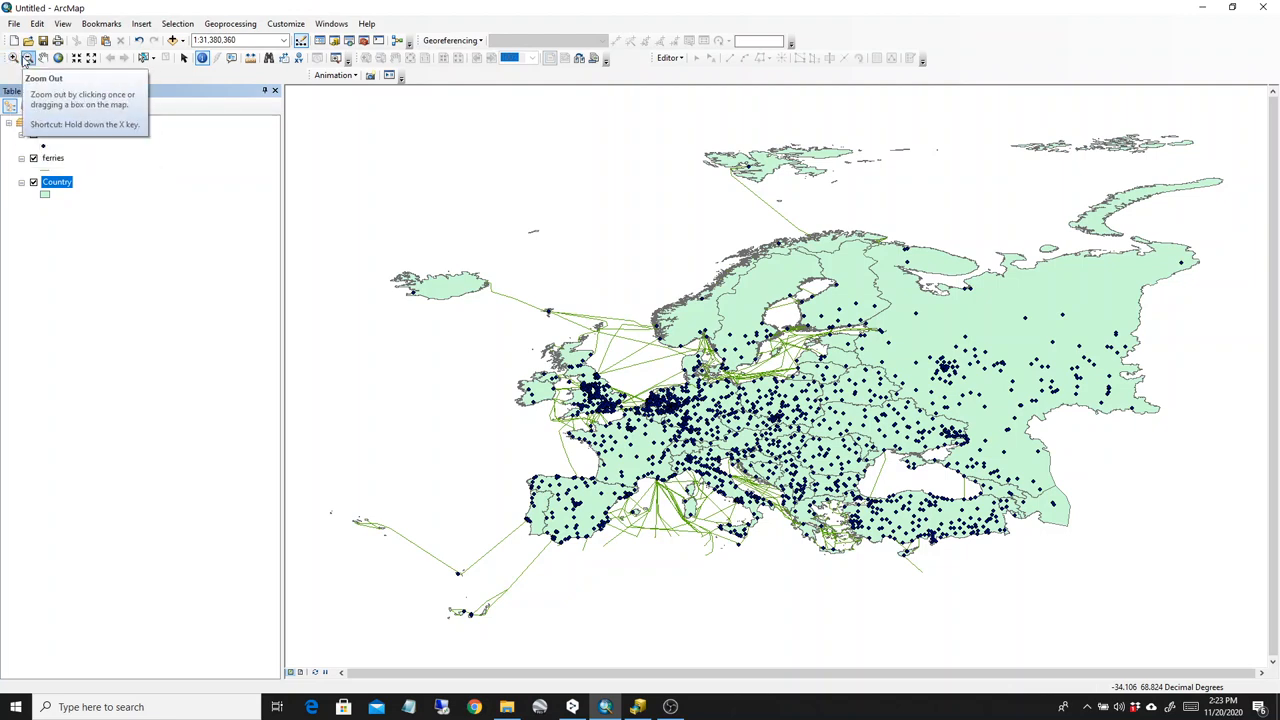
mouse_move(44, 58)
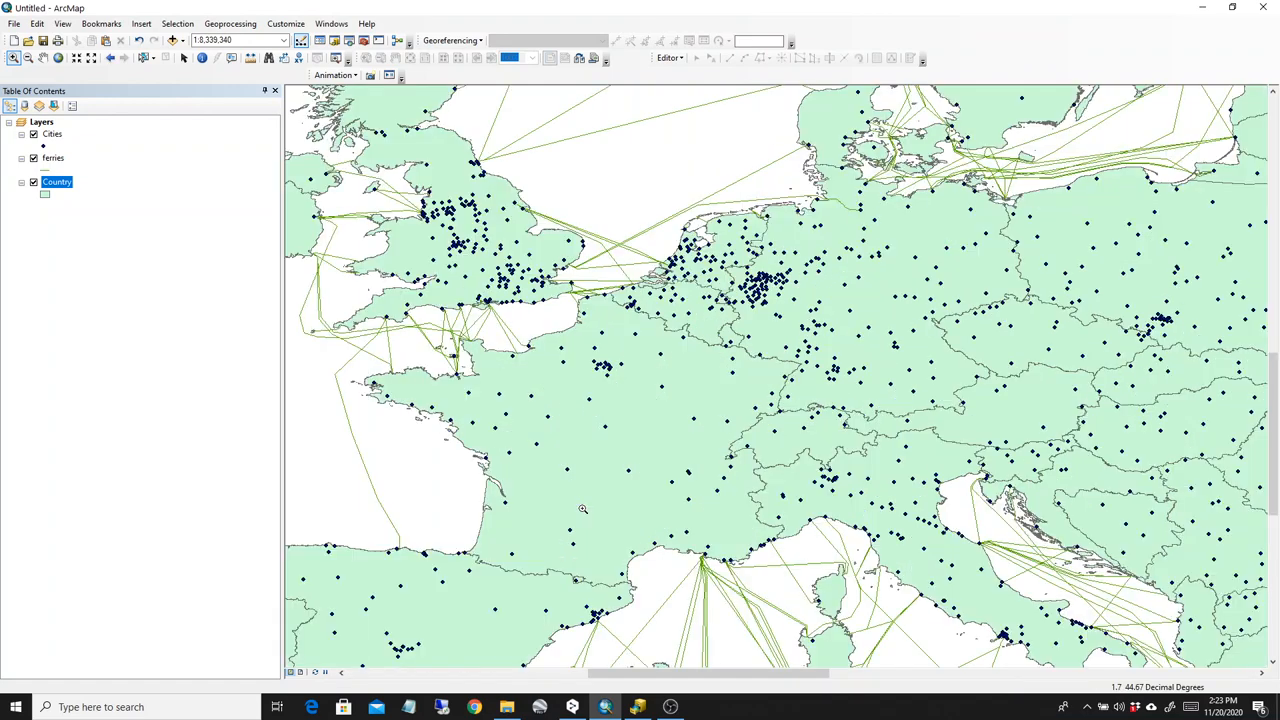
mouse_move(692, 614)
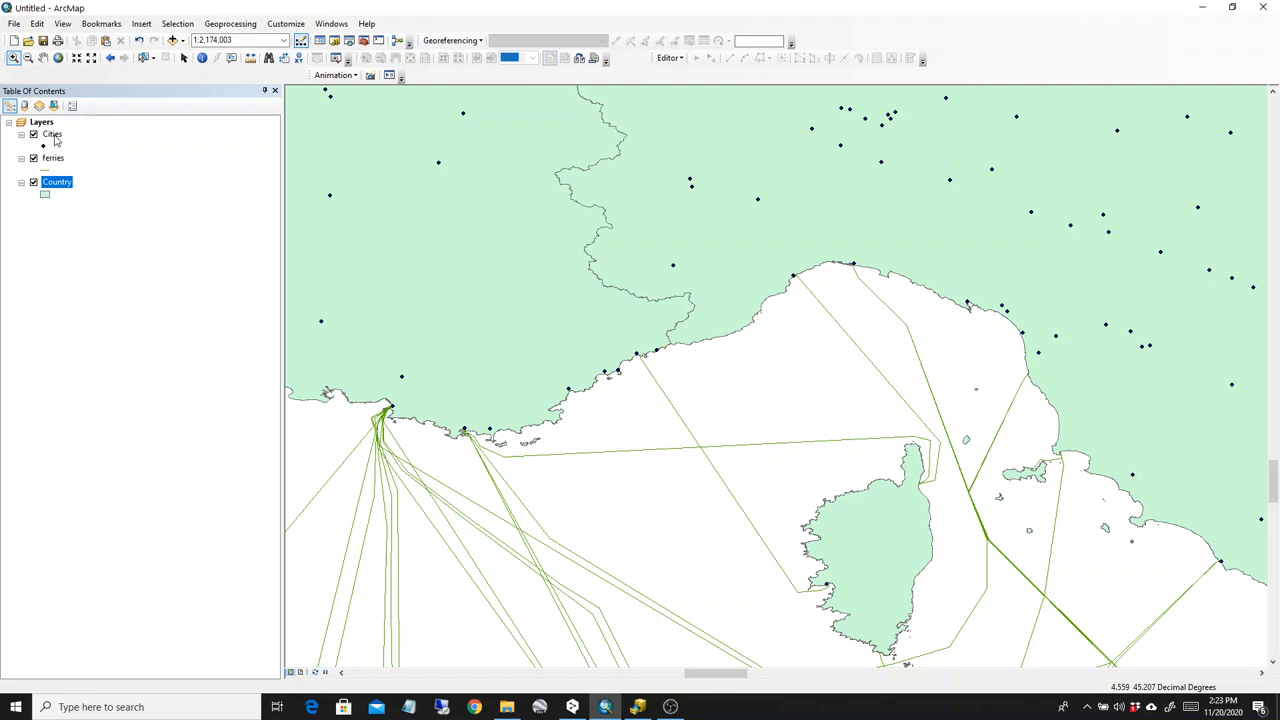
- Select the Cities layer in the Table of Contents
left_click(52, 134)
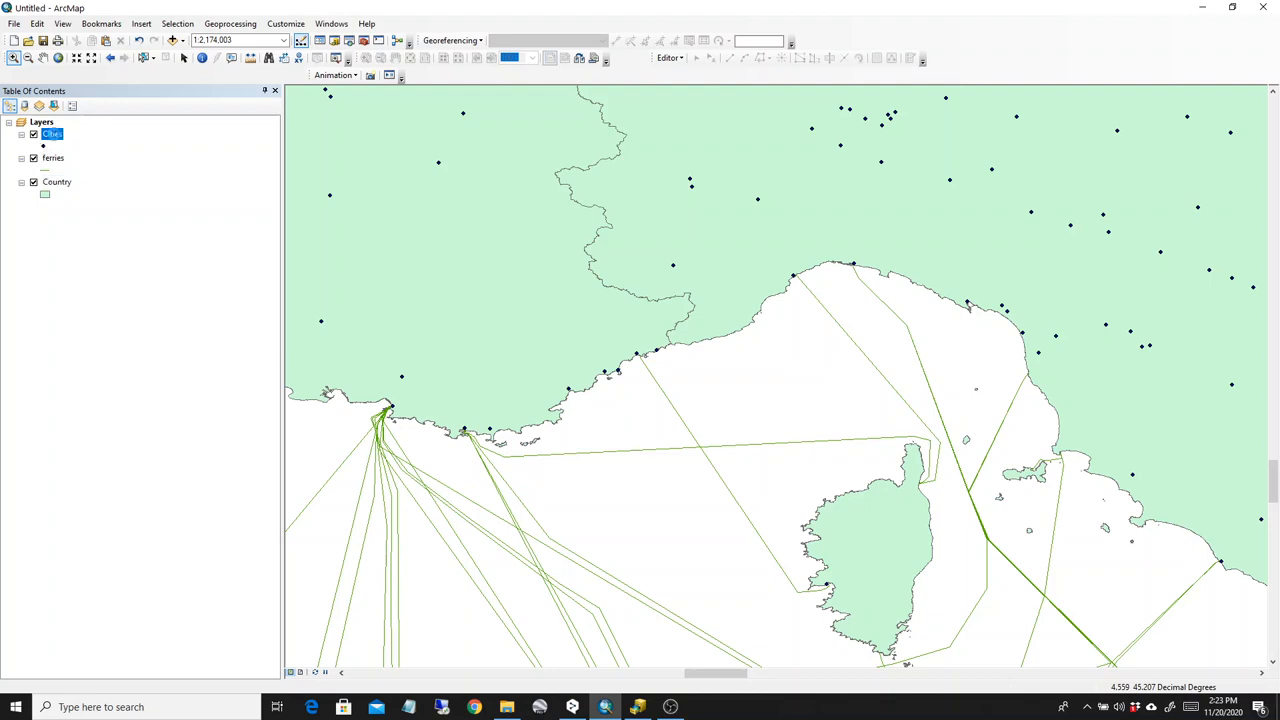
- Show the Cities layer's General properties and place the cursor in the Credits box
double_click(52, 132)
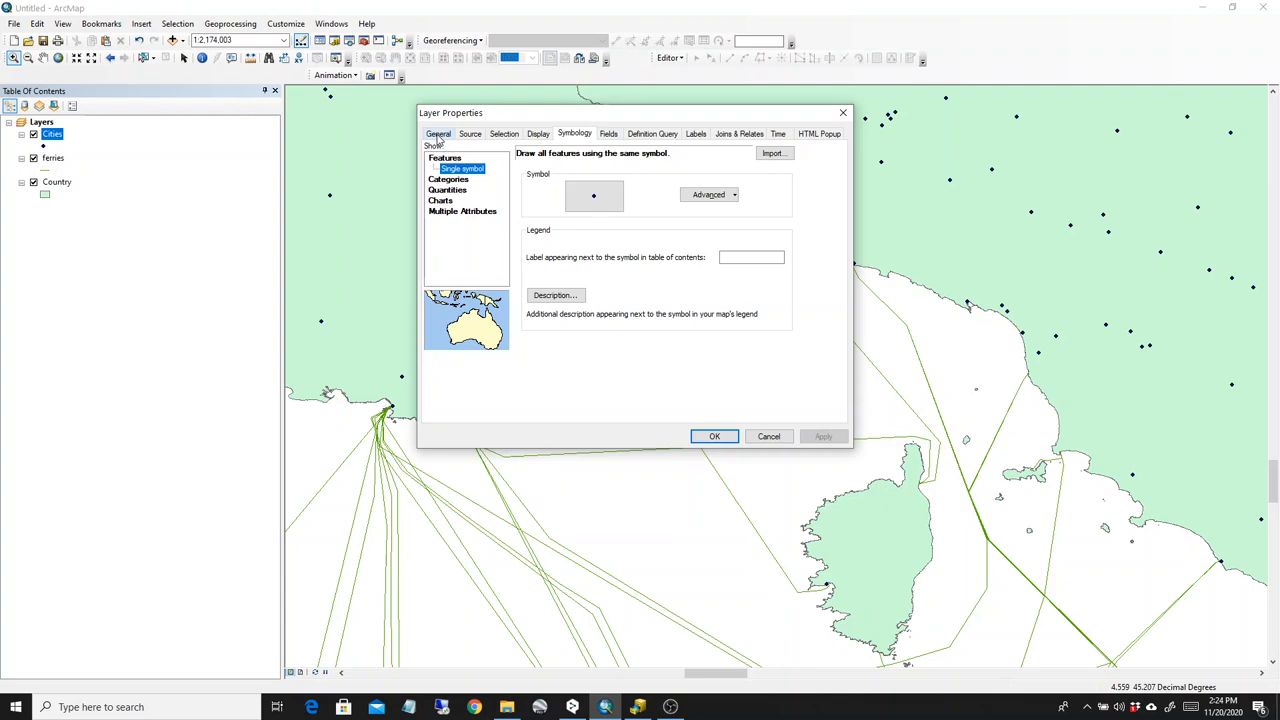
left_click(438, 132)
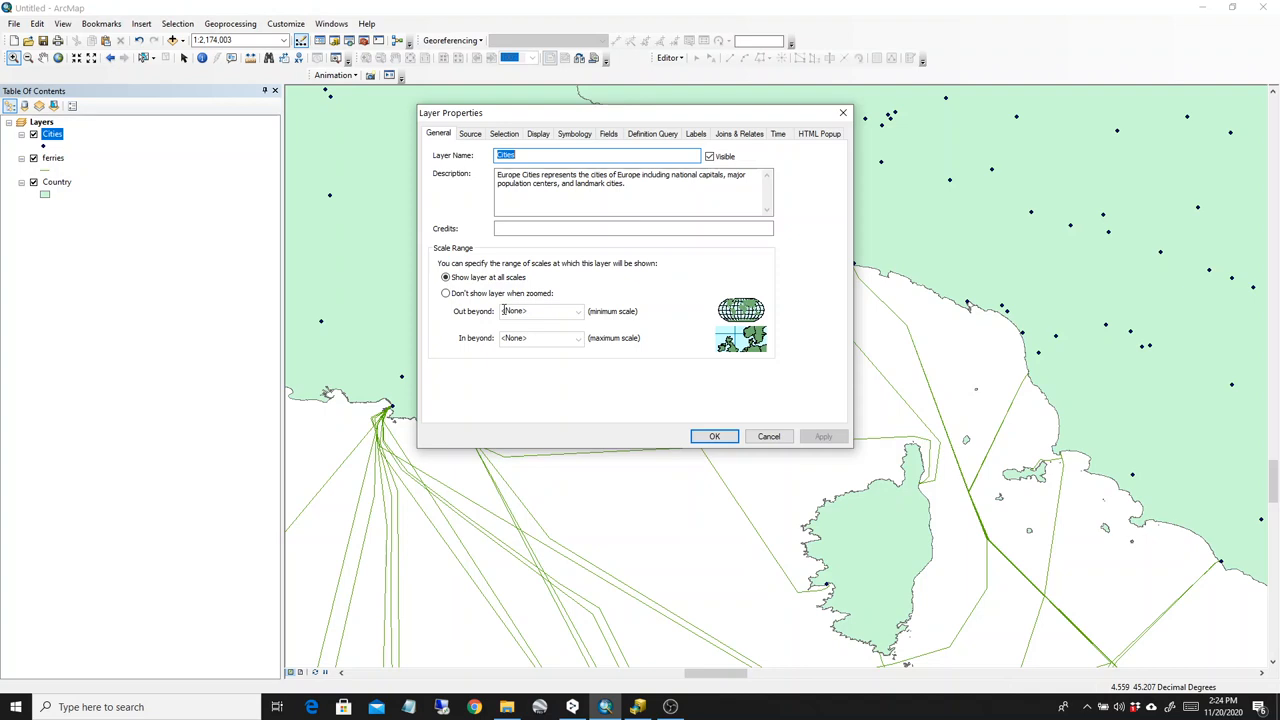
mouse_move(520, 316)
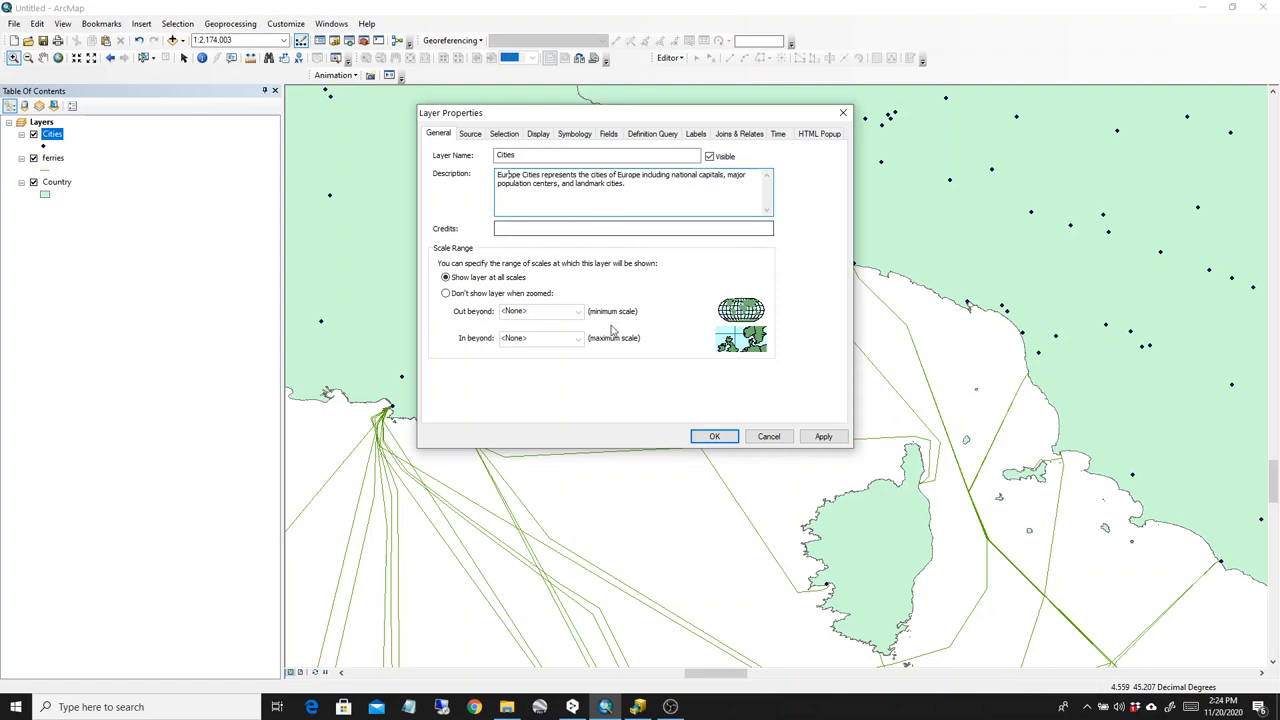
left_click(632, 228)
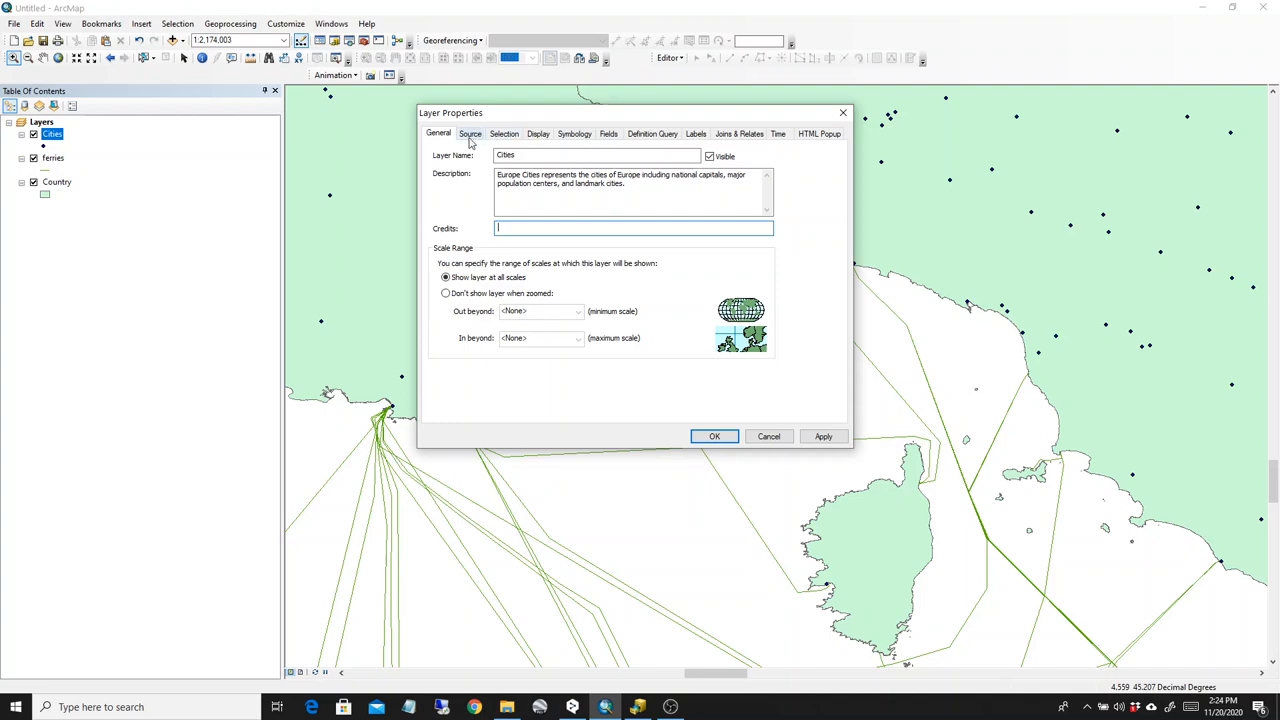
- Show the Cities layer's Source details down to the WGS 1984 coordinate system entries
left_click(470, 132)
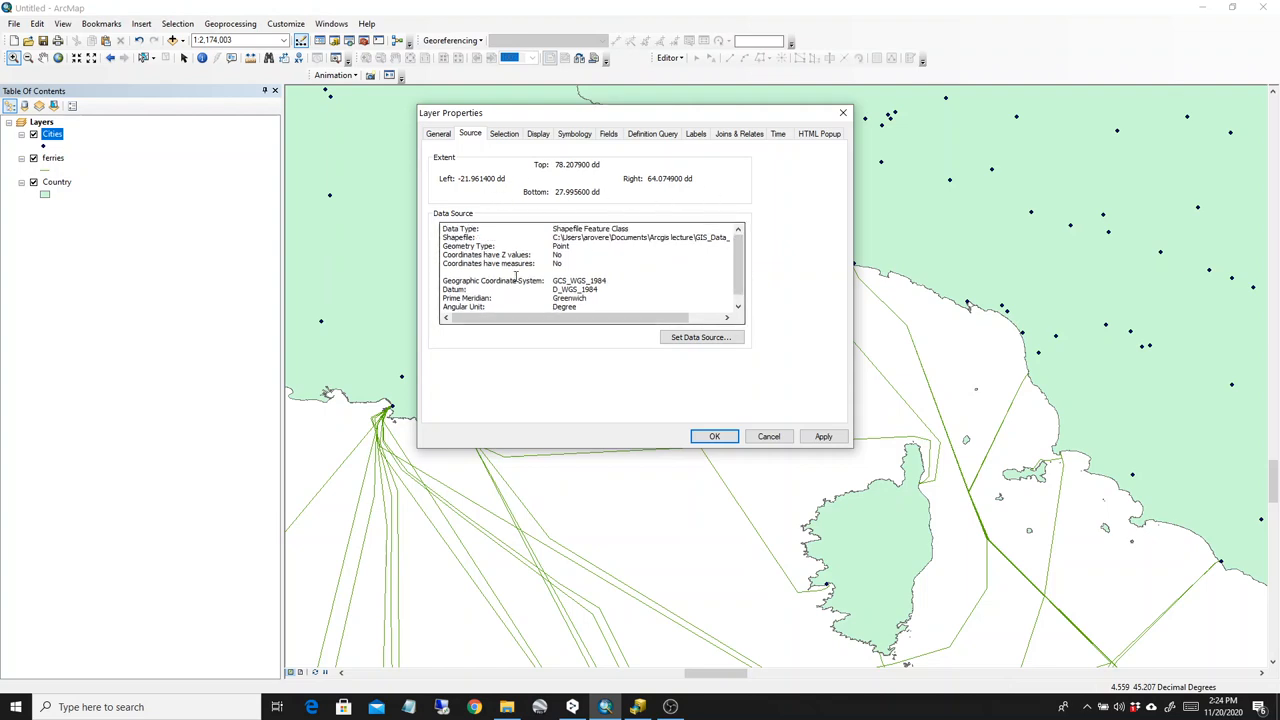
scroll("down", 3)
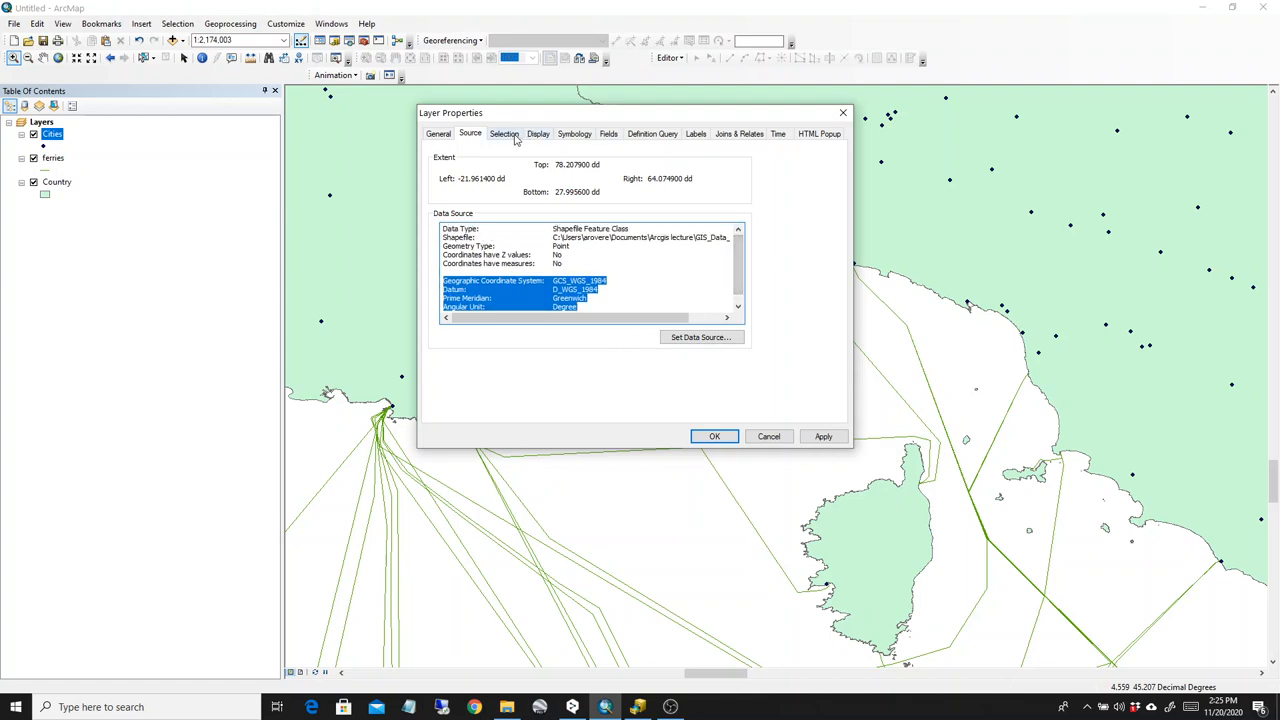
- Browse the Selection, Display, Symbology and Fields settings, ending on Definition Query
left_click(504, 132)
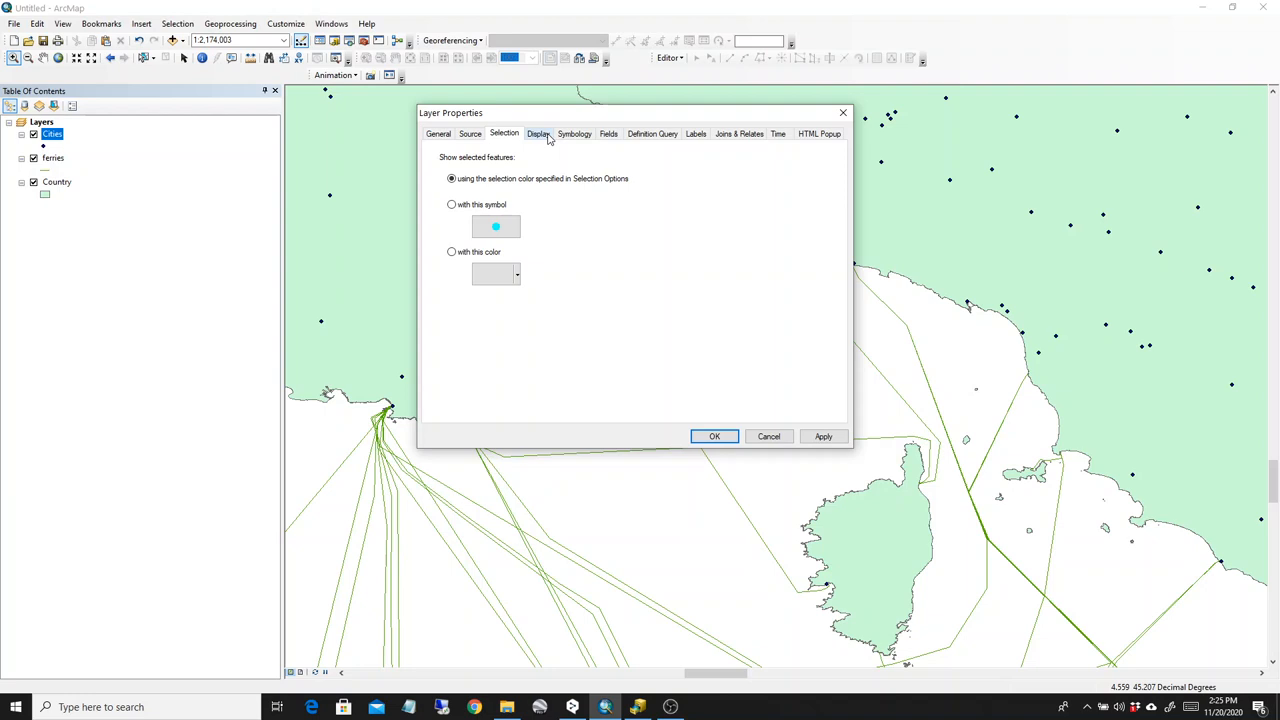
mouse_move(542, 138)
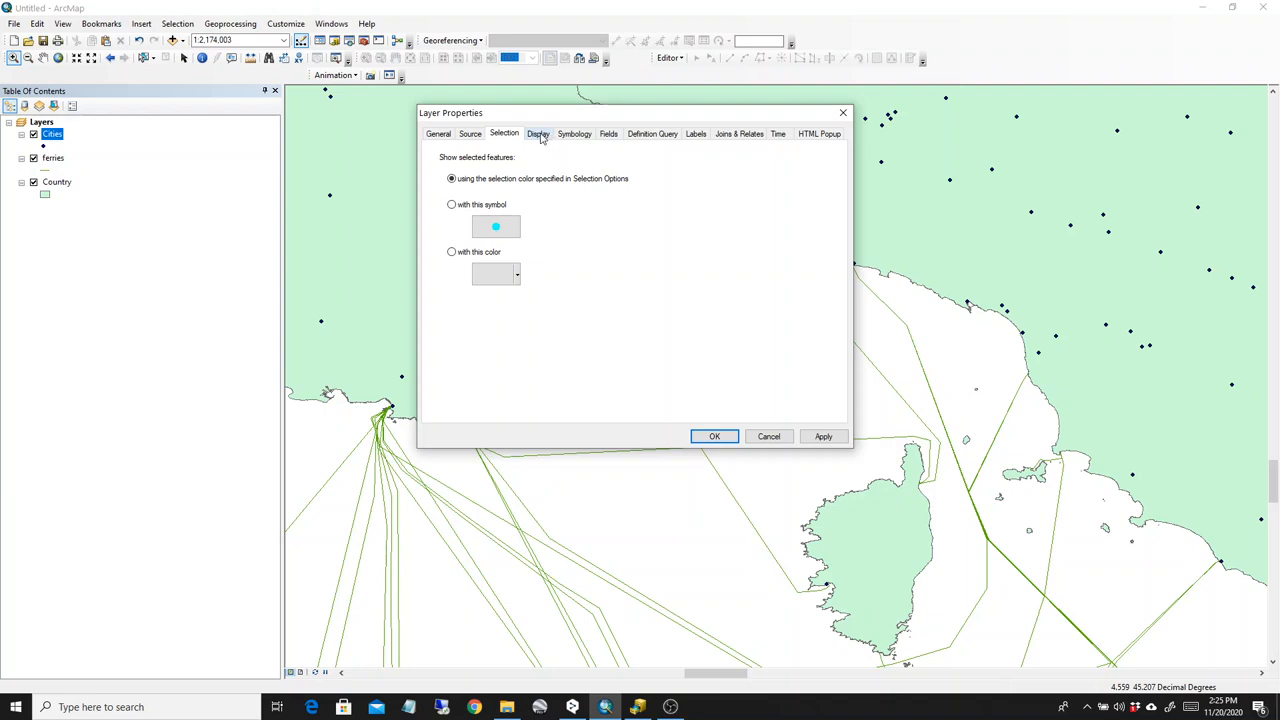
left_click(538, 132)
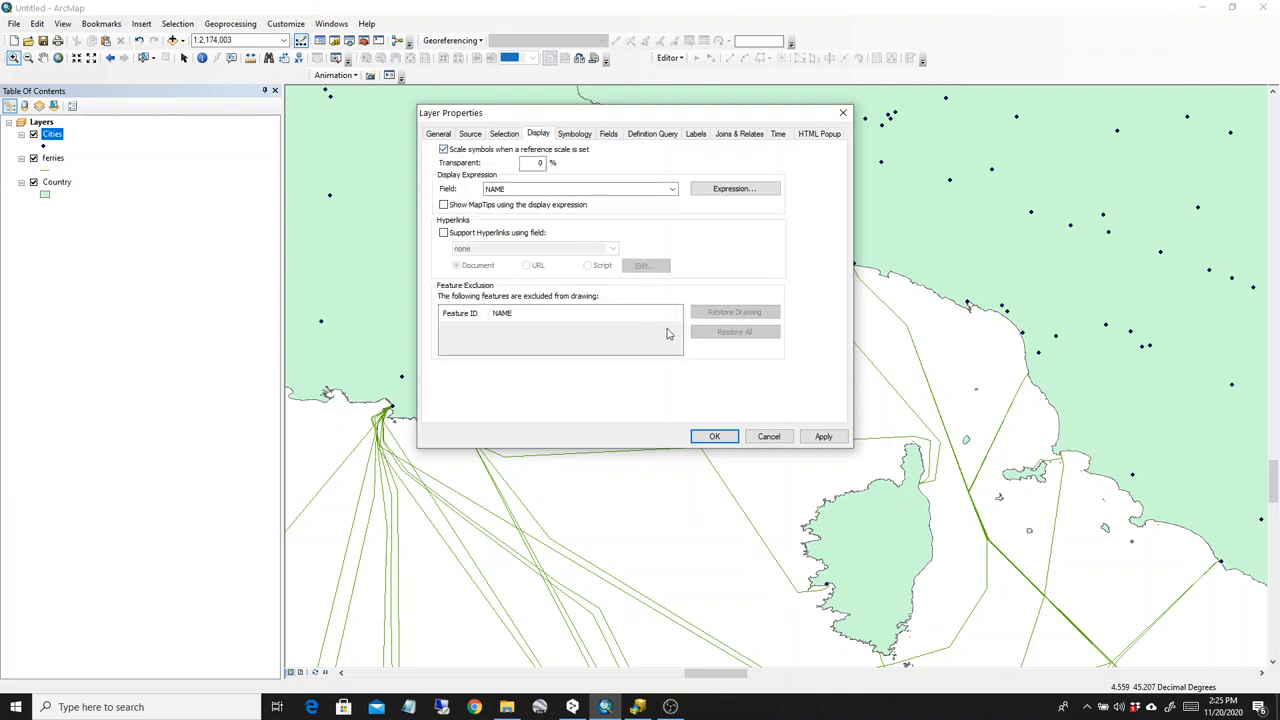
mouse_move(614, 360)
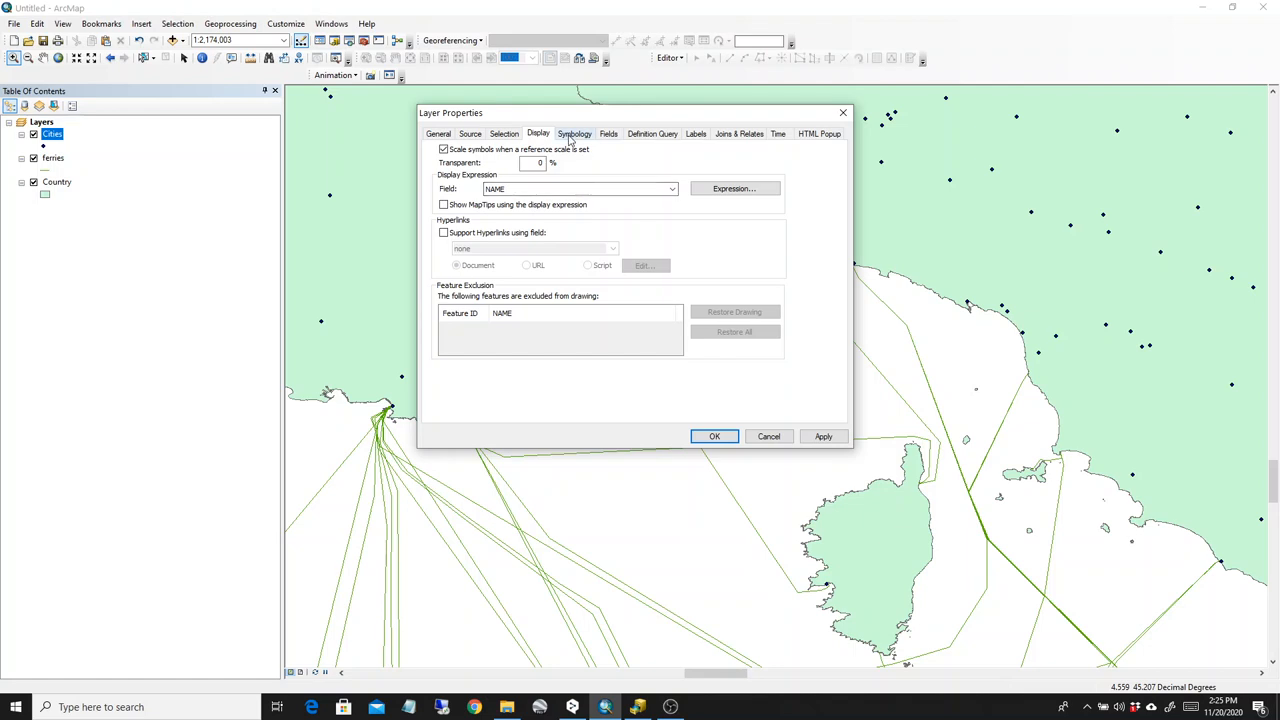
left_click(574, 132)
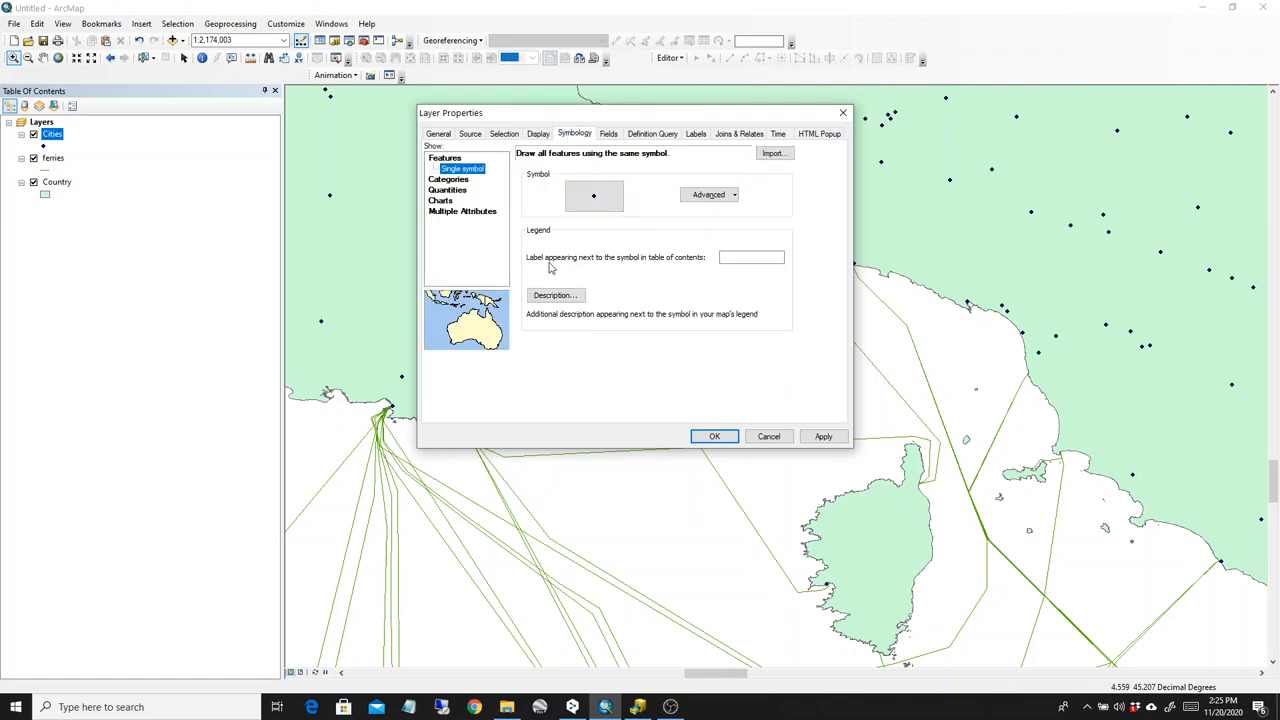
mouse_move(584, 190)
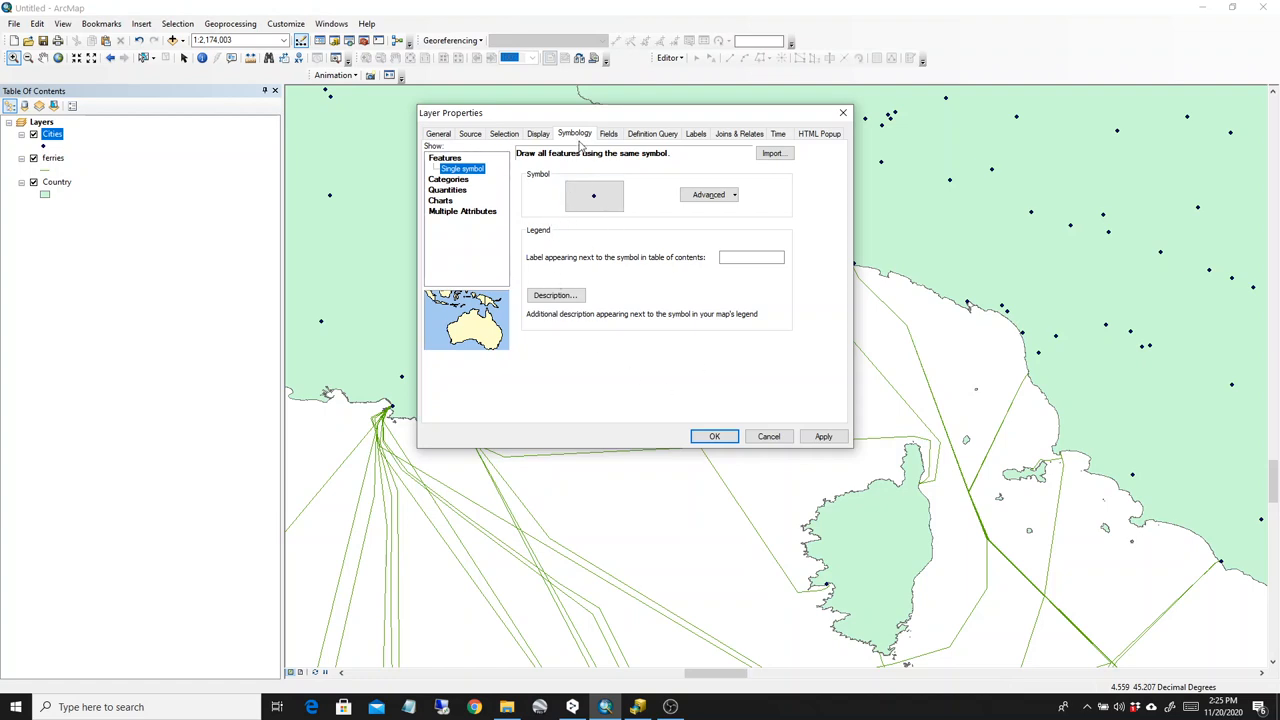
mouse_move(608, 140)
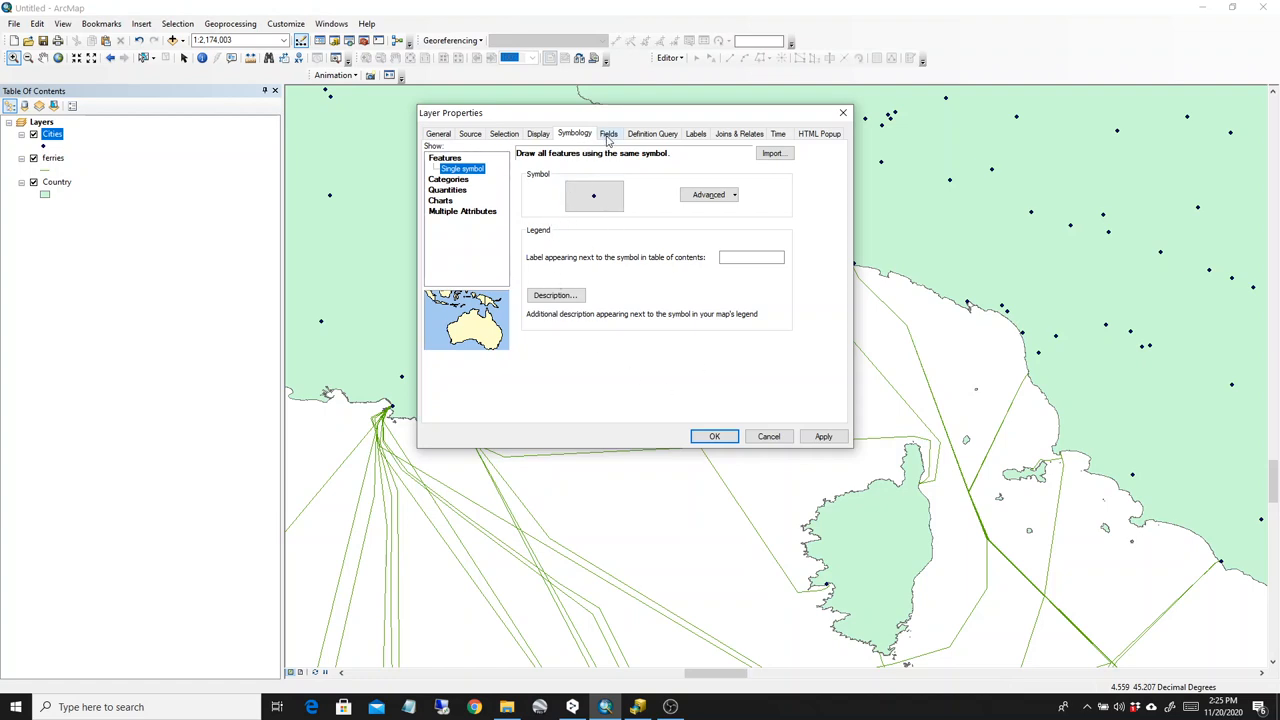
left_click(608, 132)
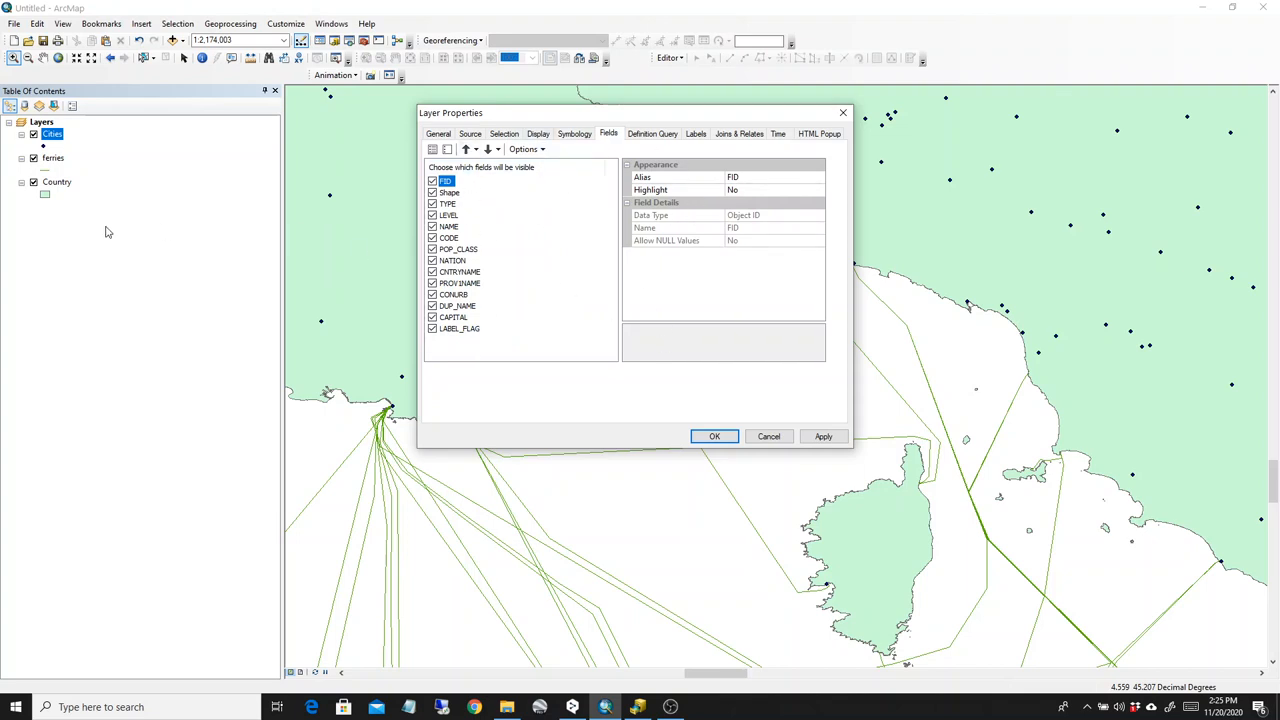
left_click(652, 132)
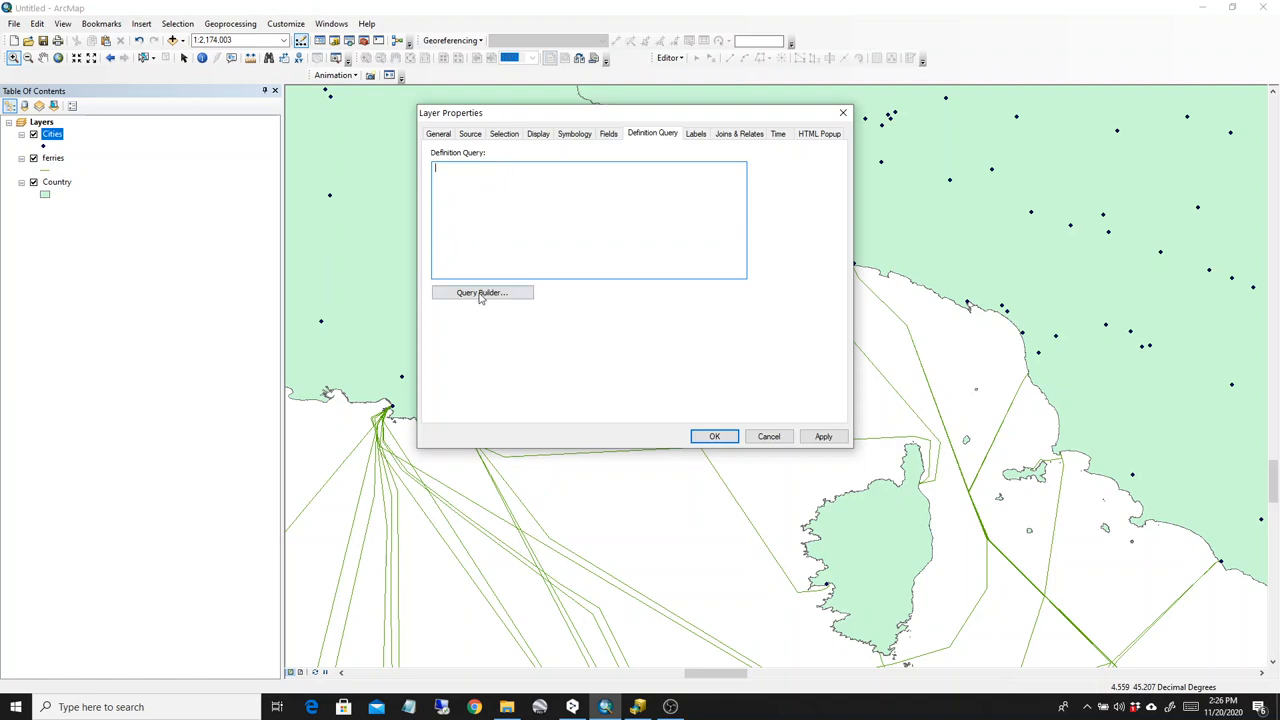
- Try the Query Builder with the LEVEL field's values, then cancel without filtering the cities
left_click(482, 292)
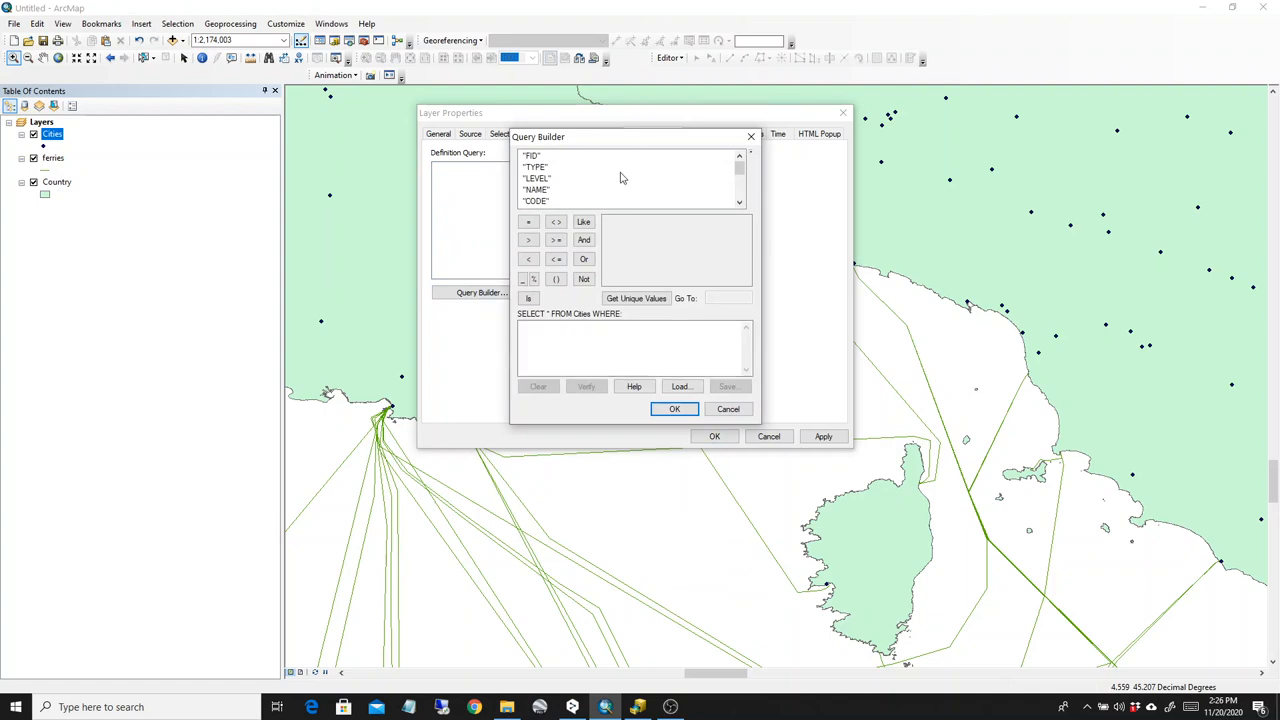
left_click(532, 156)
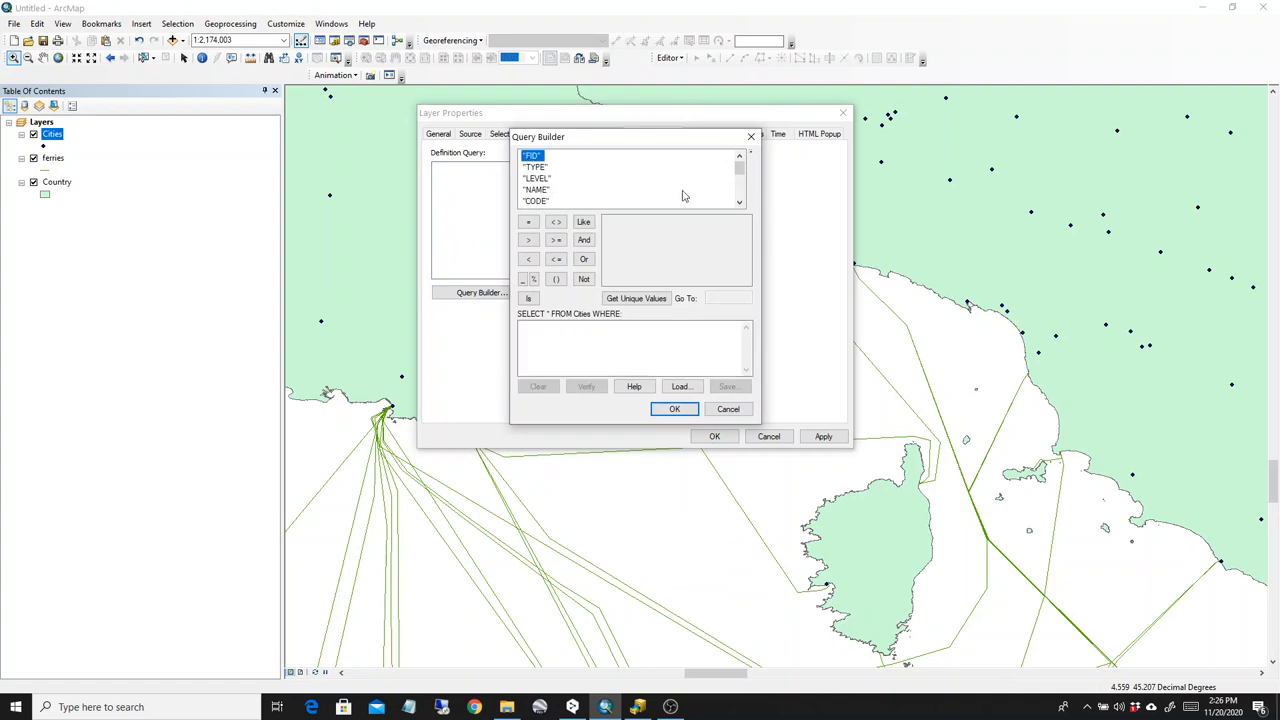
scroll("down", 3)
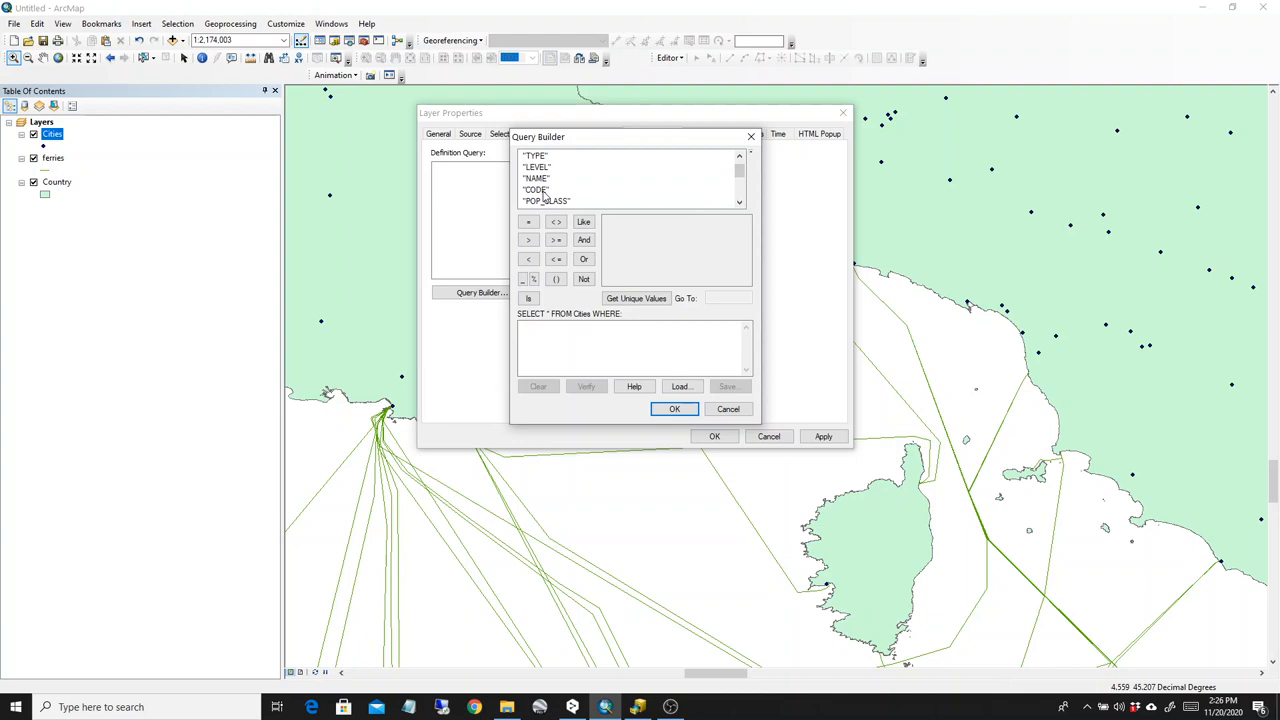
mouse_move(542, 196)
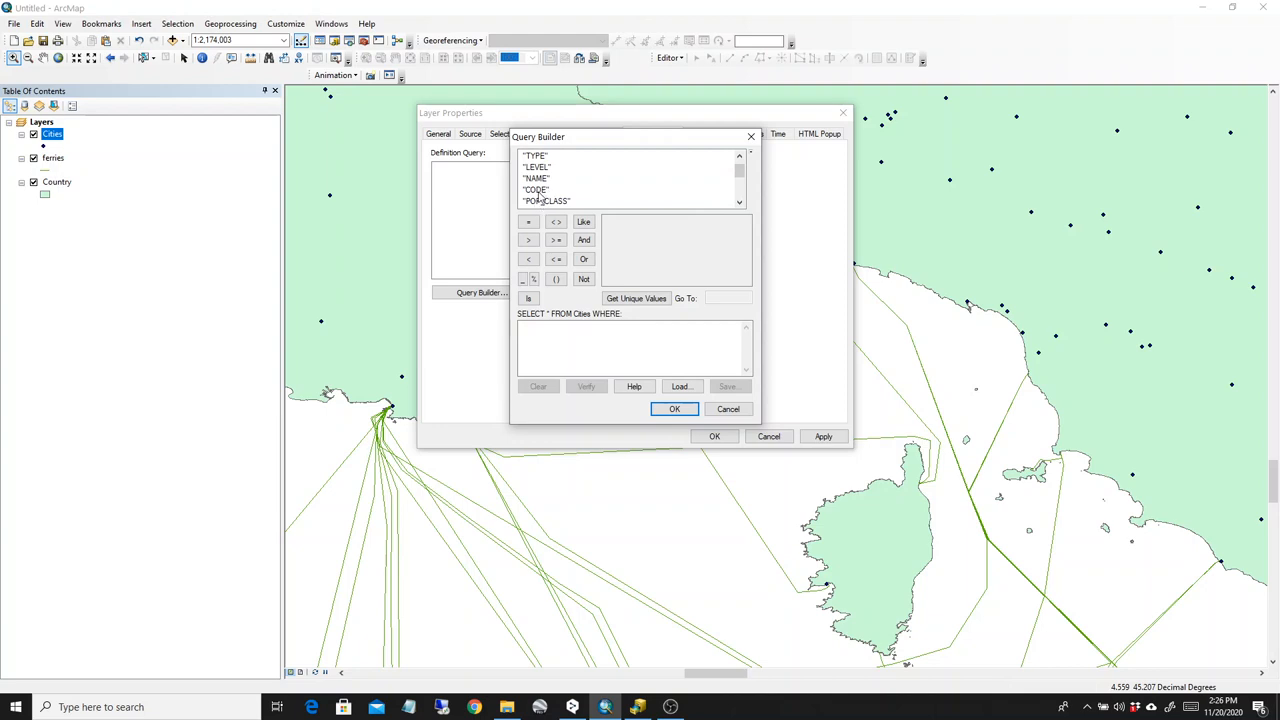
left_click(536, 168)
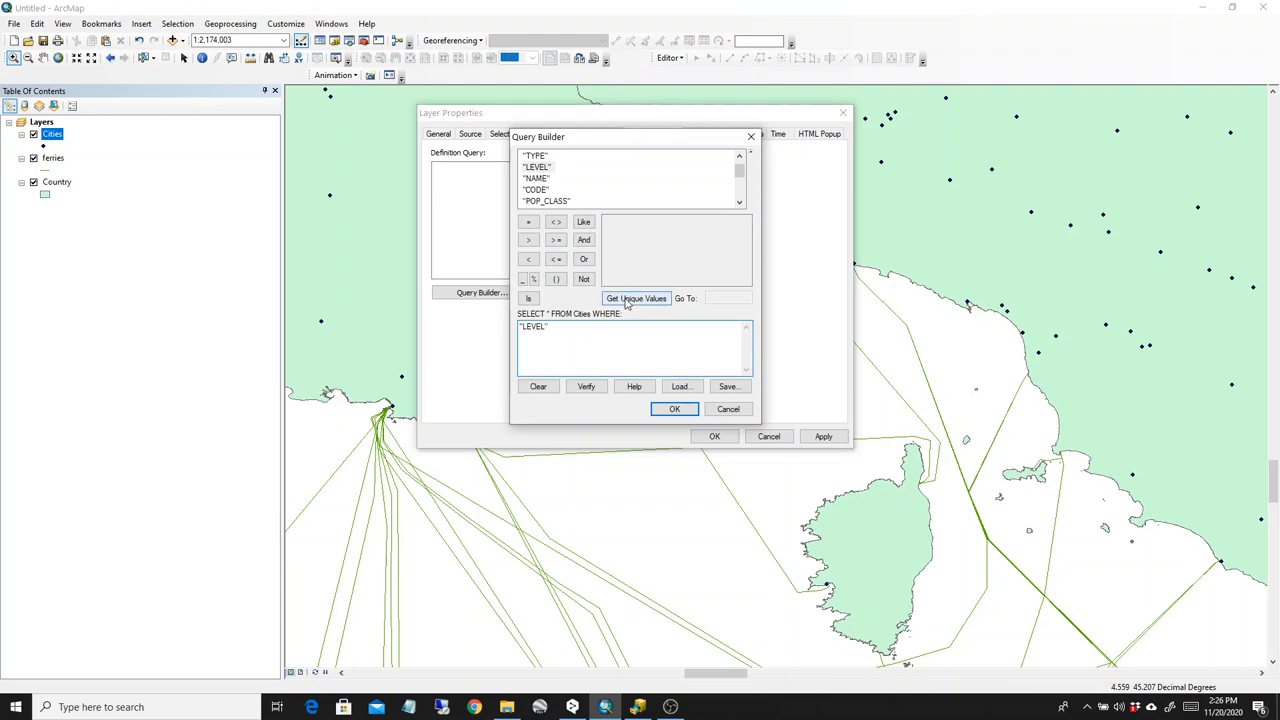
left_click(636, 298)
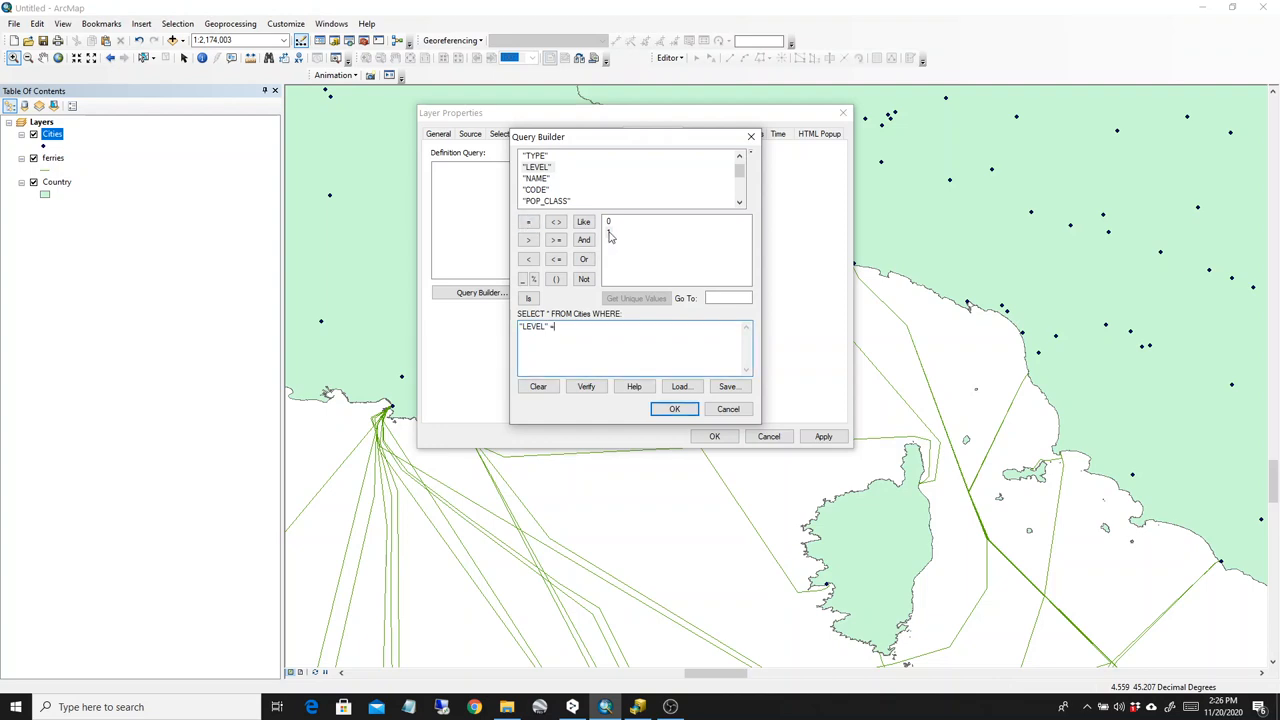
left_click(674, 408)
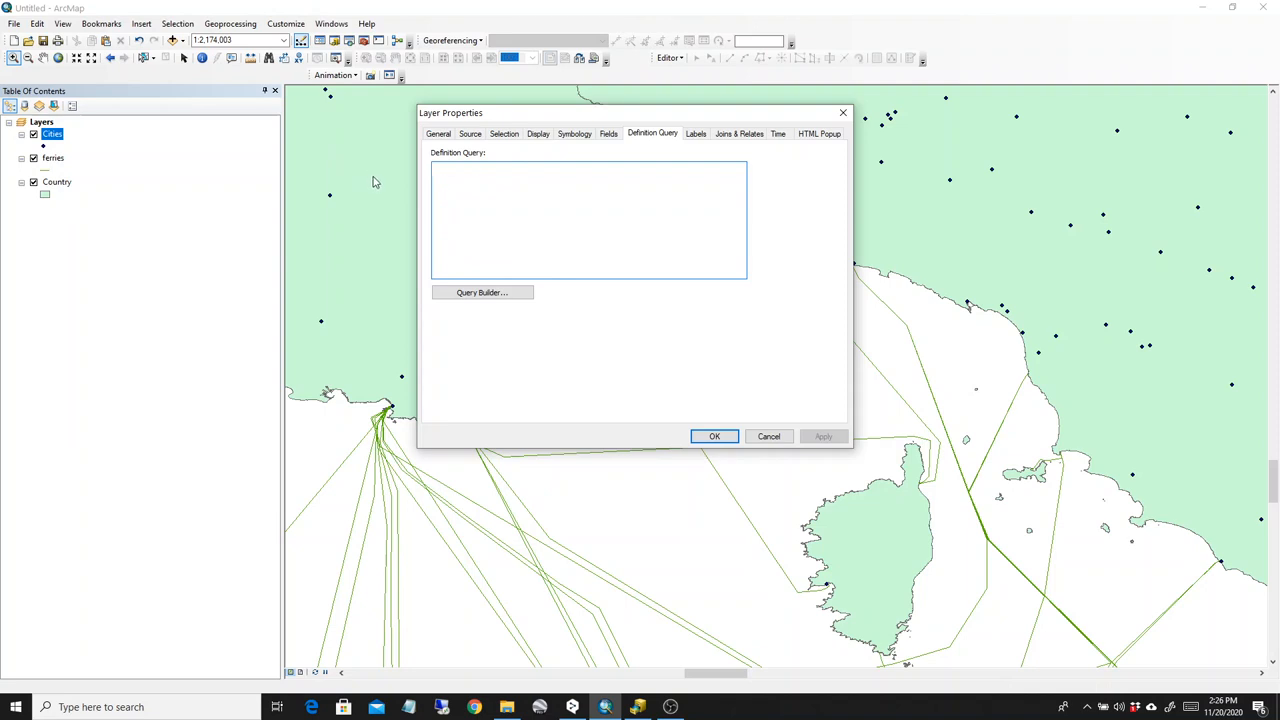
- Review the Labels, Joins & Relates and Time settings, ending on the HTML Popup options
left_click(588, 176)
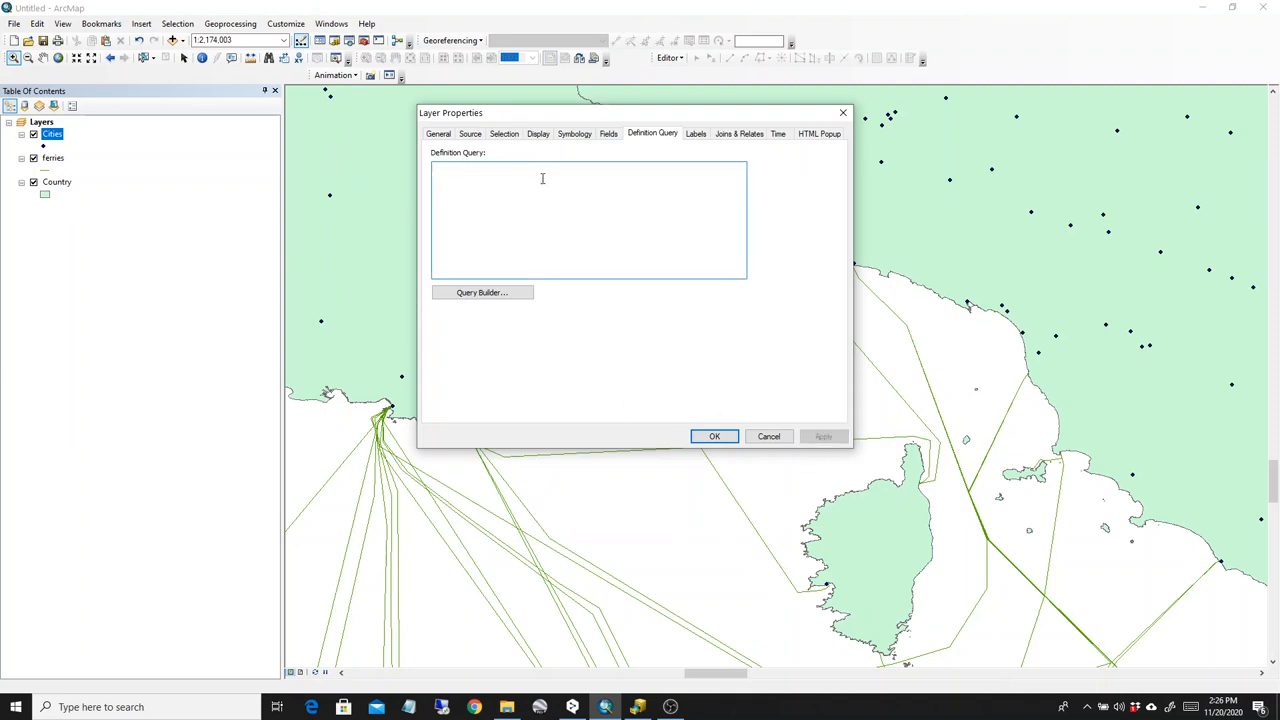
mouse_move(696, 138)
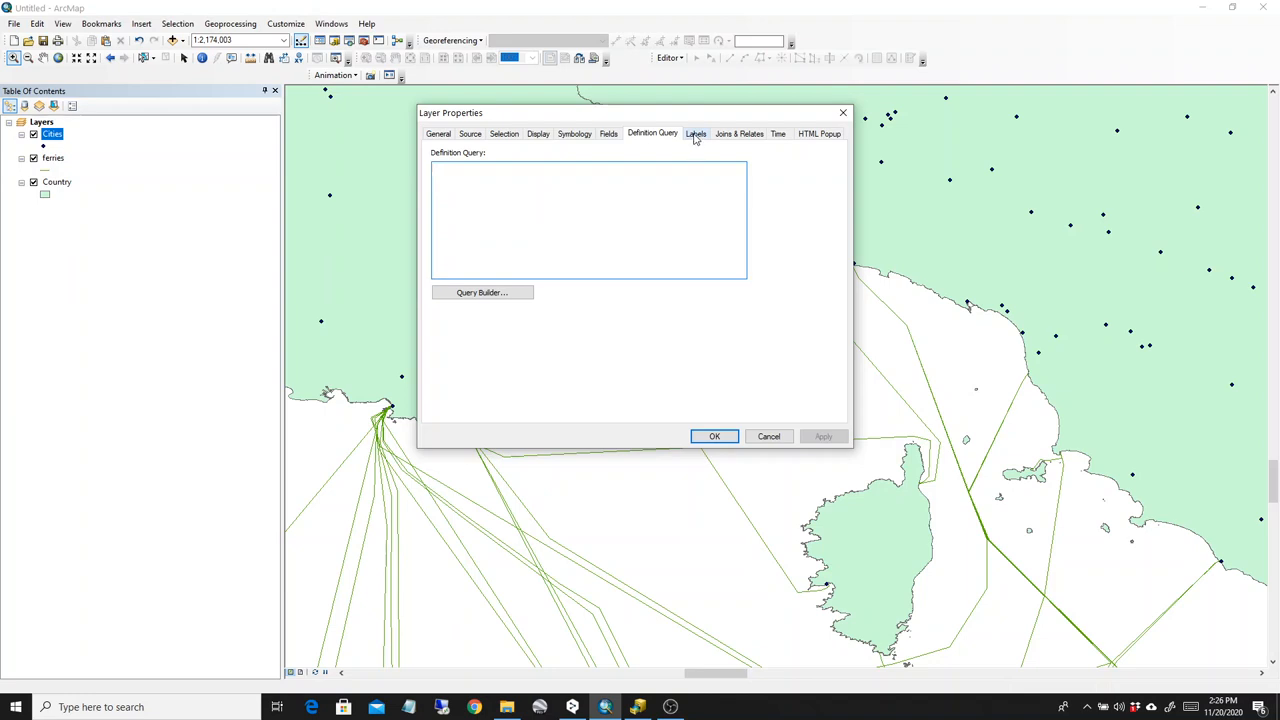
left_click(588, 168)
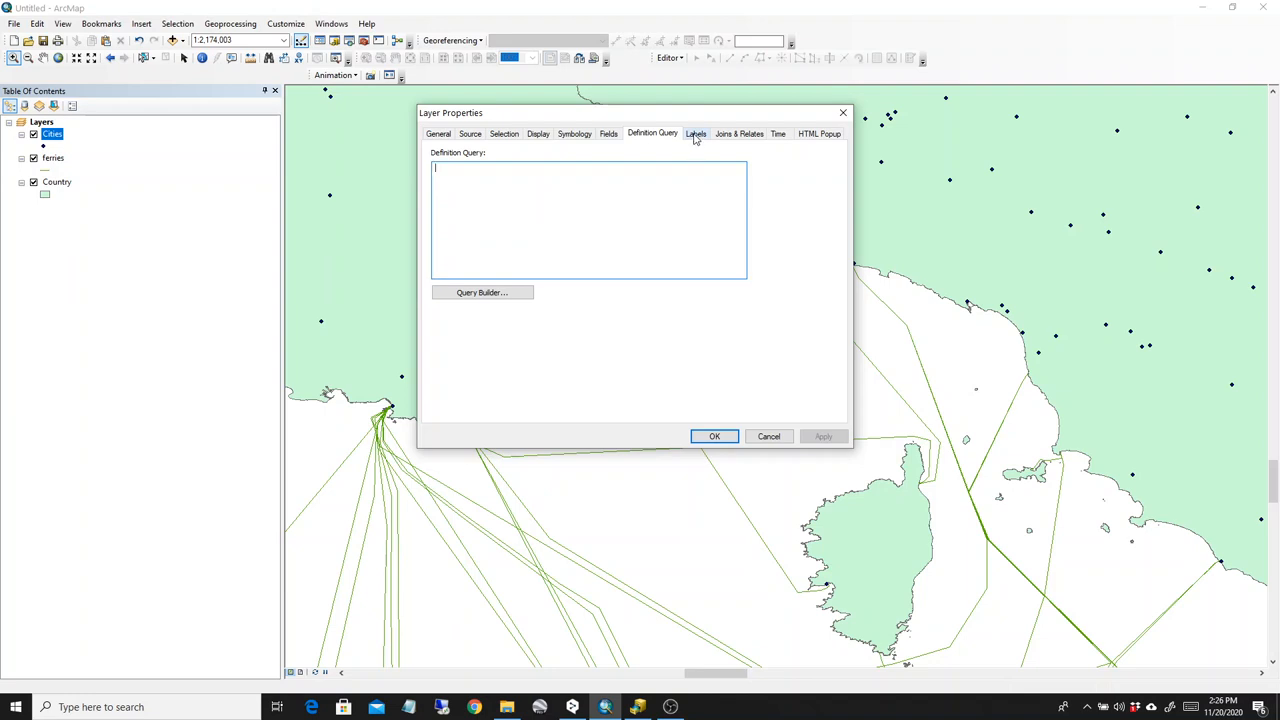
left_click(696, 132)
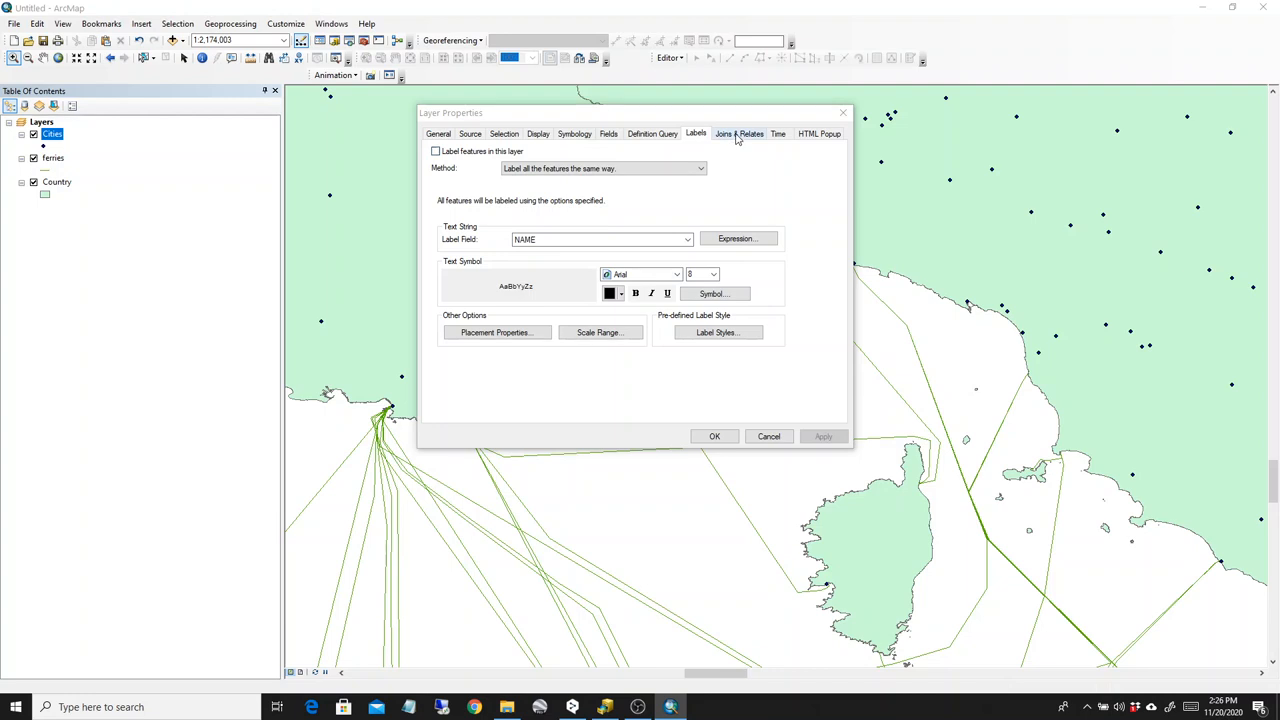
left_click(740, 132)
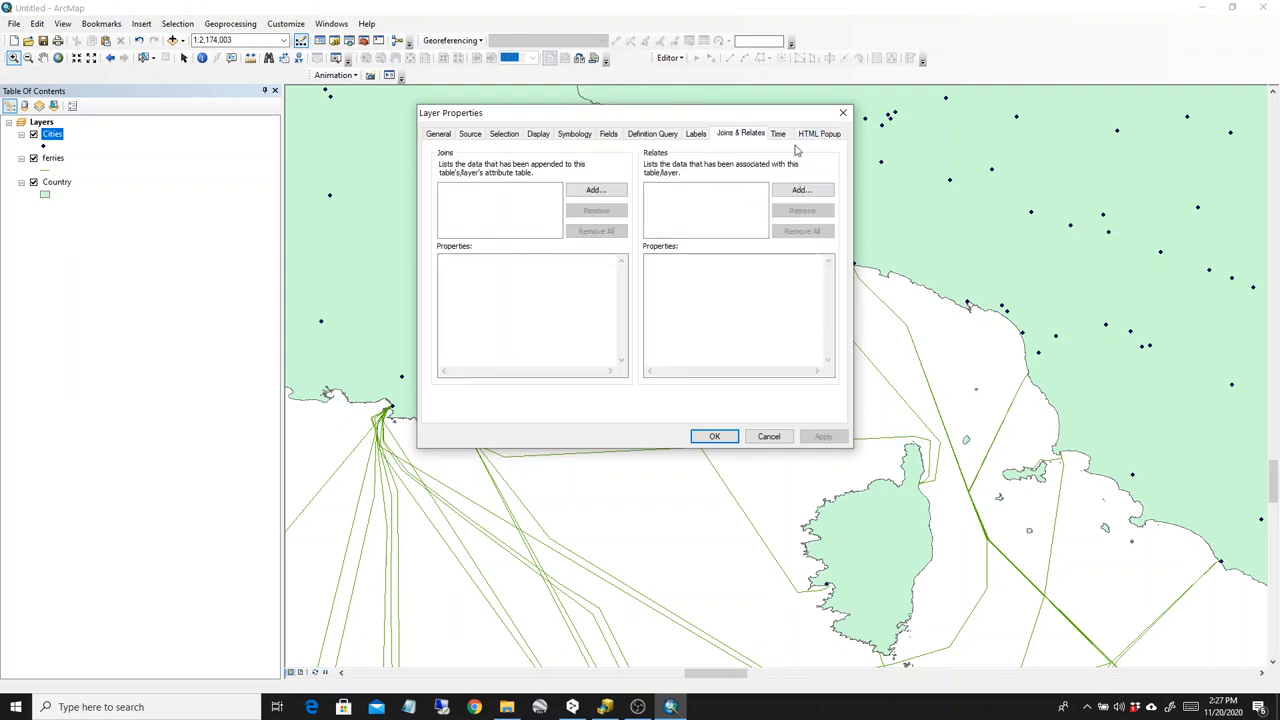
mouse_move(688, 180)
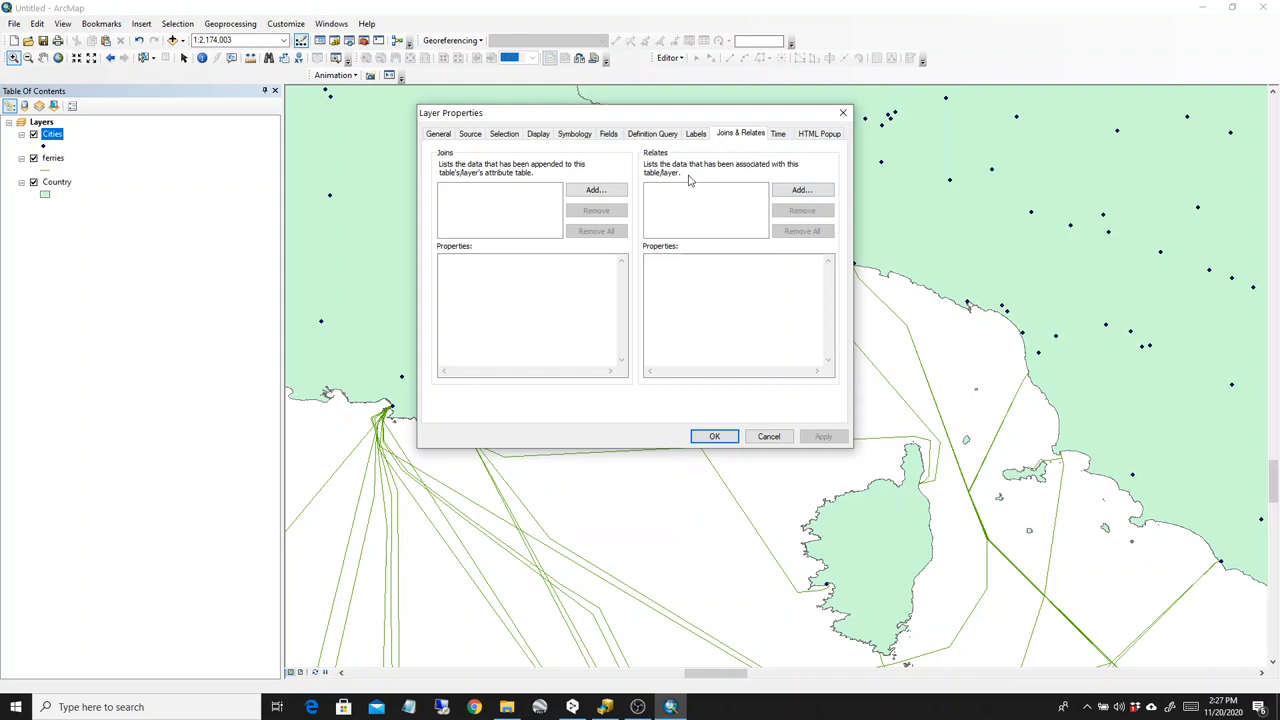
left_click(778, 132)
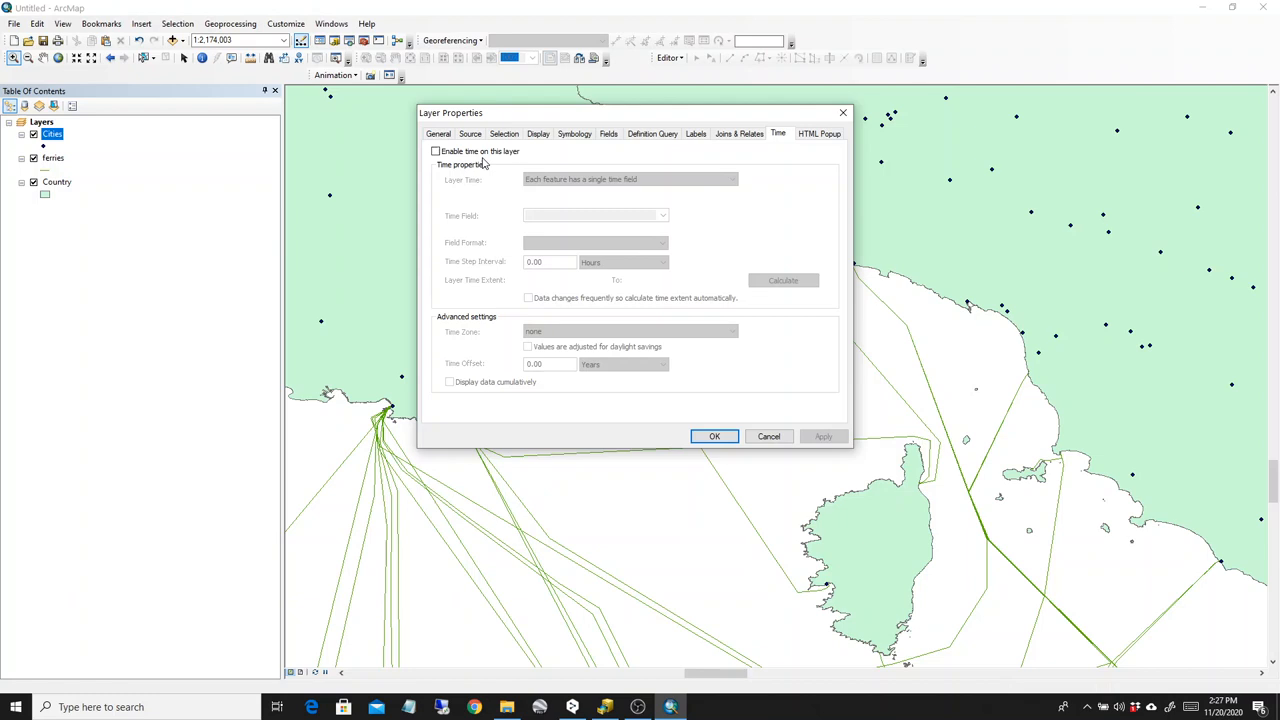
left_click(820, 132)
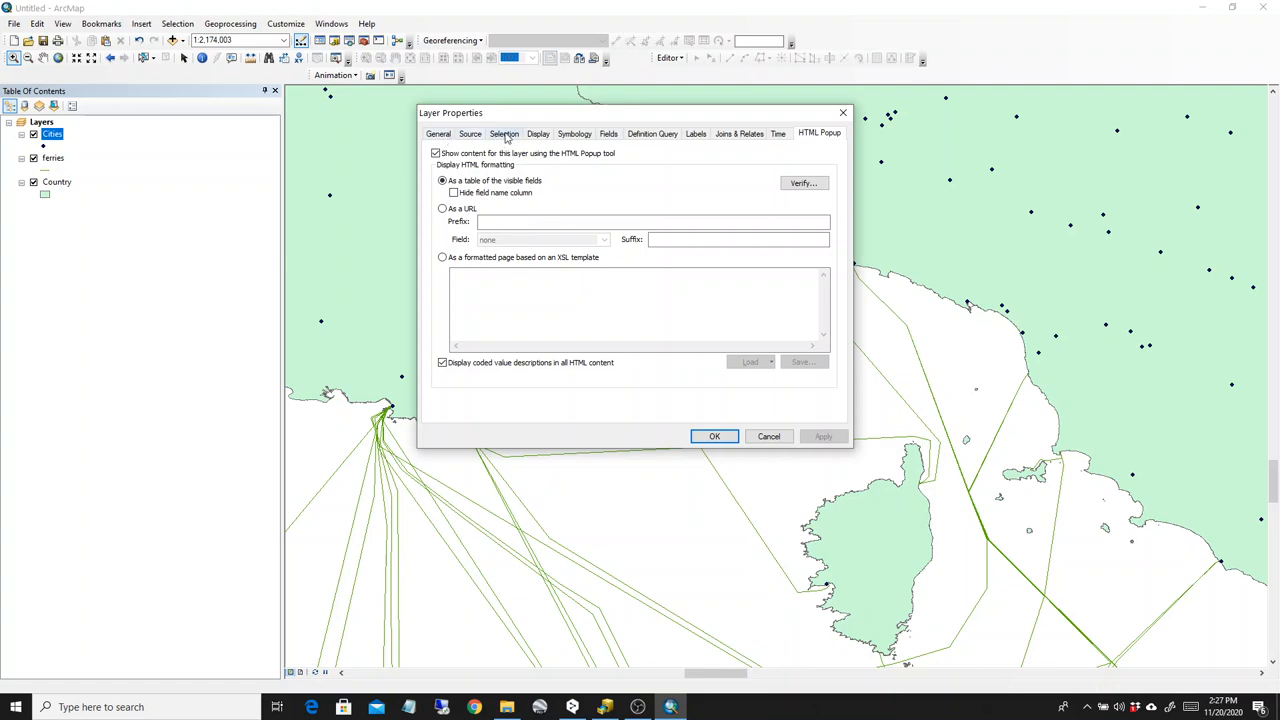
- Symbolize the Cities points with a yellow marker at size 5 and apply it
left_click(538, 132)
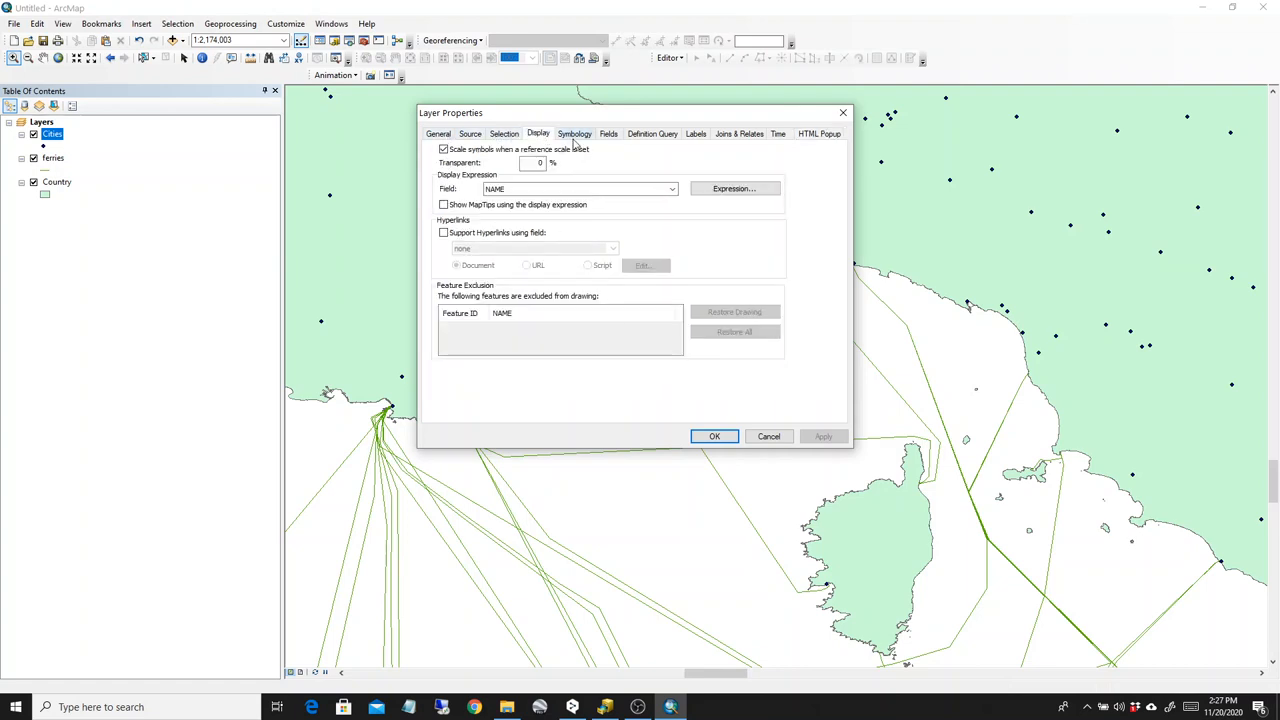
left_click(574, 132)
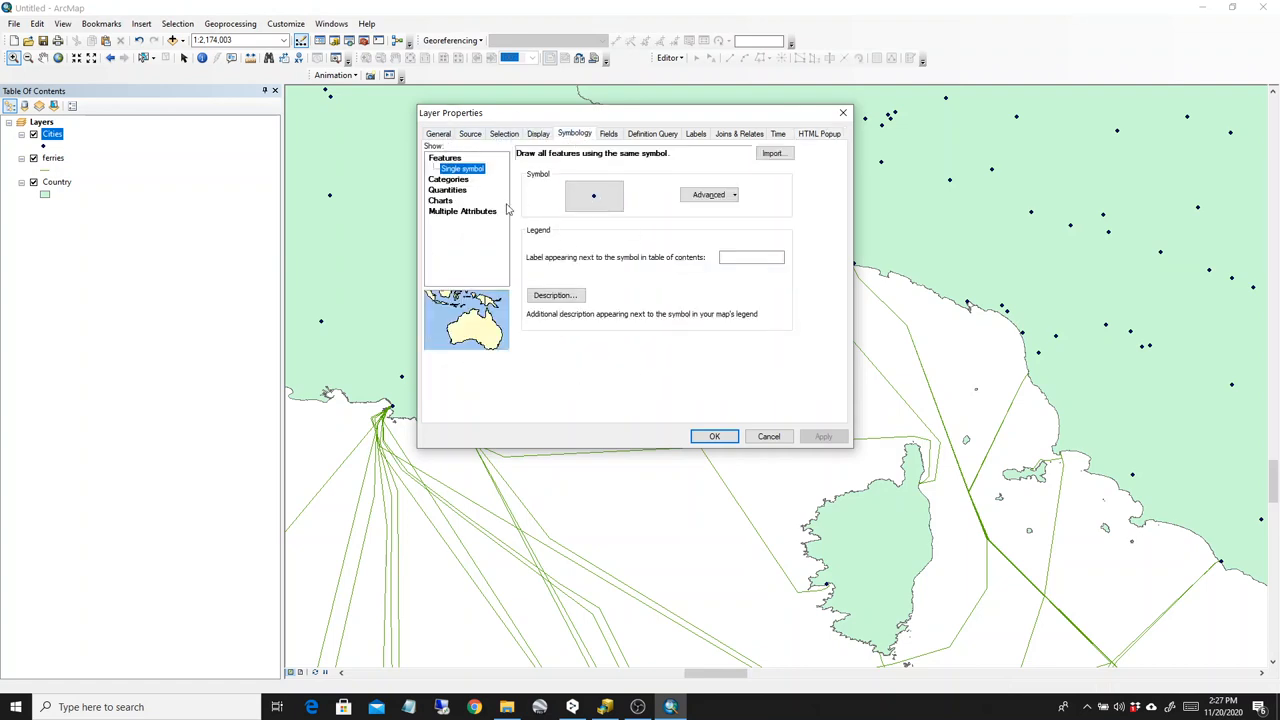
left_click(594, 196)
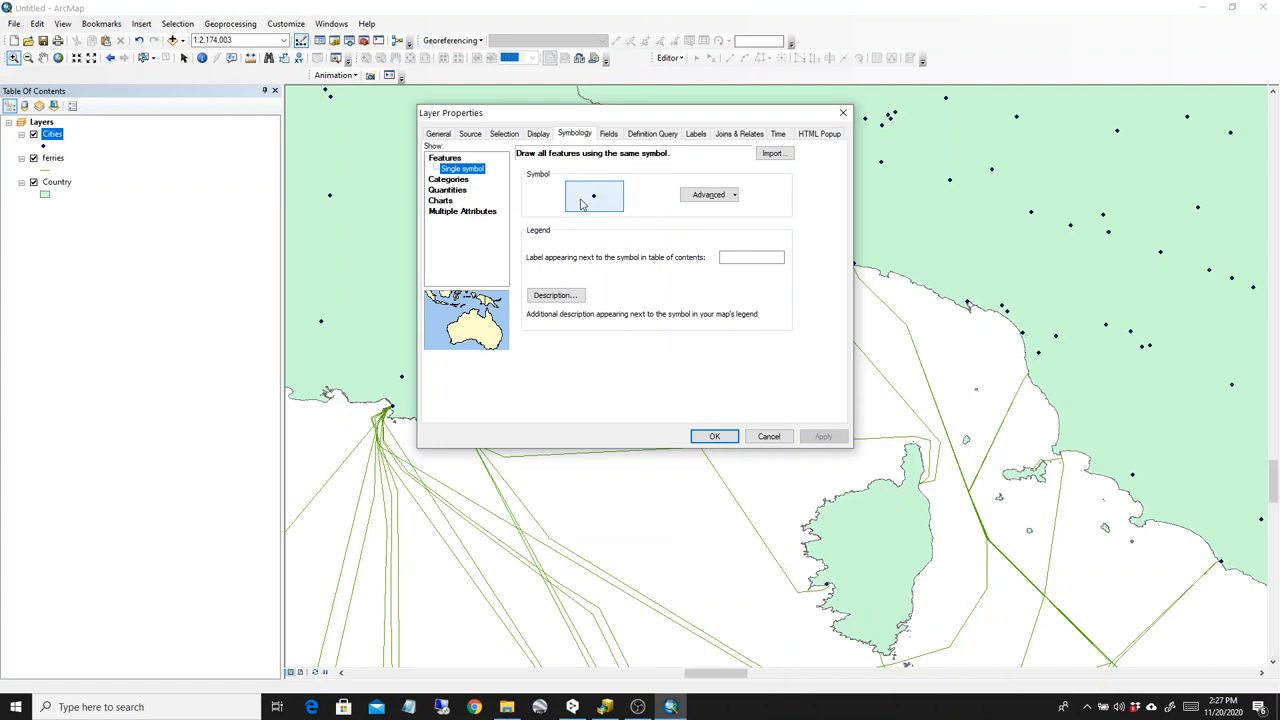
left_click(592, 194)
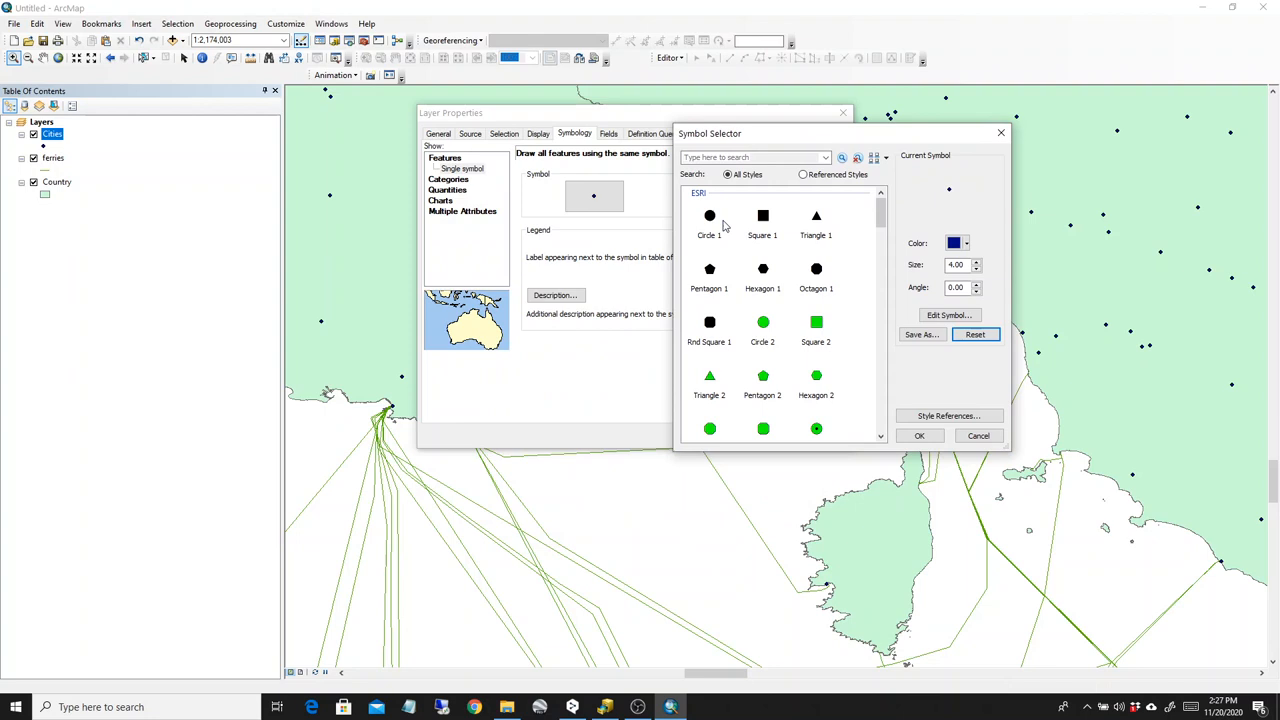
left_click(708, 216)
type("18")
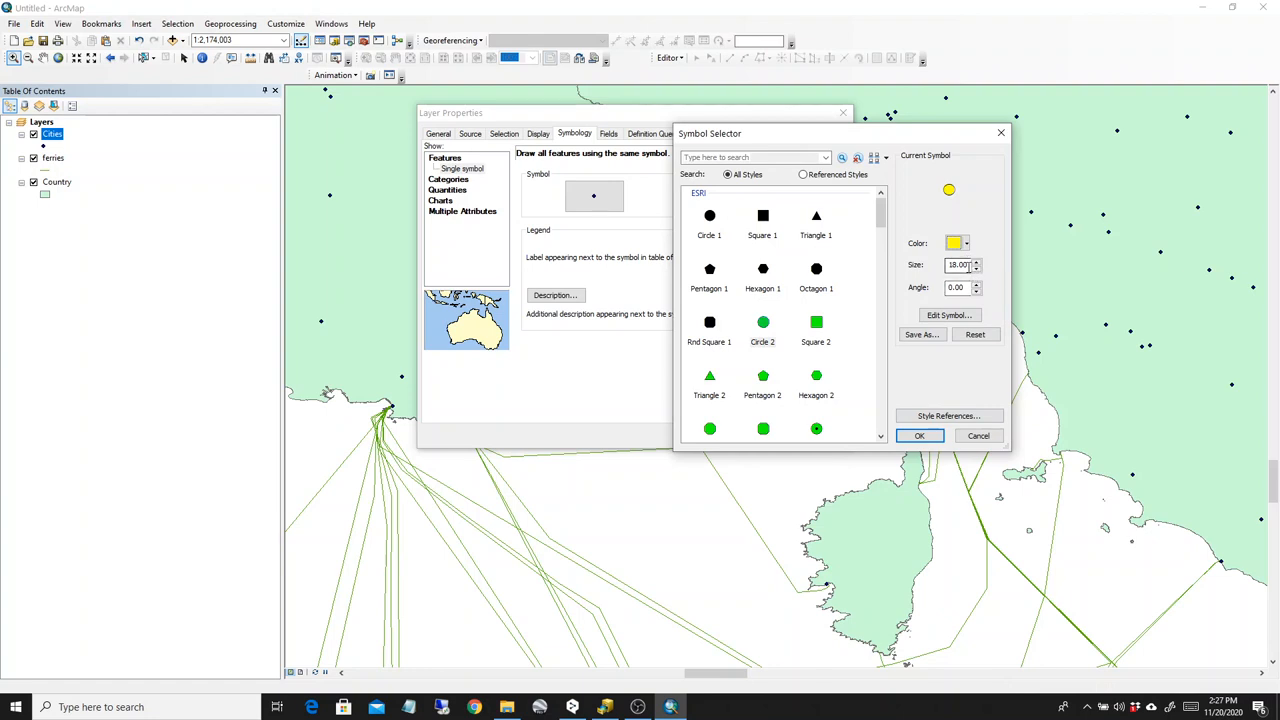
type("5")
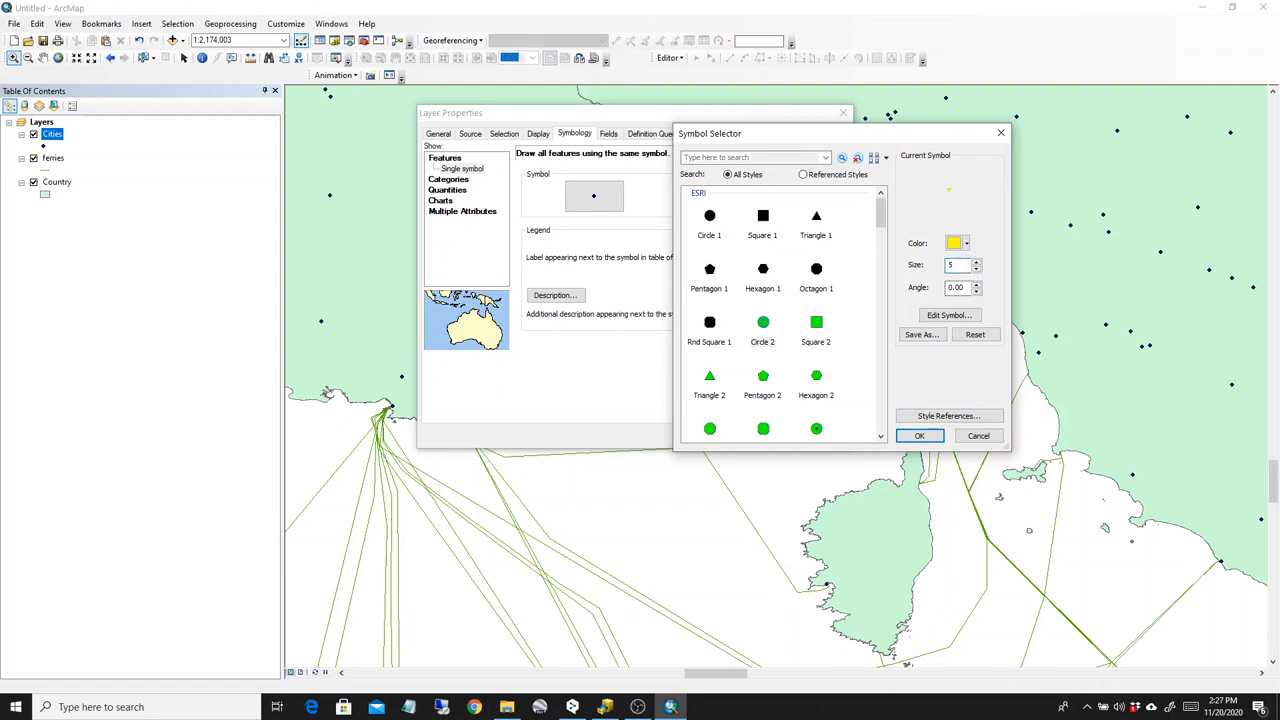
left_click(920, 436)
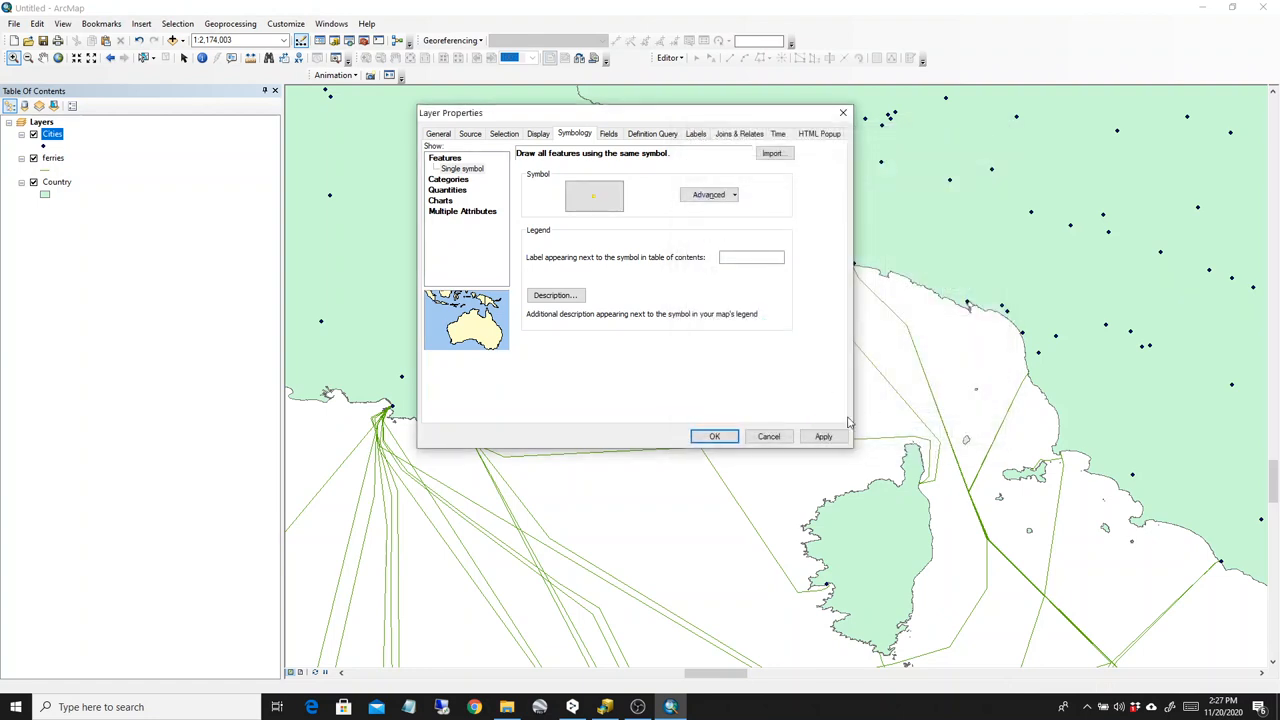
left_click(824, 436)
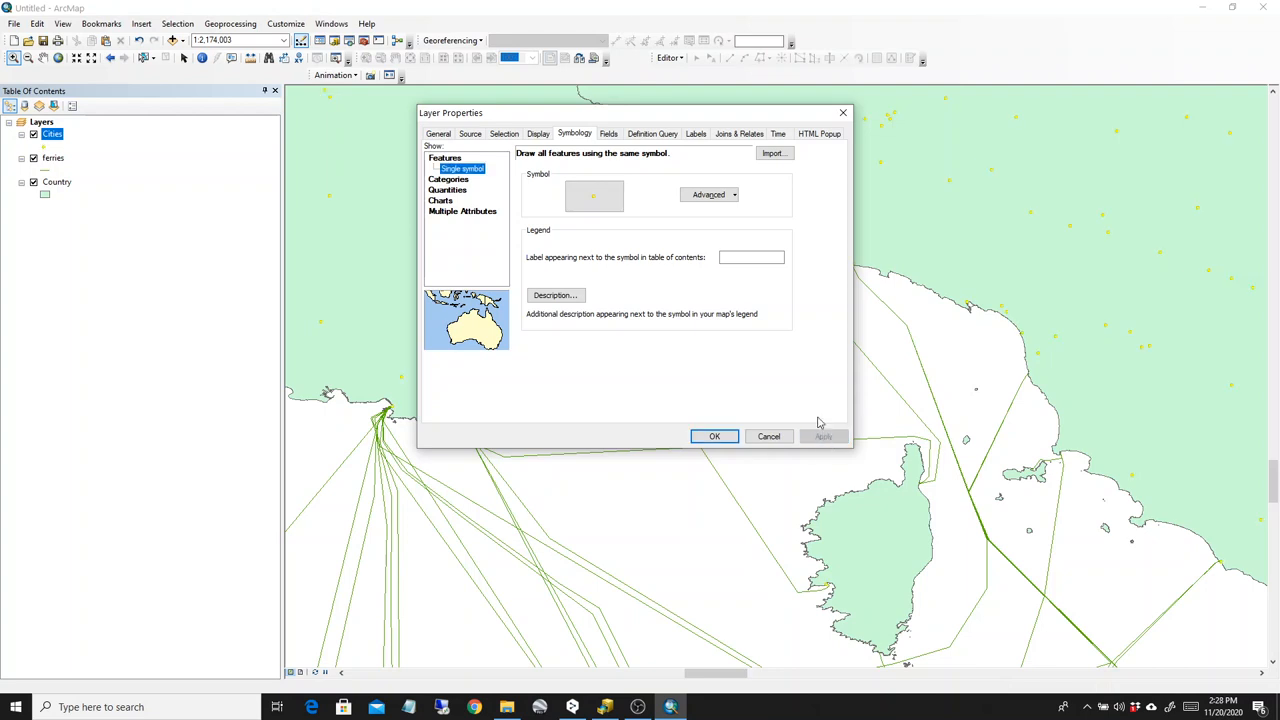
- Change the Cities marker to a black Circle 1 at size 10 and apply it
left_click(594, 196)
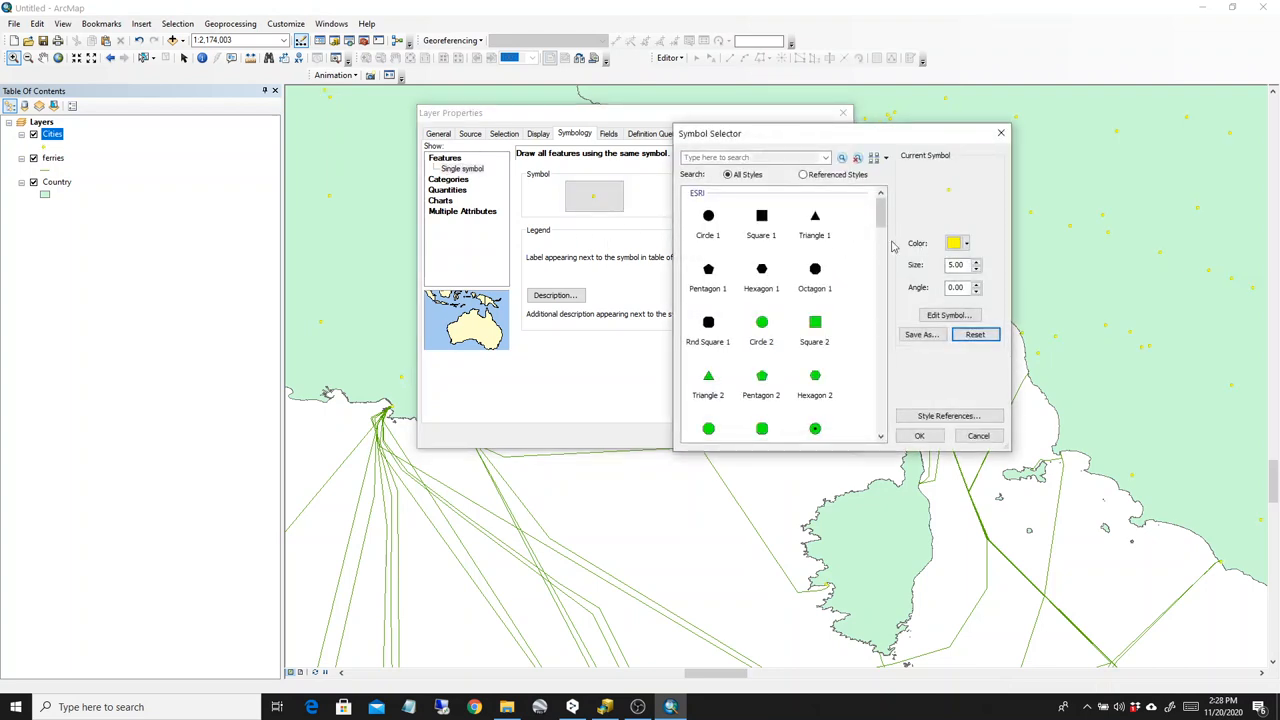
mouse_move(708, 216)
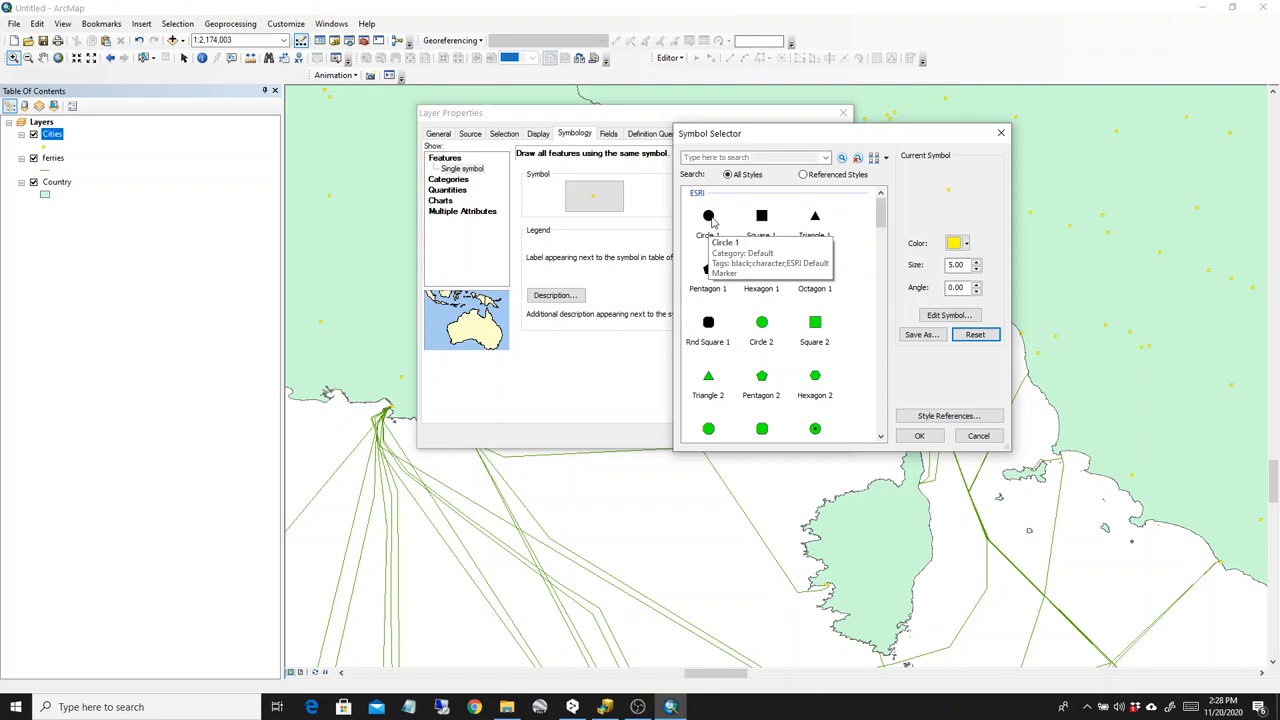
left_click(708, 216)
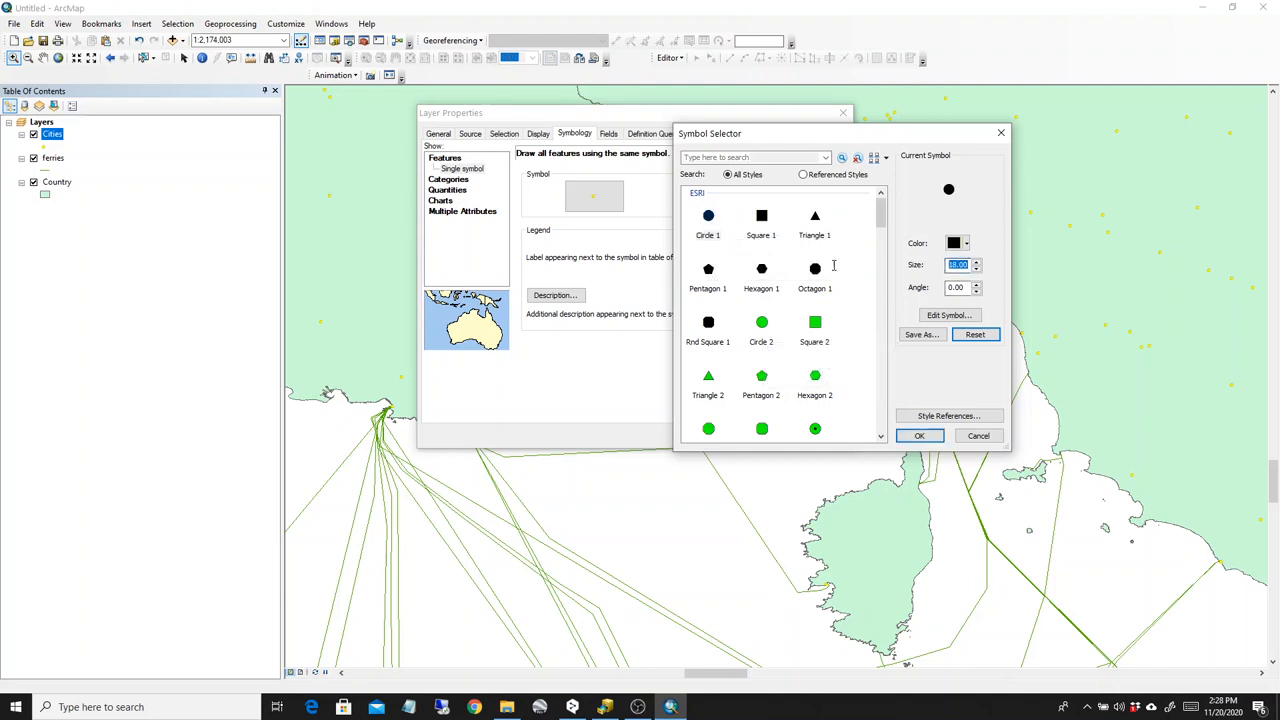
type("5")
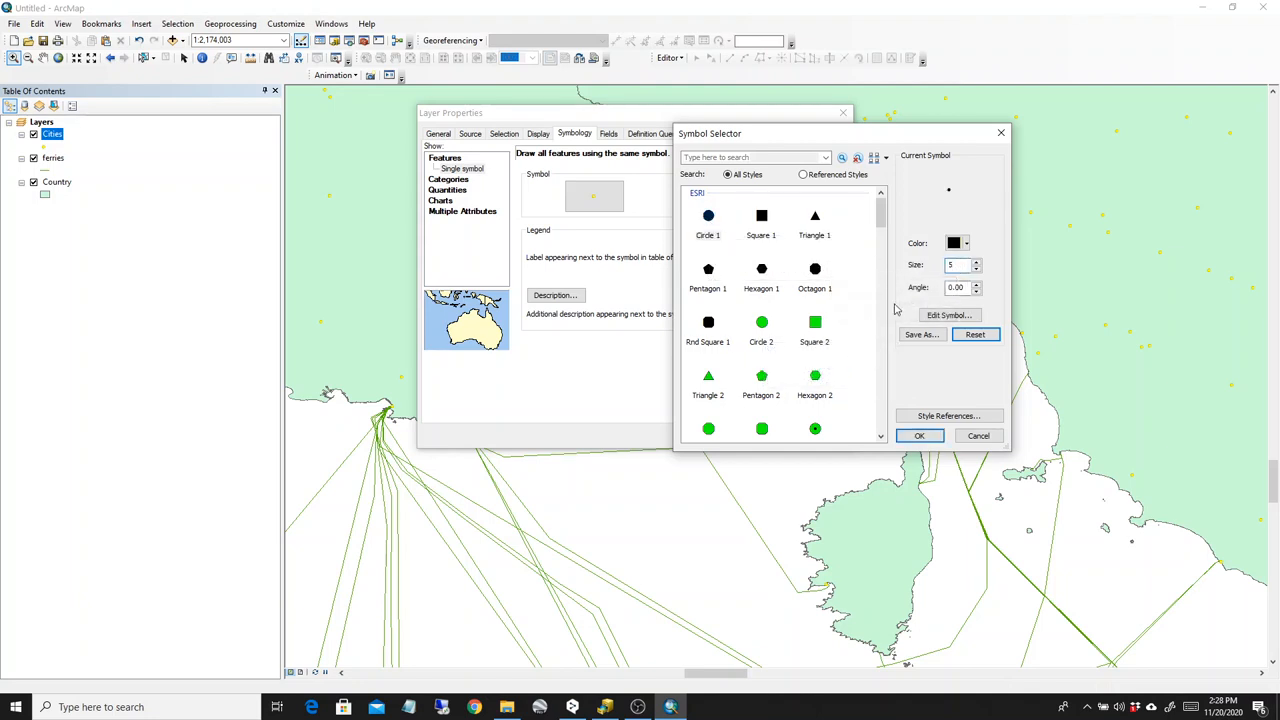
type("10")
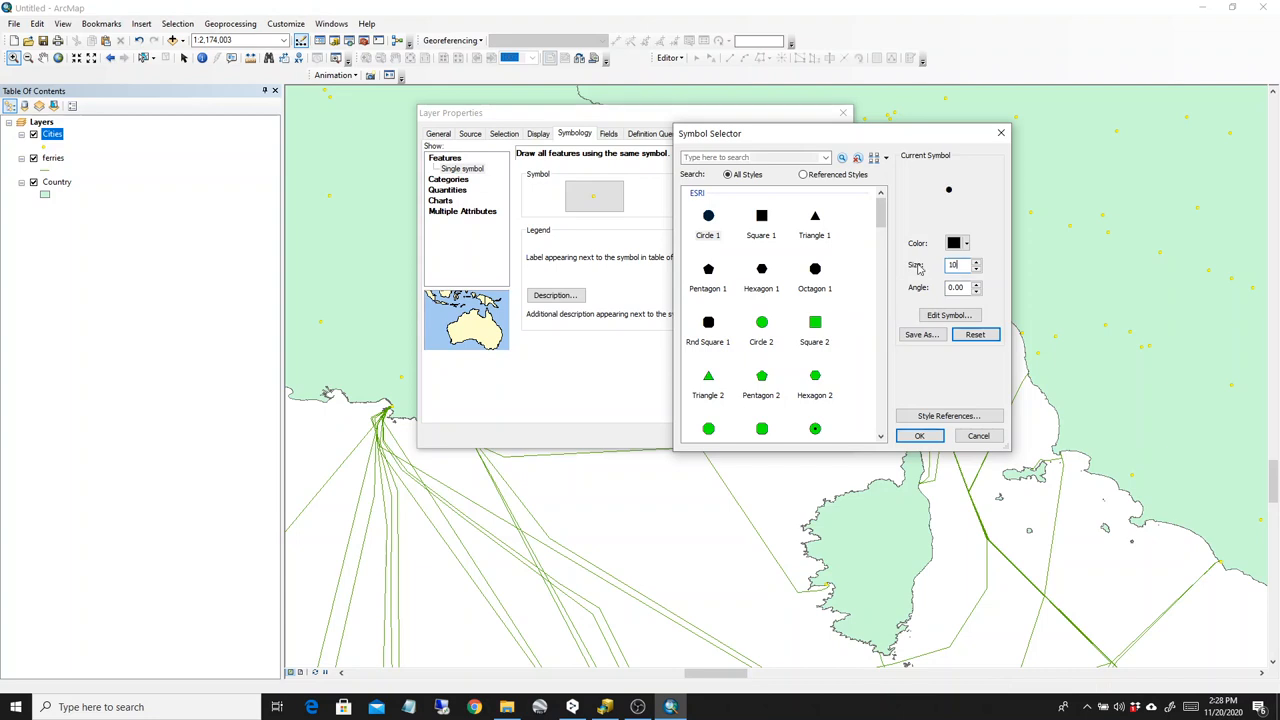
left_click(920, 436)
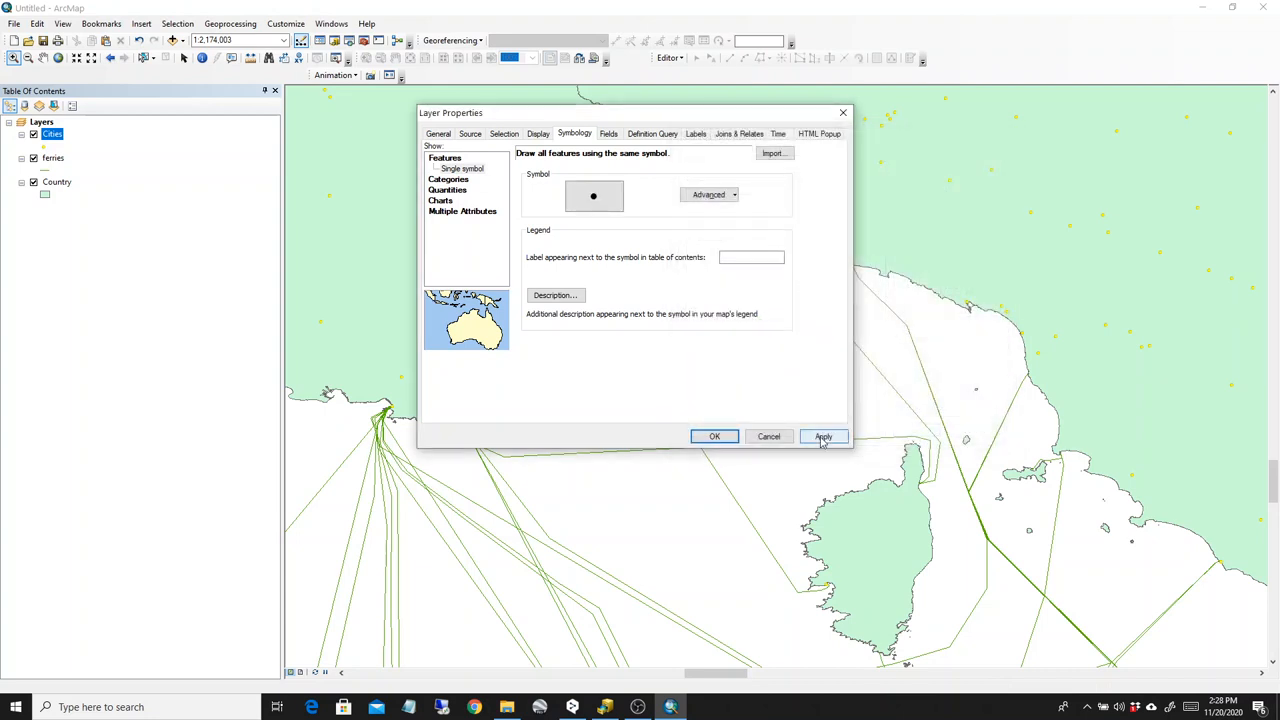
left_click(824, 436)
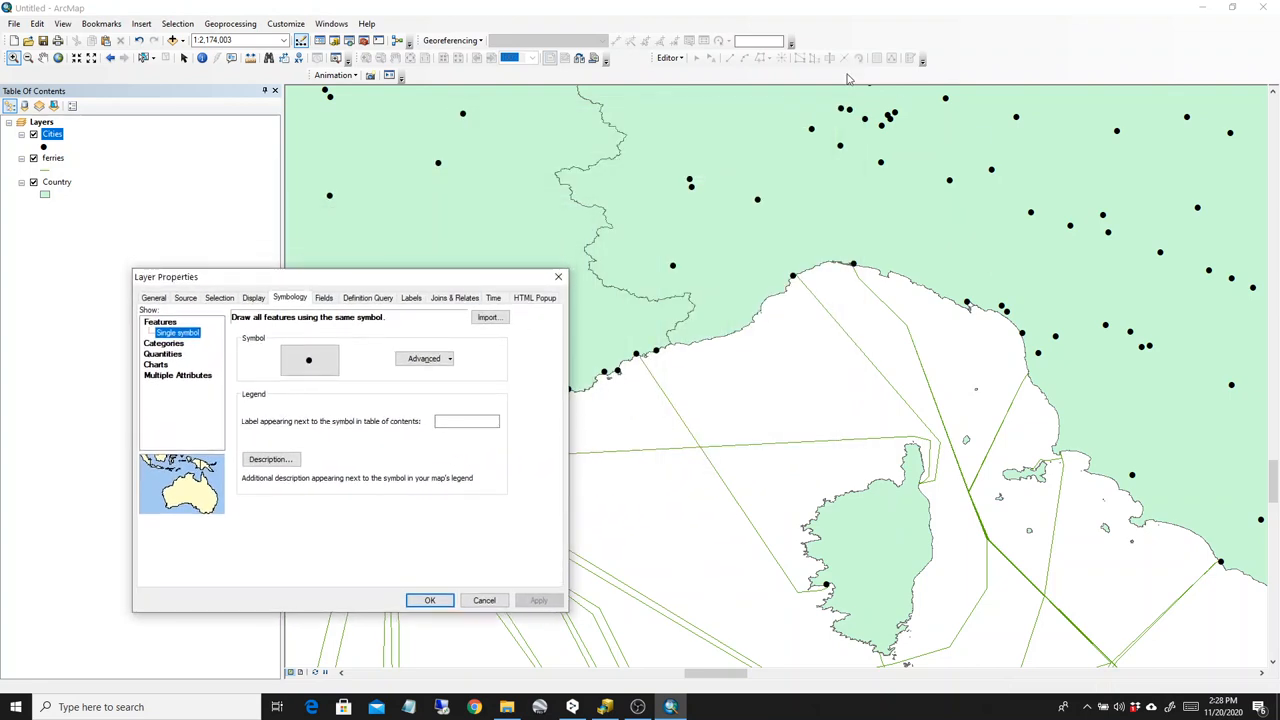
mouse_move(972, 382)
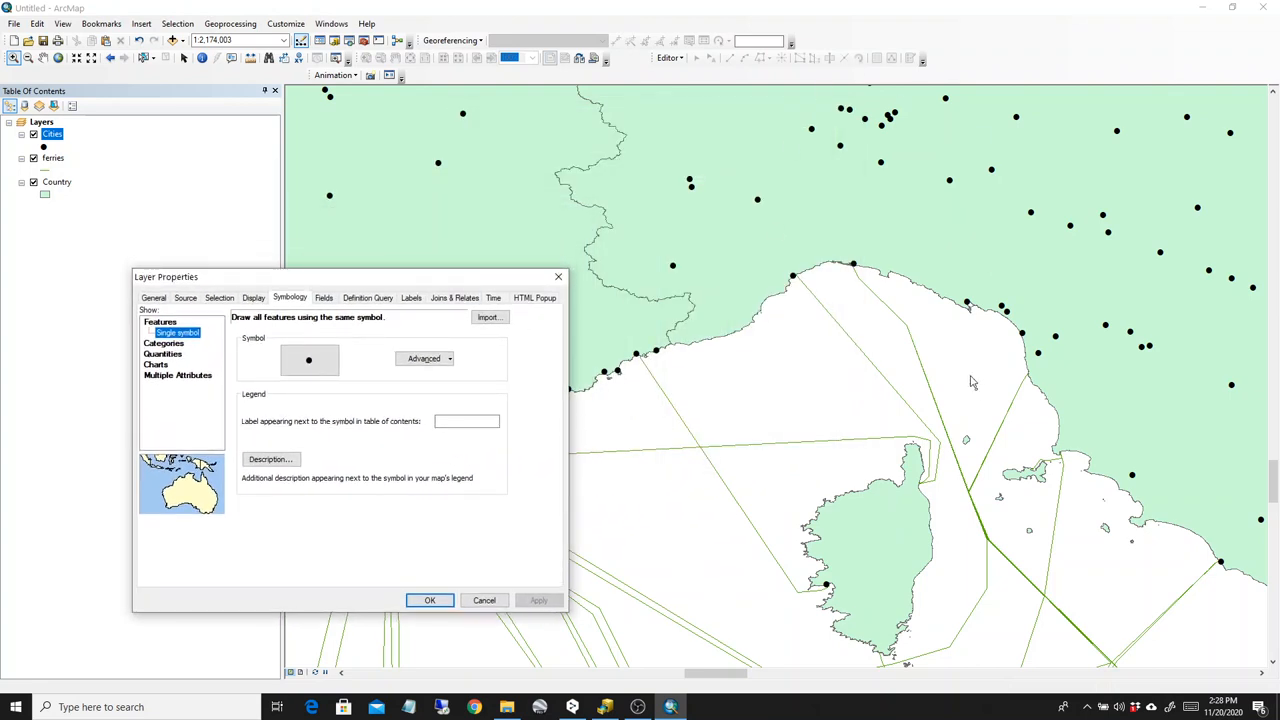
mouse_move(546, 364)
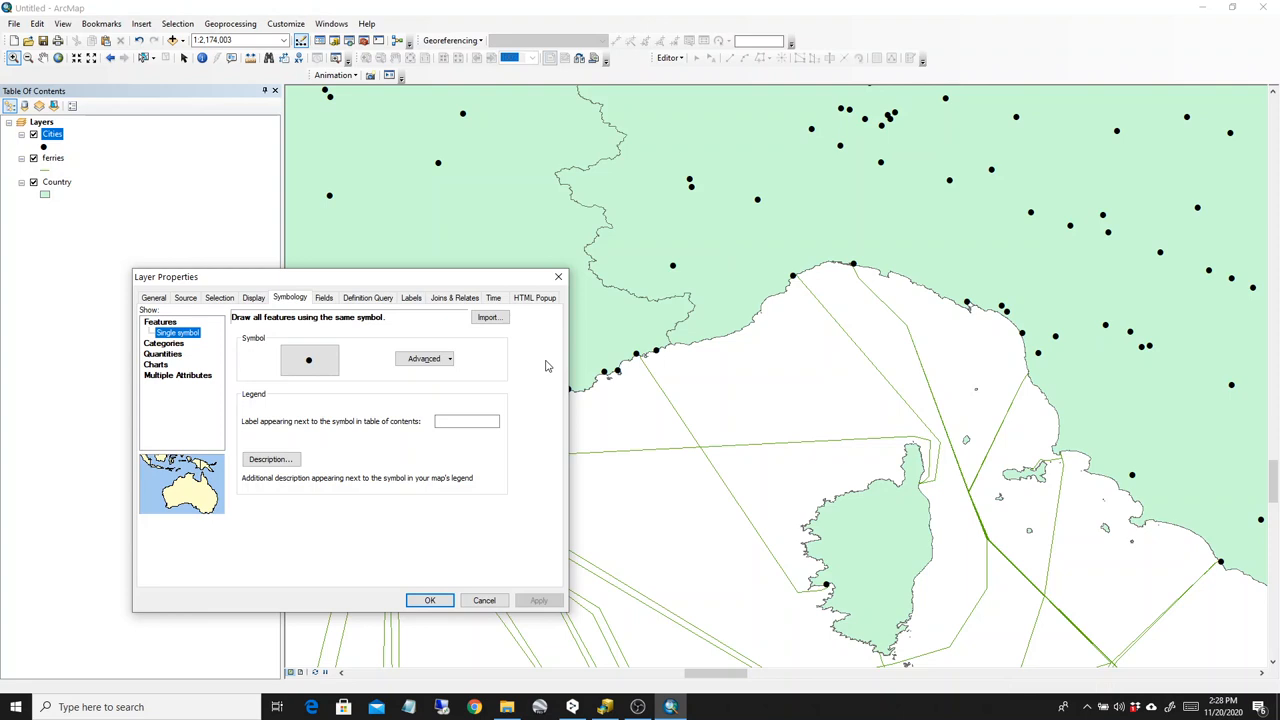
mouse_move(524, 344)
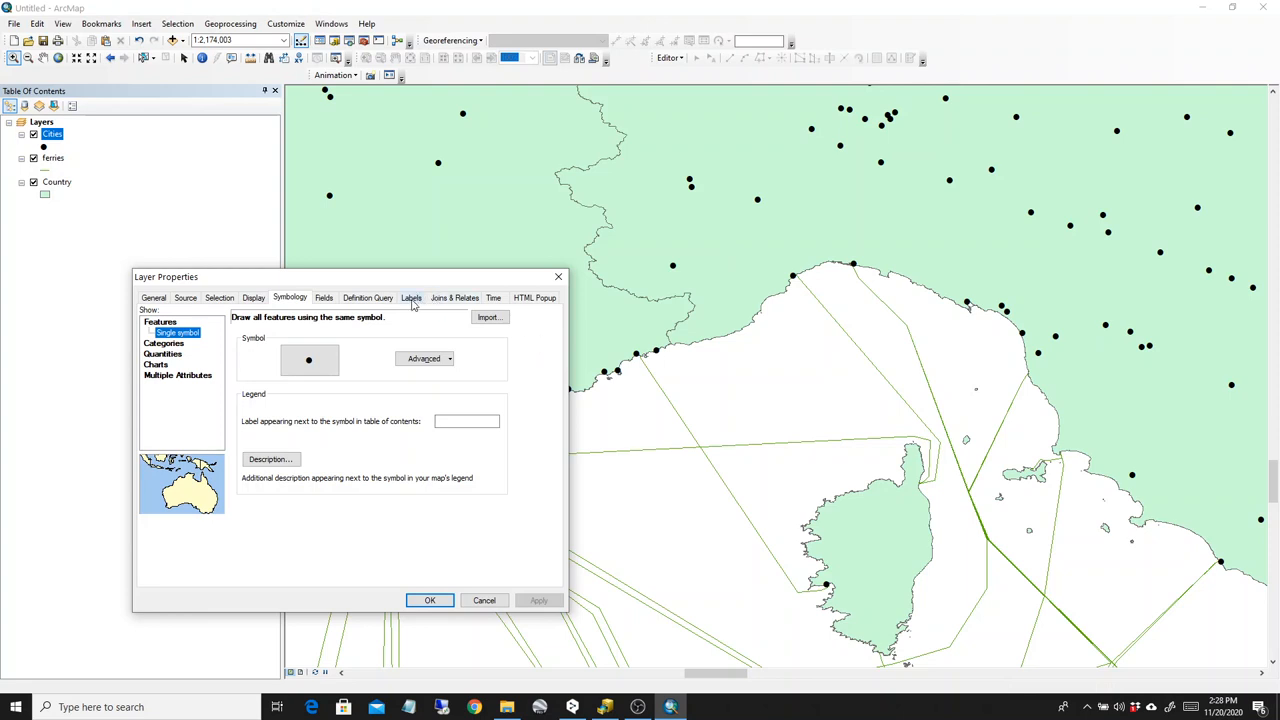
left_click(412, 296)
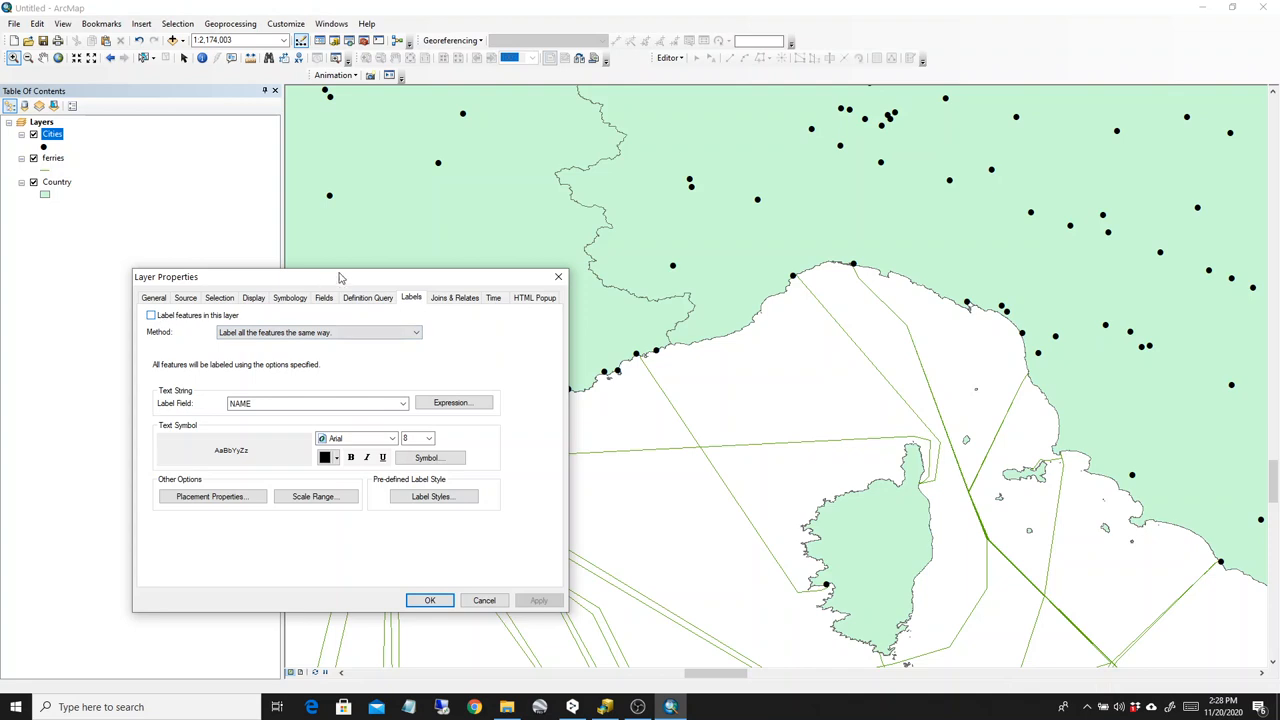
- Keep 'Label features in this layer' on, labelling all city features the same way
left_click_drag(340, 276, 390, 114)
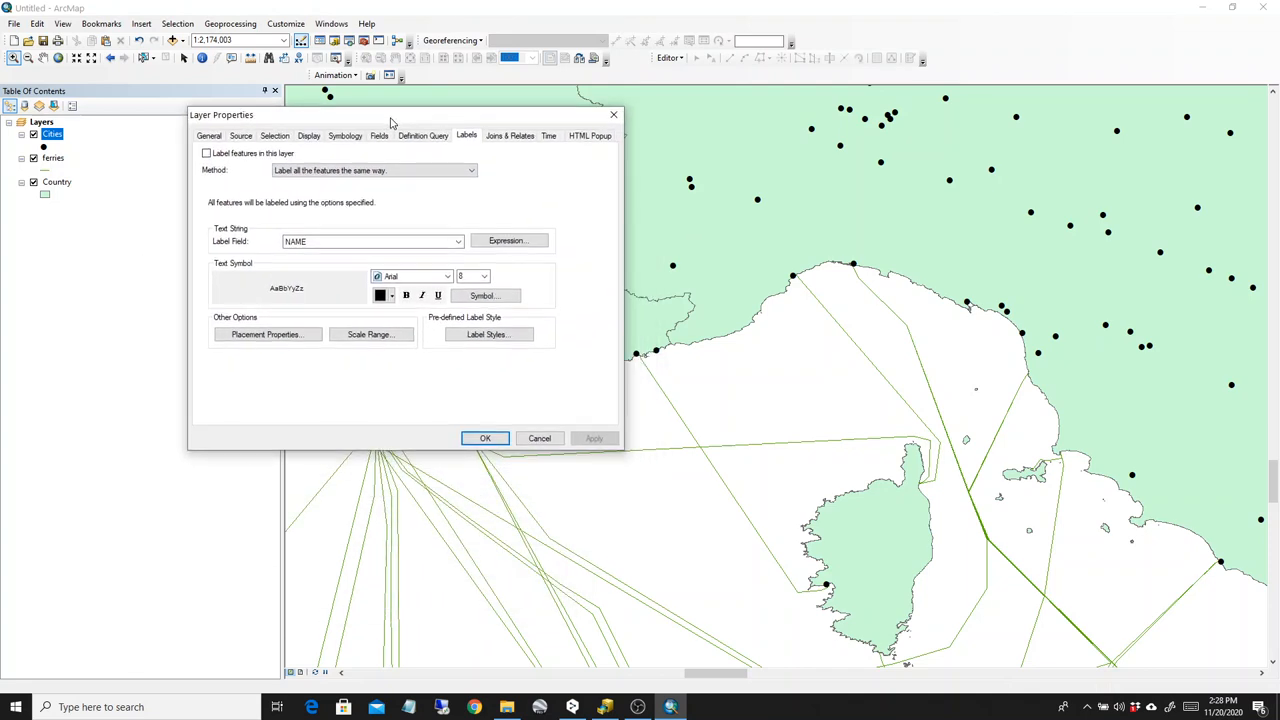
left_click(206, 152)
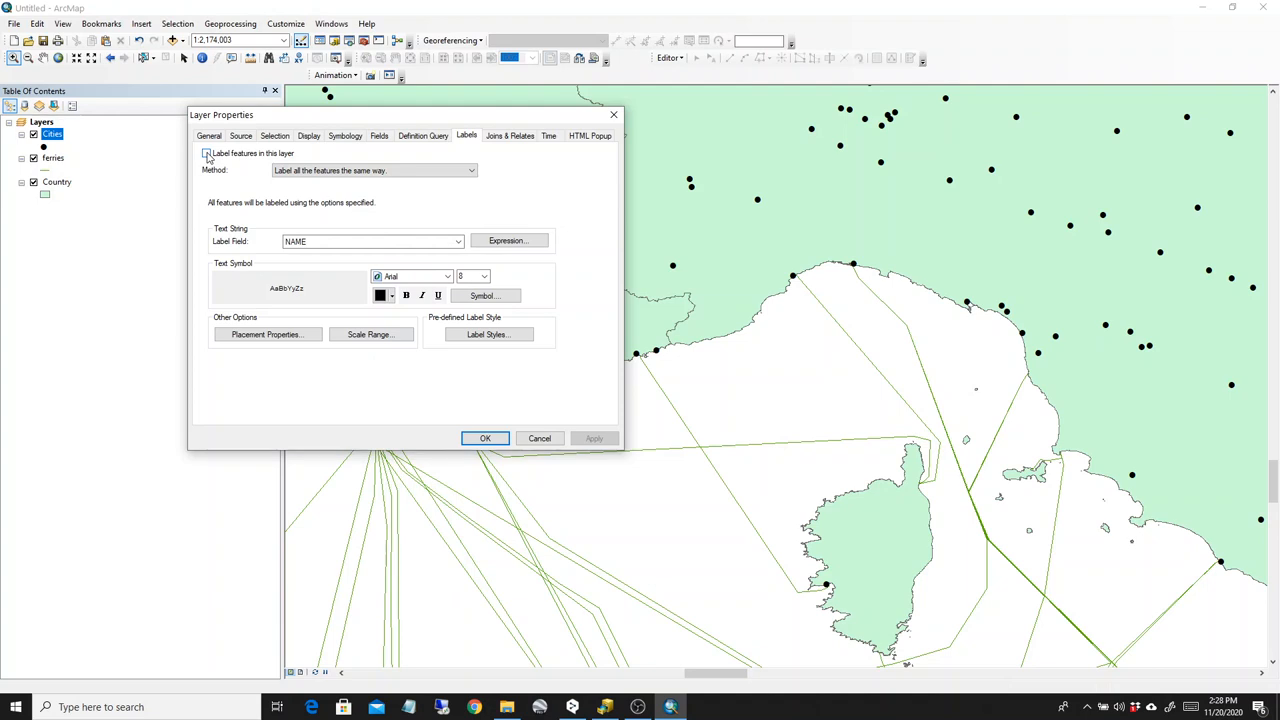
left_click(206, 152)
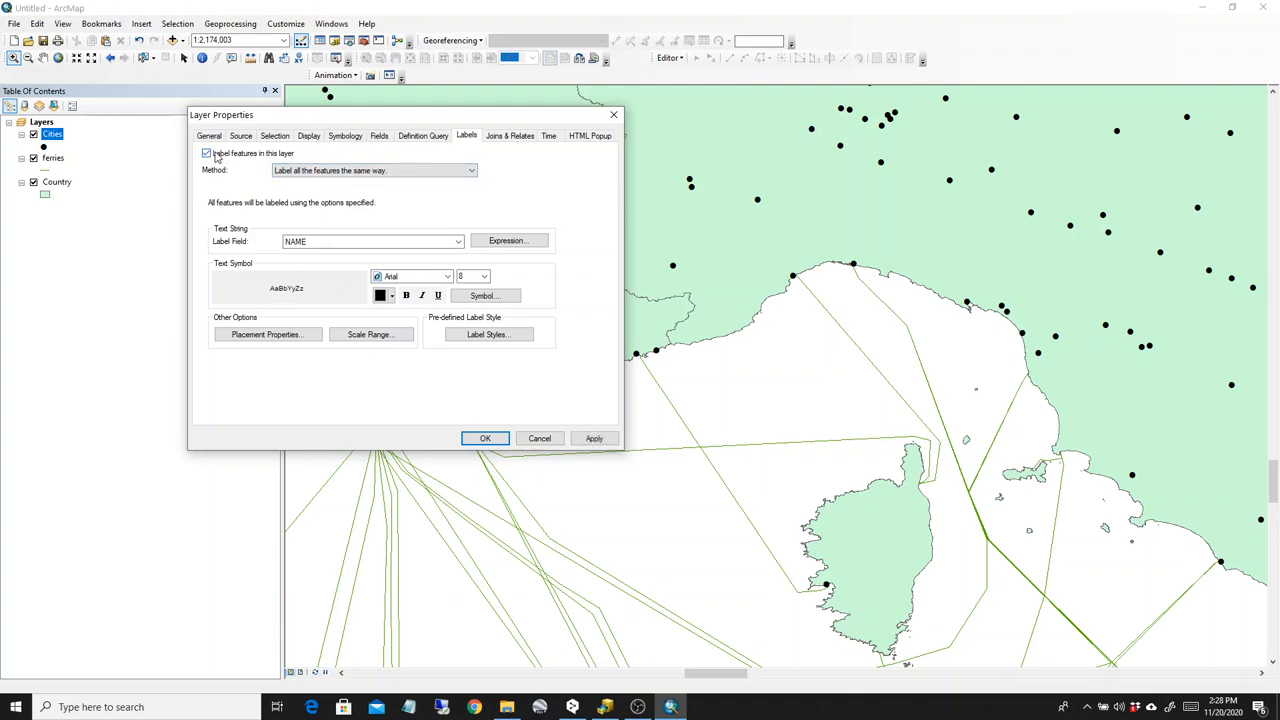
left_click(470, 170)
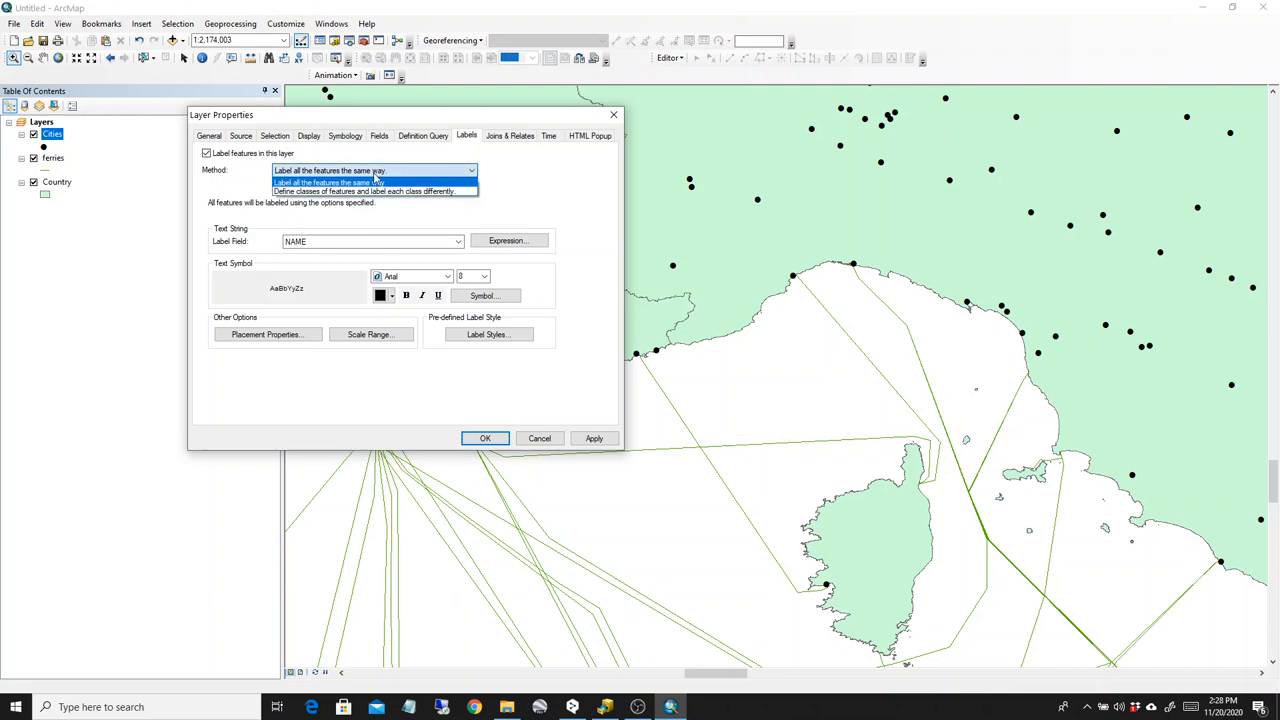
left_click(324, 180)
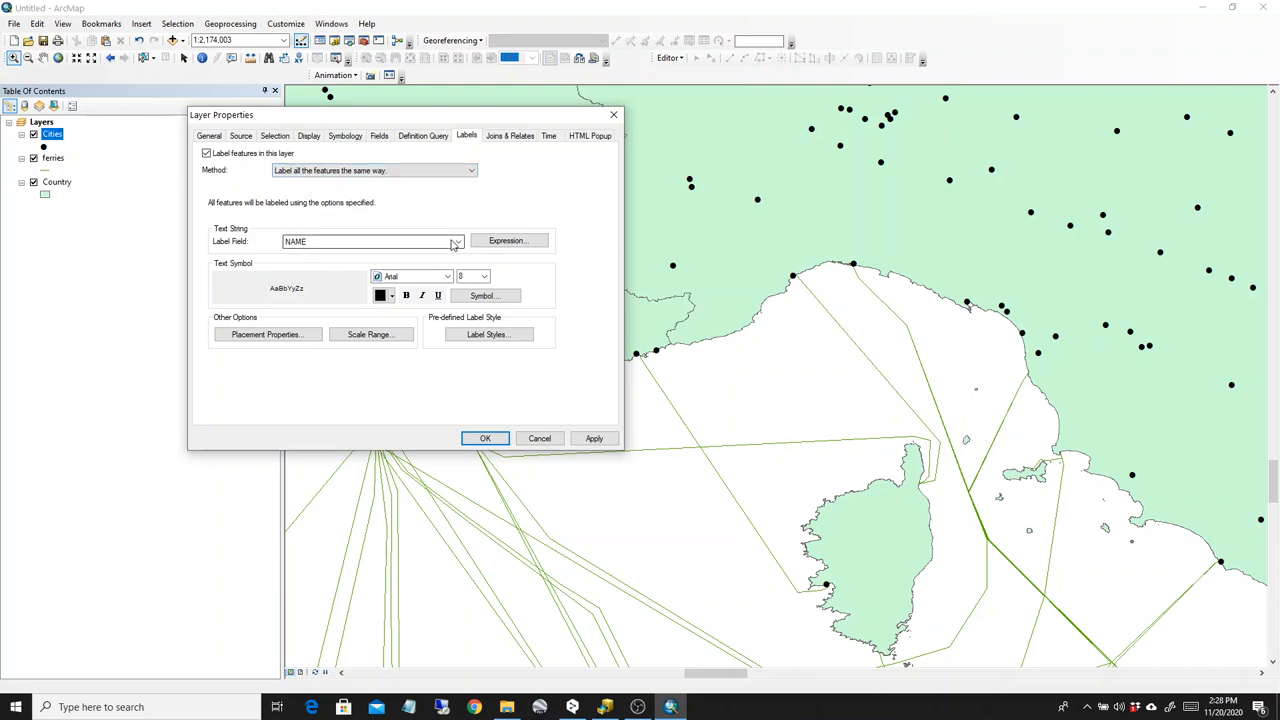
- Set the label field to NAME and apply the city name labels to the map
left_click(456, 240)
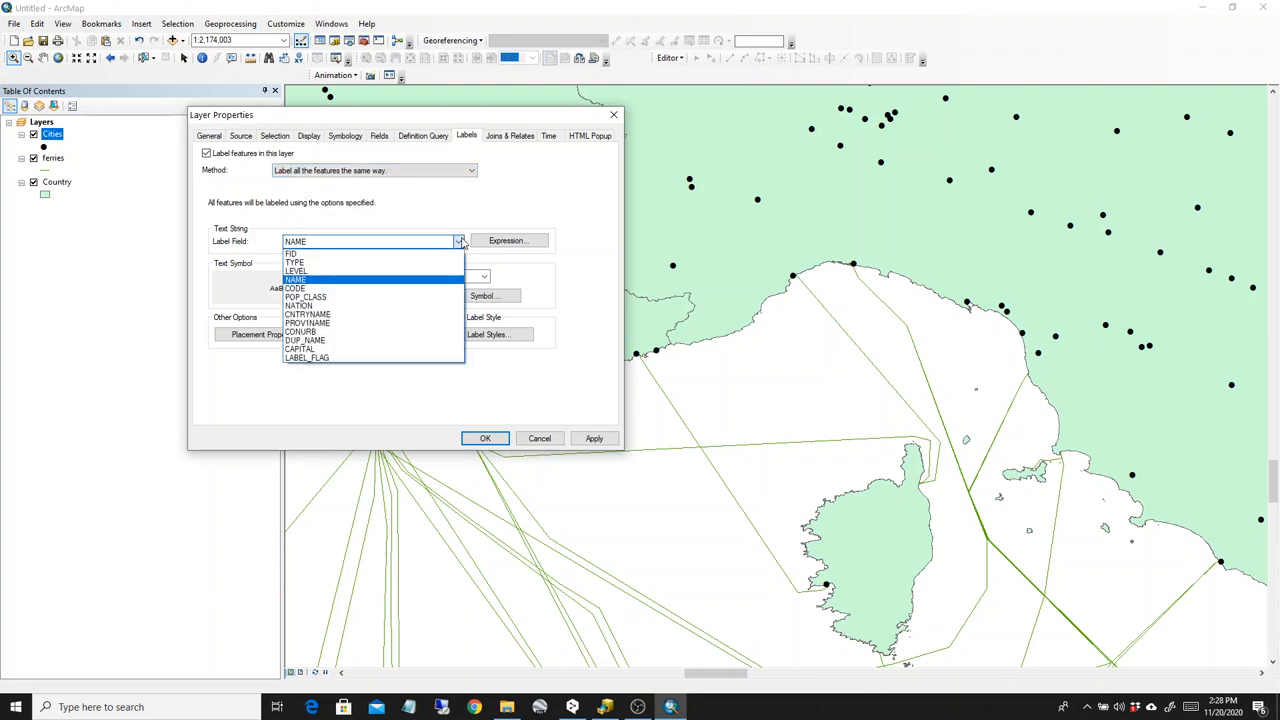
left_click(296, 280)
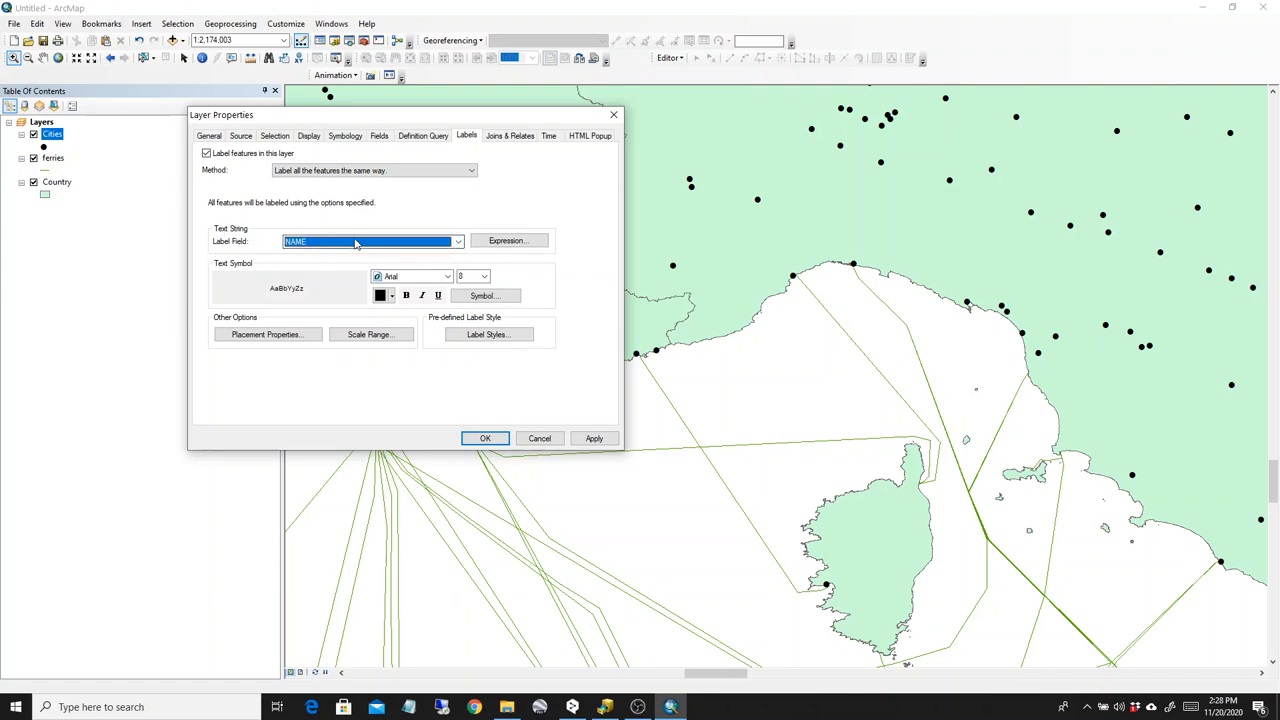
left_click(456, 240)
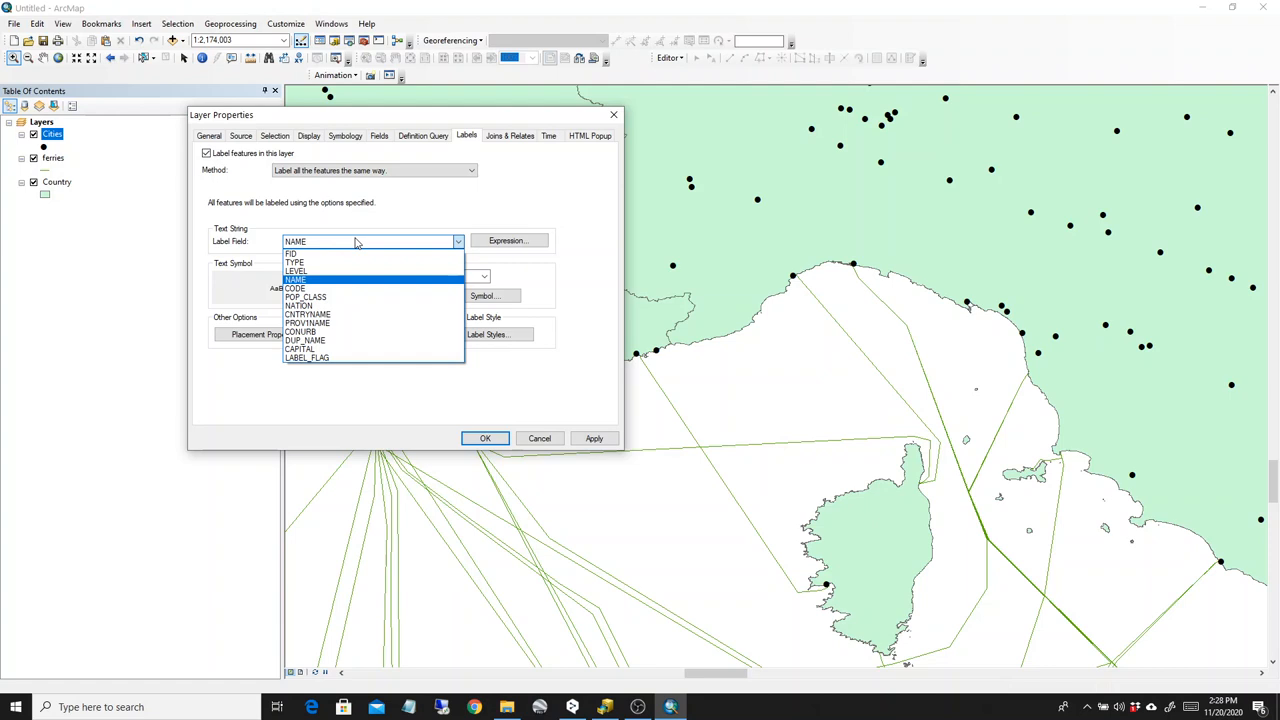
left_click(296, 280)
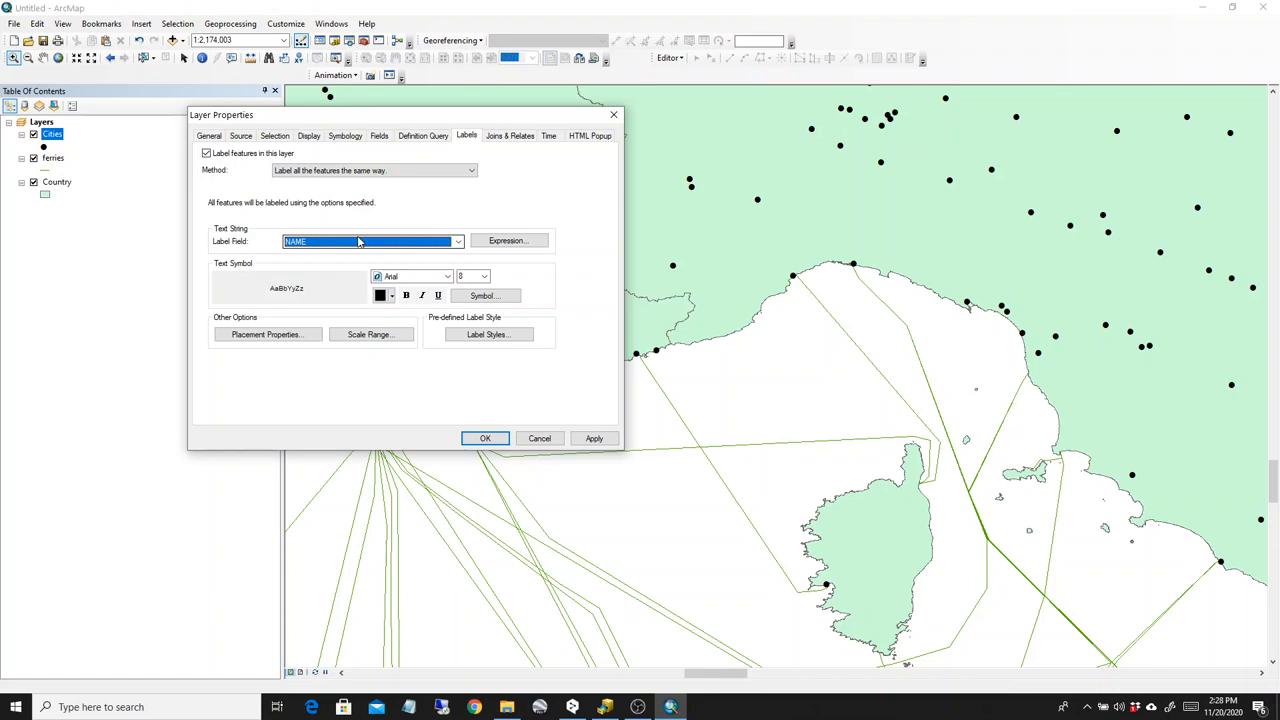
mouse_move(360, 216)
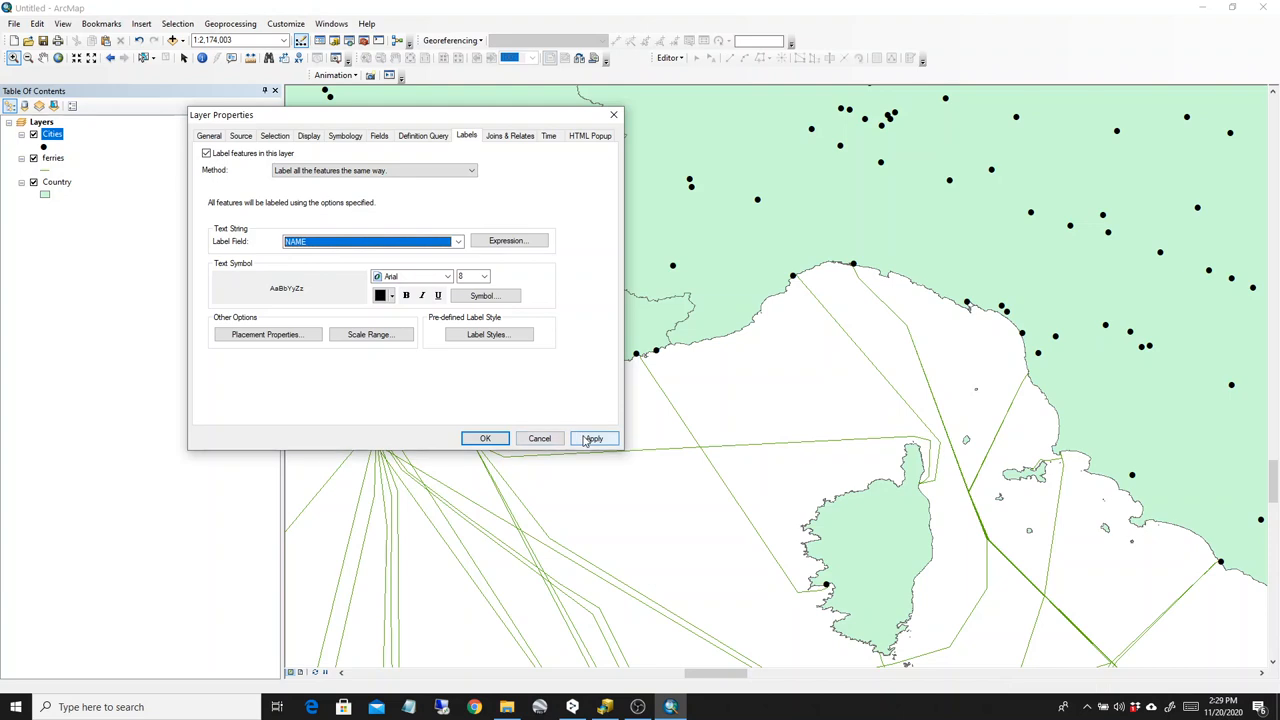
left_click(594, 438)
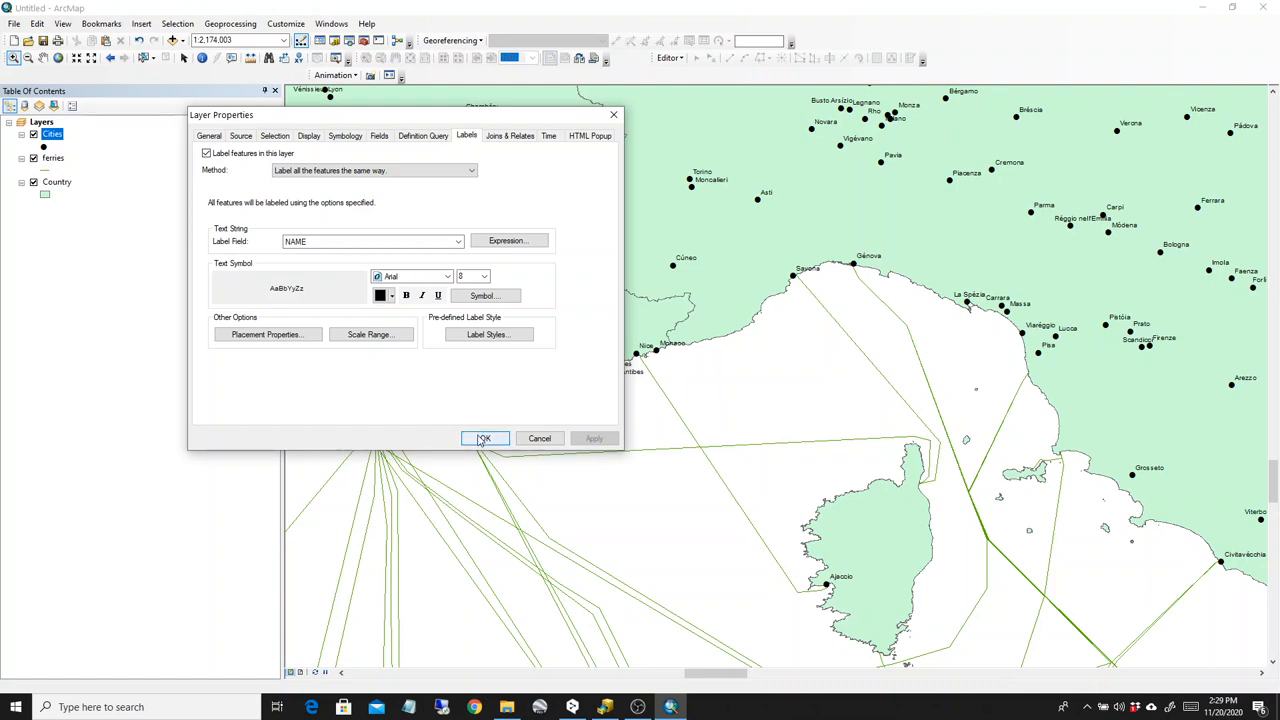
left_click(484, 438)
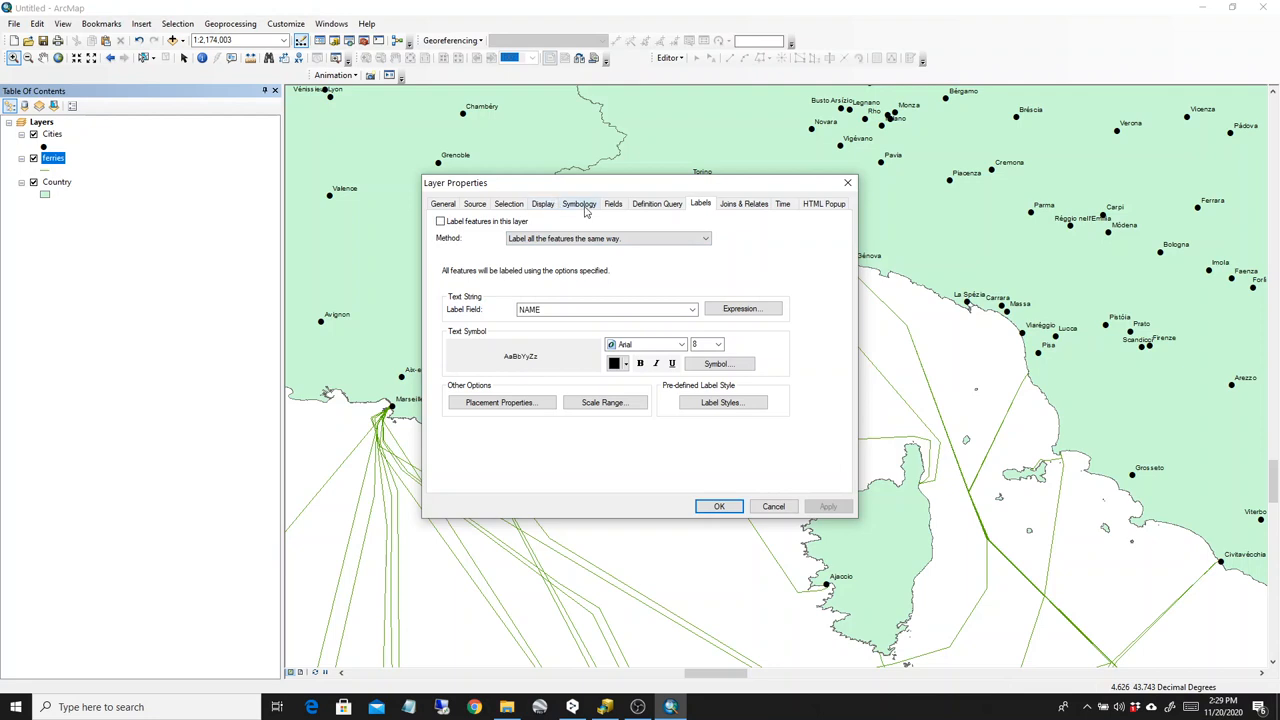
- Symbolize Ferries by Categories > Unique values on LENGTH and add all values
left_click(580, 204)
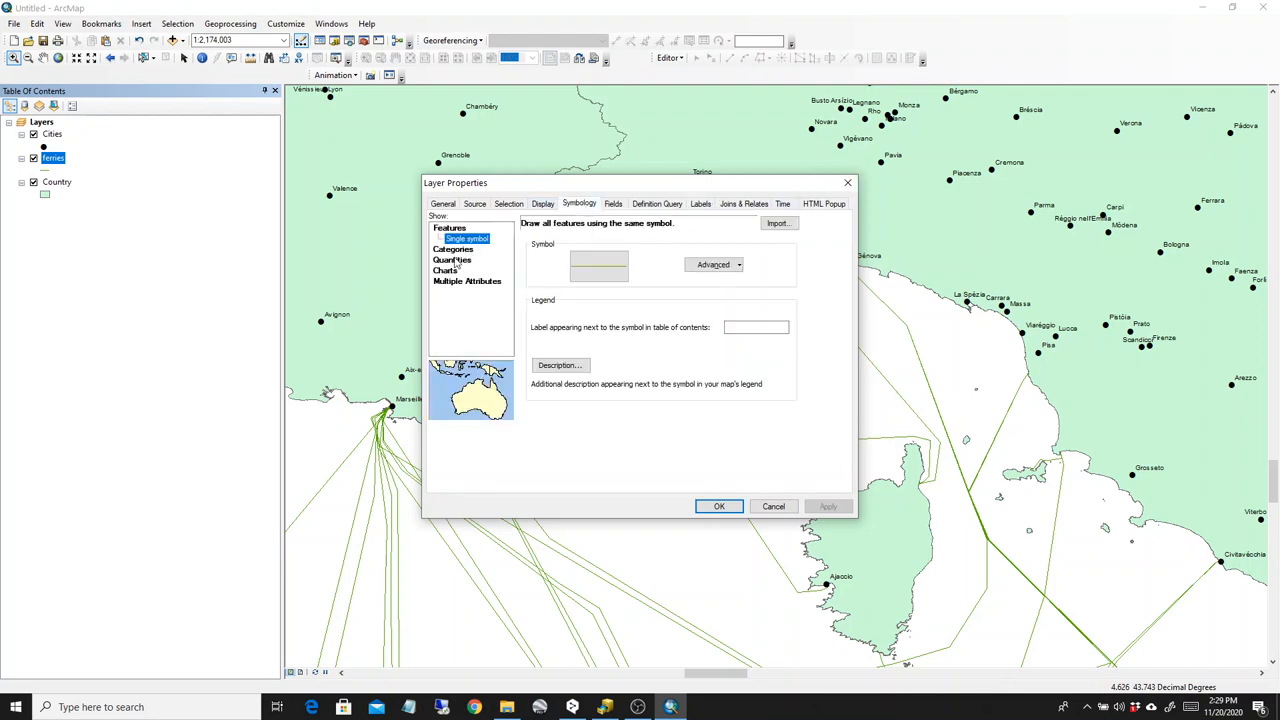
left_click(452, 238)
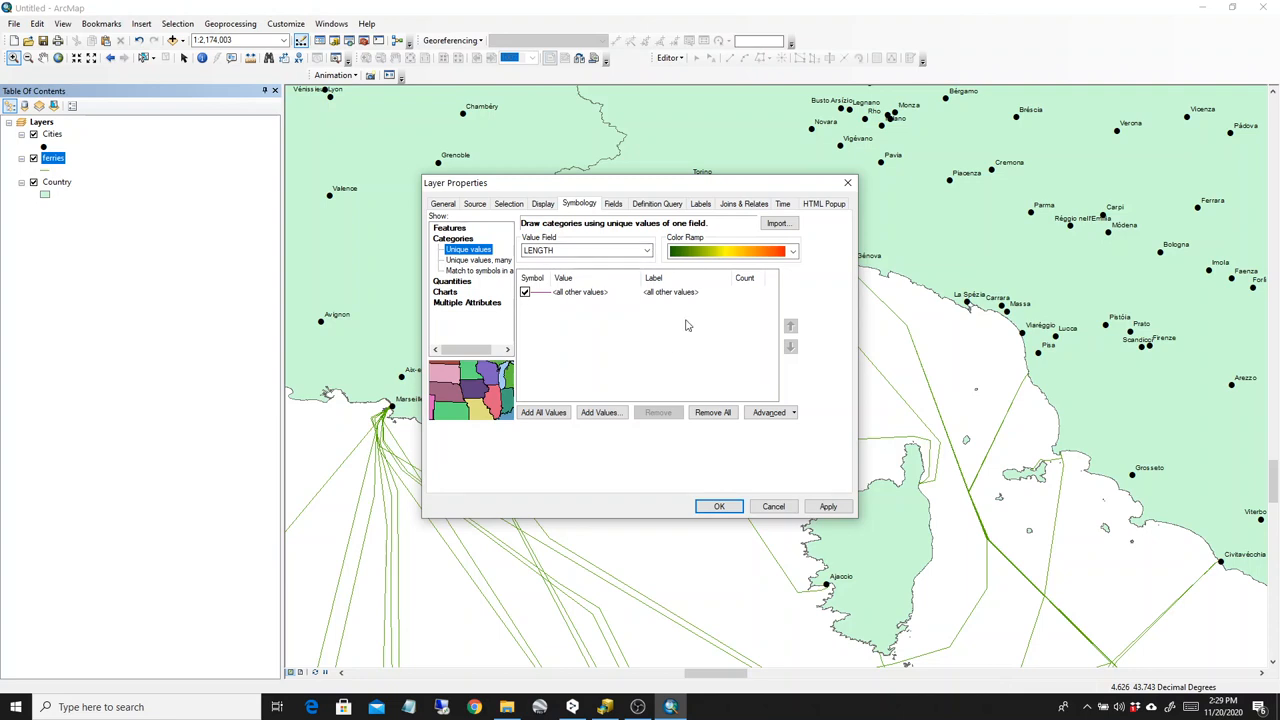
mouse_move(810, 264)
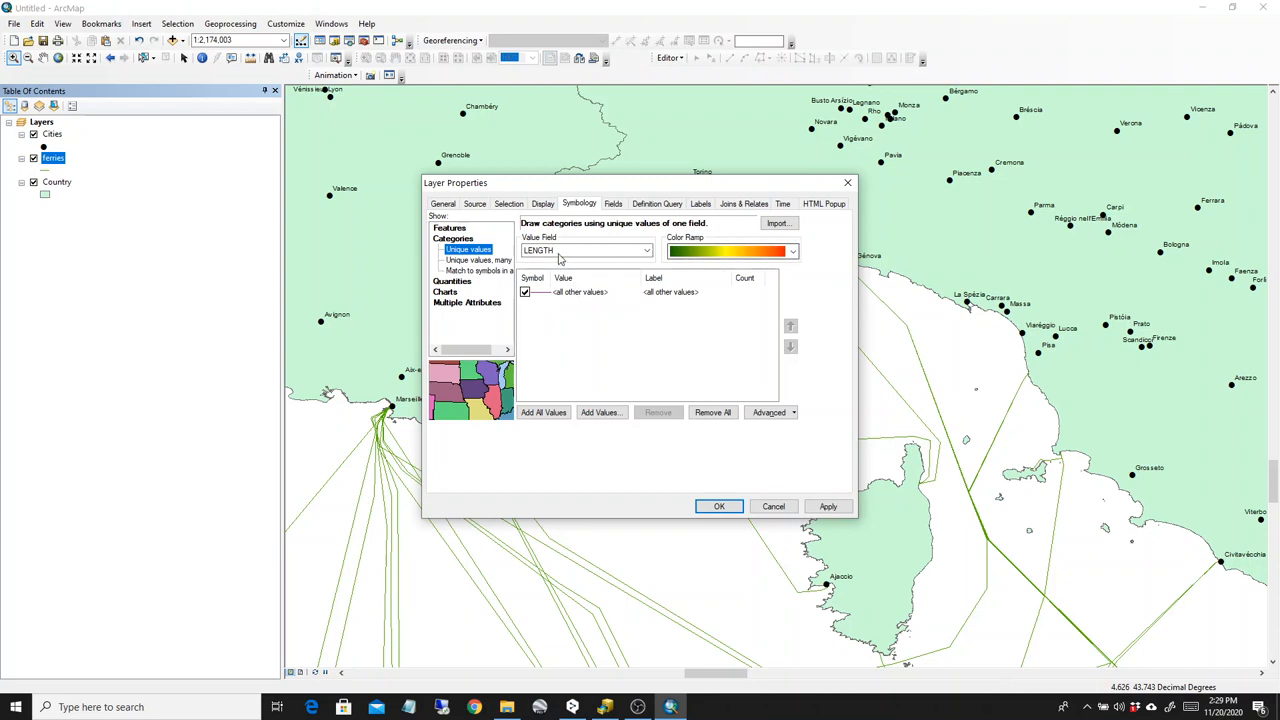
left_click(648, 250)
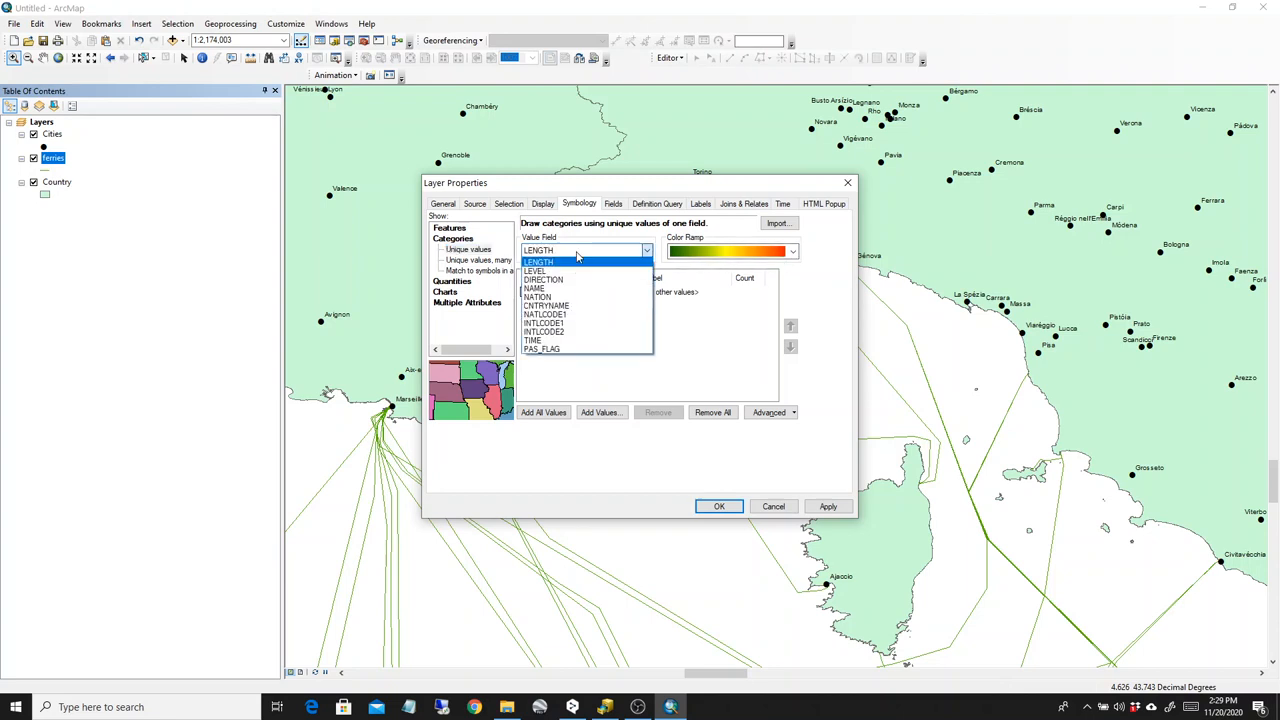
left_click(792, 252)
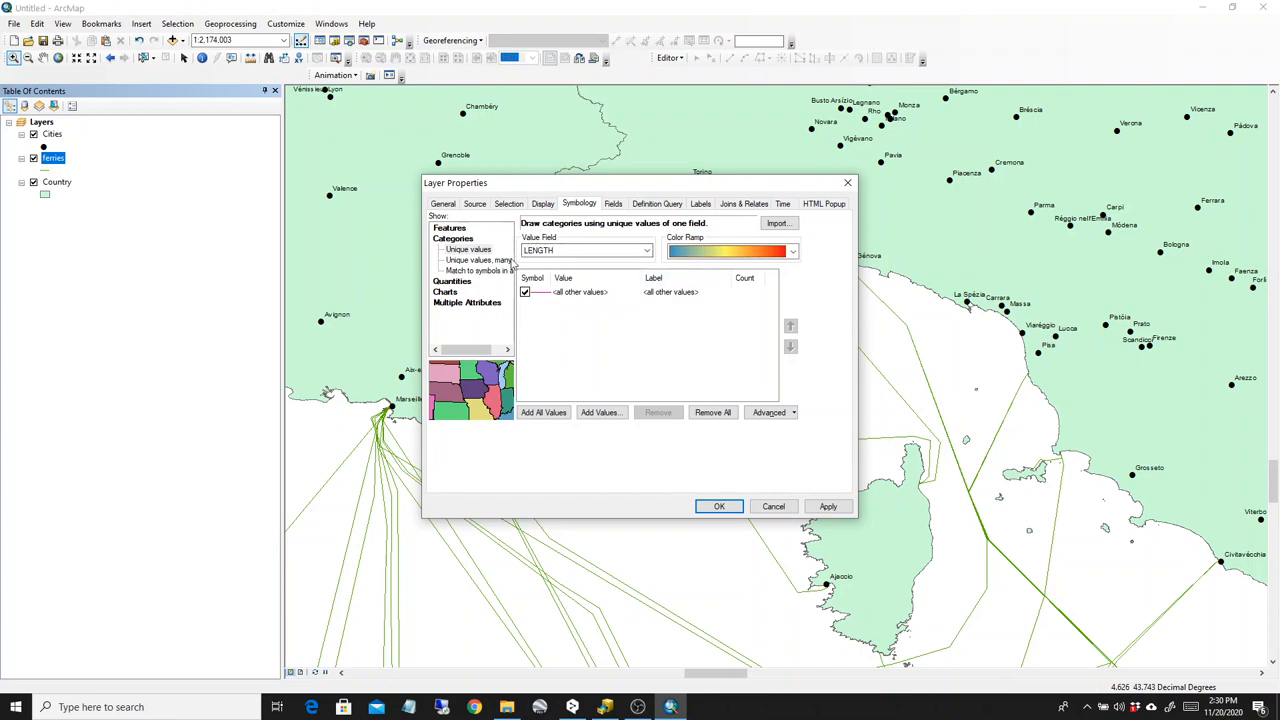
mouse_move(676, 350)
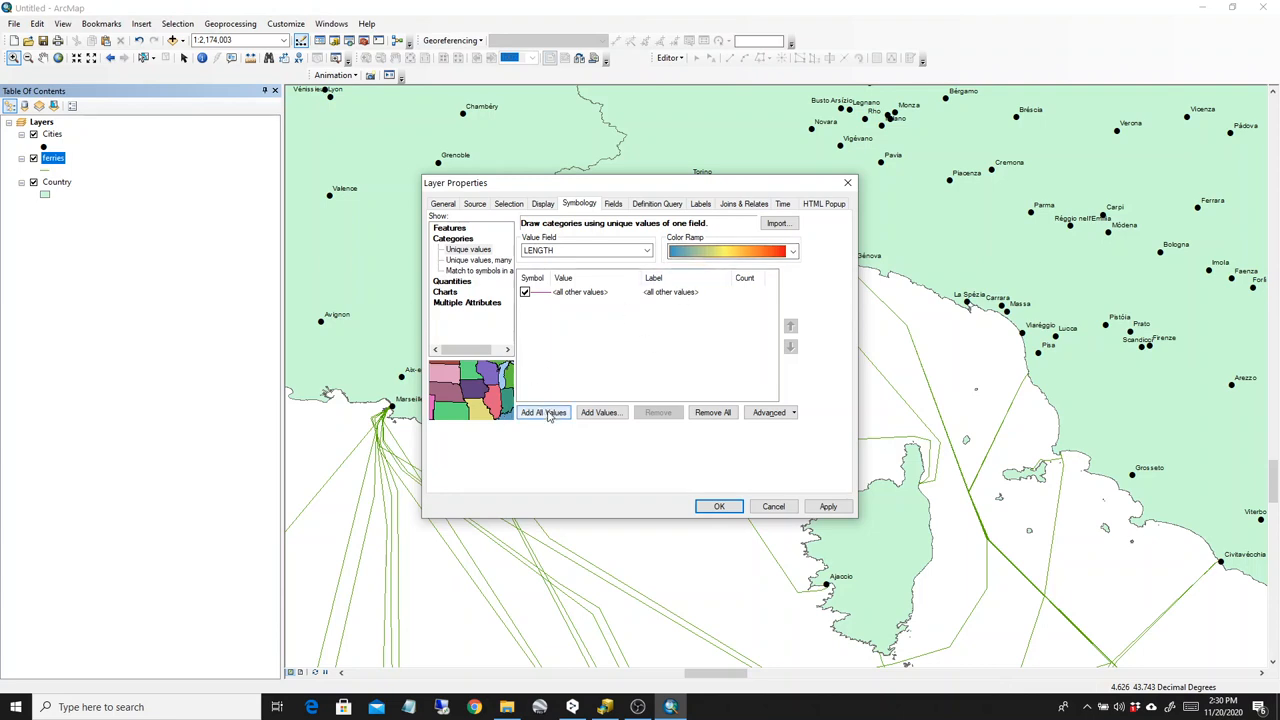
left_click(544, 412)
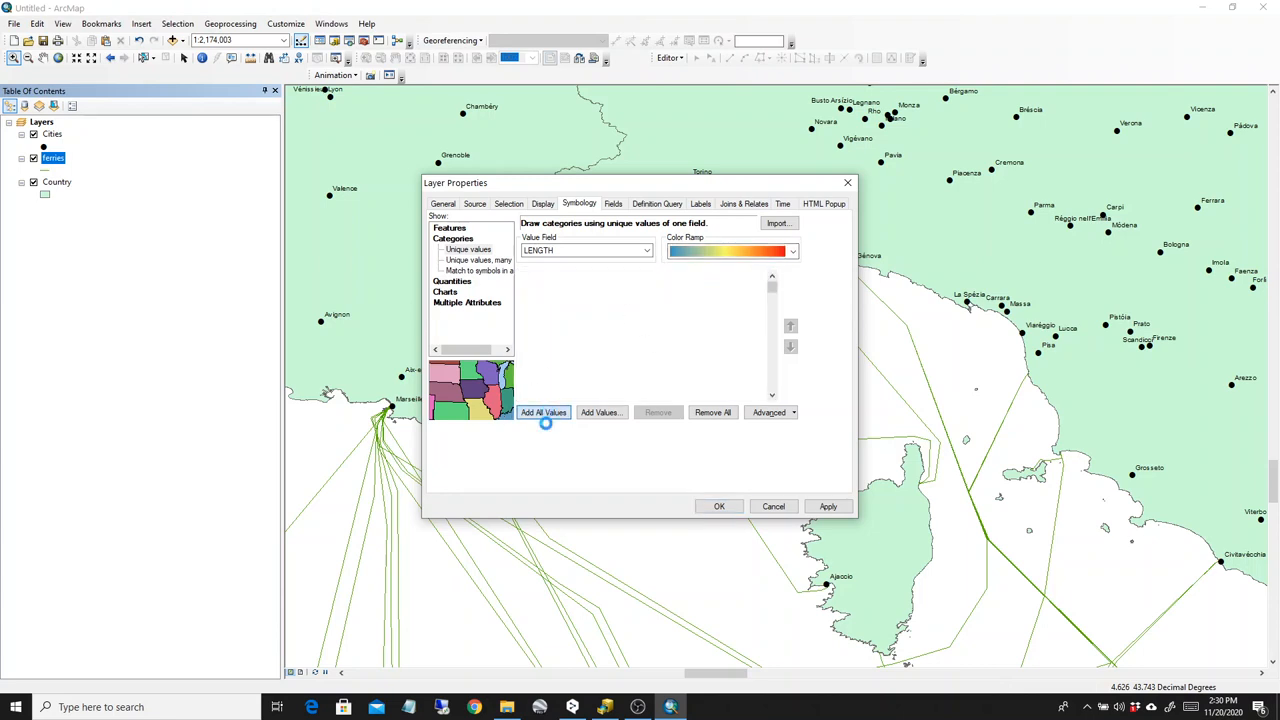
left_click(544, 412)
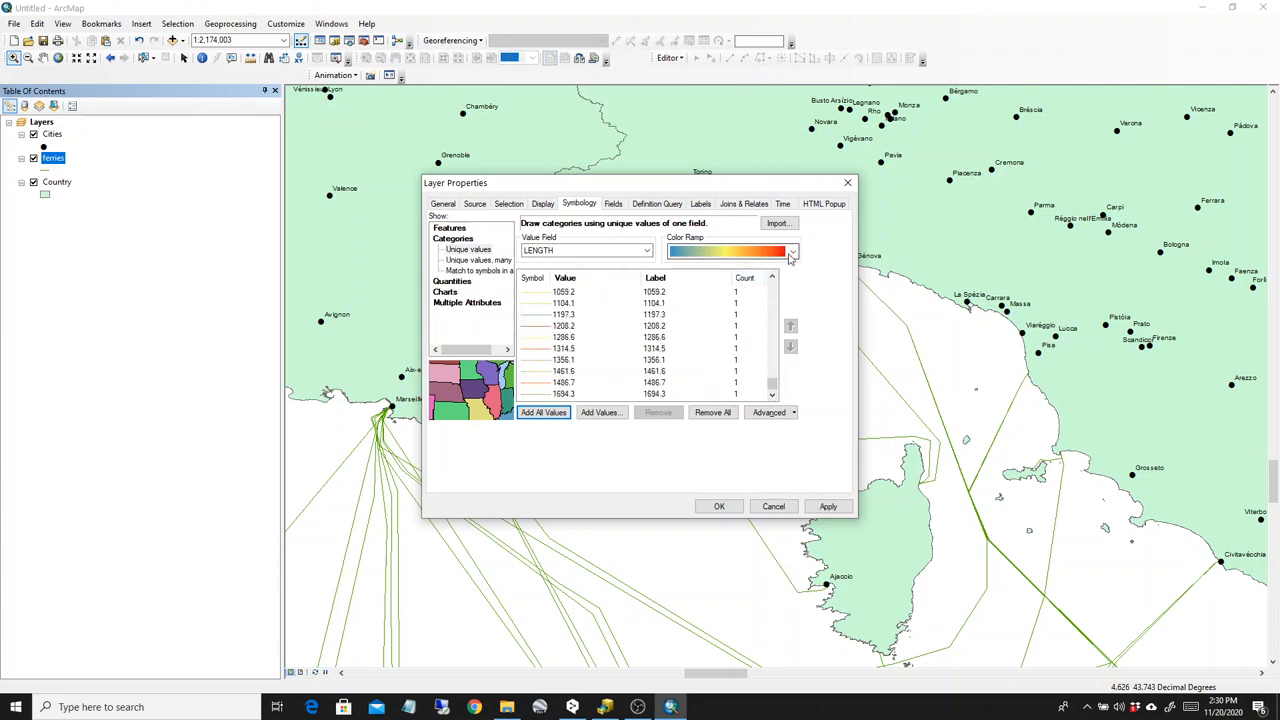
- Choose the orange-red colour ramp for the ferry length categories
left_click(792, 250)
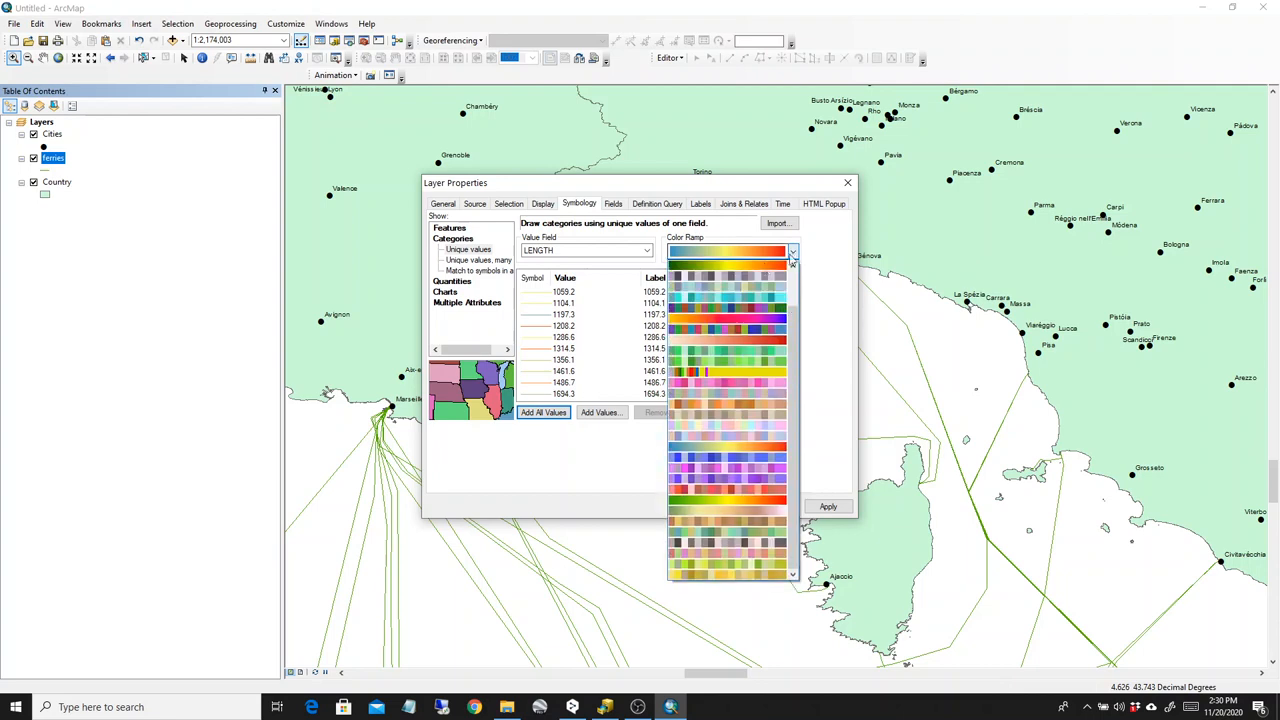
left_click(728, 252)
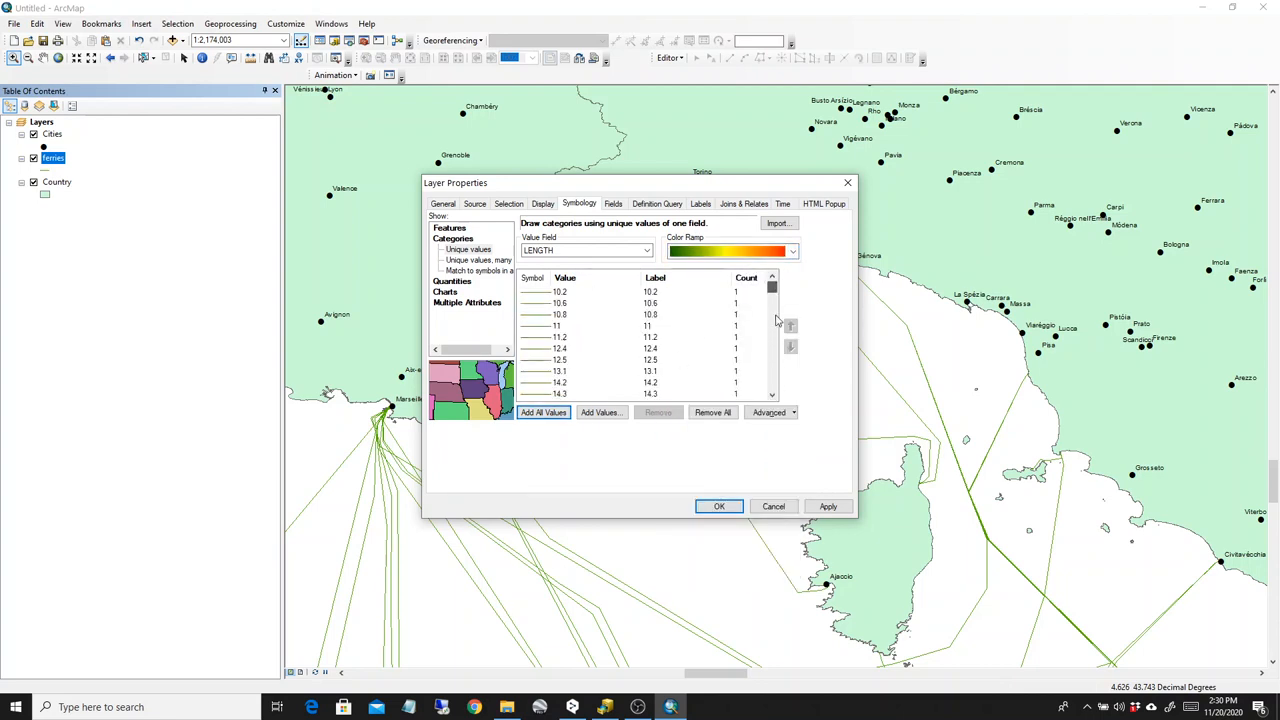
left_click(792, 252)
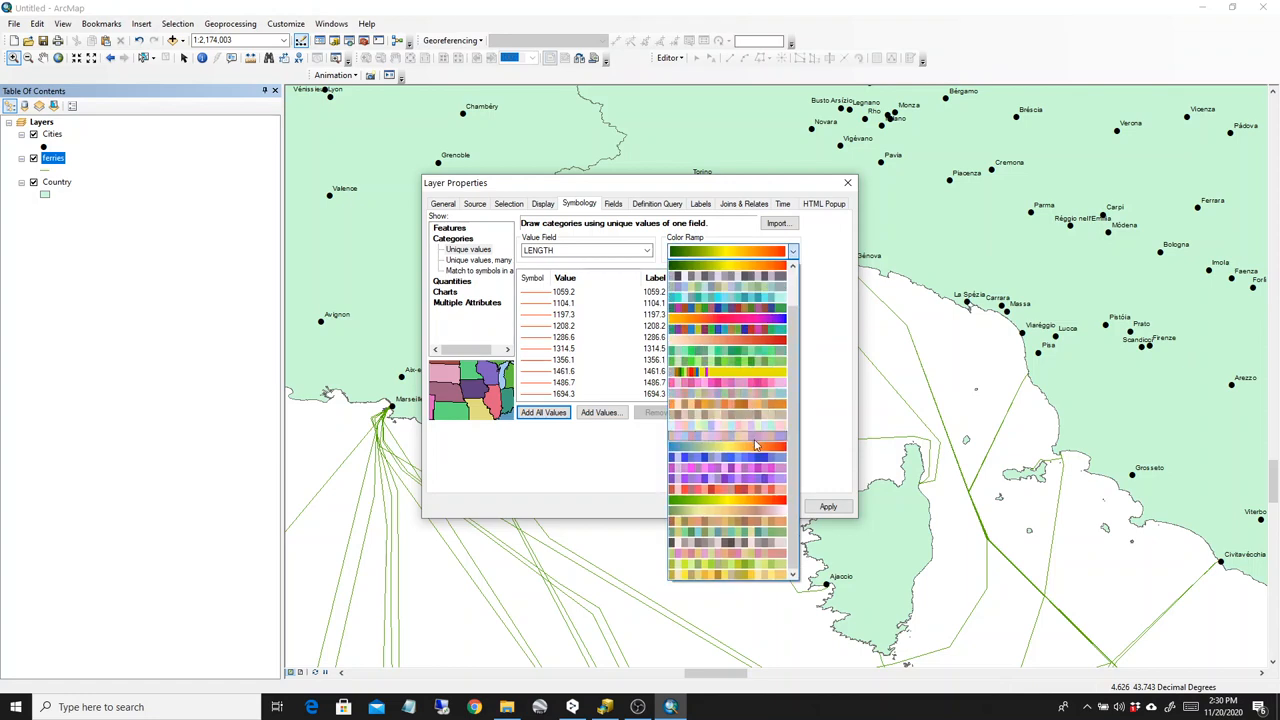
left_click(724, 444)
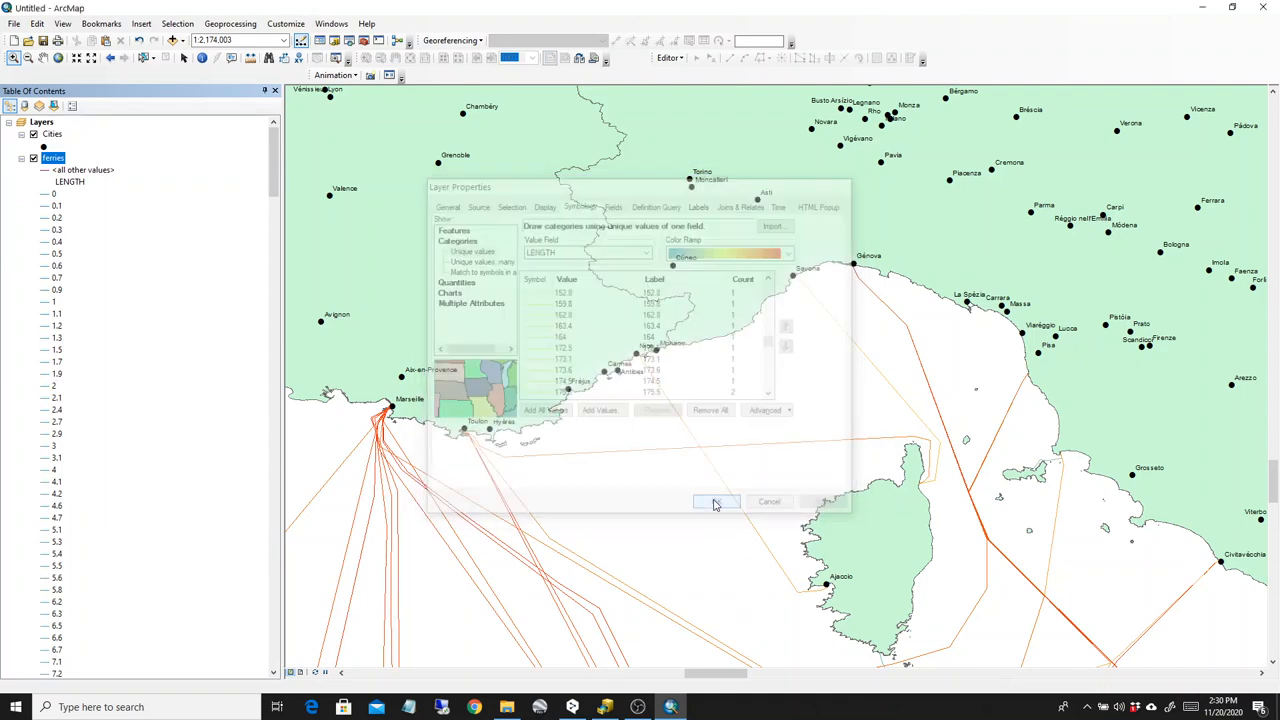
- Confirm the length-based ferry colours and switch off the Cities layer
left_click(716, 500)
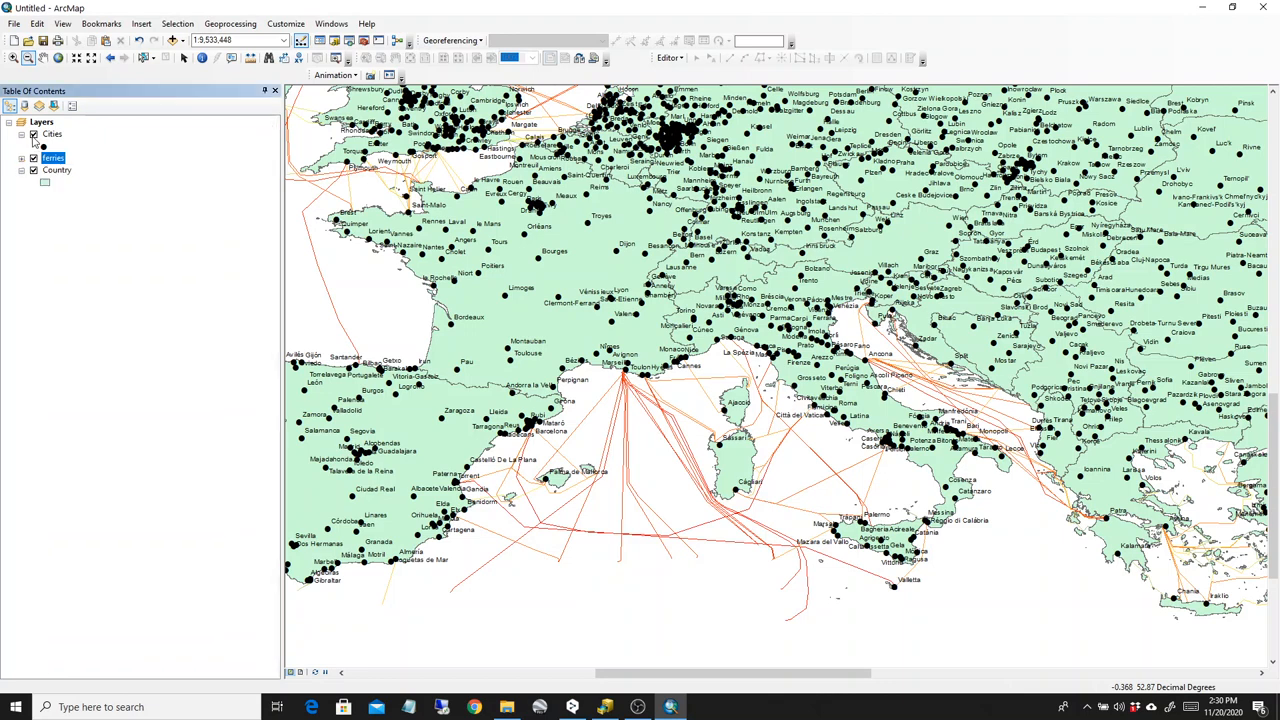
left_click(32, 134)
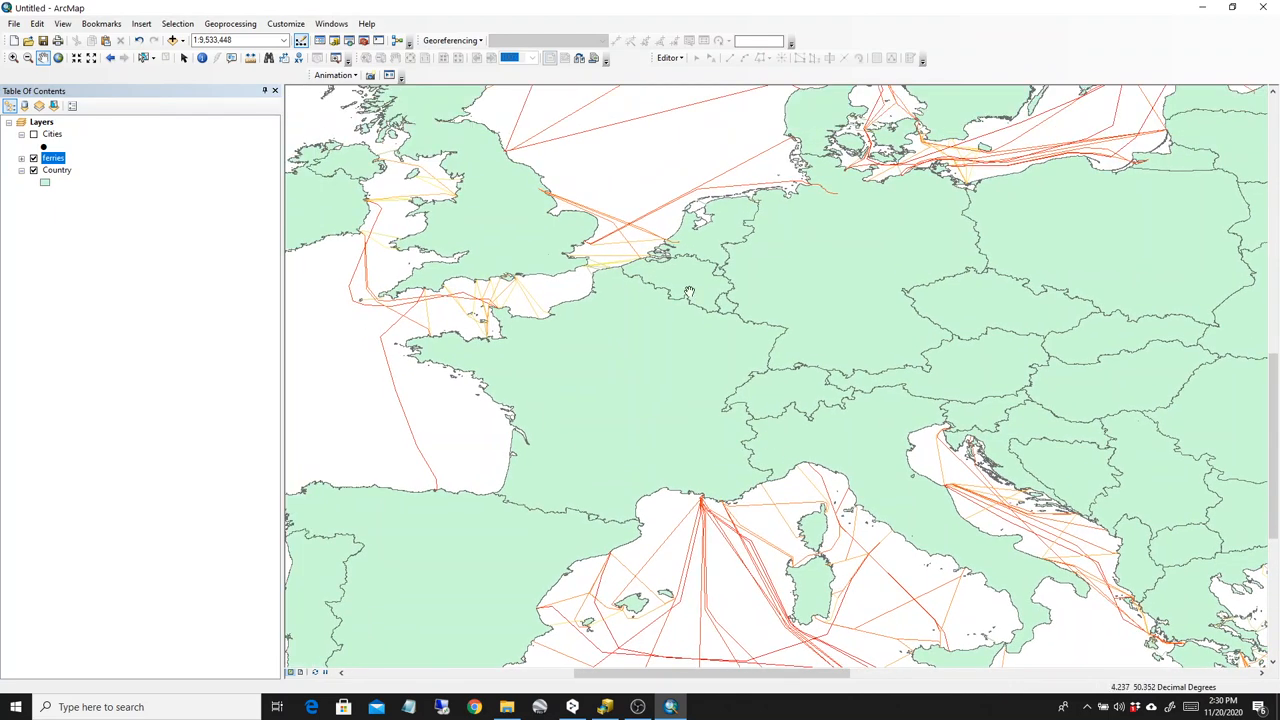
mouse_move(540, 296)
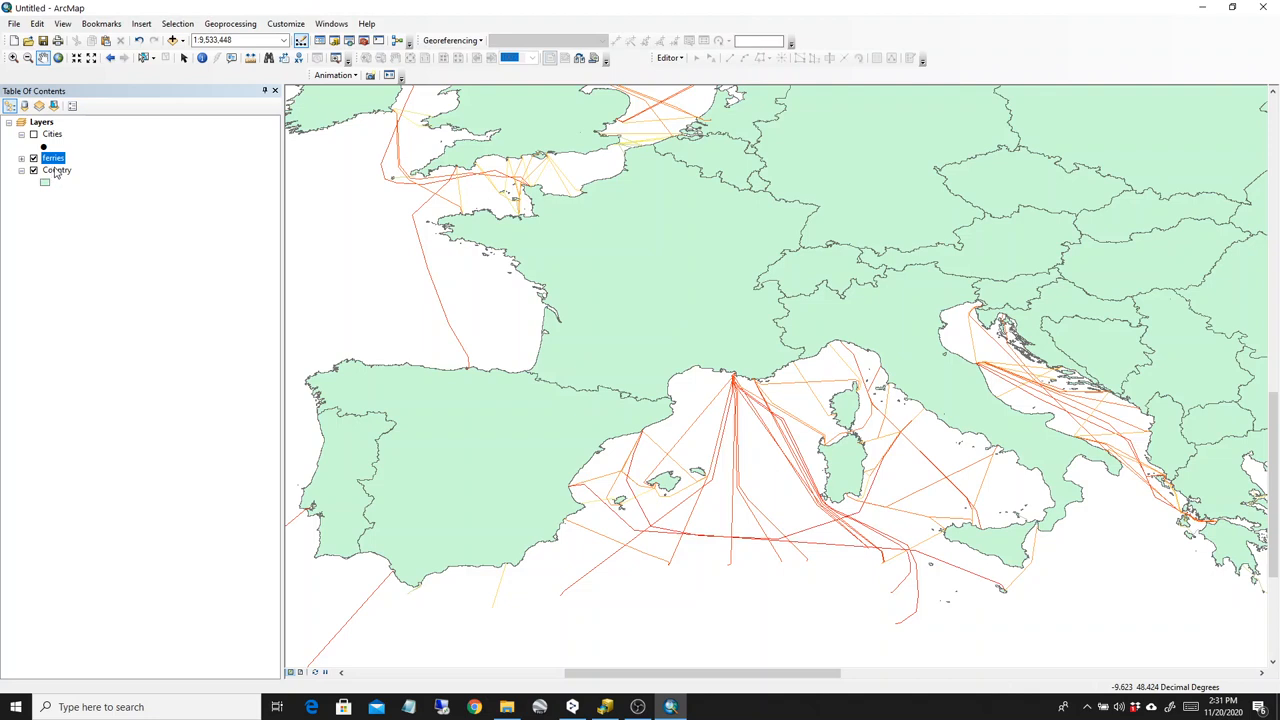
- Browse the Ferries attribute table, scrolling across its length, level and nation fields
right_click(52, 158)
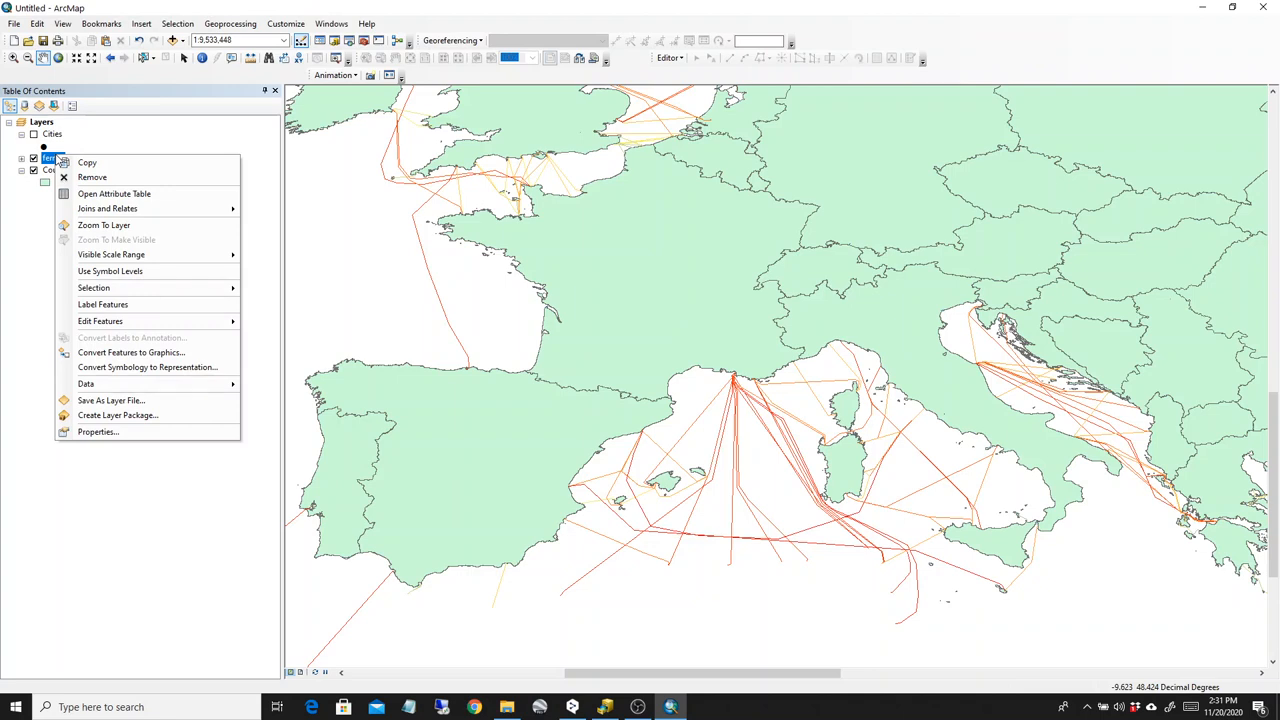
mouse_move(88, 162)
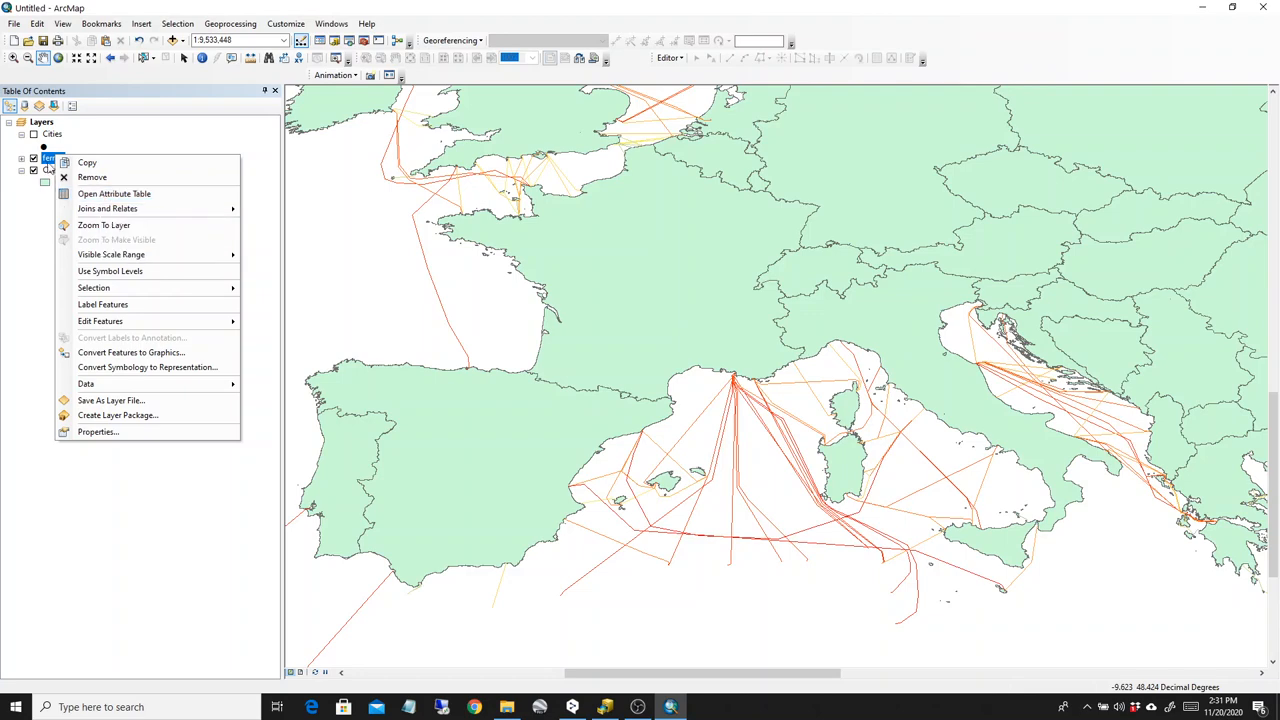
mouse_move(110, 192)
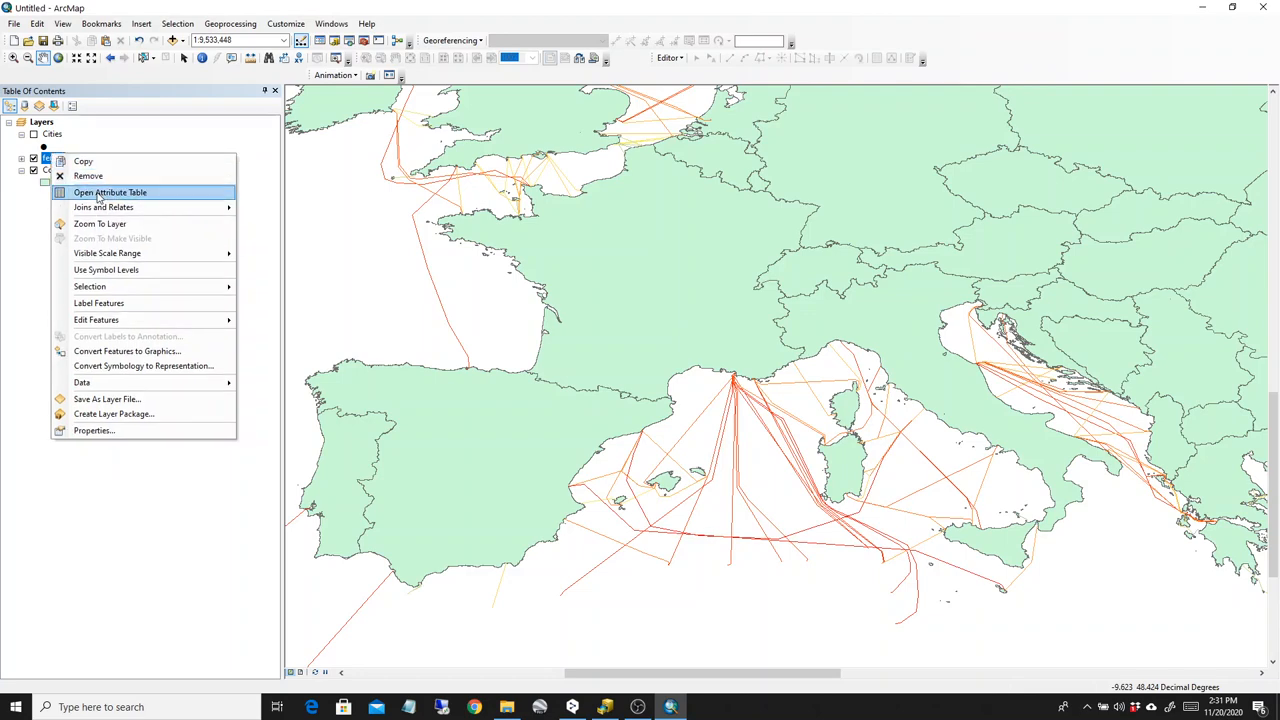
left_click(110, 192)
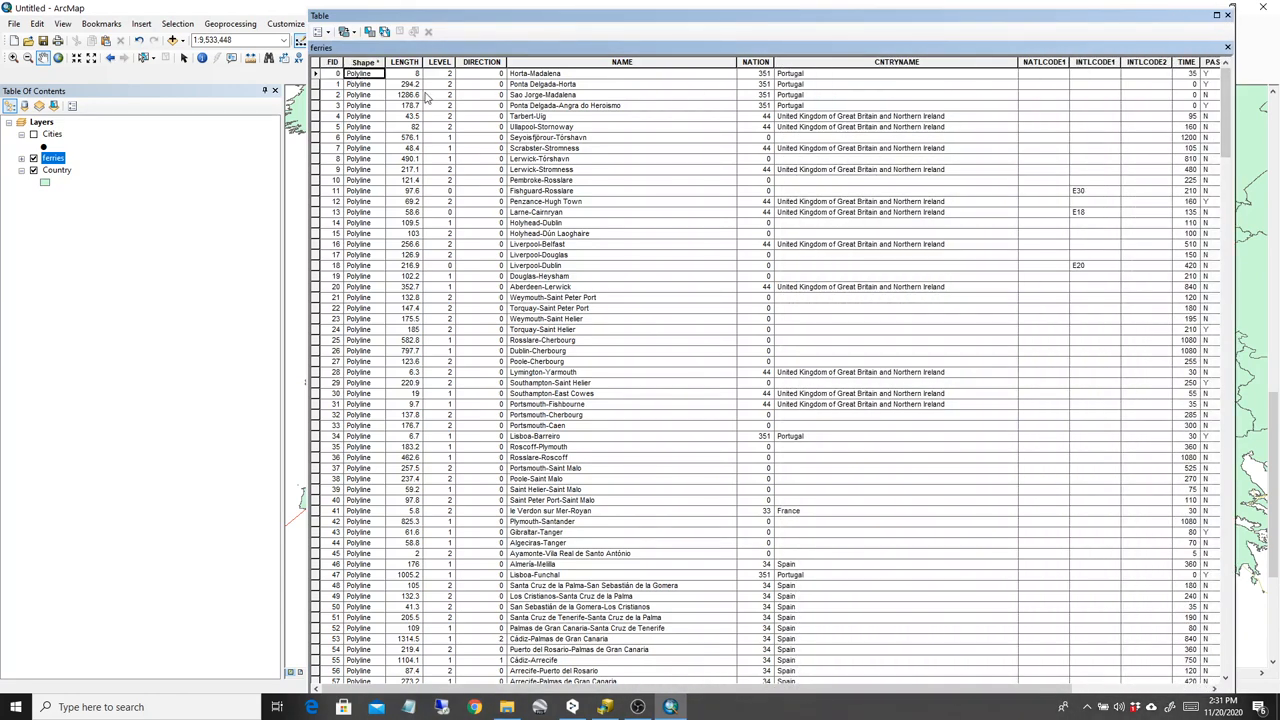
left_click(622, 60)
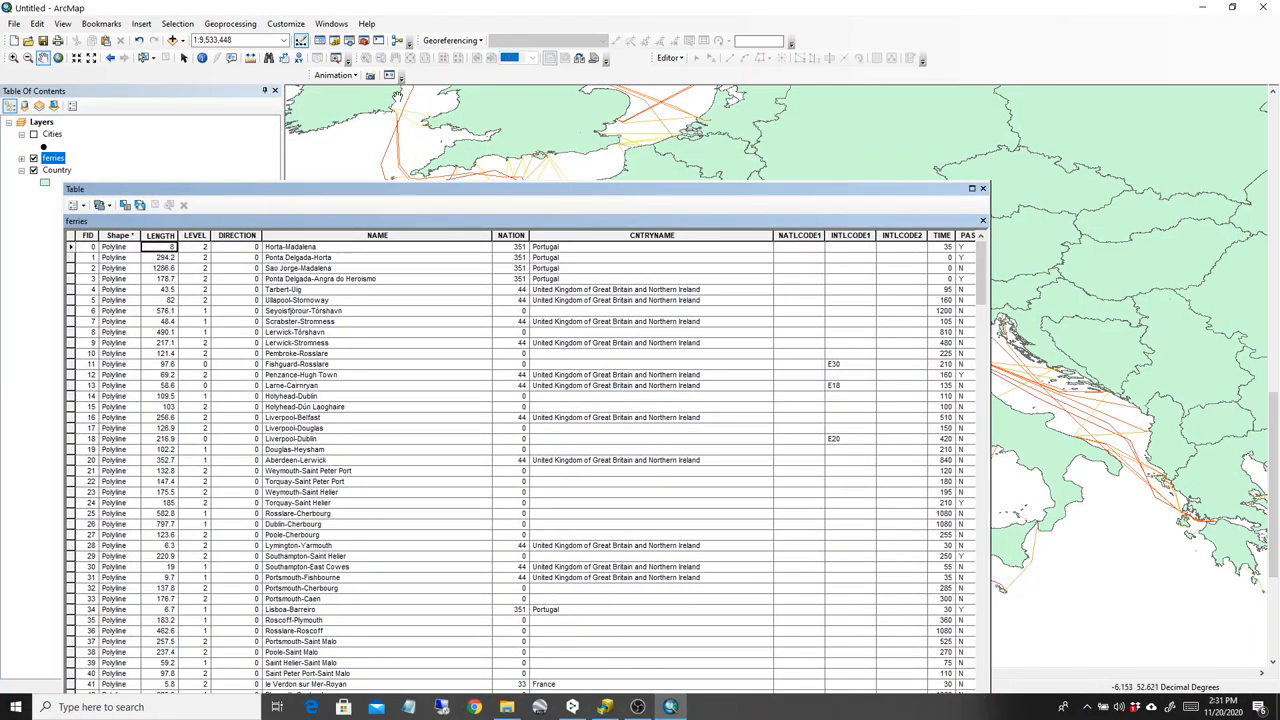
mouse_move(204, 72)
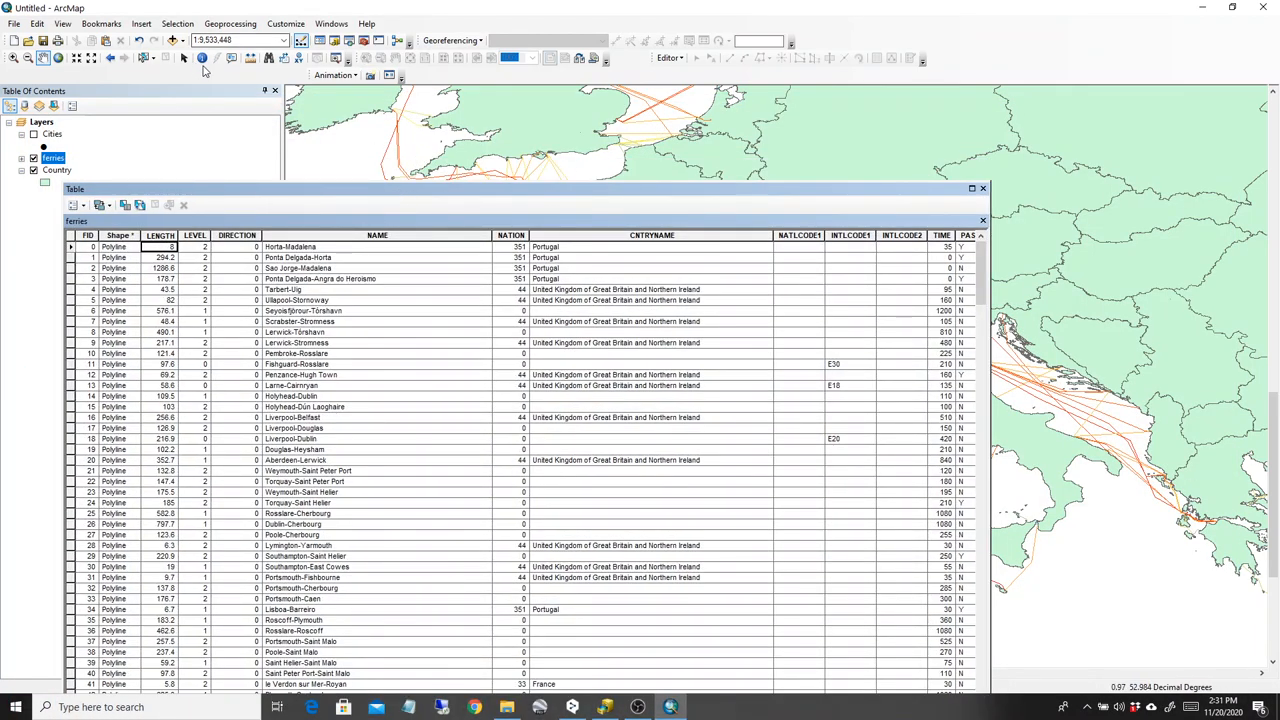
mouse_move(148, 56)
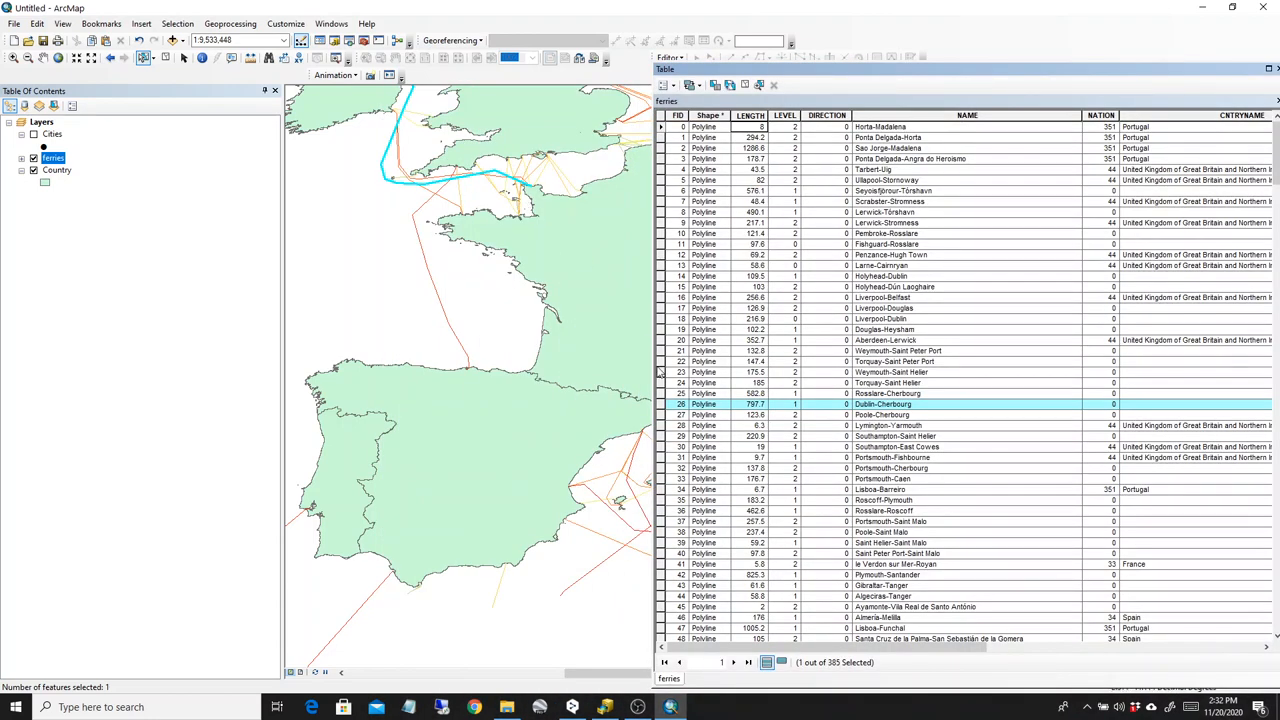
mouse_move(928, 414)
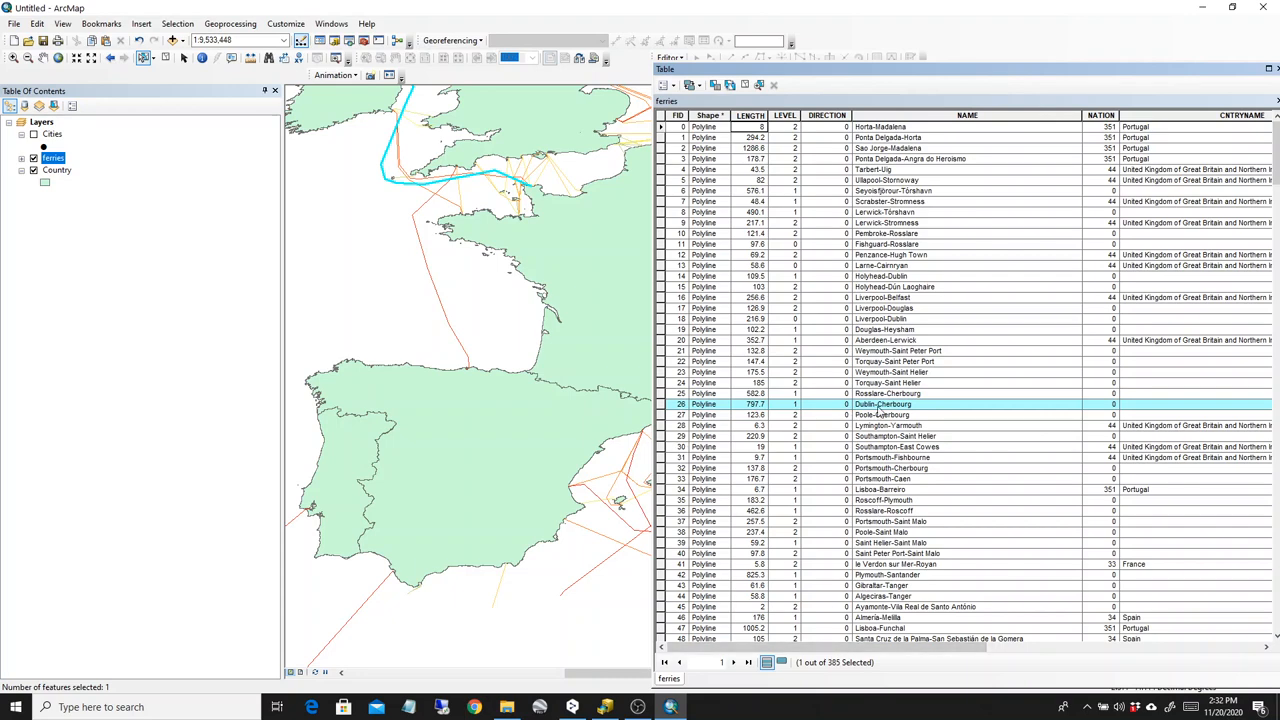
scroll("right", 3)
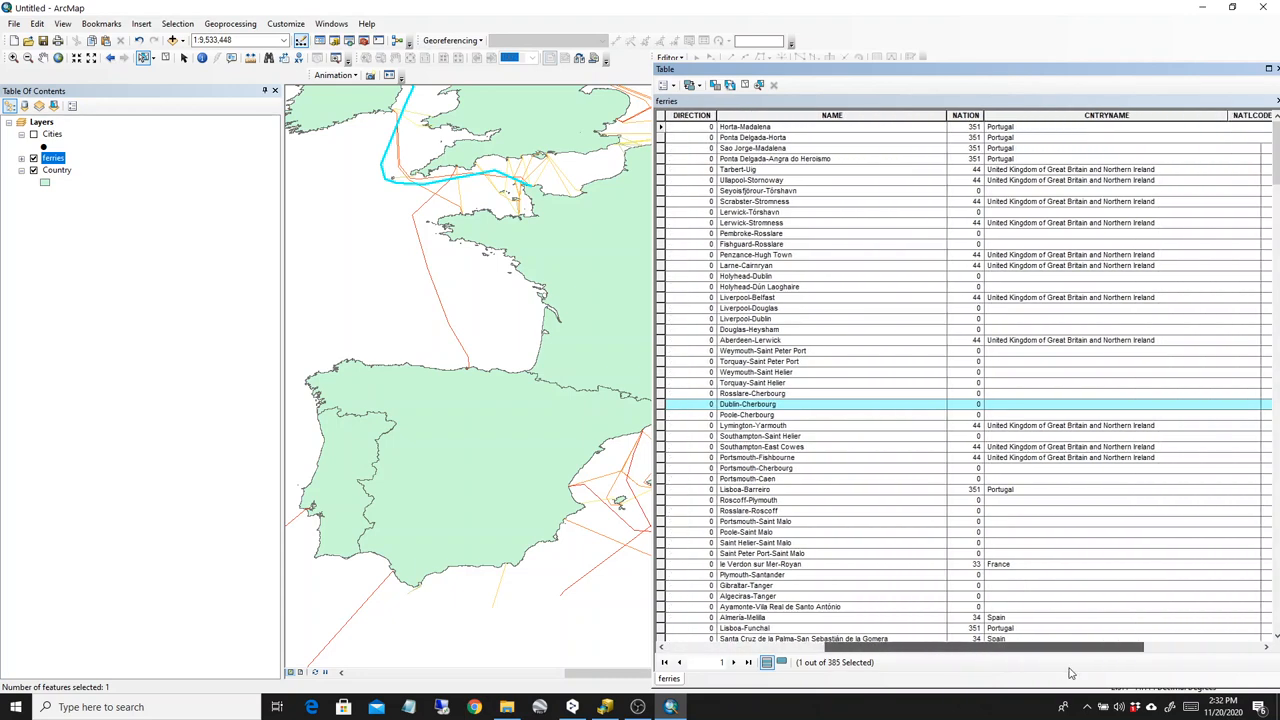
scroll("right", 3)
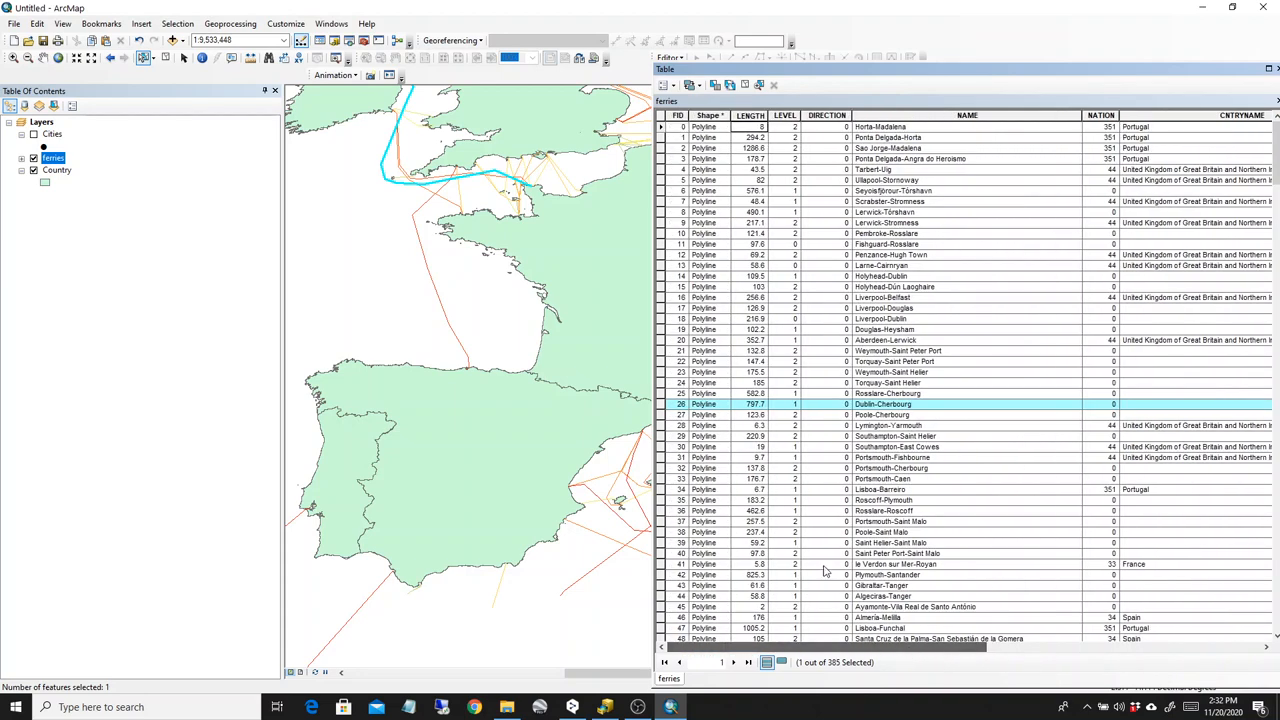
mouse_move(756, 412)
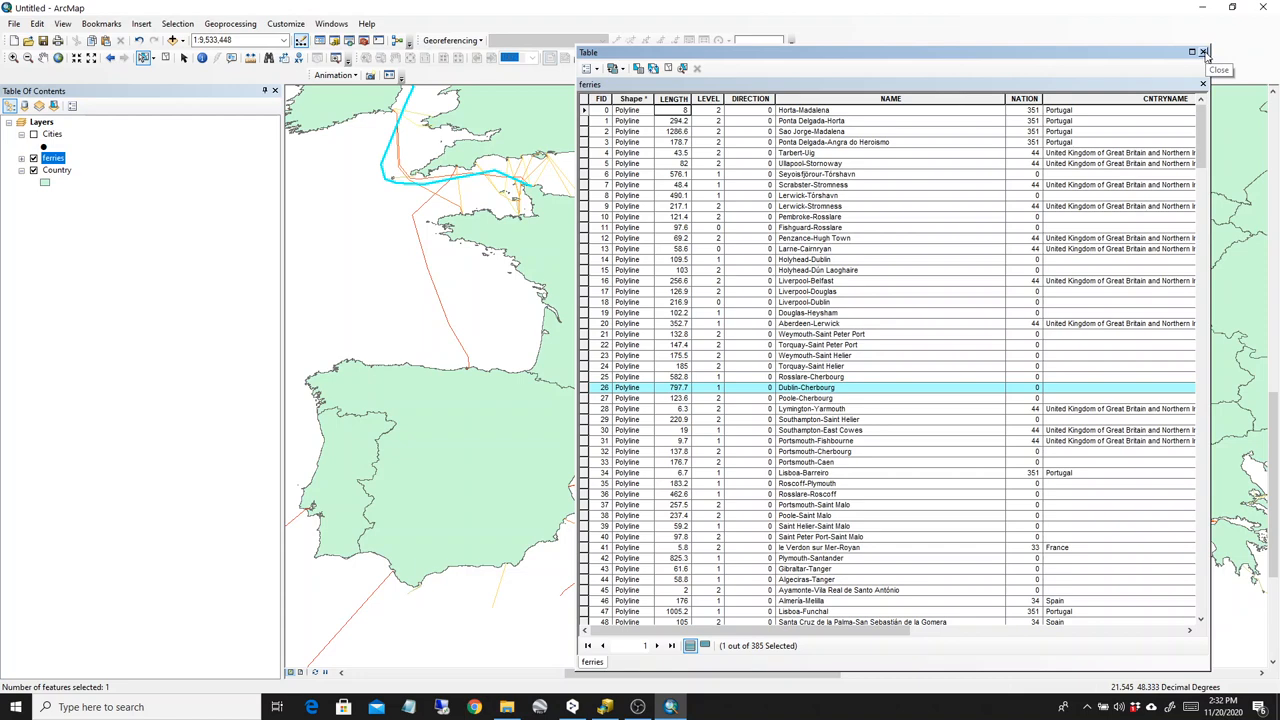
- Close the Ferries table and bring up the Country layer's properties
left_click(1204, 52)
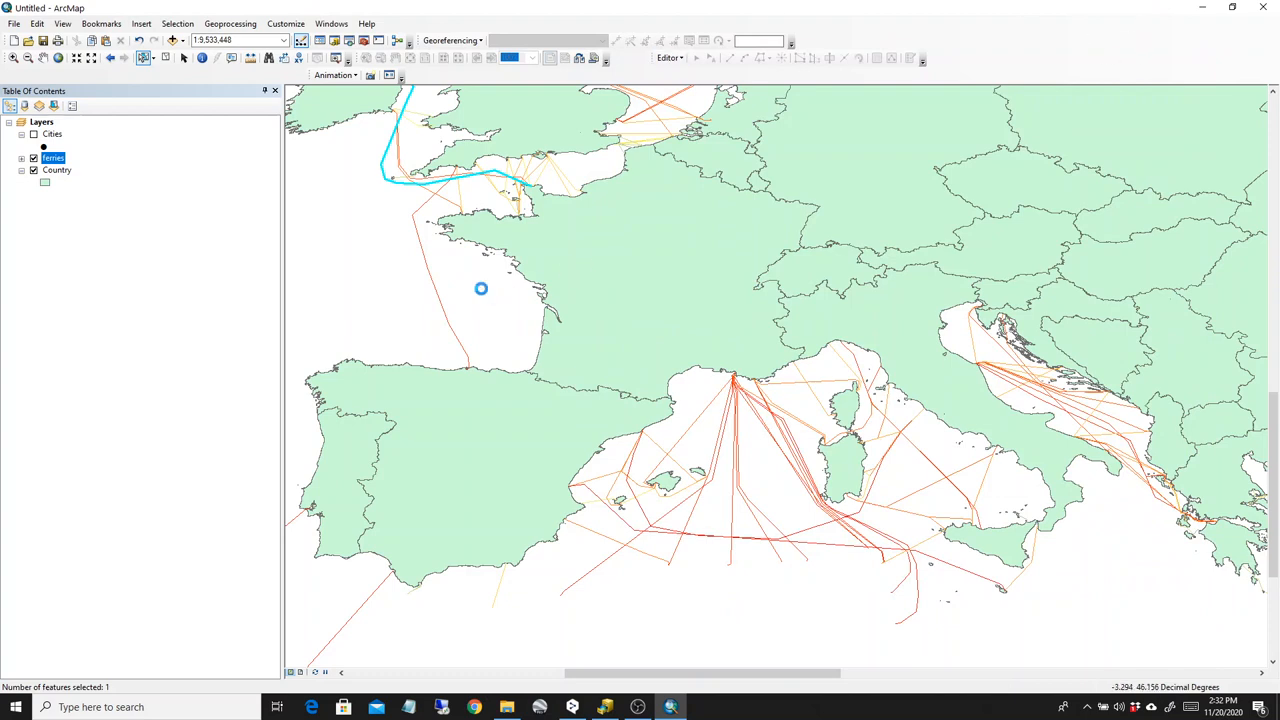
left_click(56, 168)
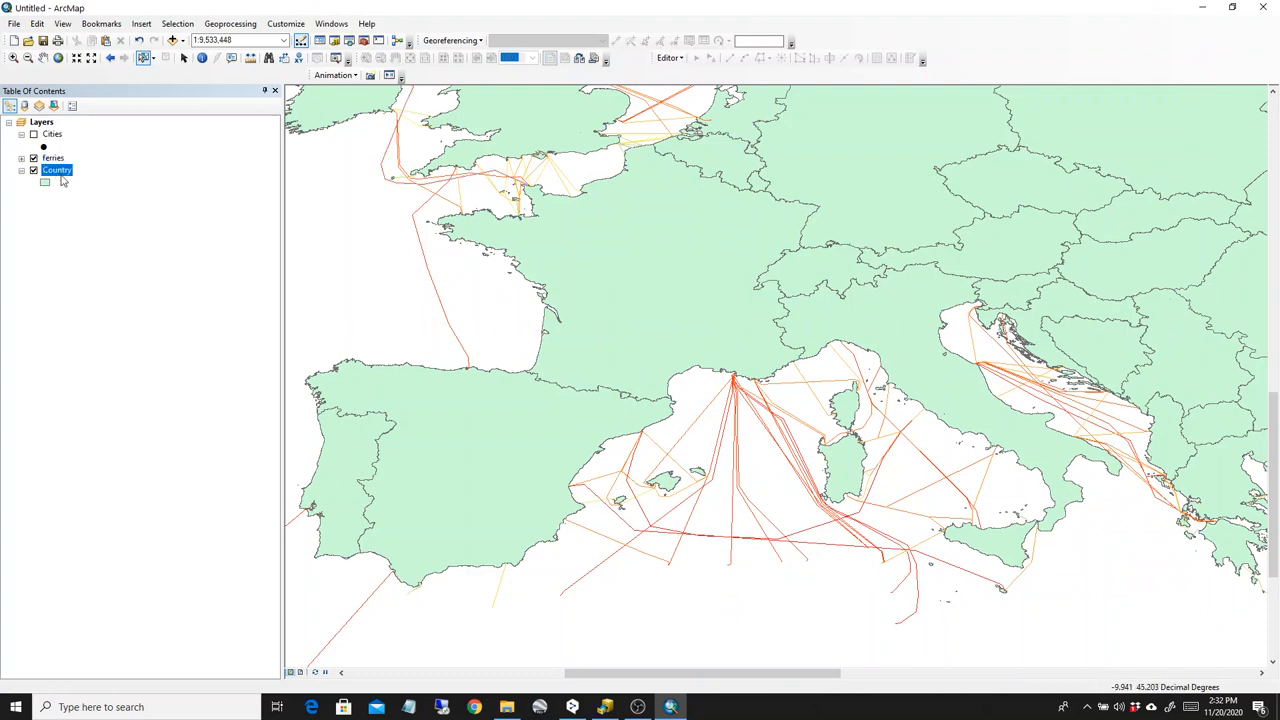
double_click(56, 168)
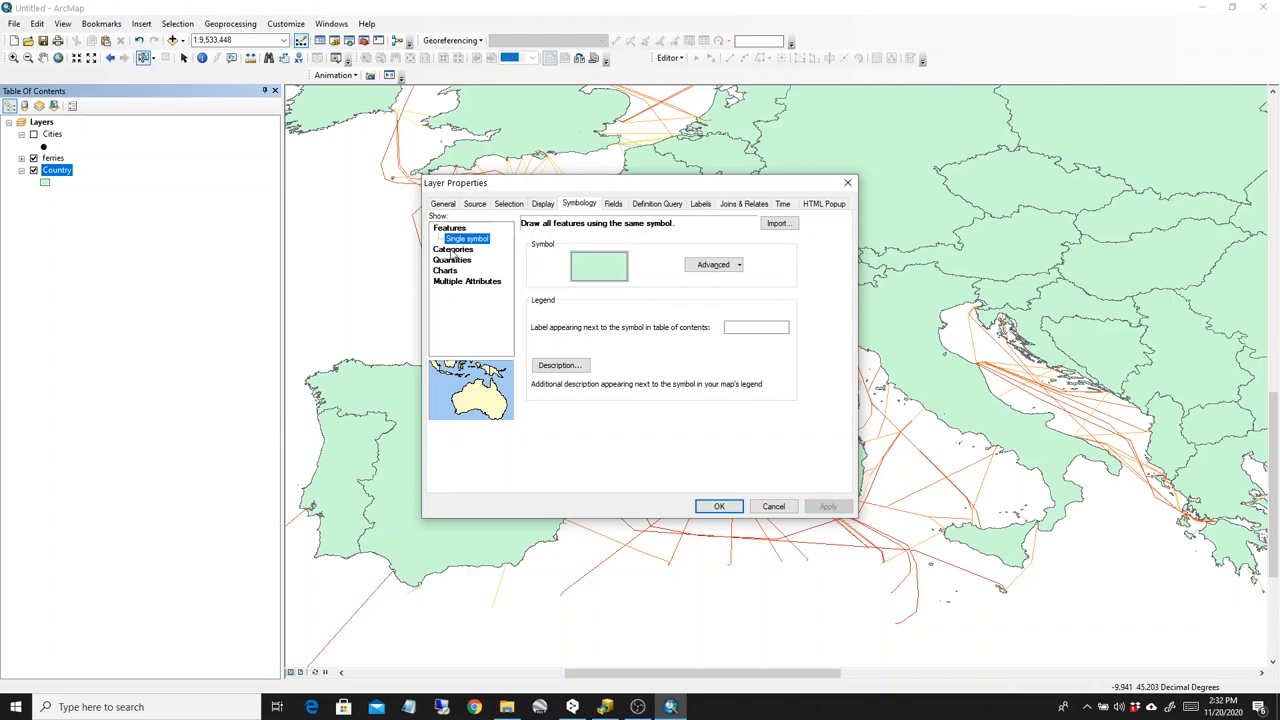
- Set Country symbology to Quantities > Graduated colors on the SQKM field
left_click(452, 248)
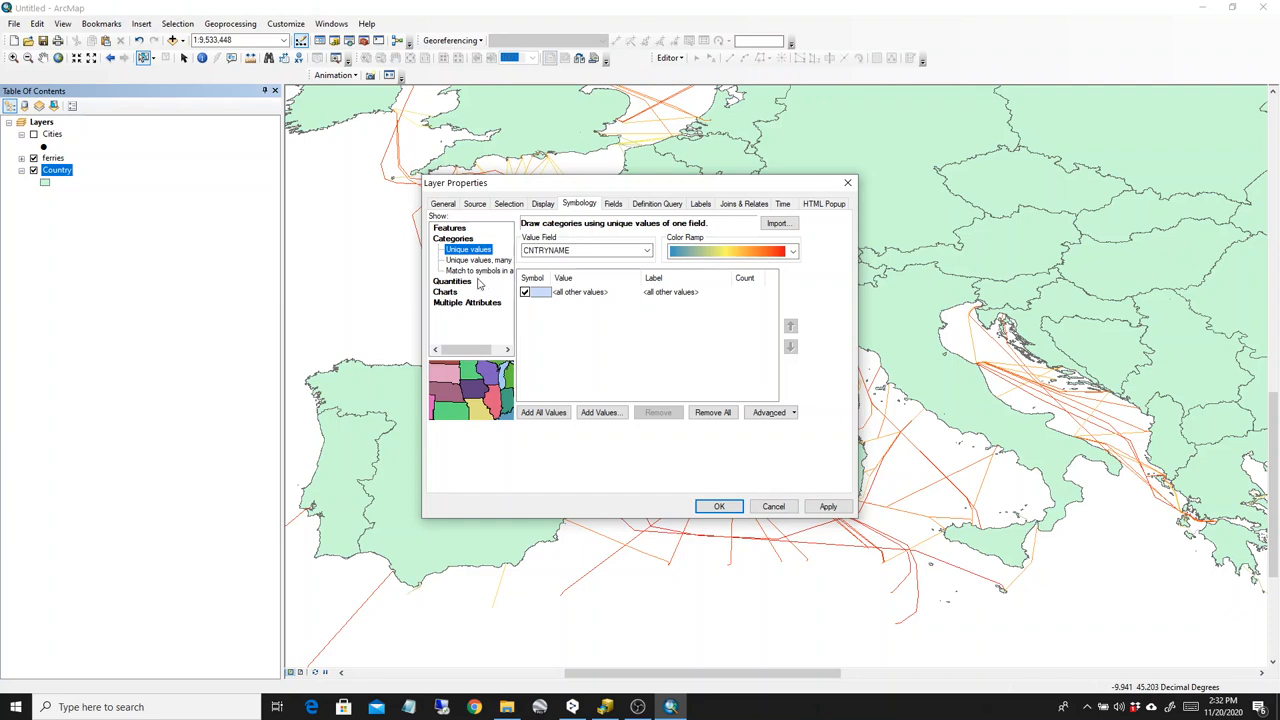
left_click(472, 260)
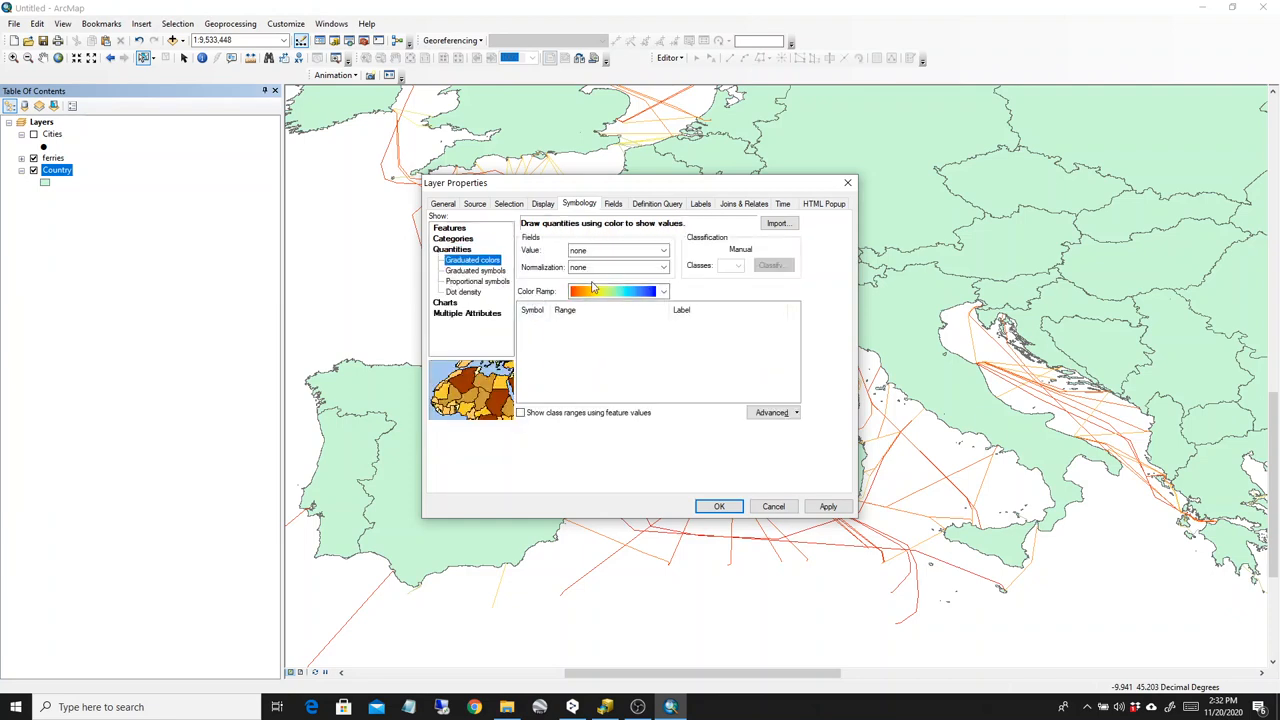
left_click(468, 248)
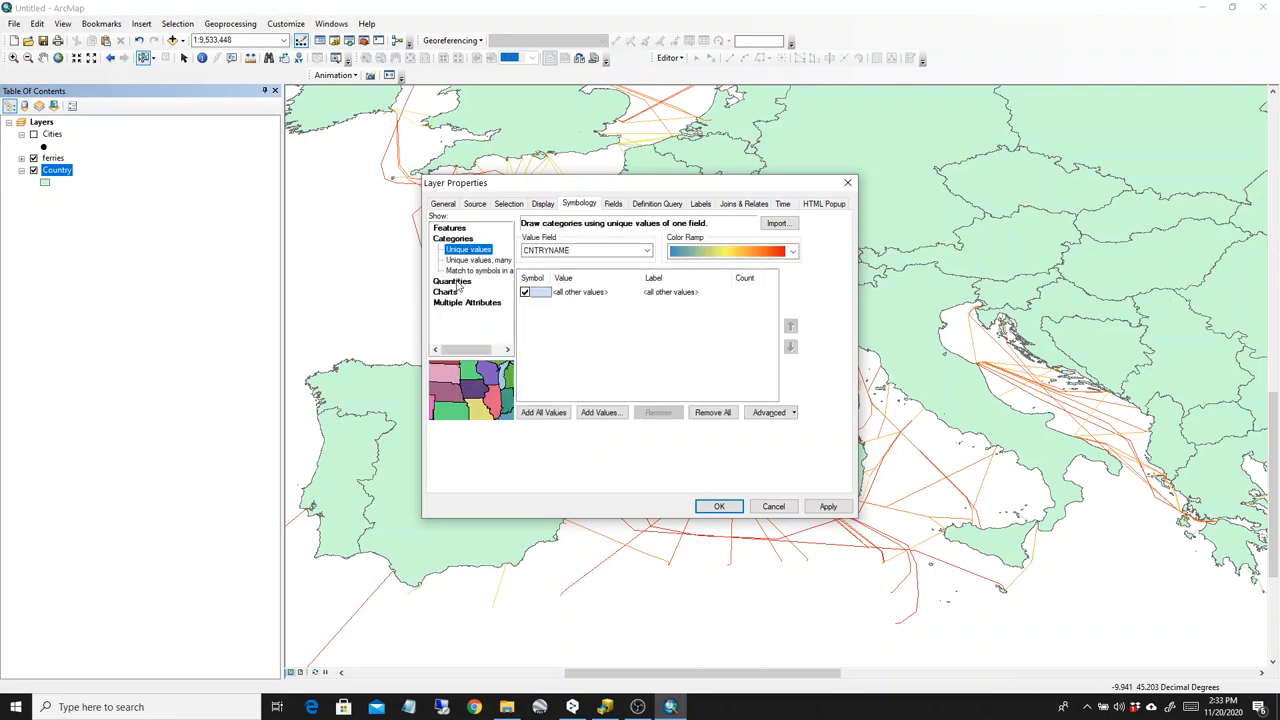
left_click(472, 260)
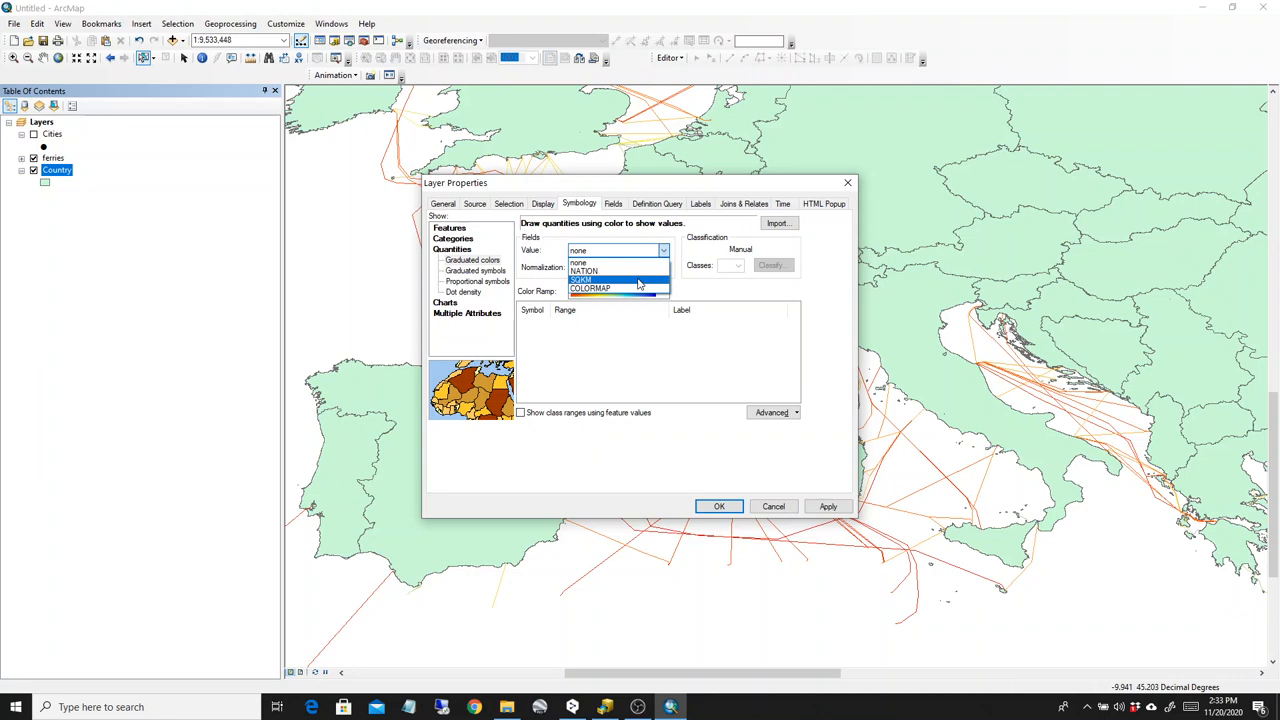
left_click(580, 280)
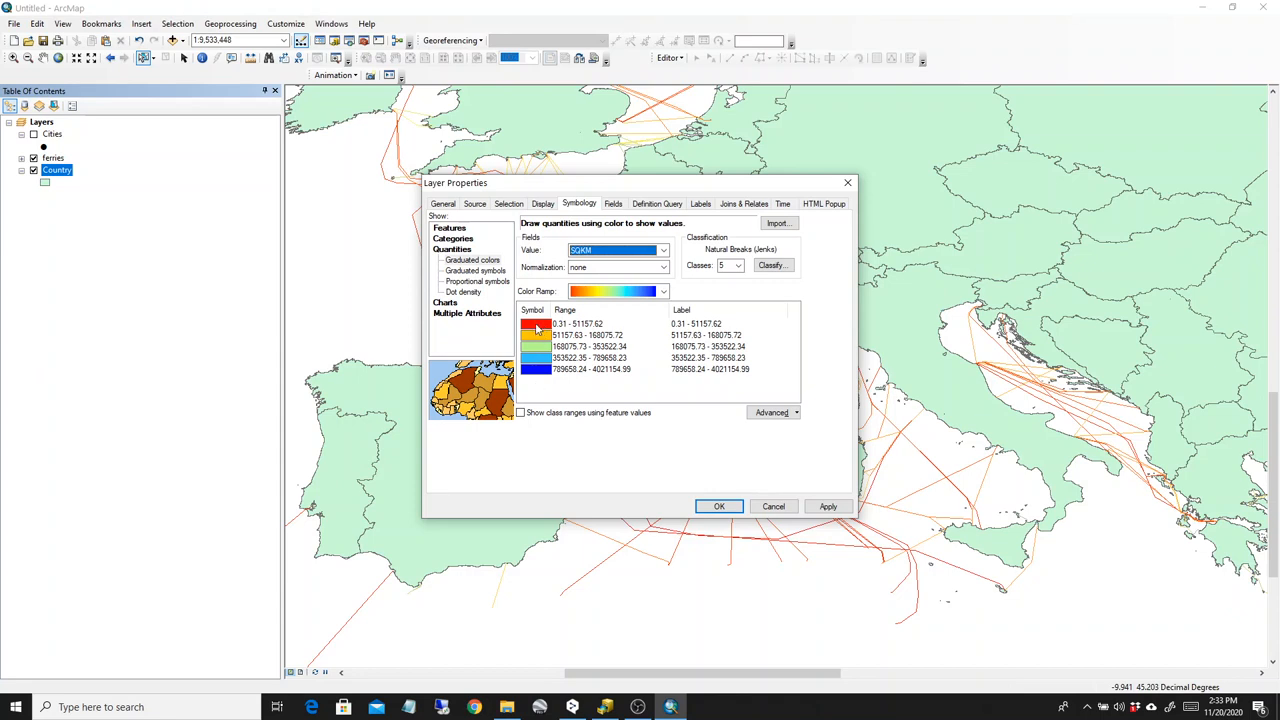
mouse_move(544, 378)
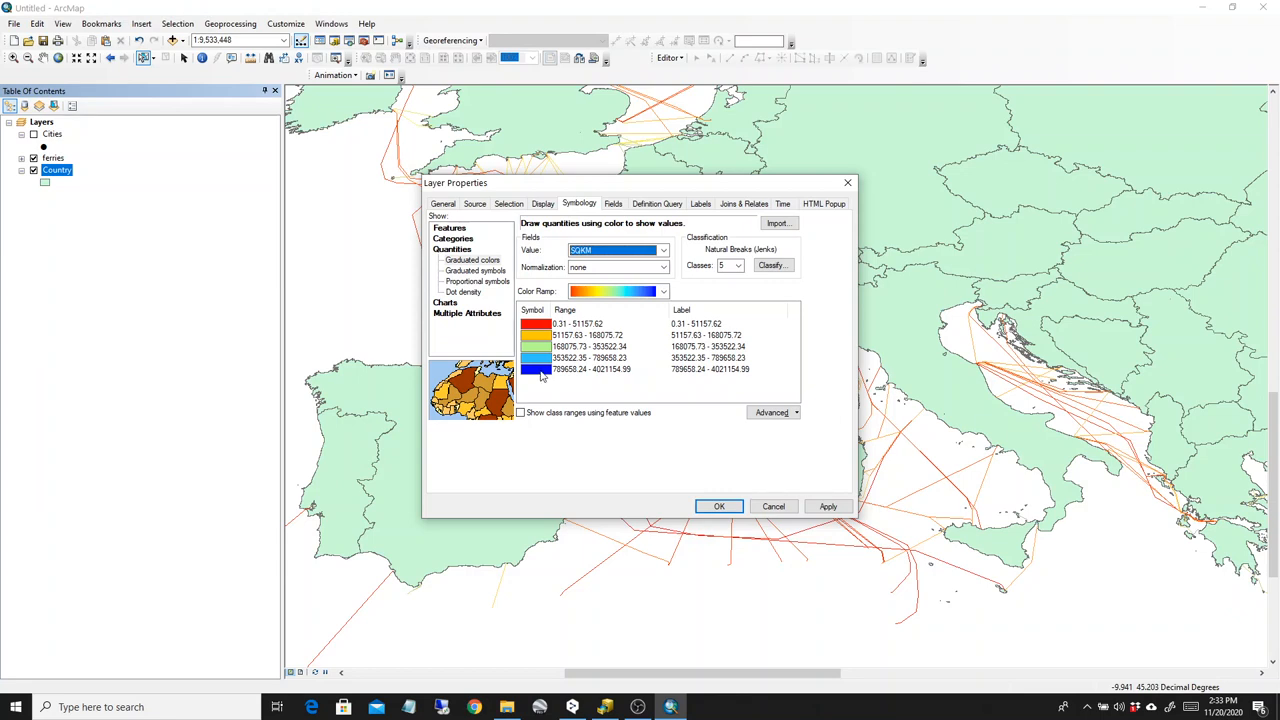
- Reduce the classification to 4 natural-breaks classes and apply it to the map
left_click(738, 264)
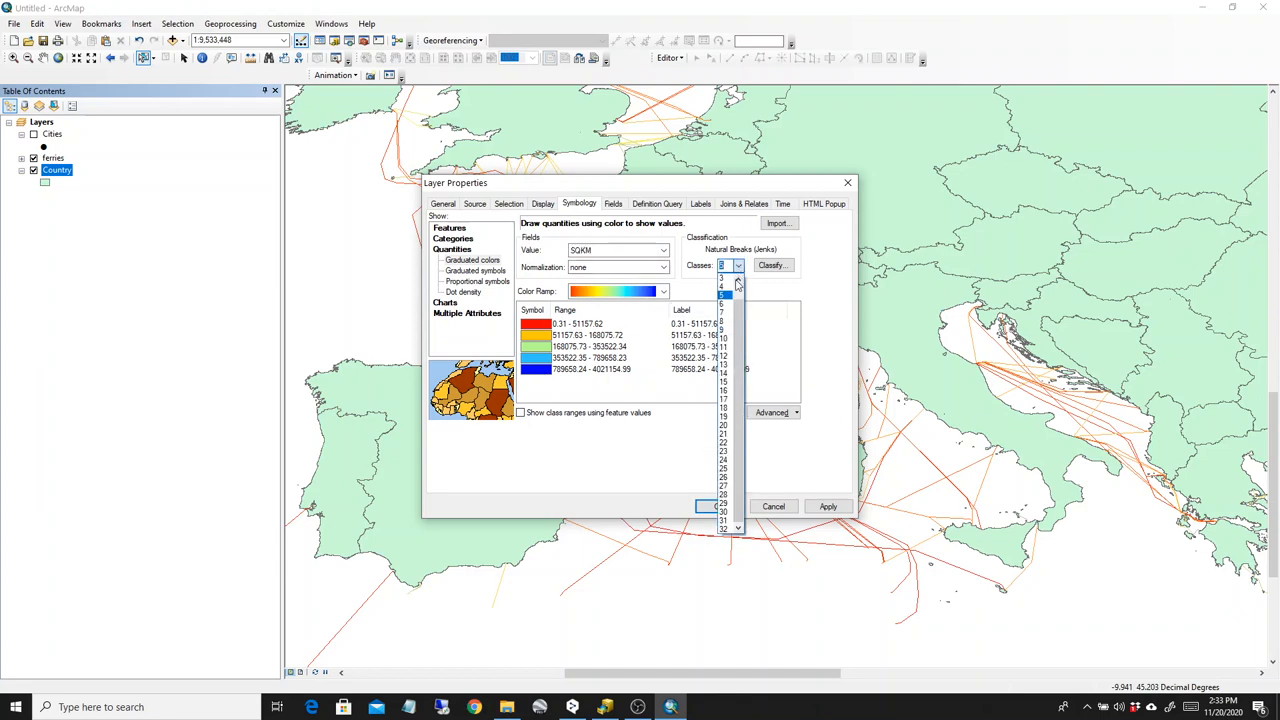
left_click(722, 276)
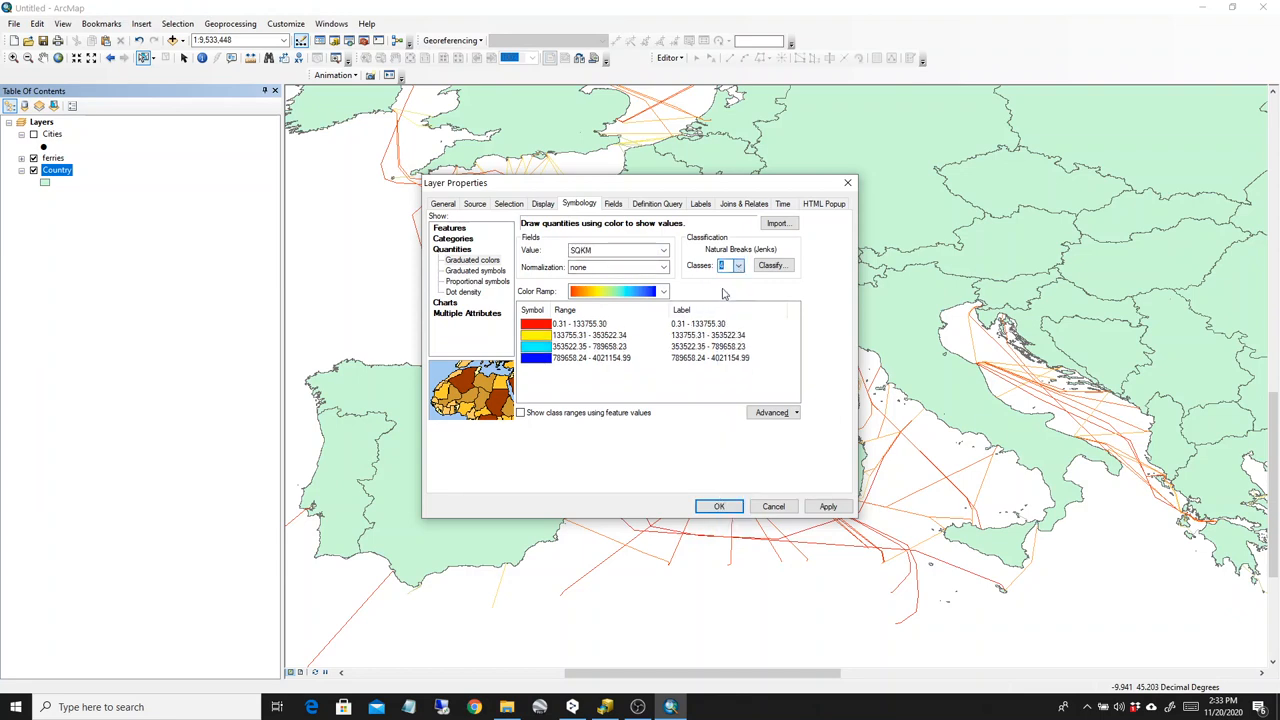
left_click(828, 506)
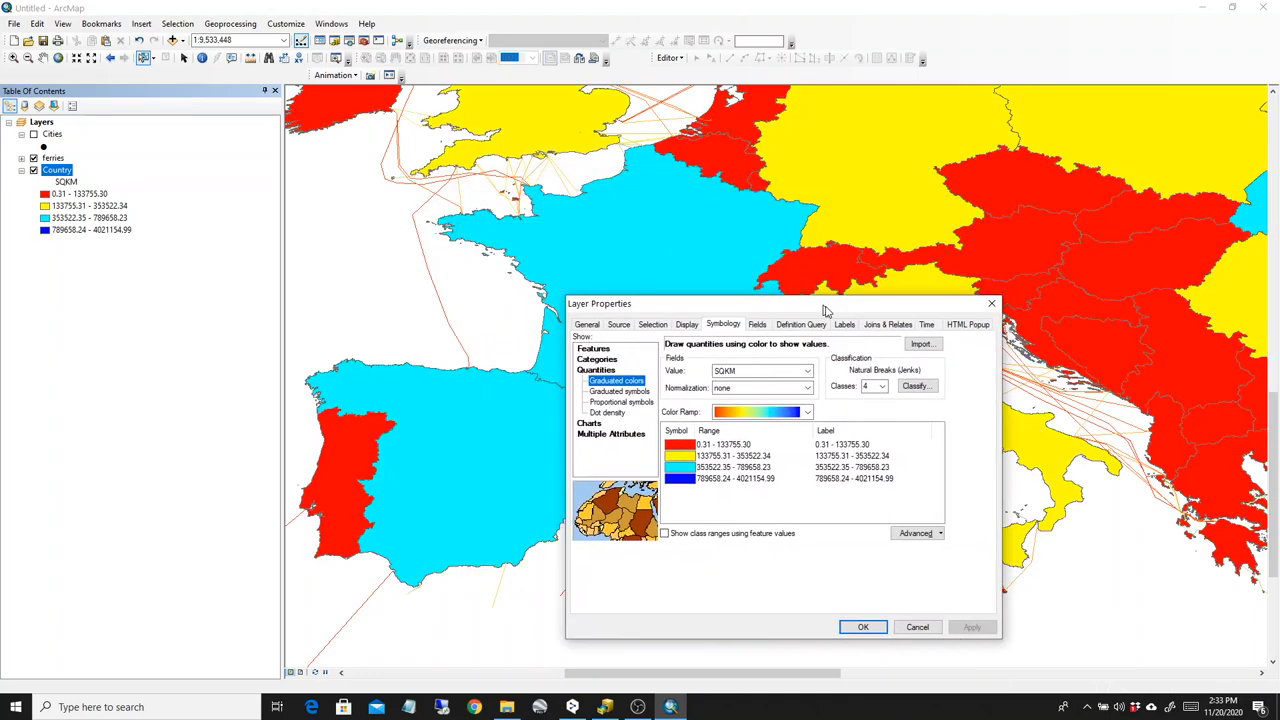
- Check the four-class area colouring on the map and accept the Country symbology
left_click_drag(784, 304, 1000, 124)
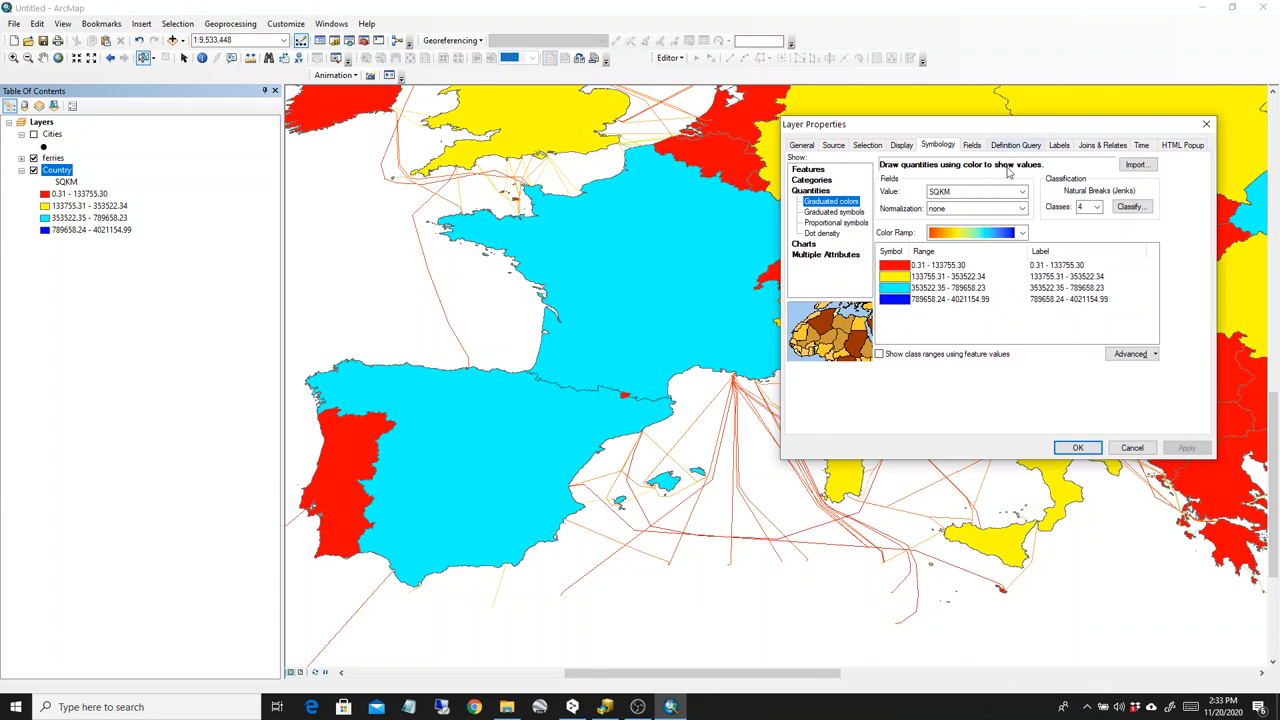
mouse_move(938, 278)
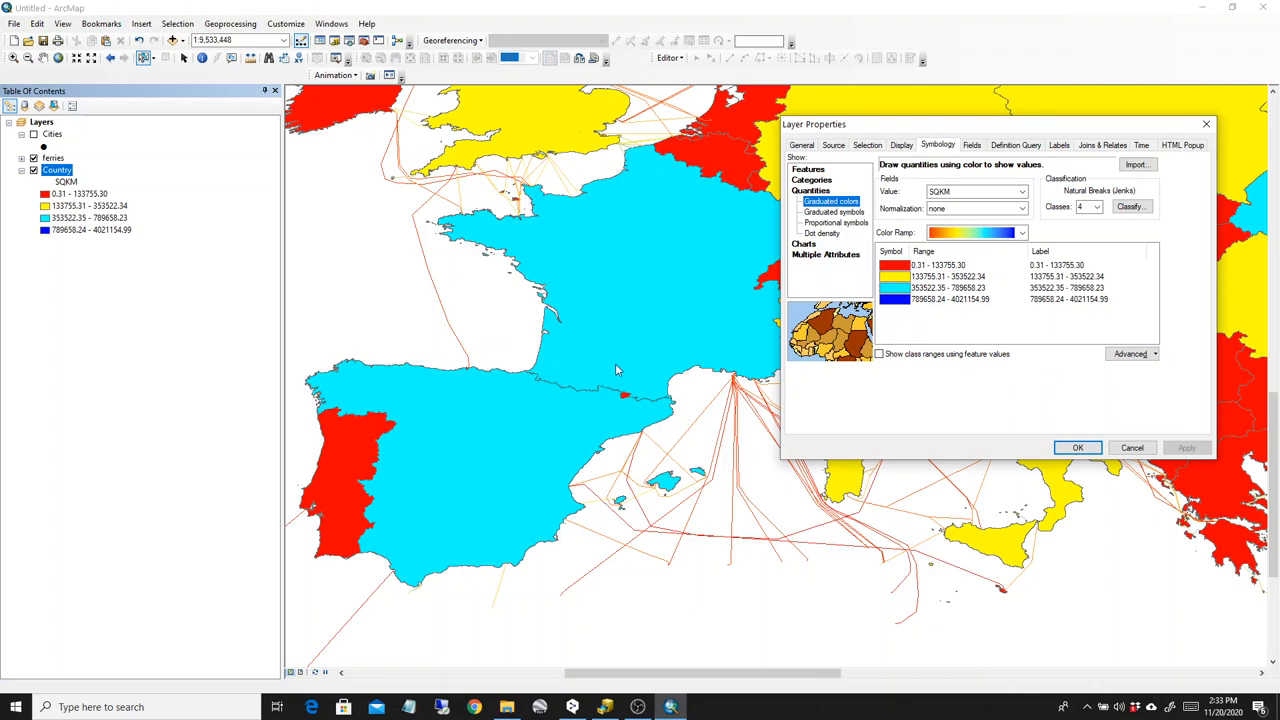
mouse_move(616, 364)
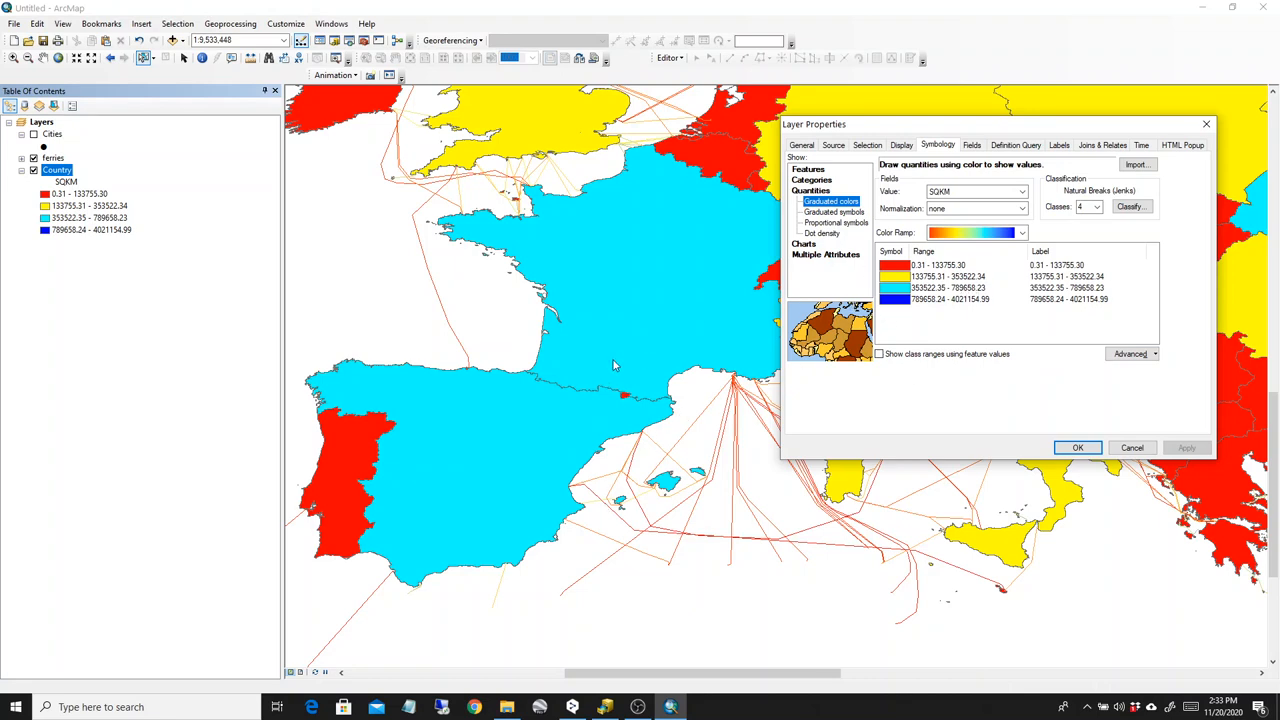
mouse_move(576, 312)
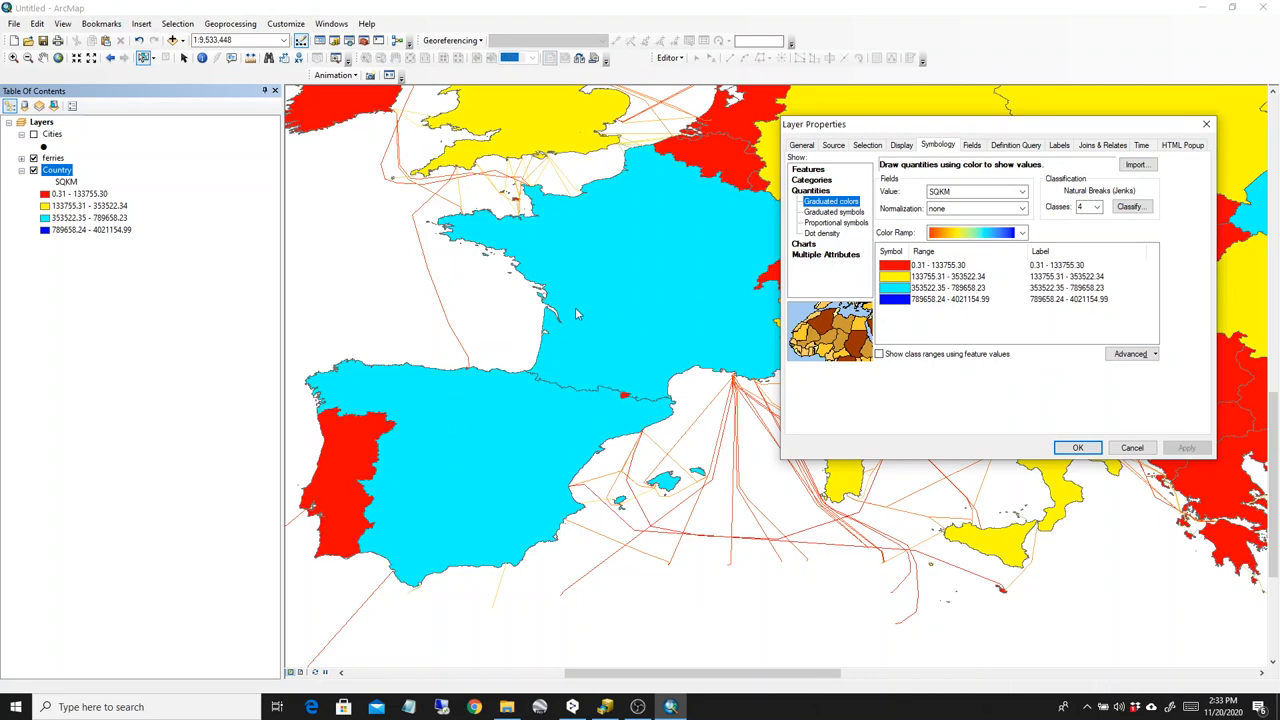
mouse_move(508, 348)
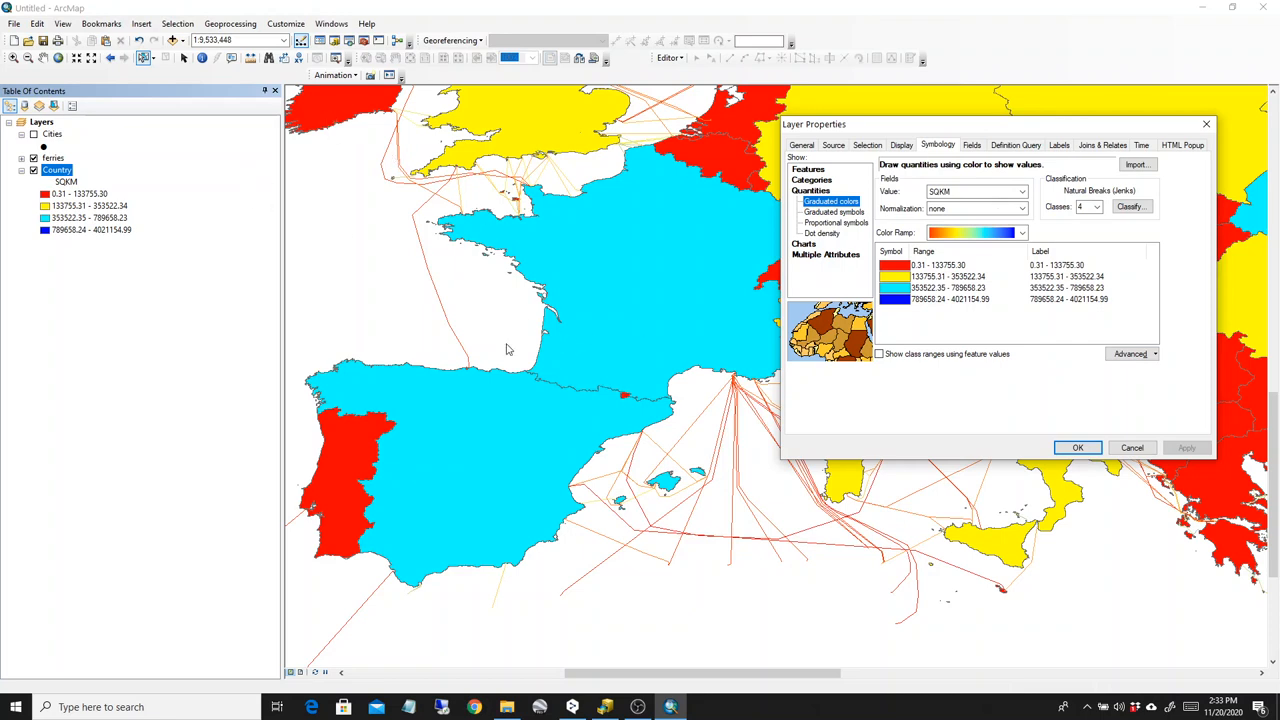
mouse_move(632, 324)
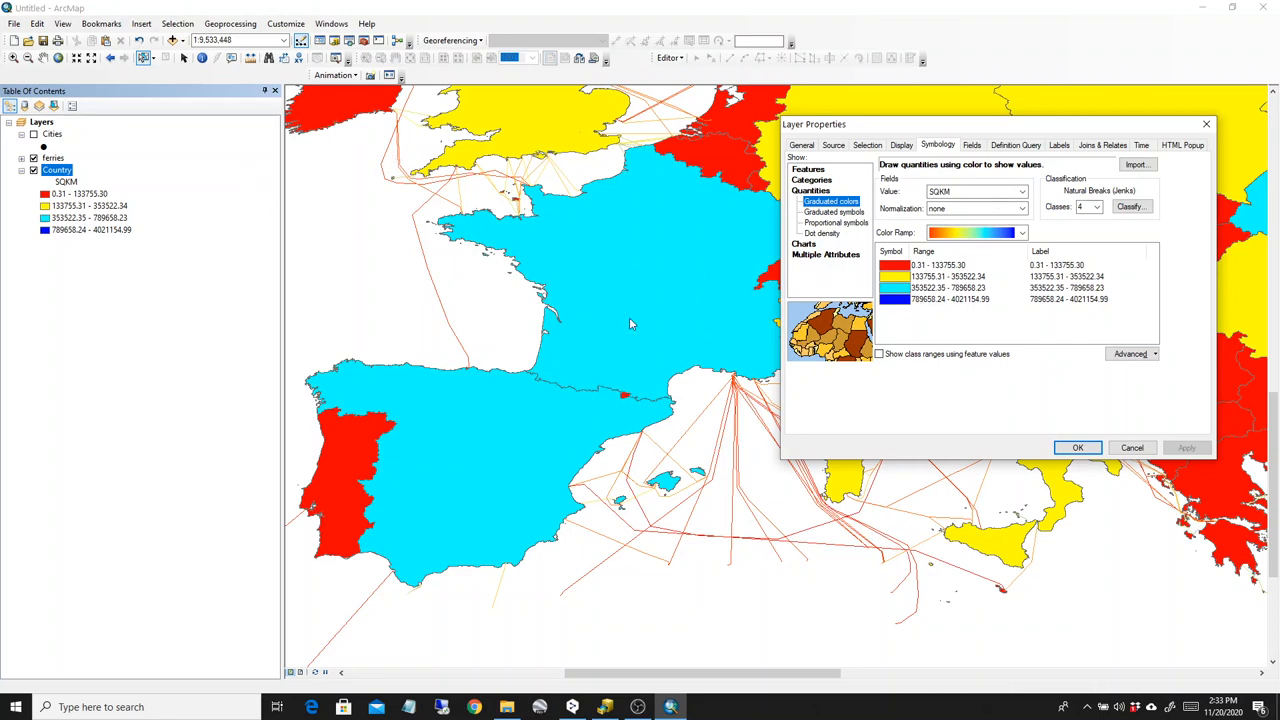
mouse_move(836, 232)
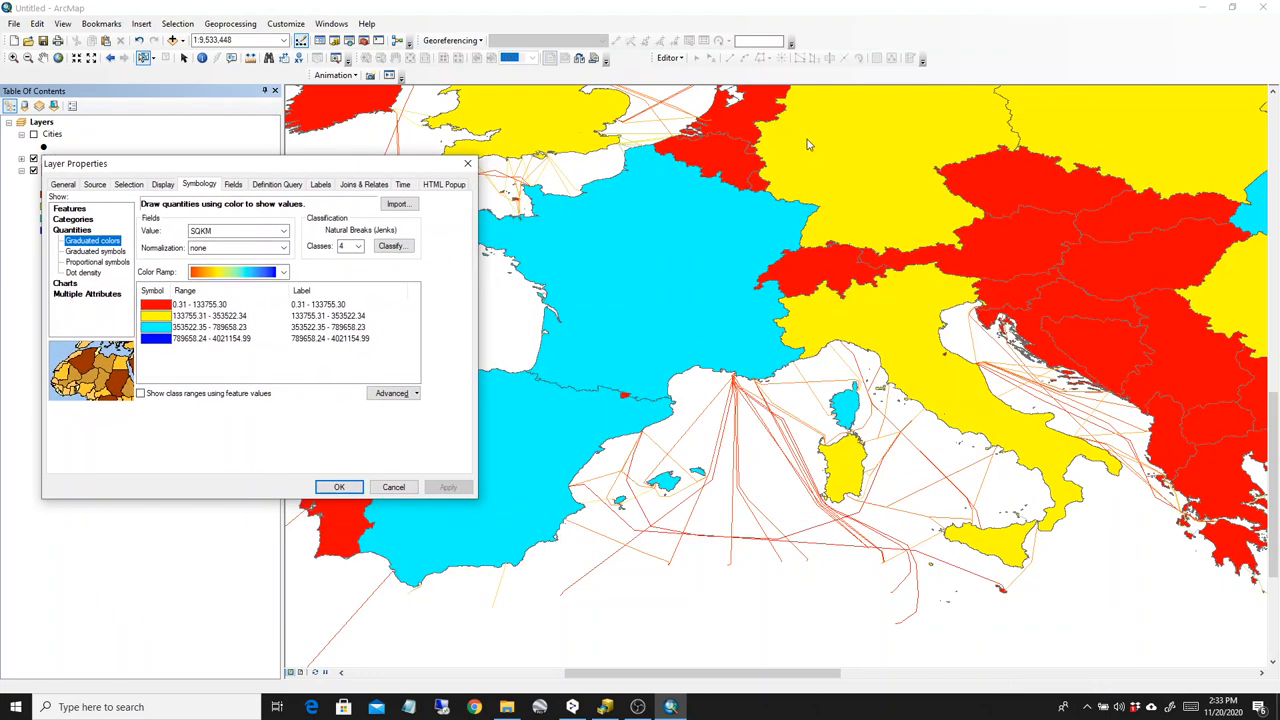
mouse_move(124, 336)
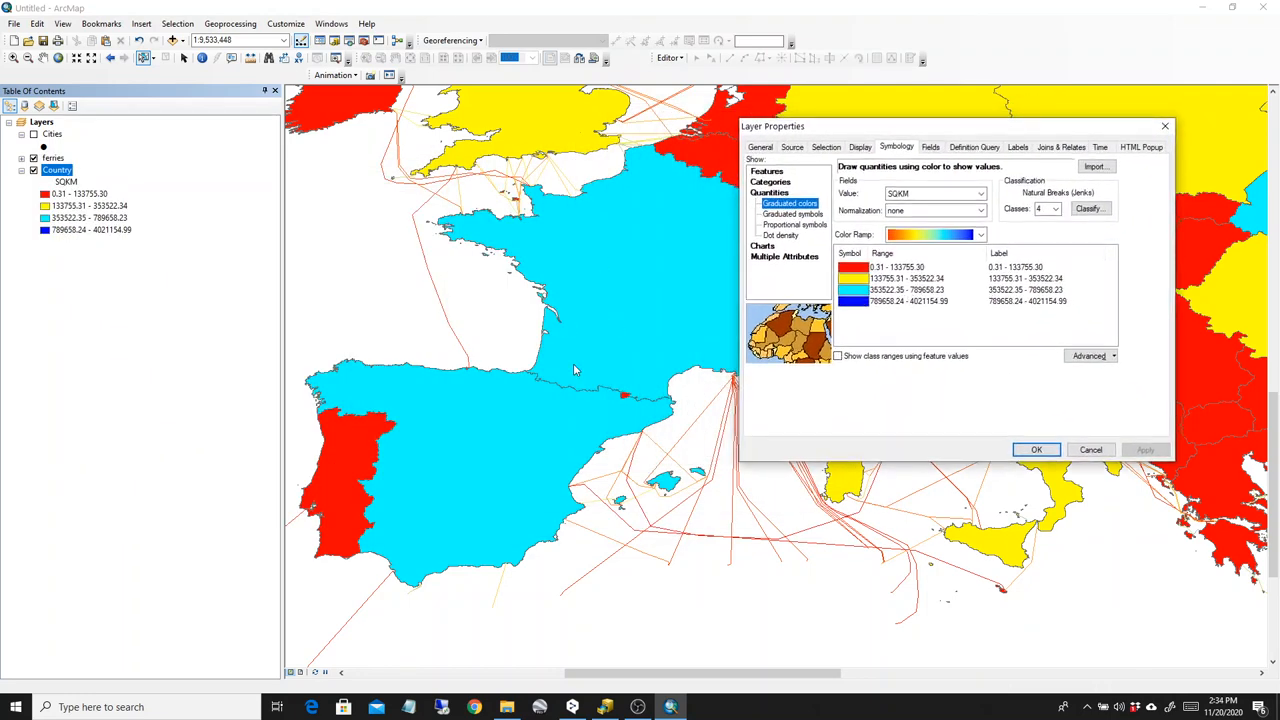
mouse_move(968, 280)
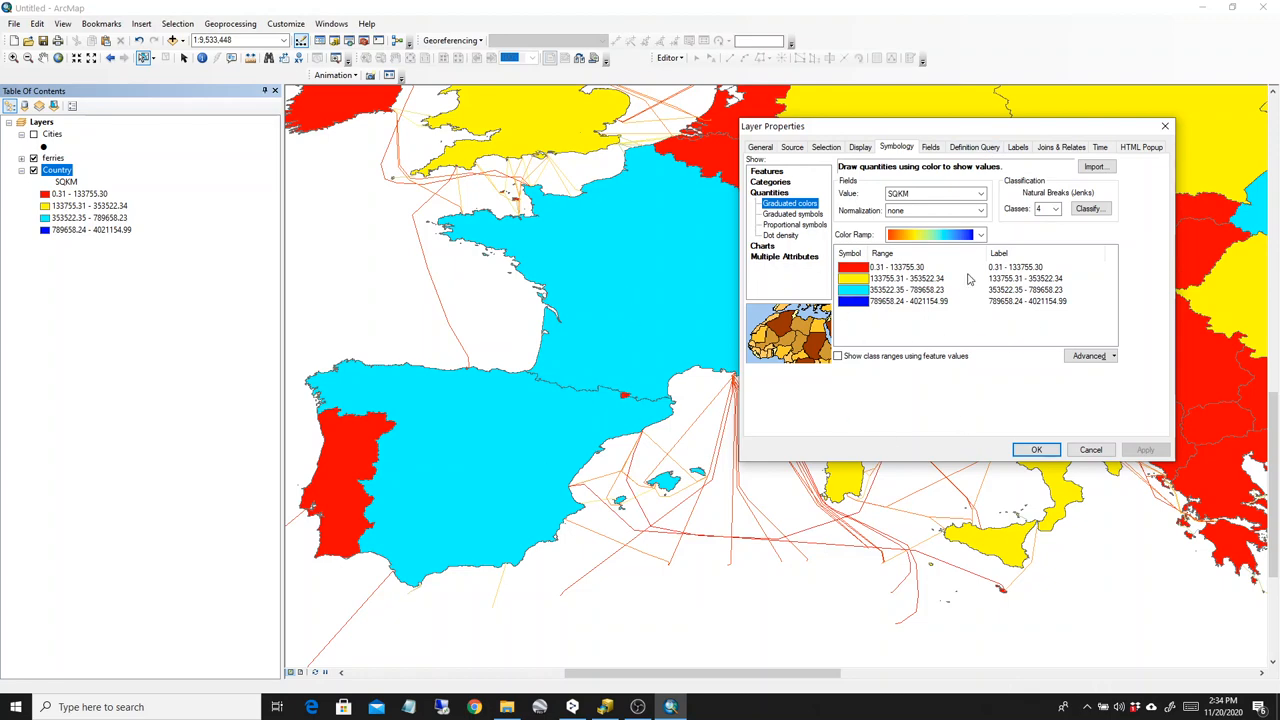
mouse_move(636, 278)
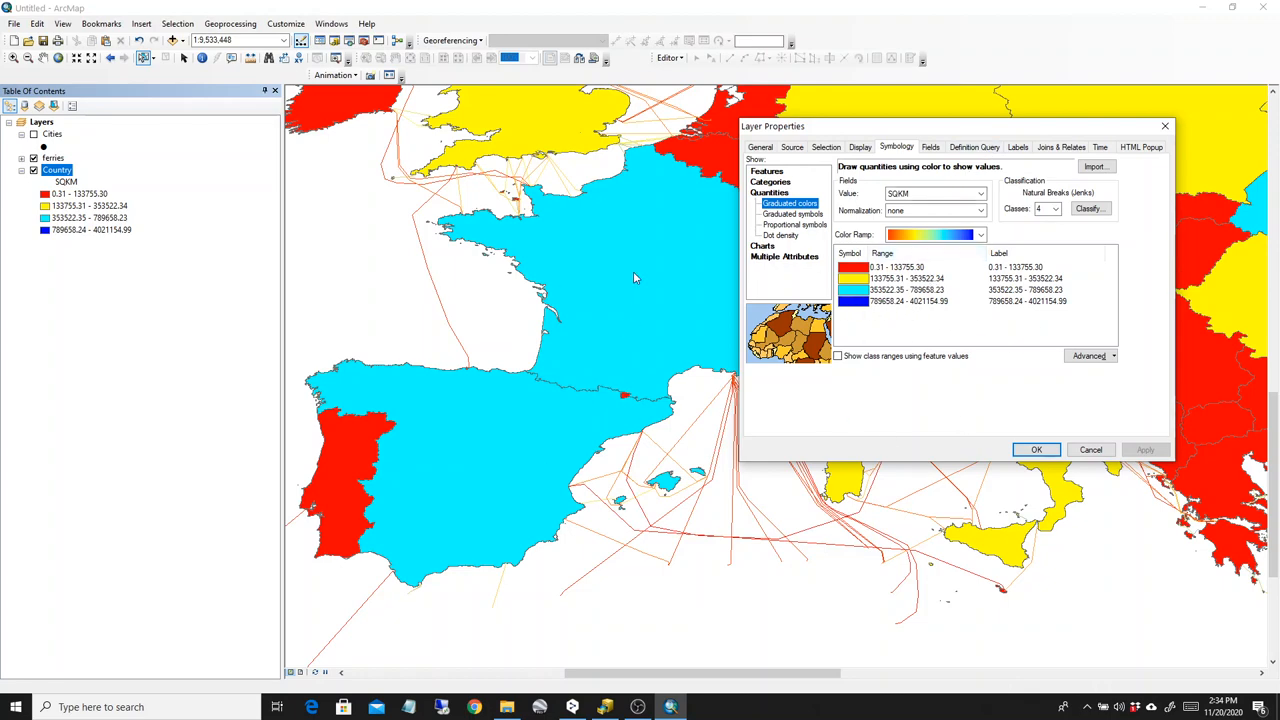
left_click(1036, 448)
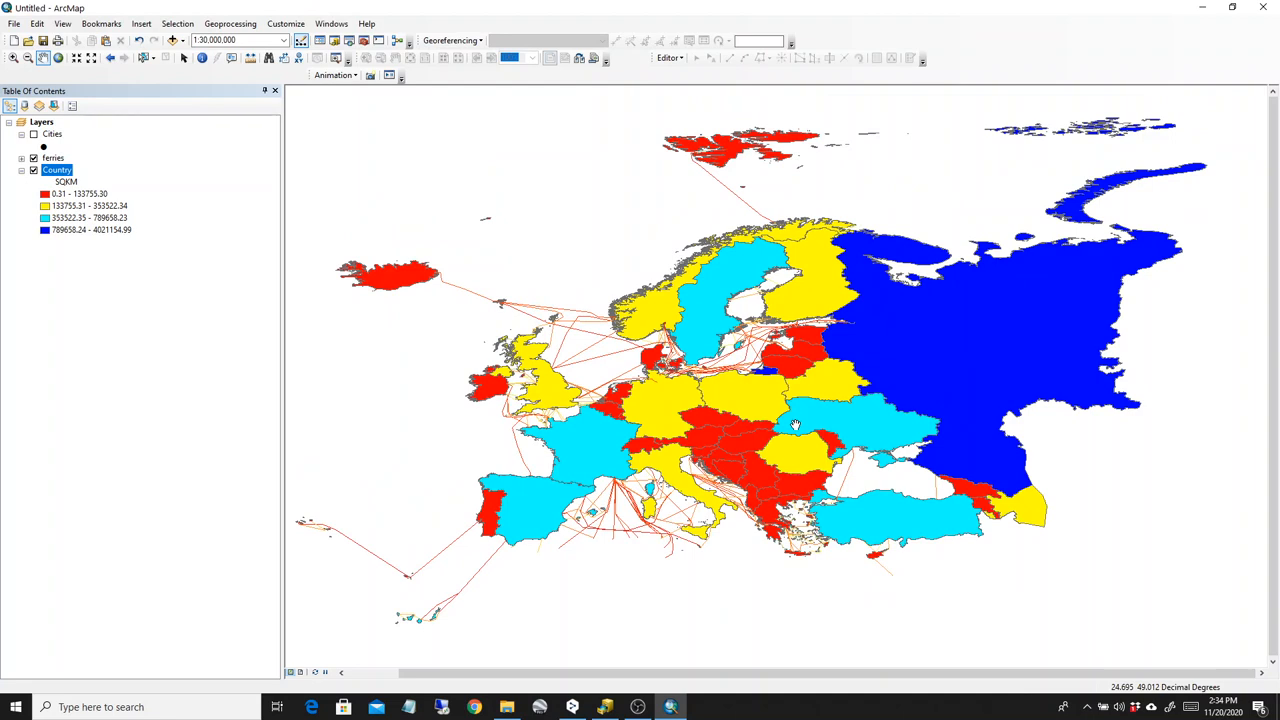
- Zoom in on the Ligurian coast to view labelled city points, then zoom back out
left_click_drag(796, 424, 818, 400)
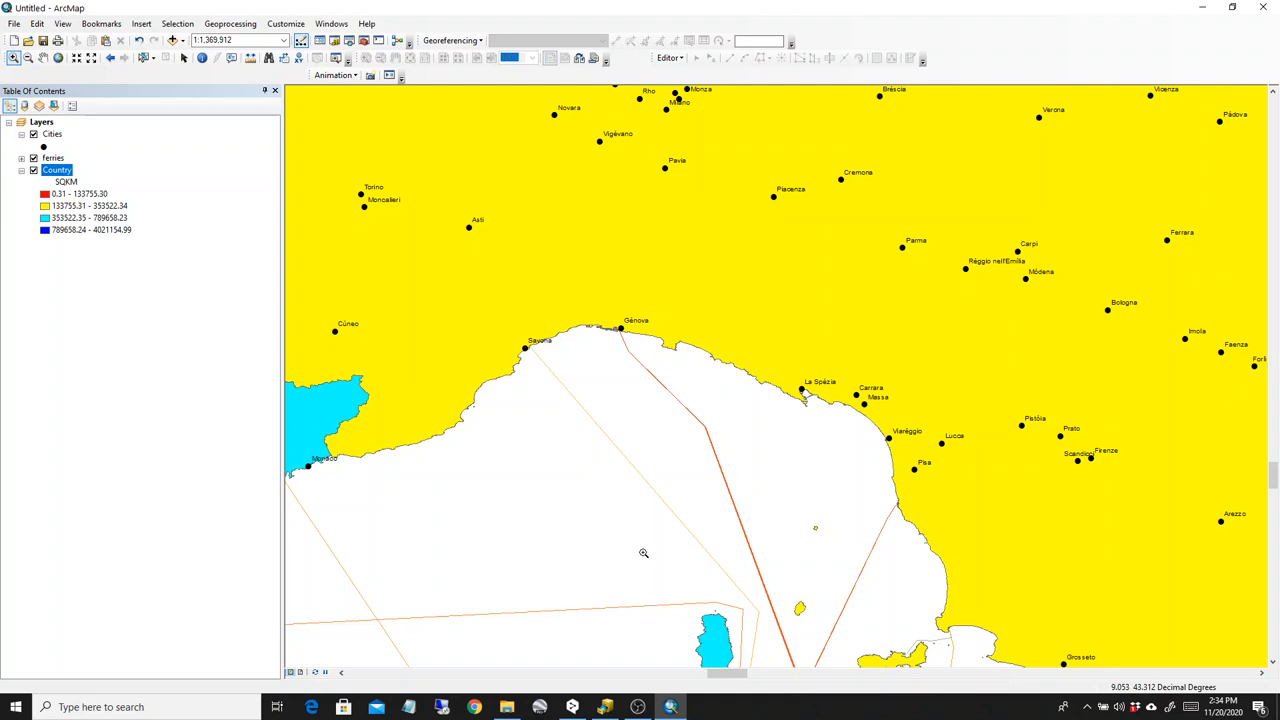
scroll("down", 3)
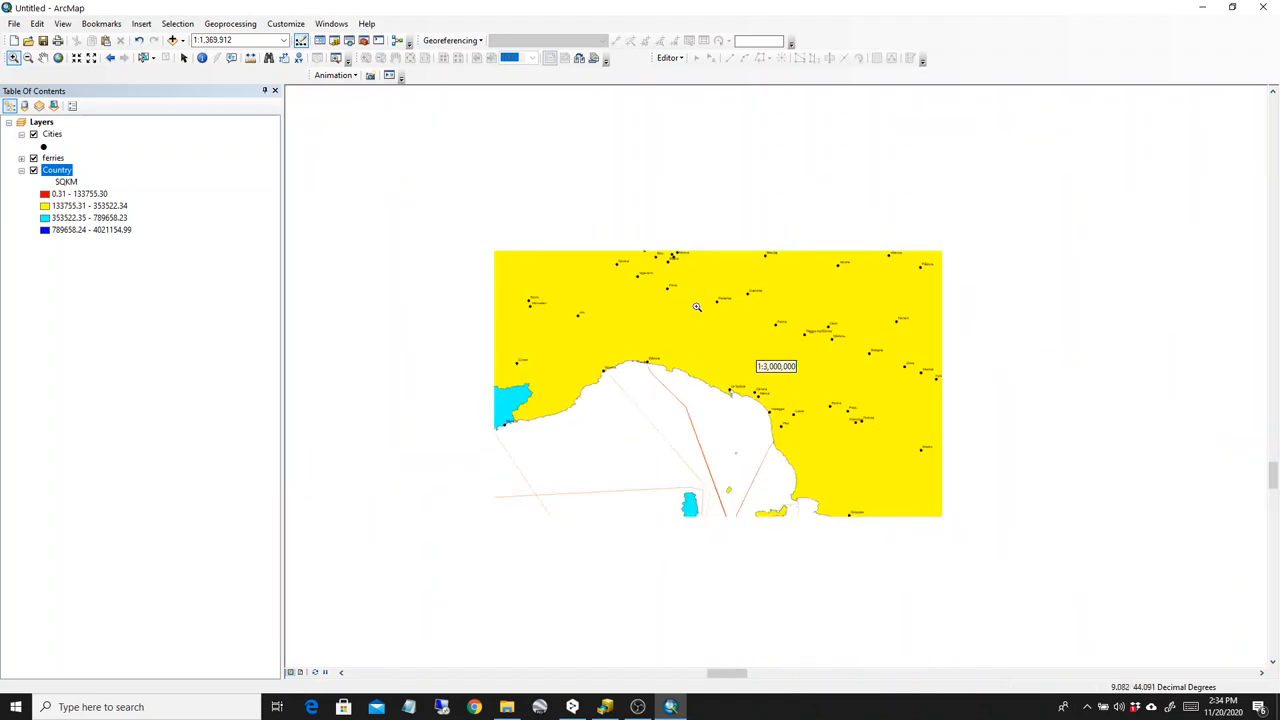